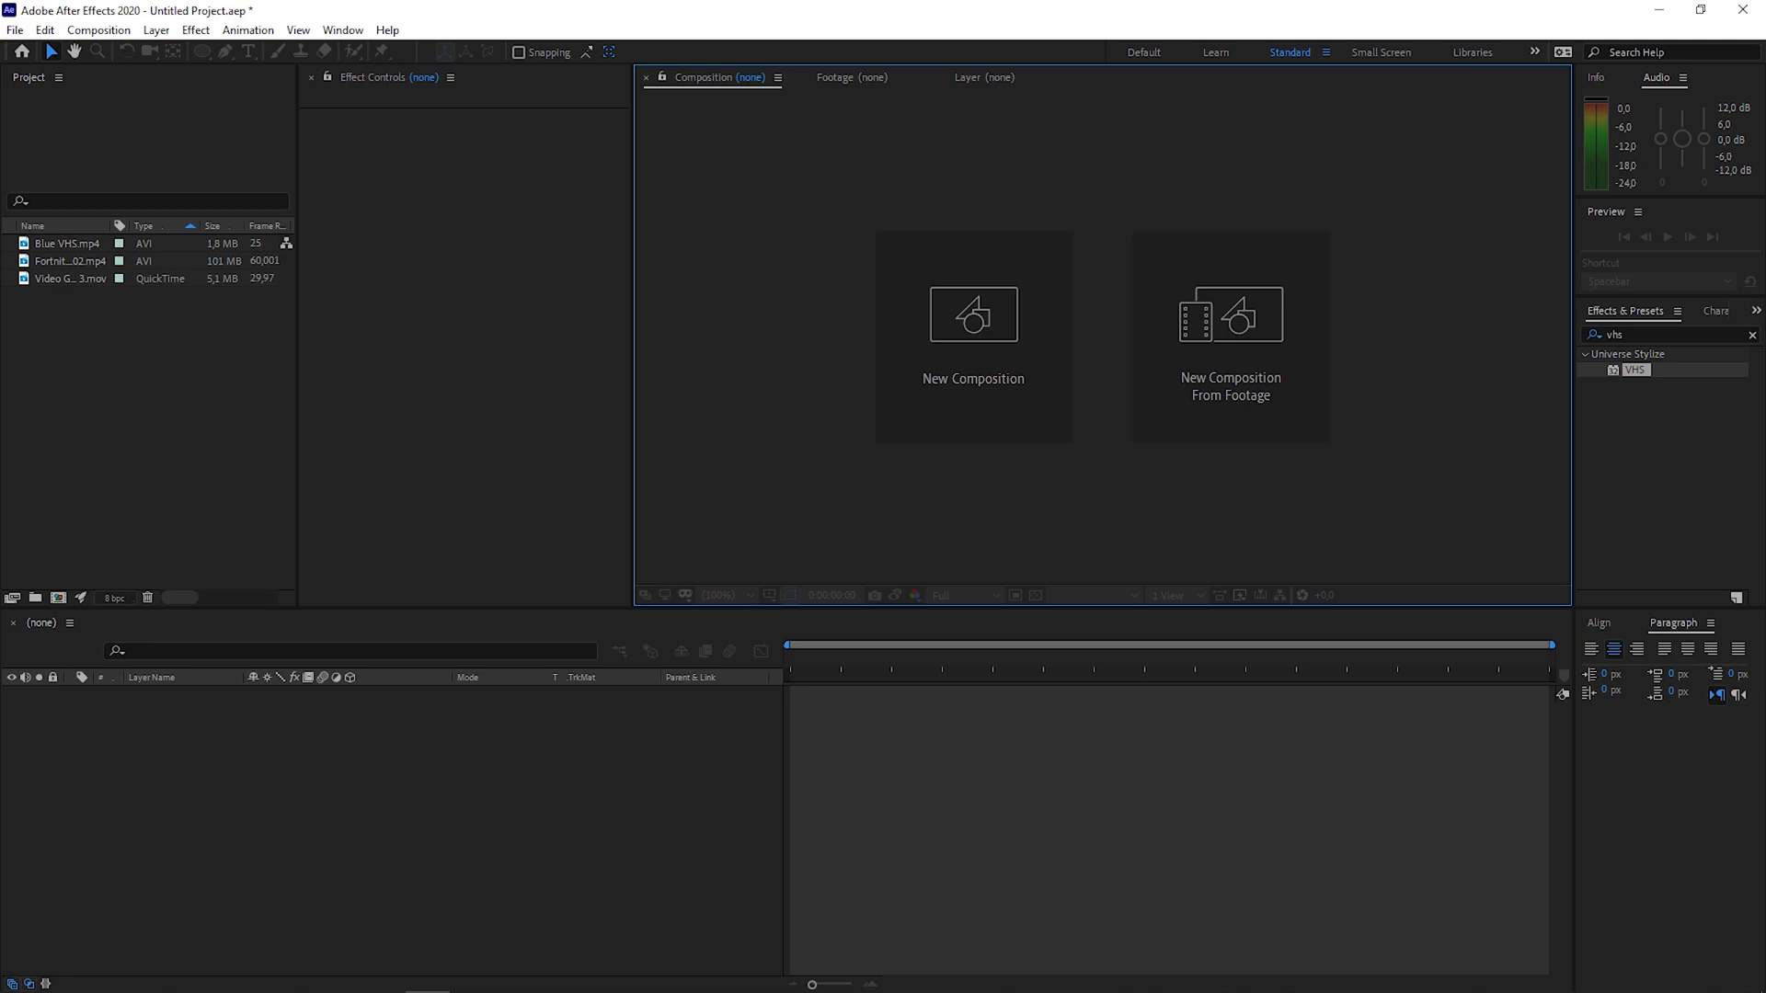
mouse_move(46, 472)
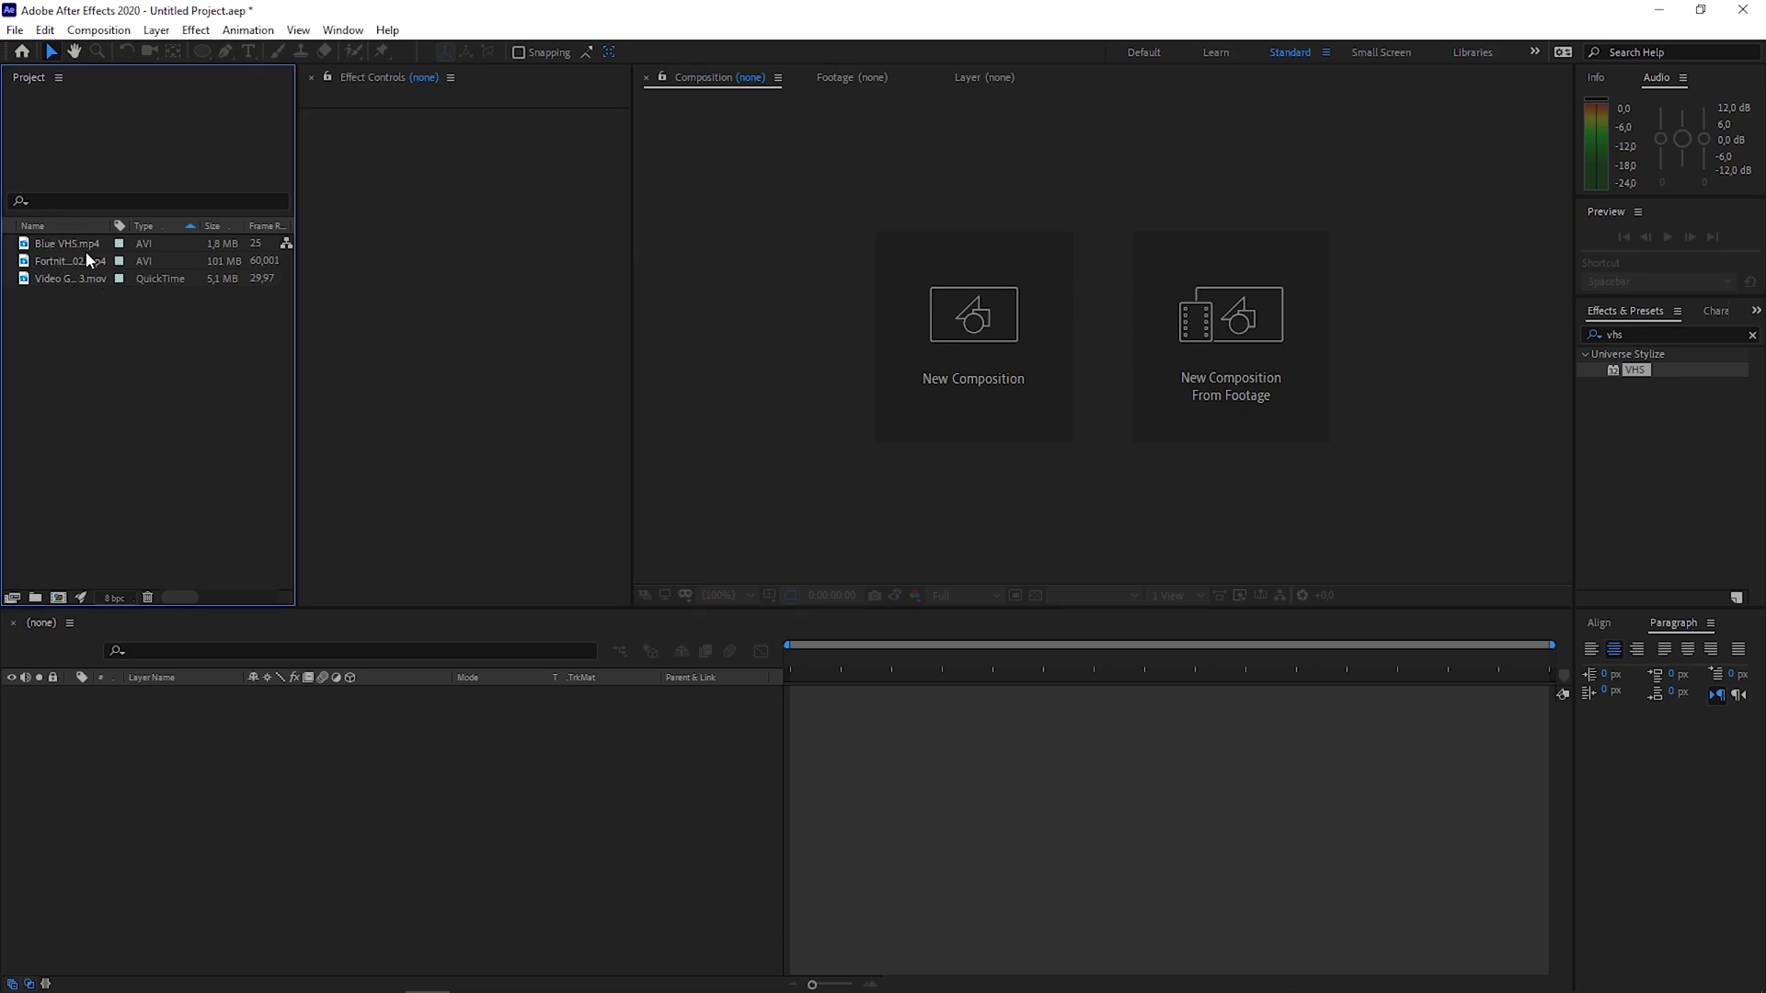
Step: Review the Fortnite and Video Glitch 3 clips, then build a comp from the Fortnite footage
click(62, 261)
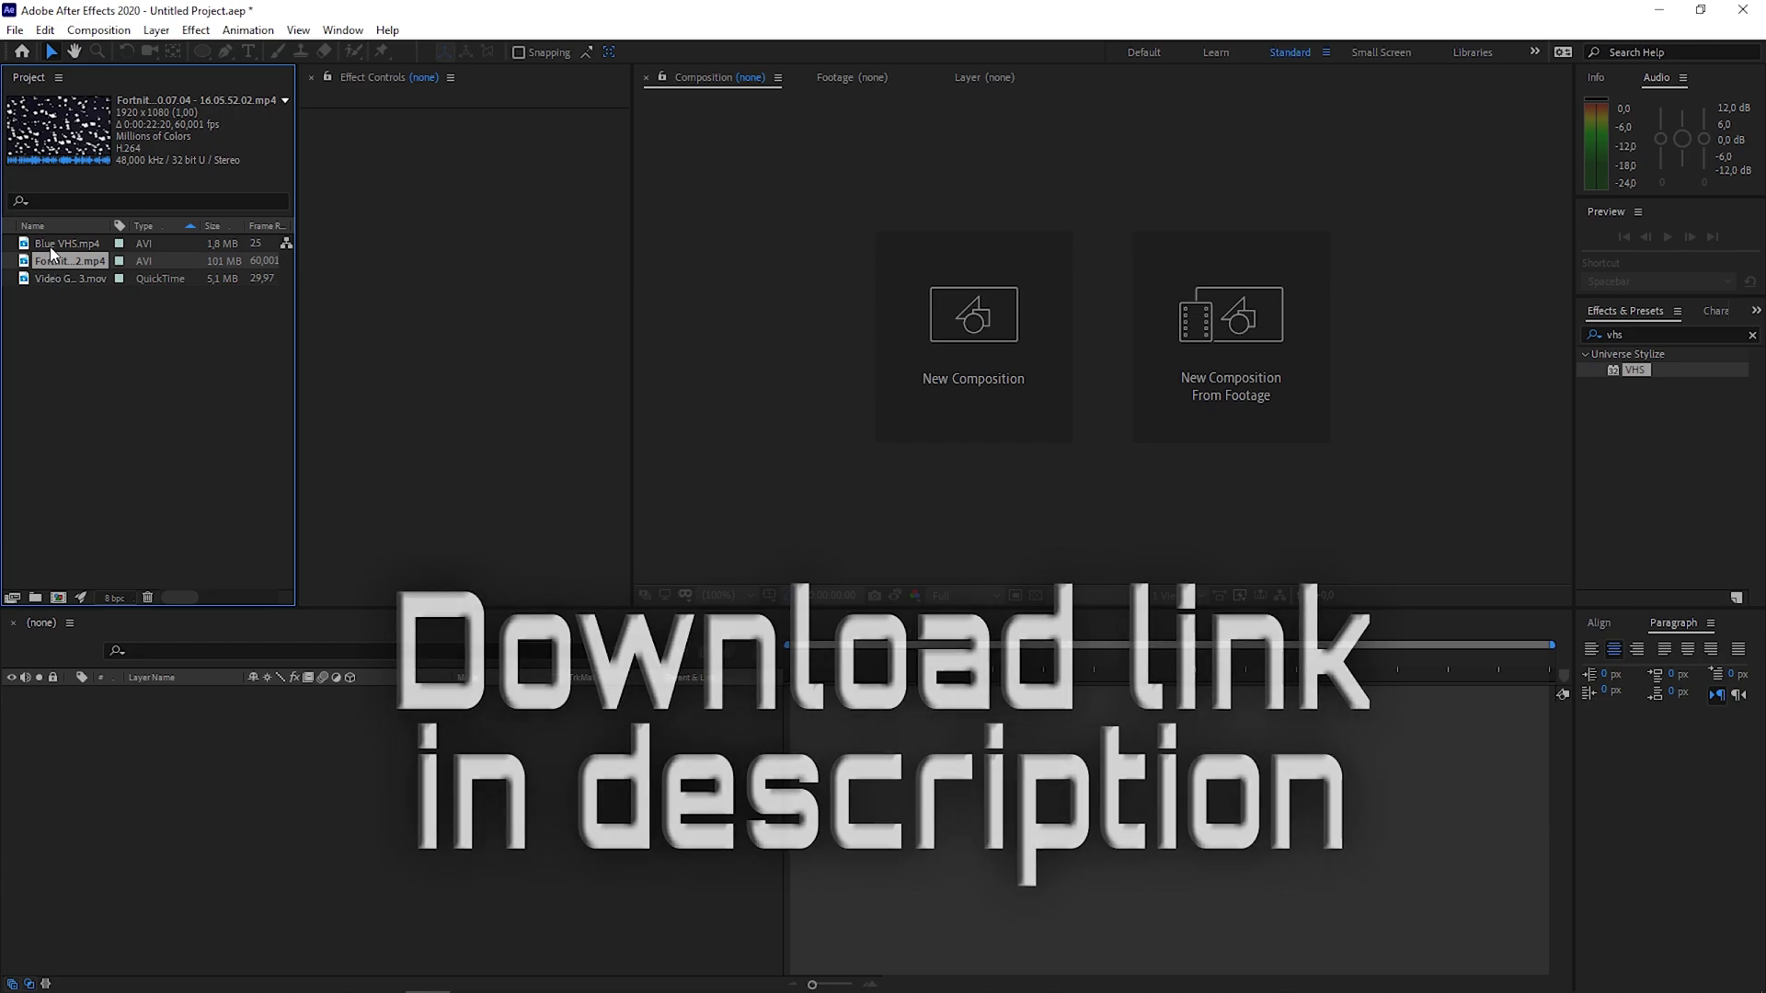
click(67, 278)
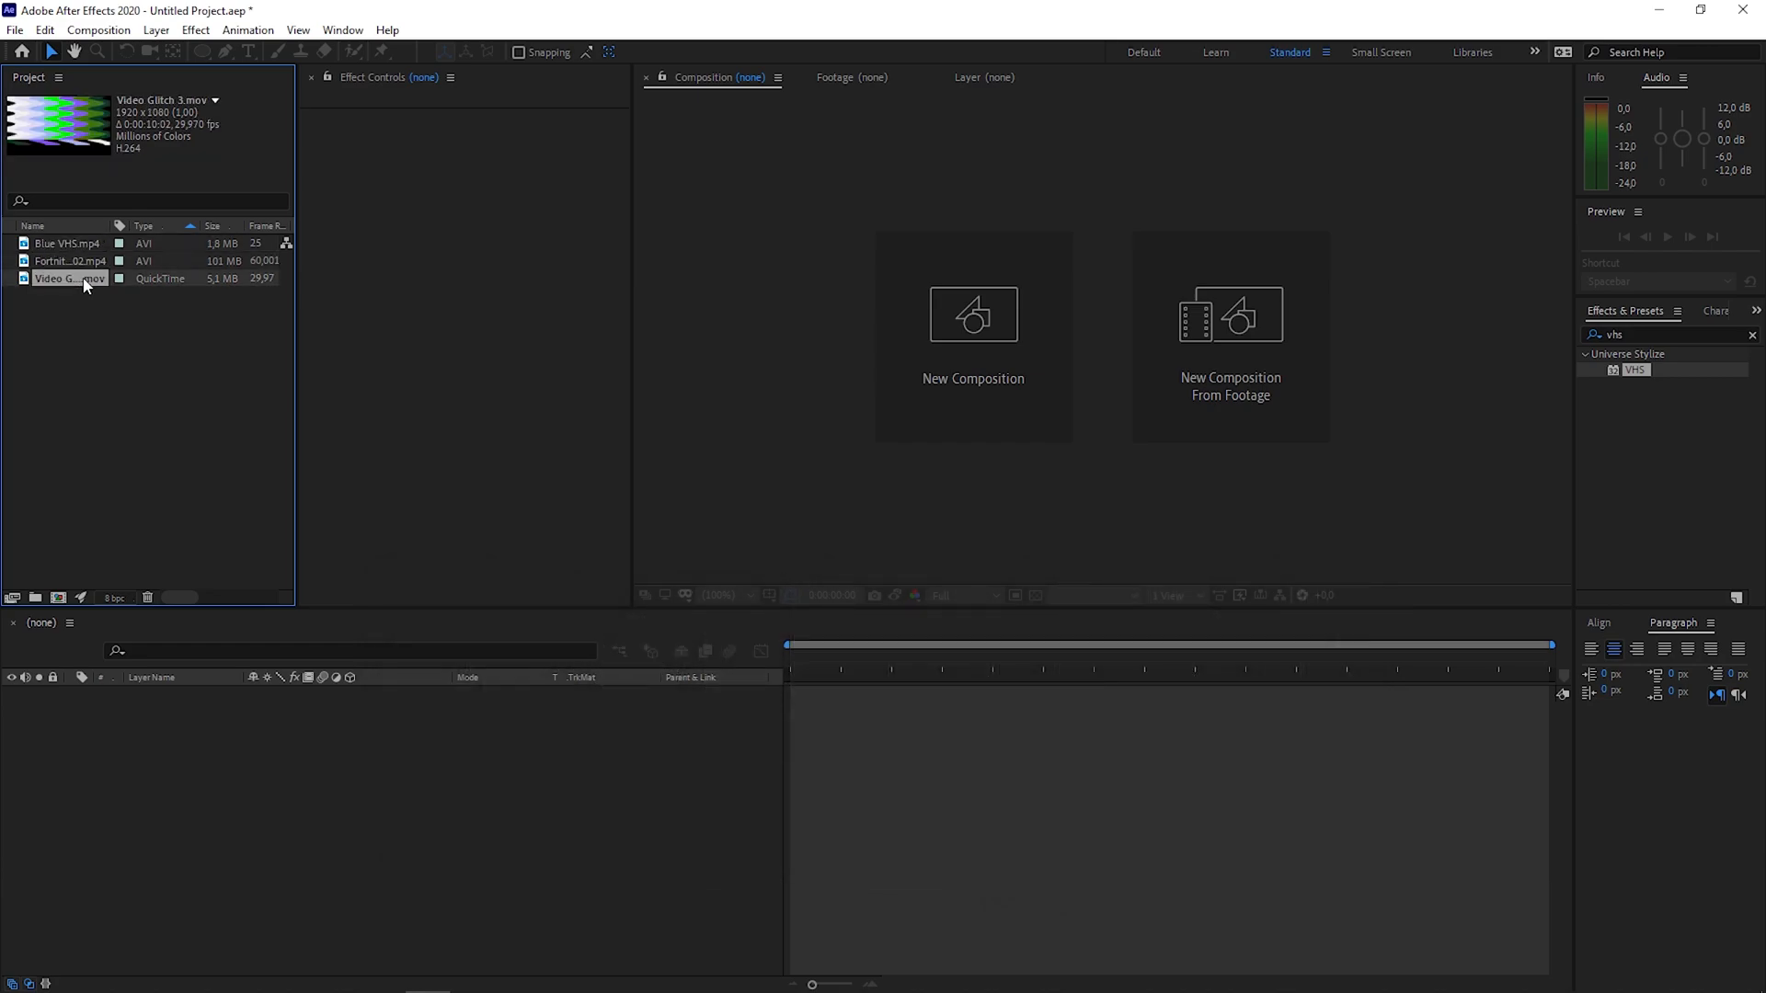
click(69, 260)
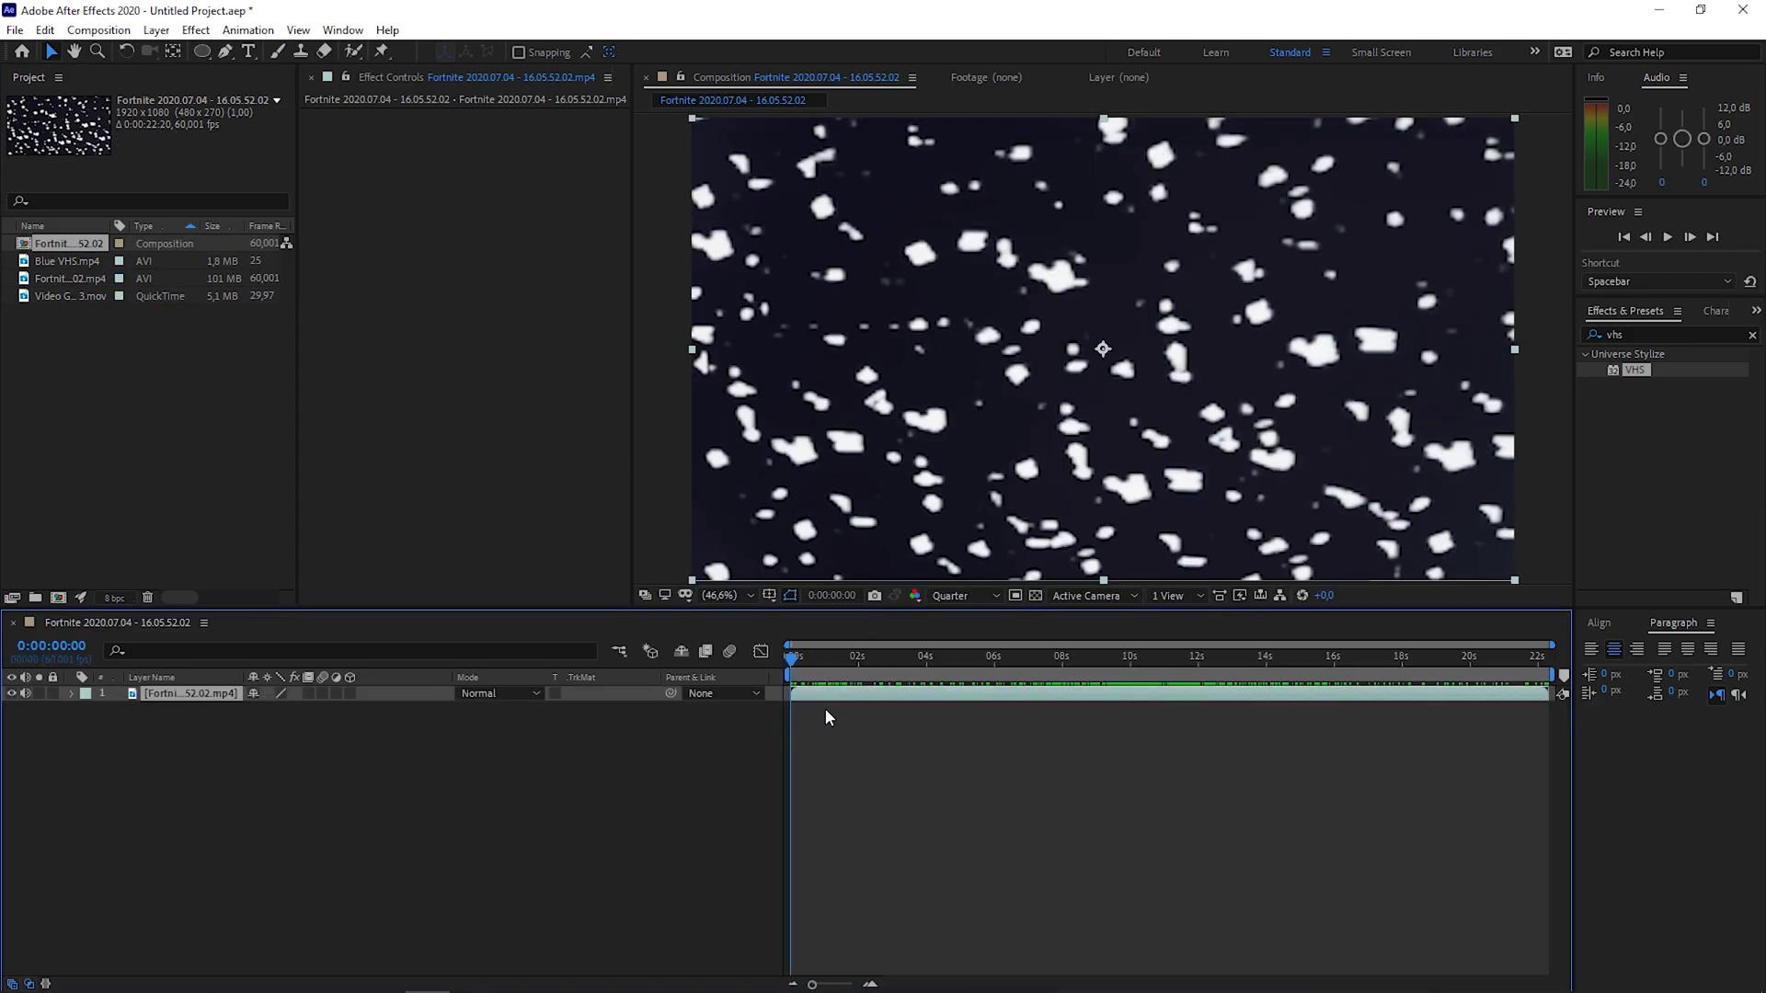
Step: Scrub to the old TV shot near eight seconds and pull the gameplay layer's end there
click(873, 657)
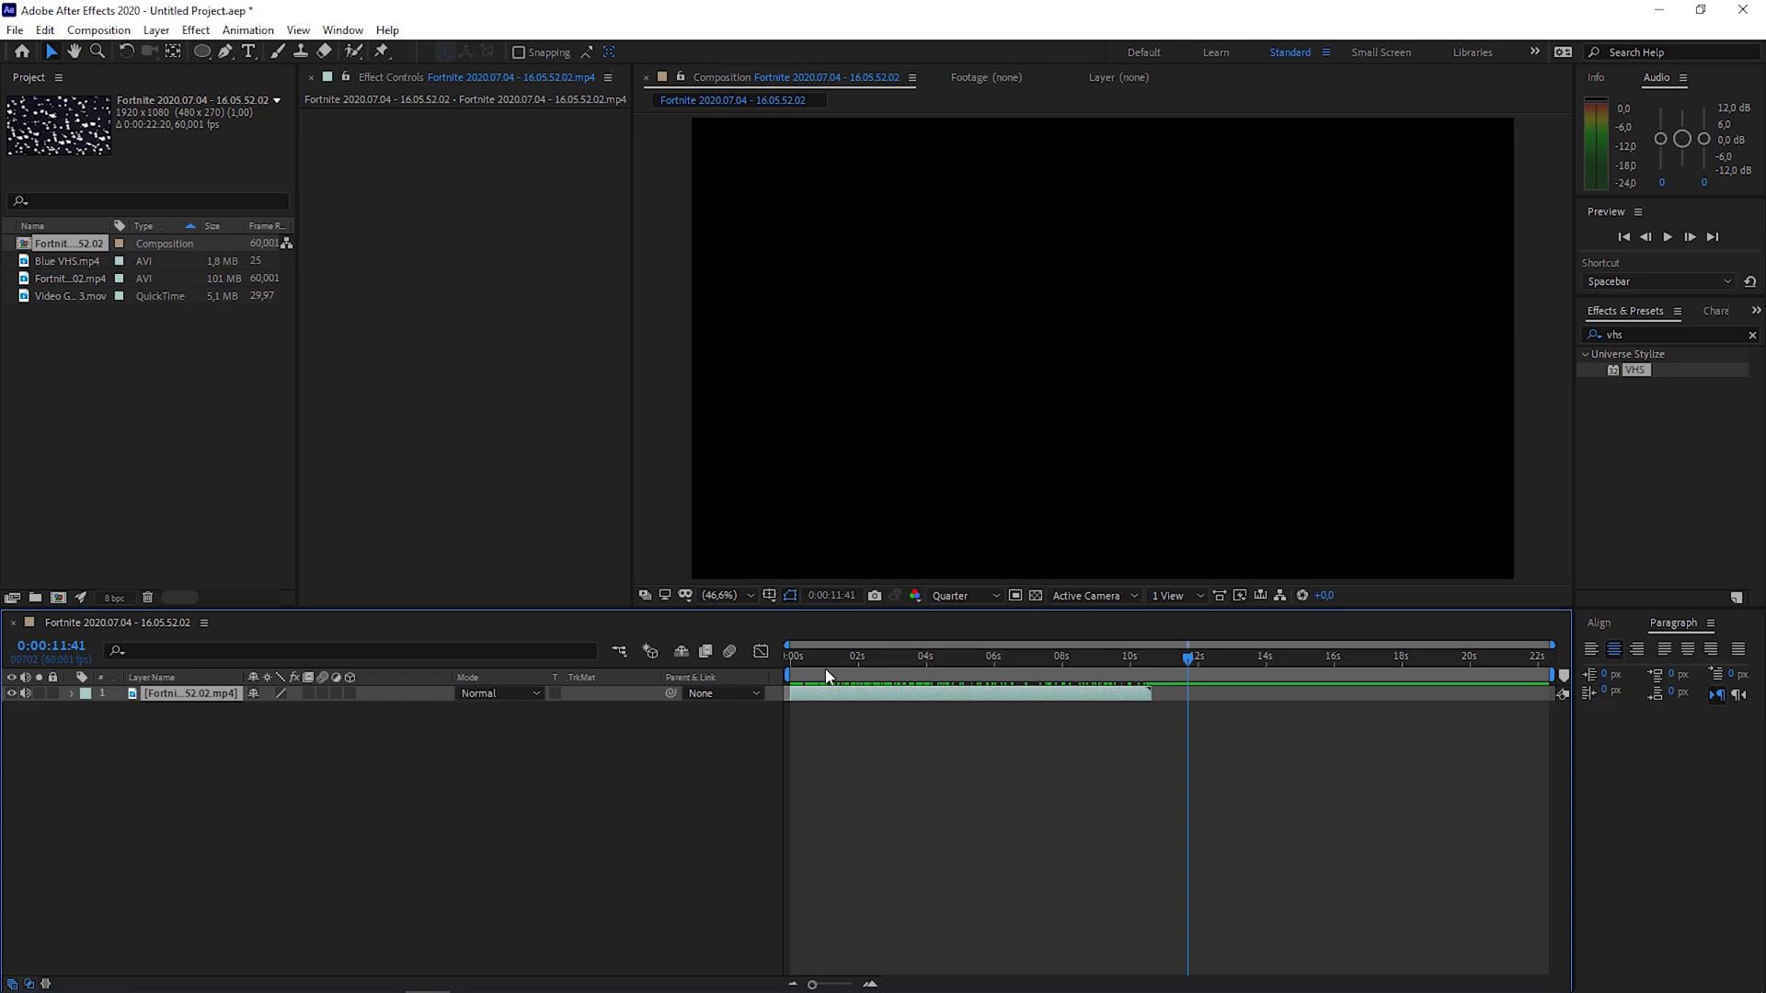
click(1048, 656)
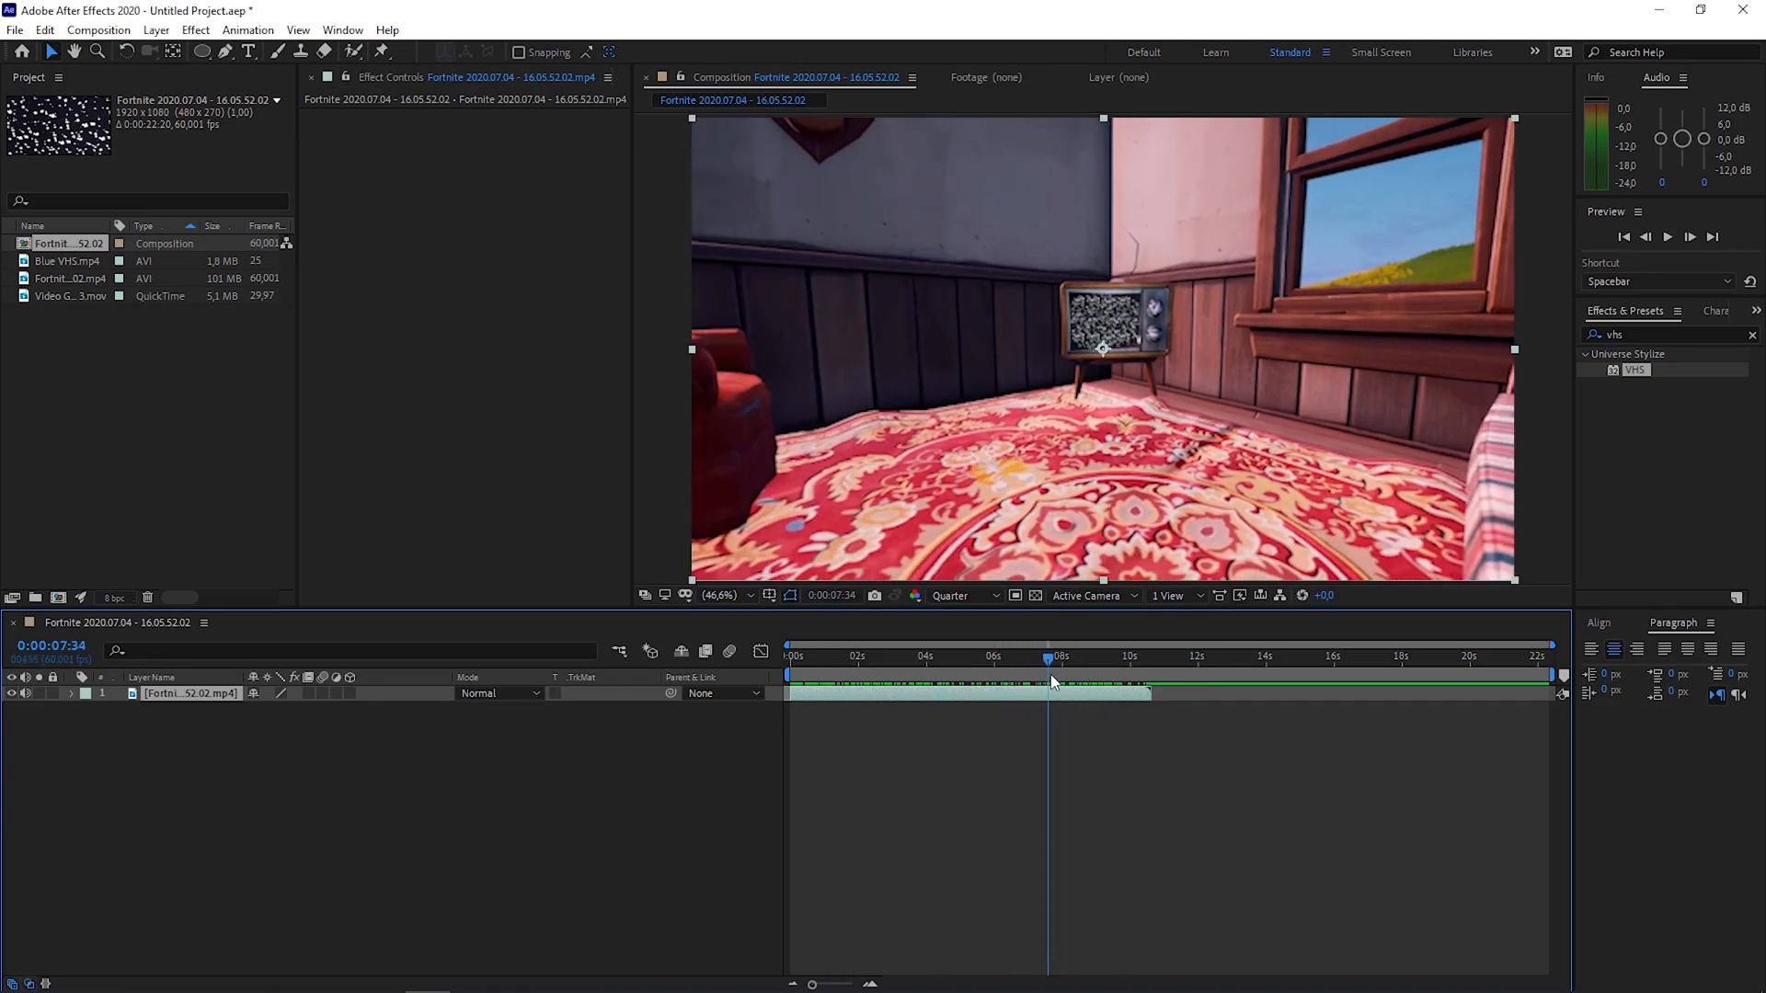
click(1063, 656)
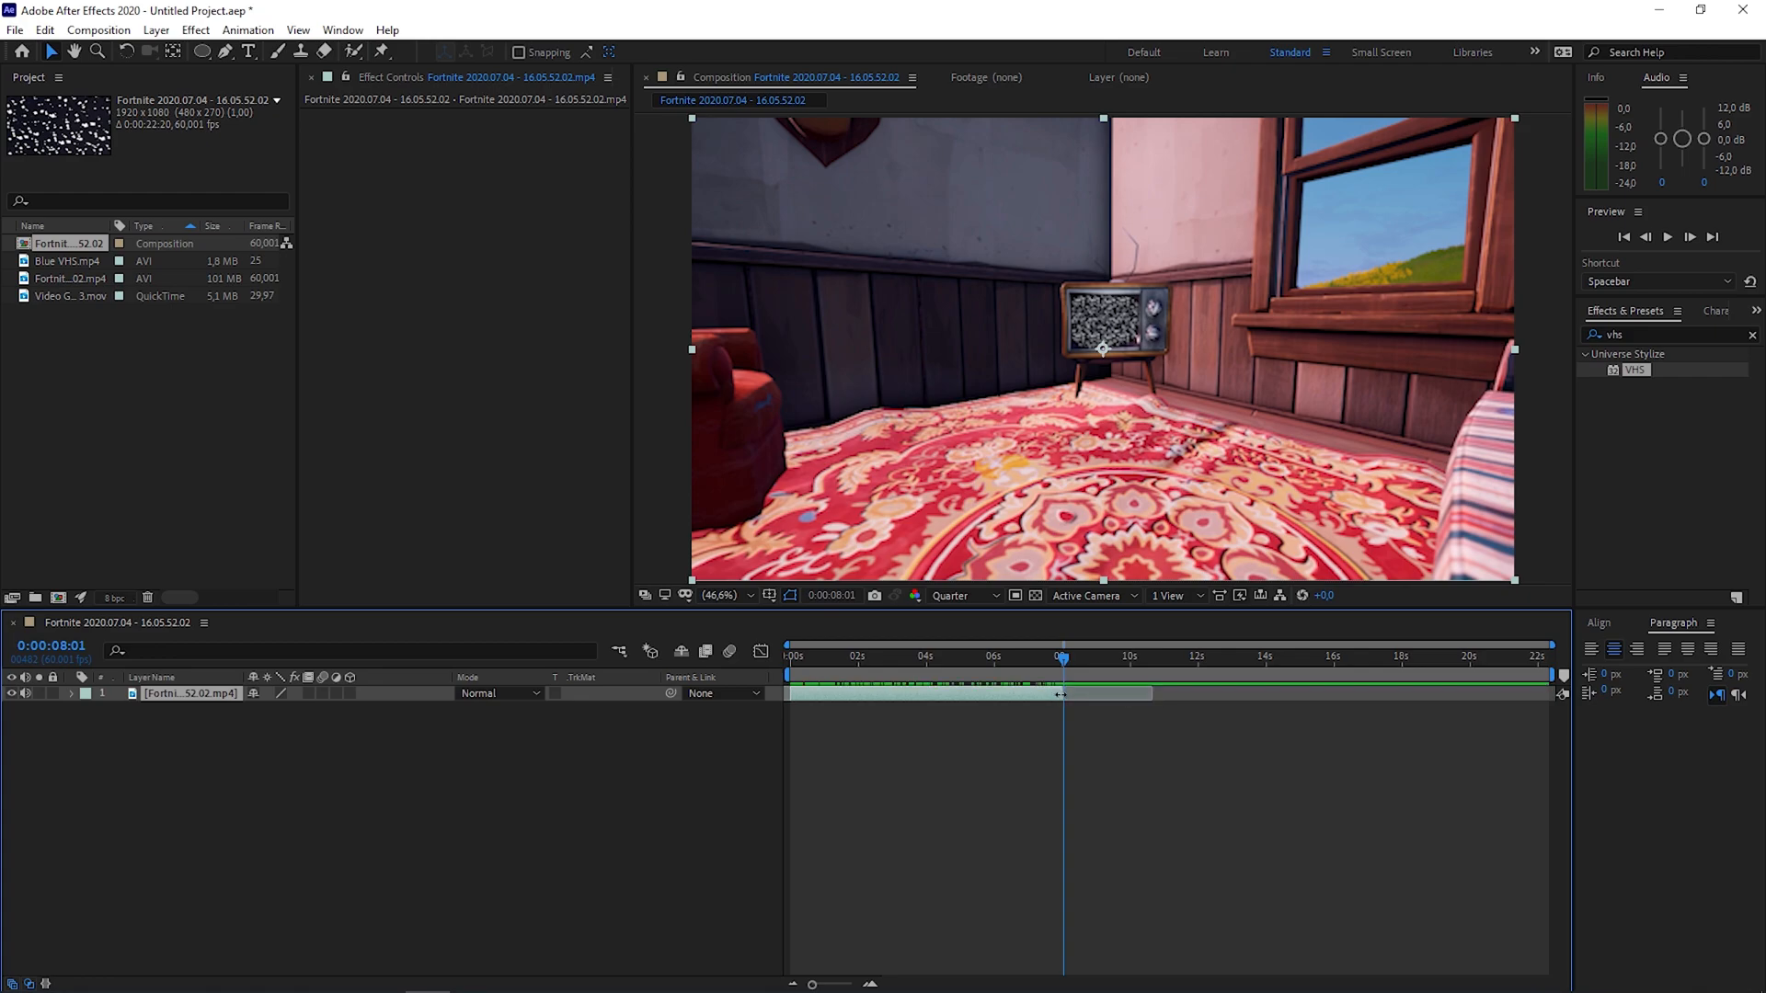
click(1048, 656)
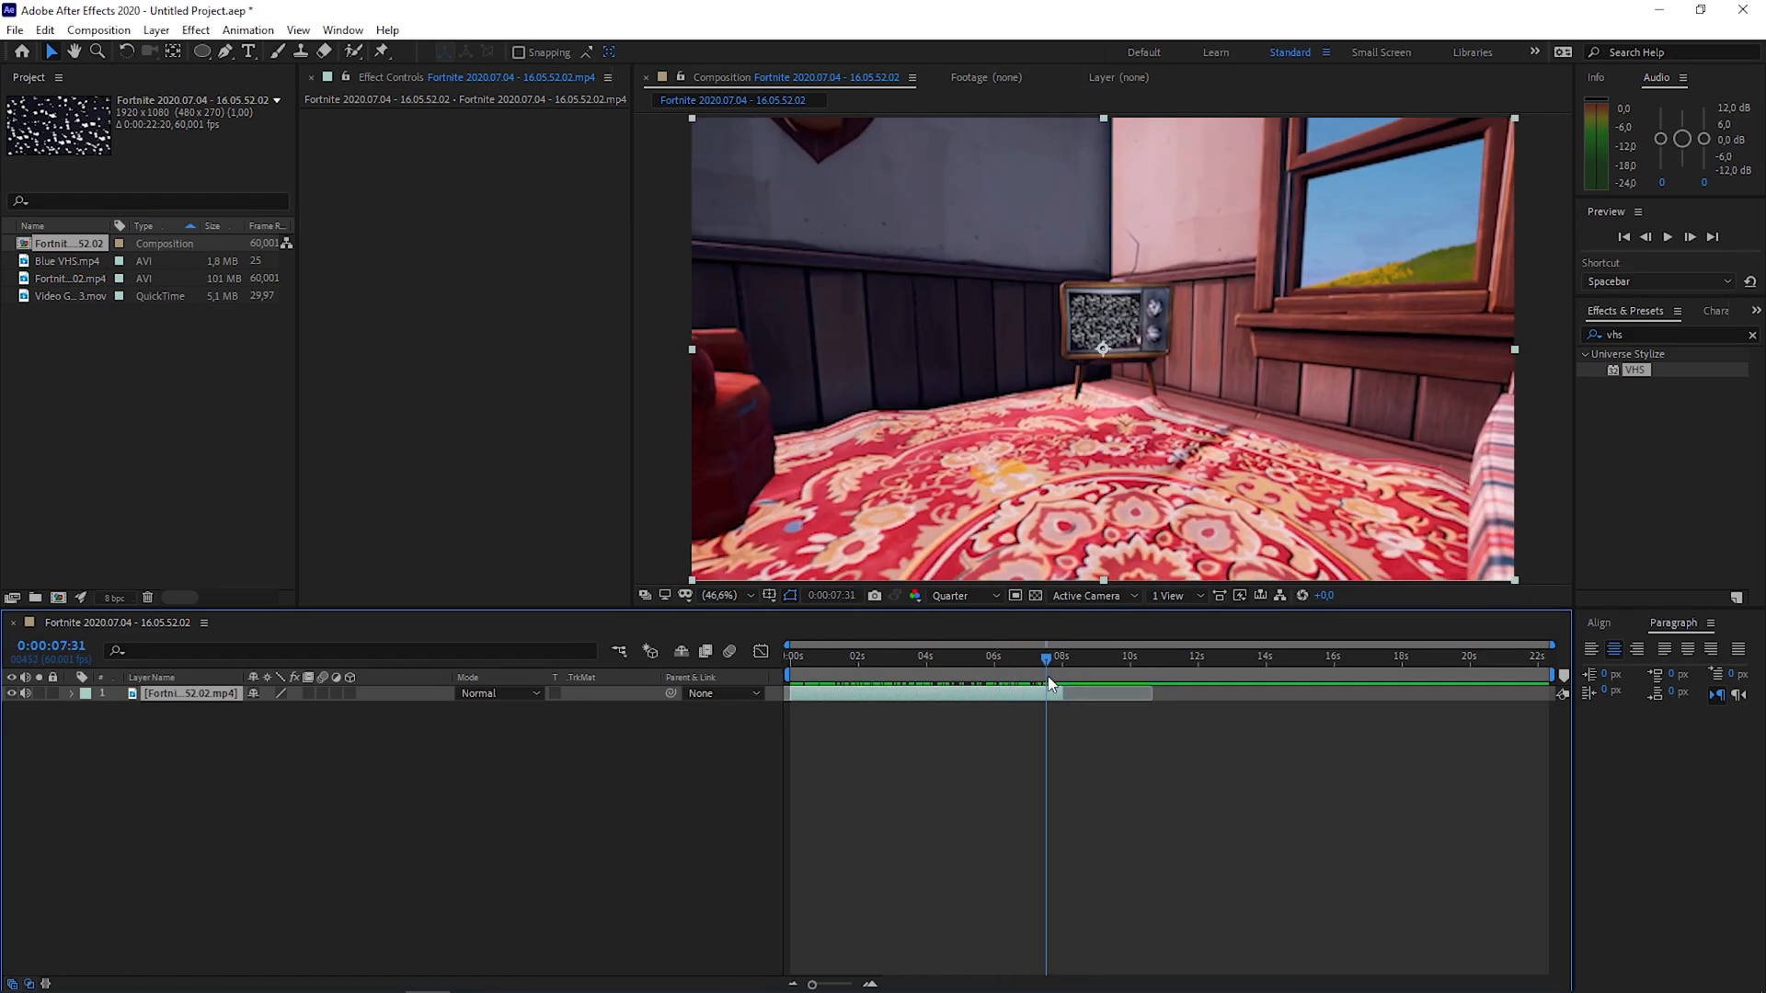
click(1030, 657)
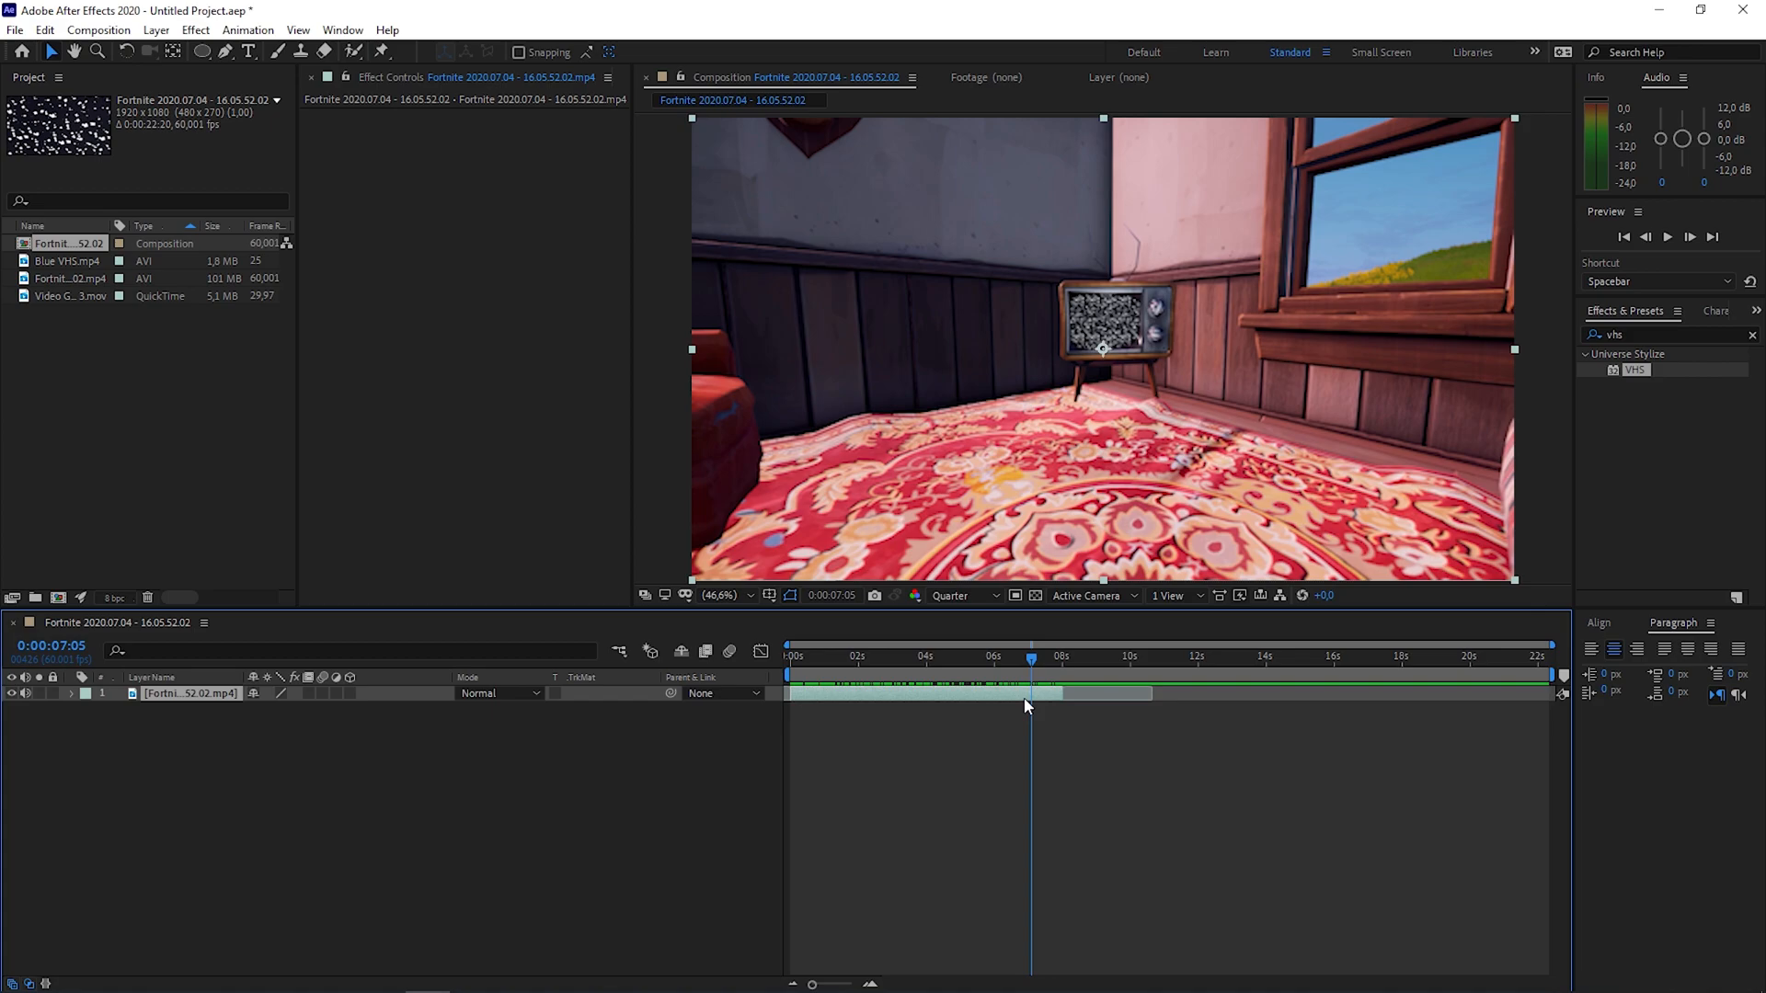
mouse_move(975, 698)
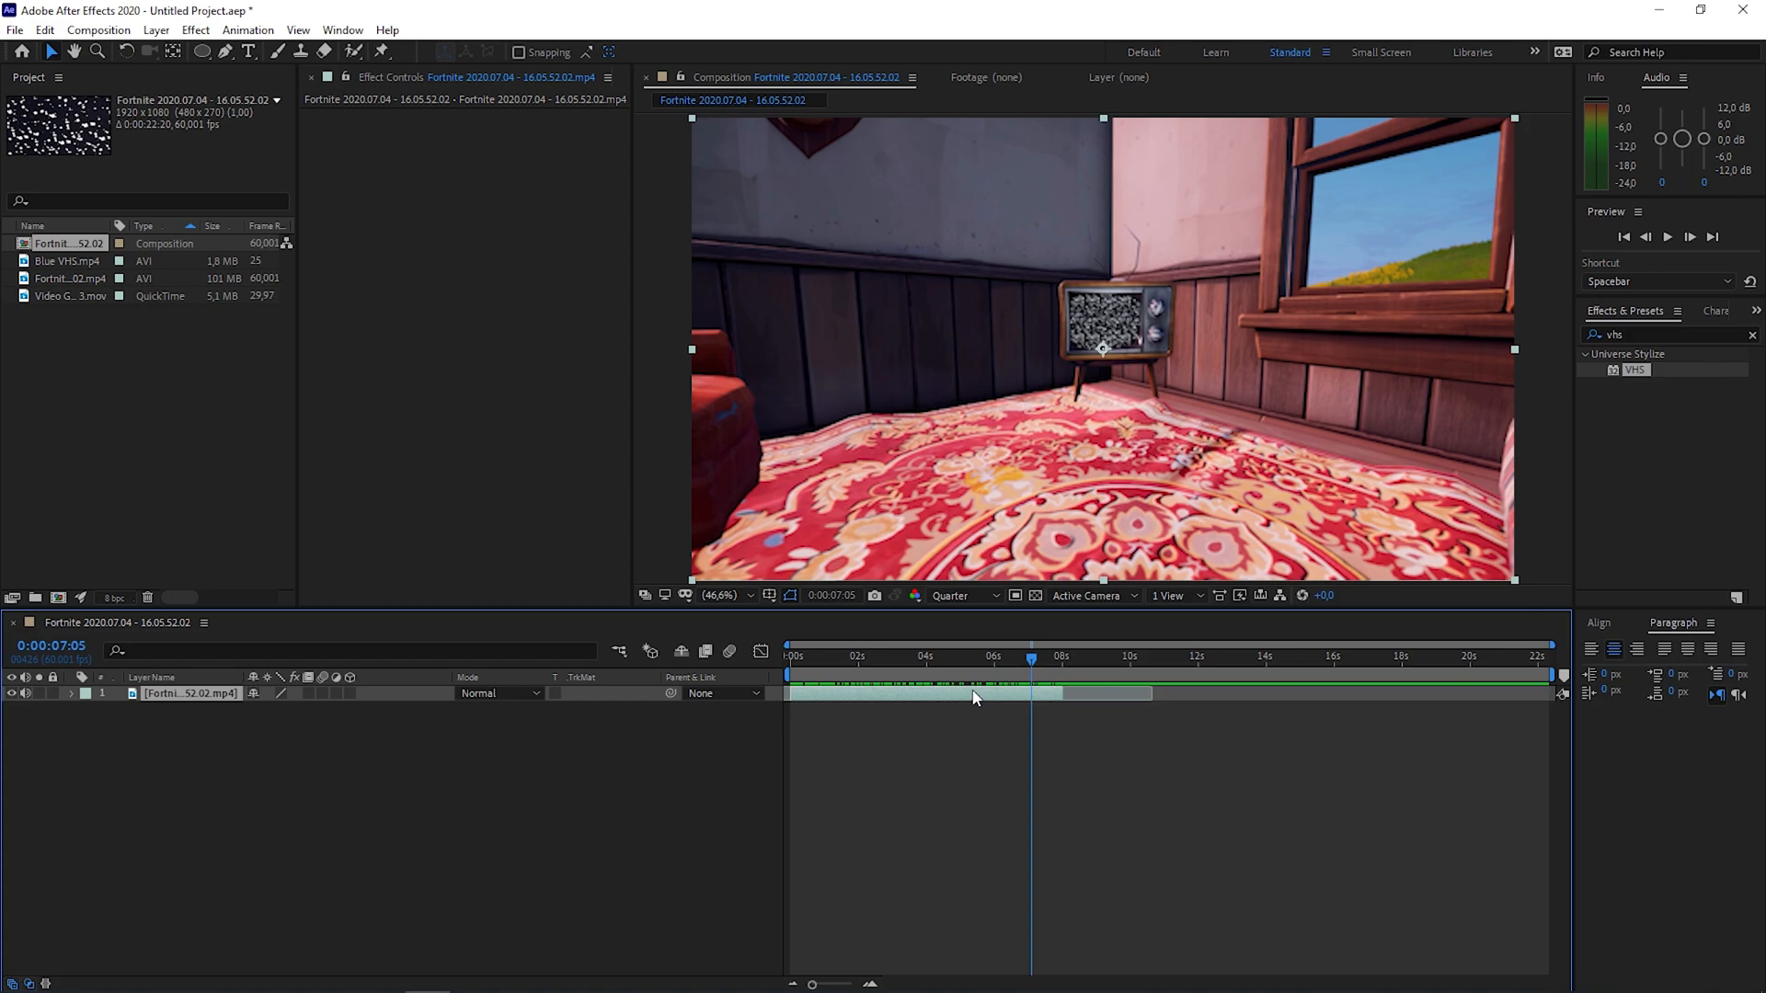
mouse_move(1000, 719)
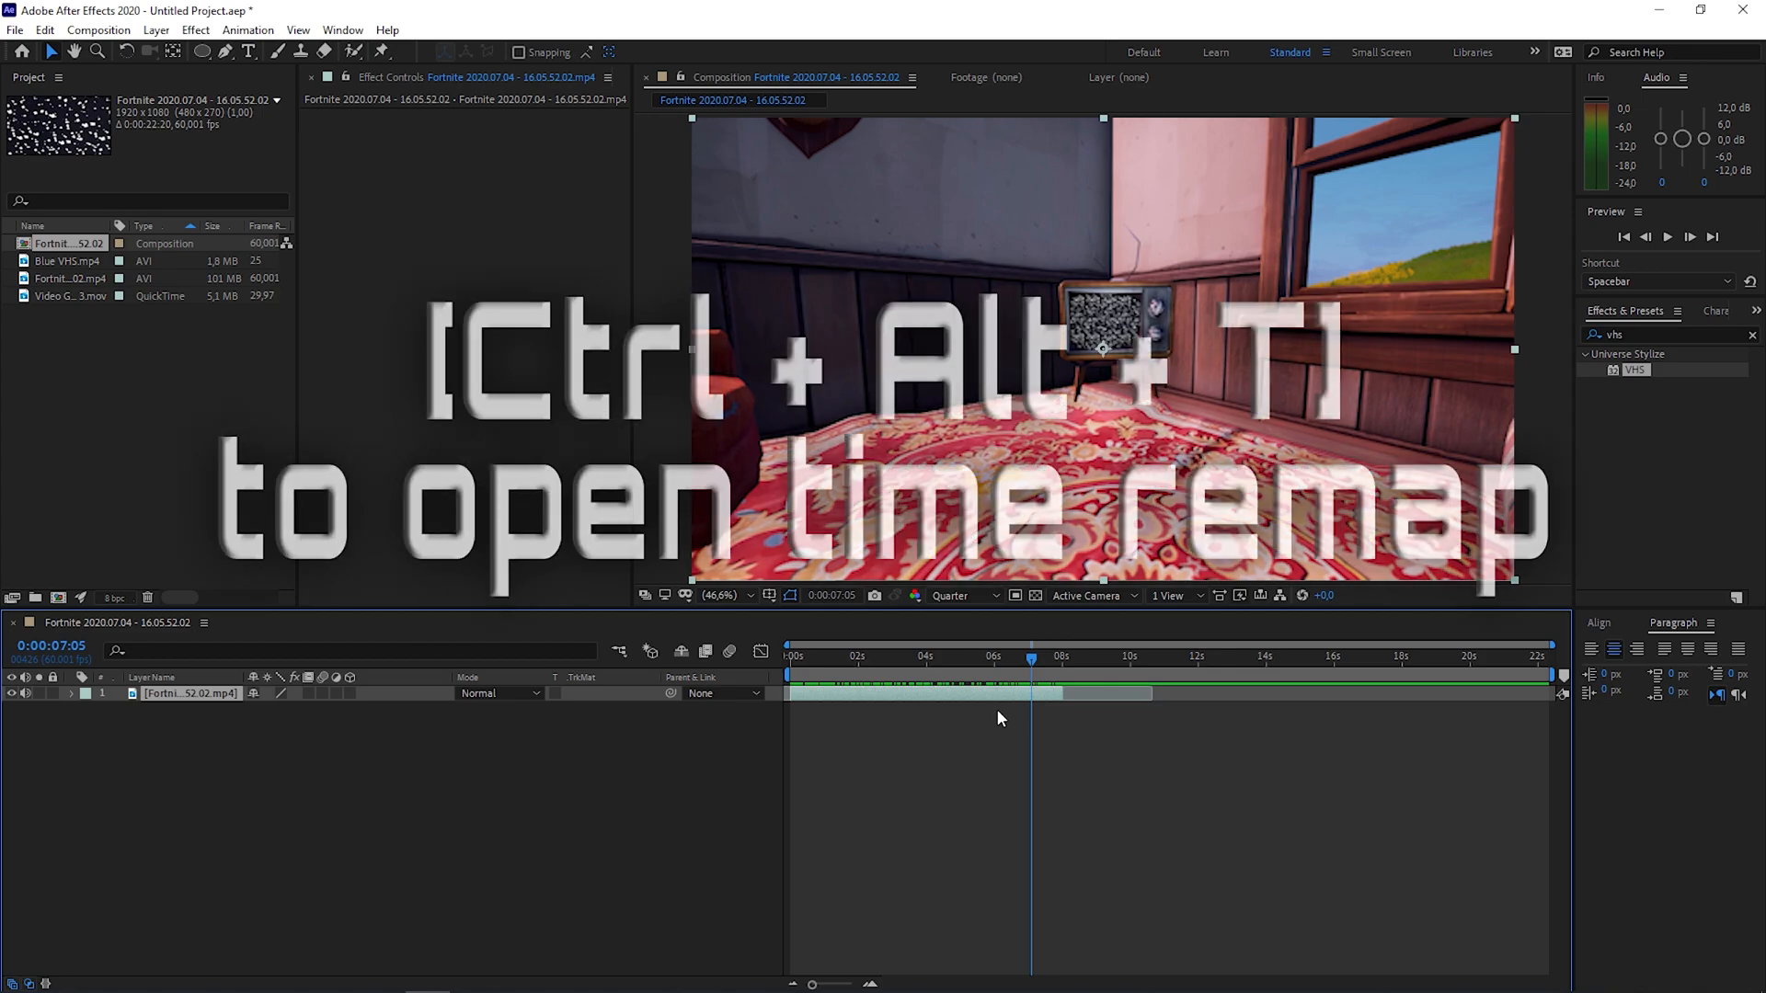
Step: Enable Time Remap on the Fortnite gameplay layer with Ctrl+Alt+T
key(ctrl+alt+t)
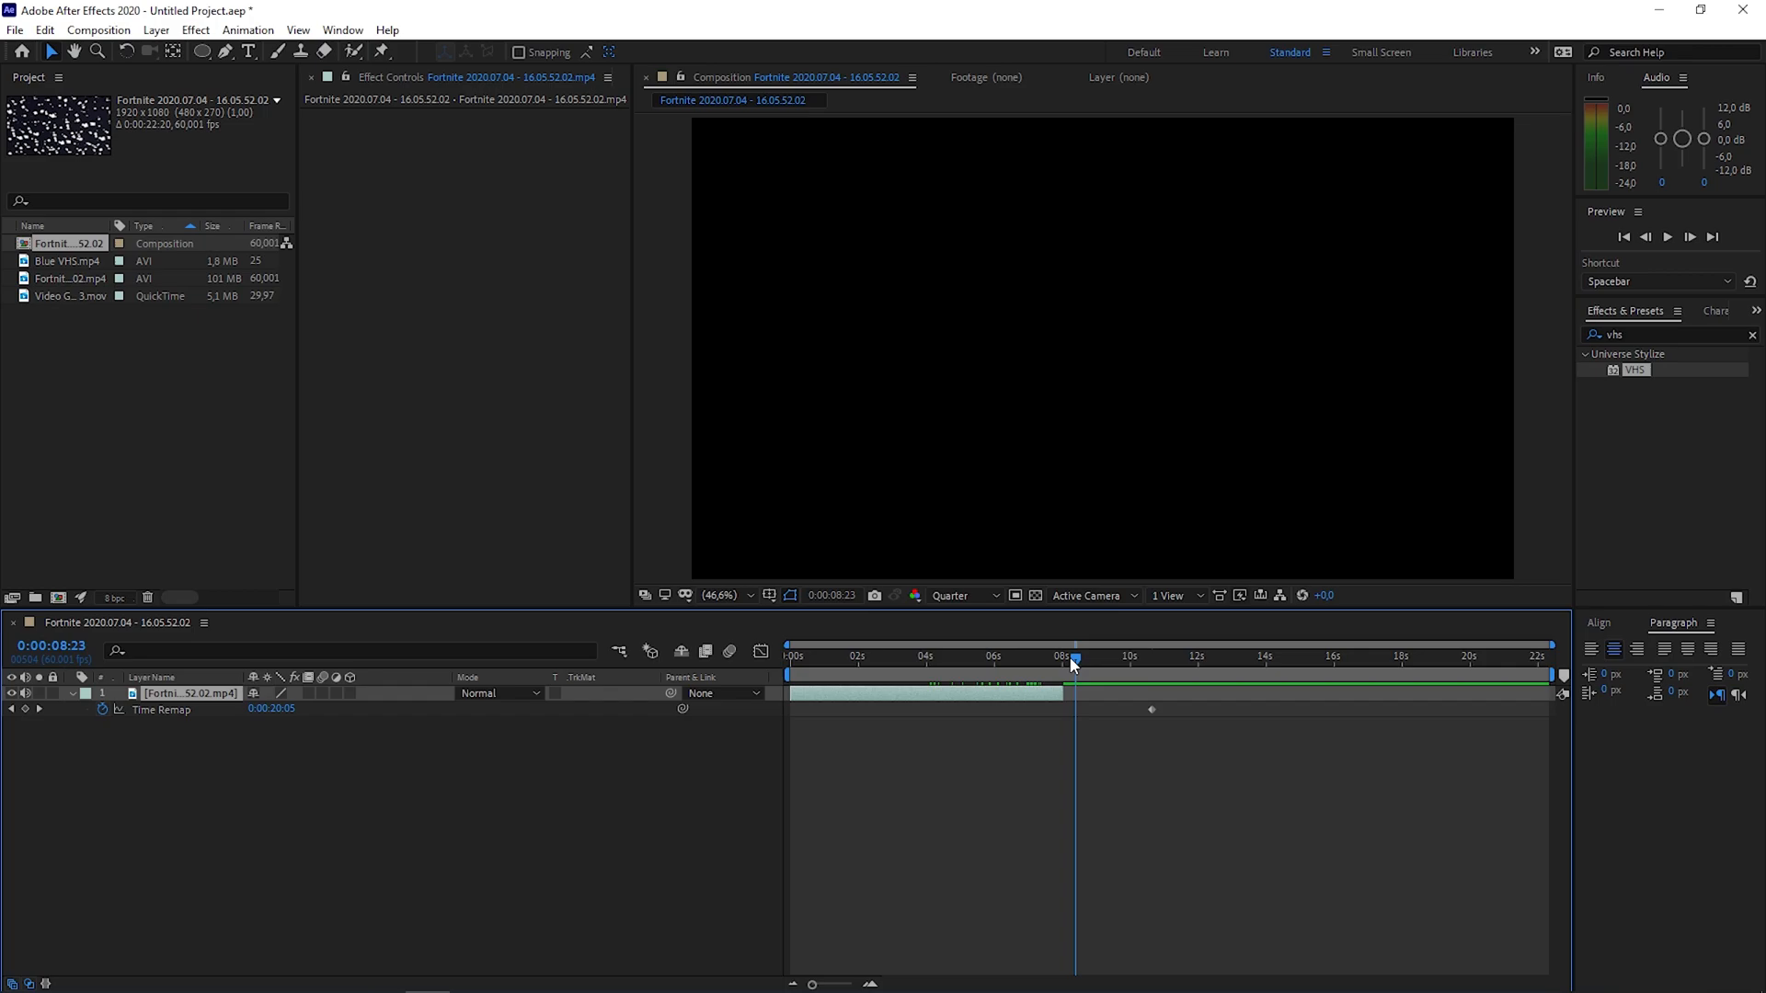
click(1064, 656)
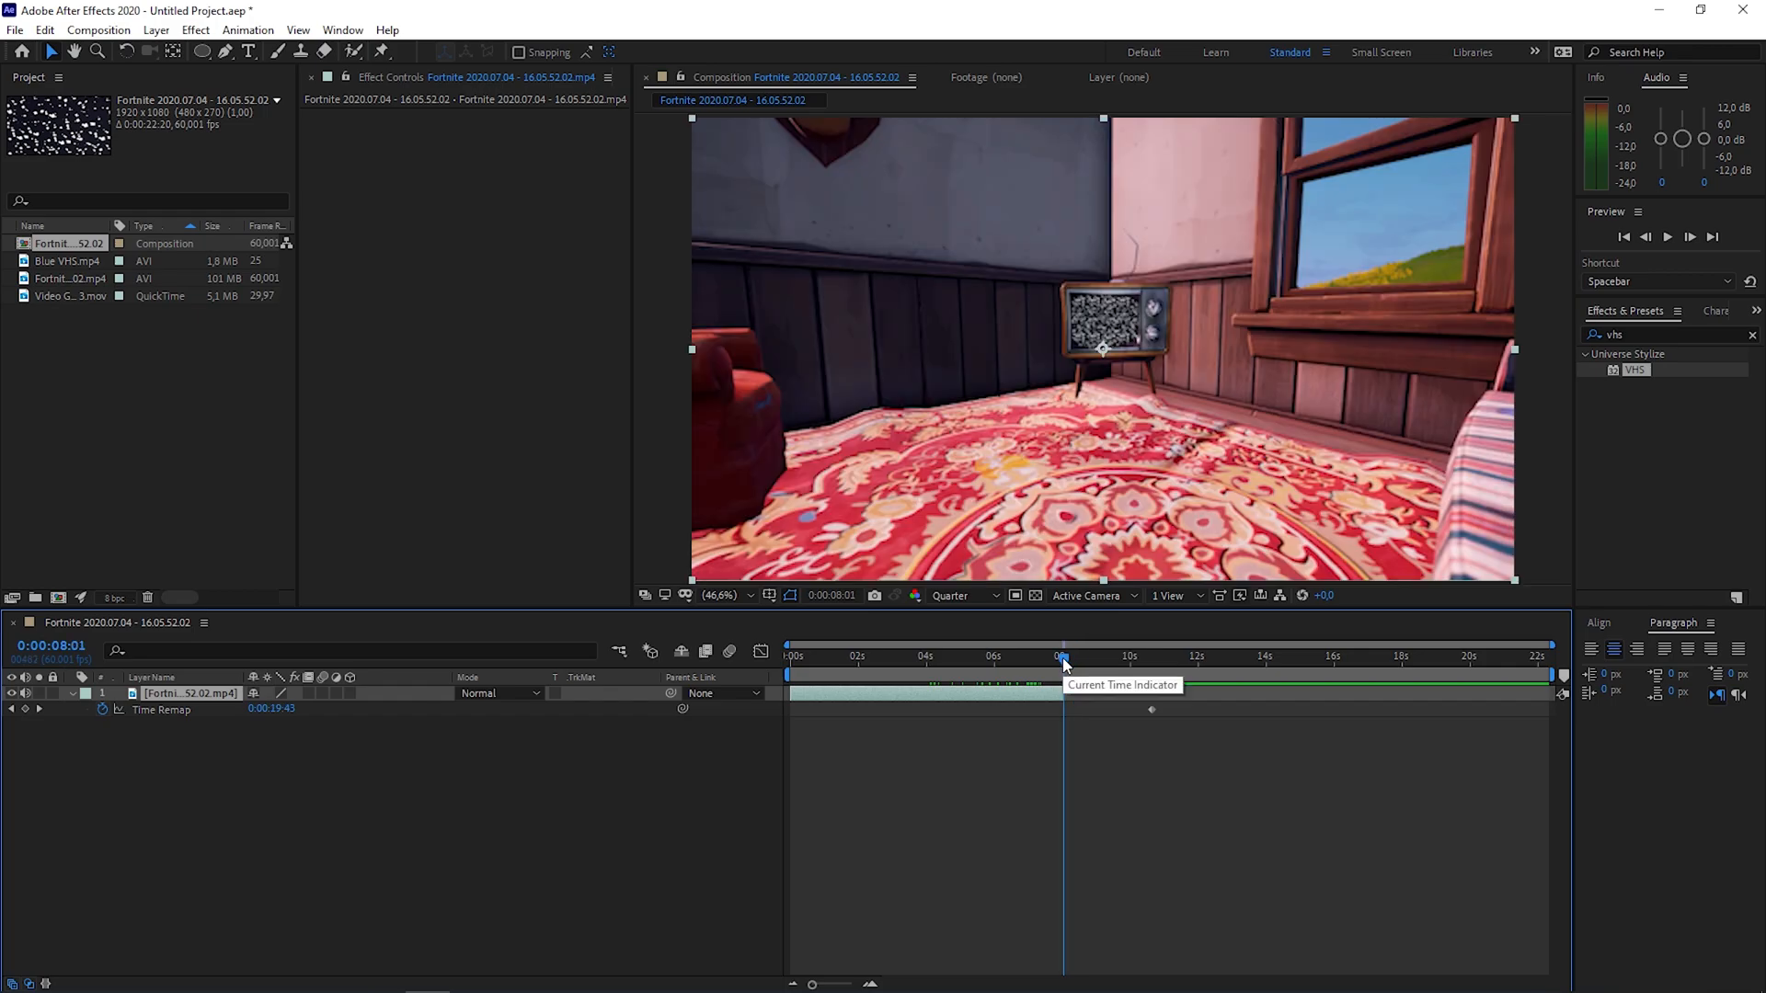
mouse_move(808, 698)
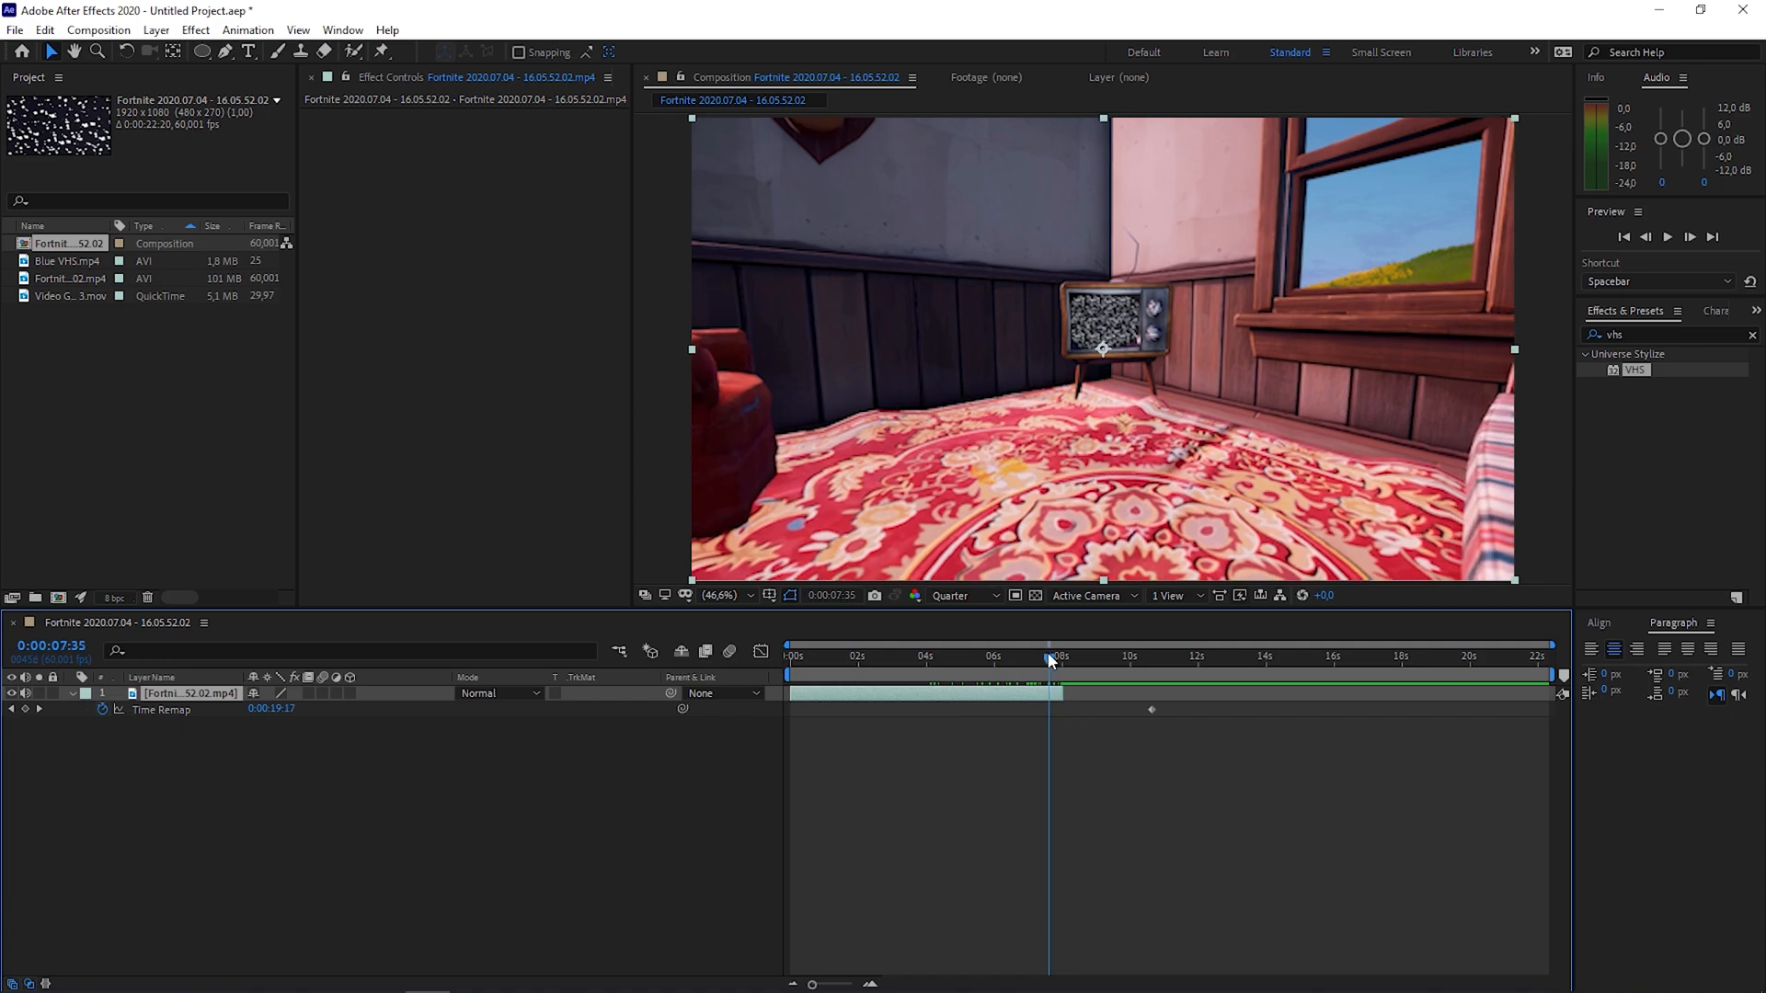
click(1113, 656)
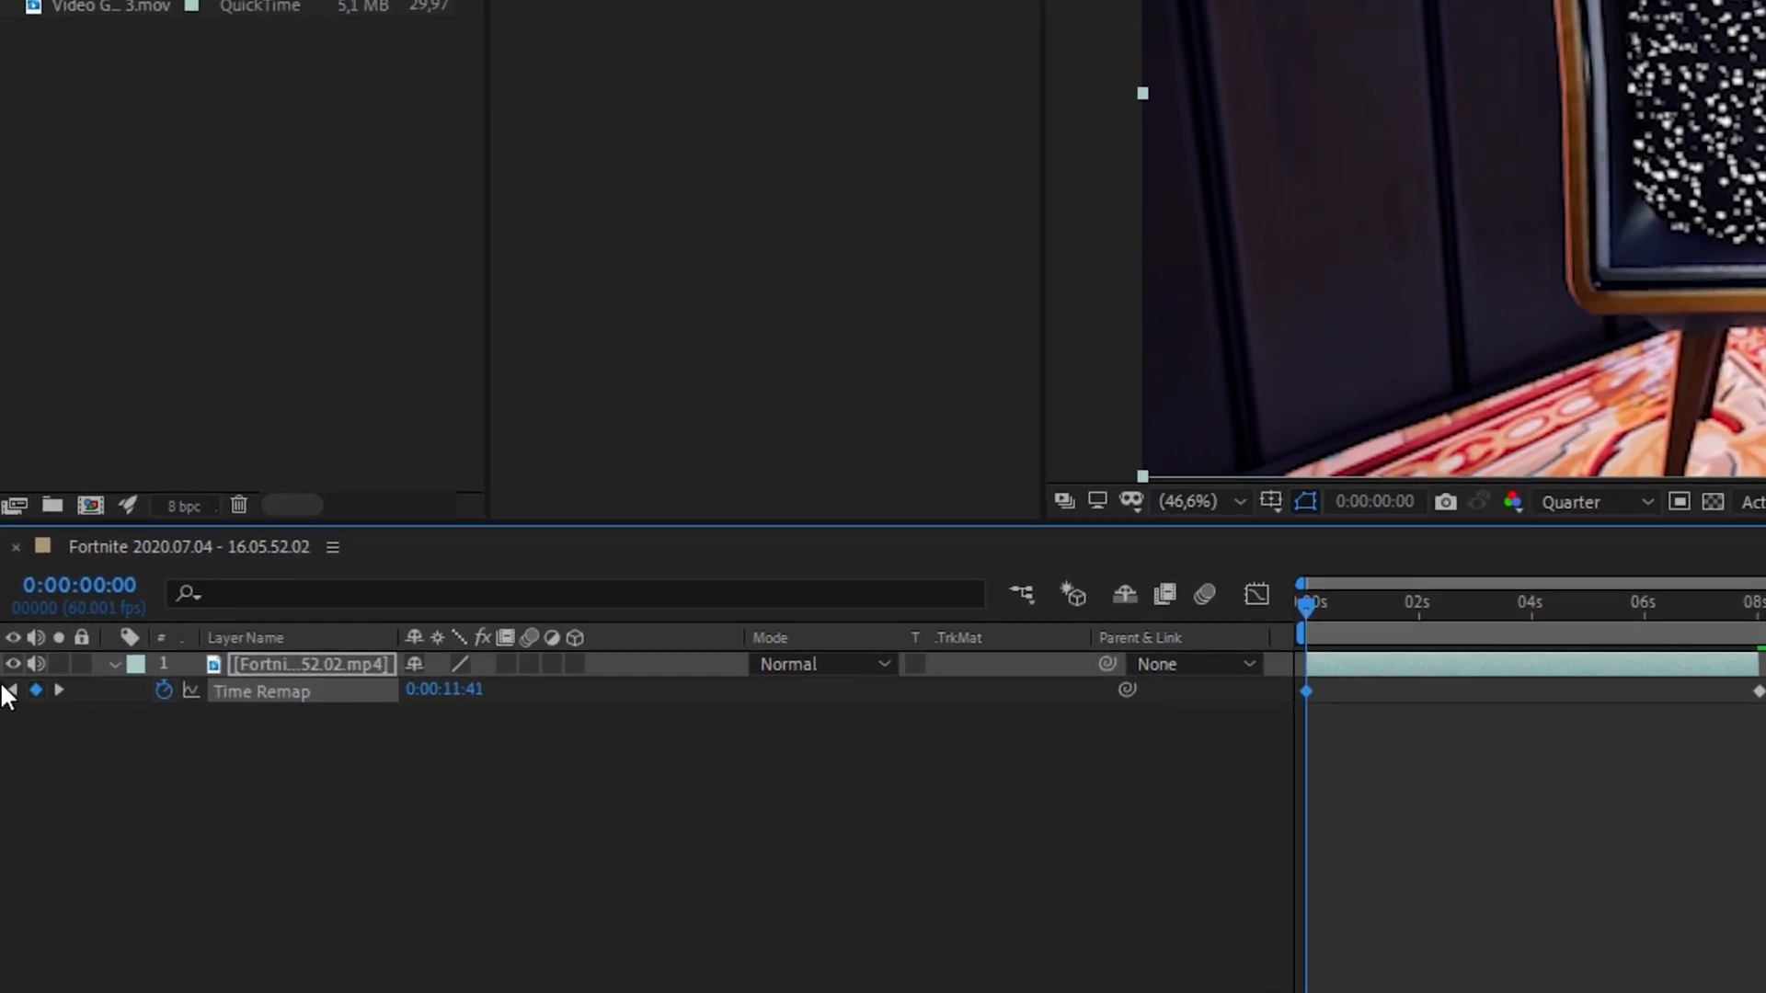
Step: Delete the extra end keyframe and move the eight-second keyframe to about four seconds
click(11, 691)
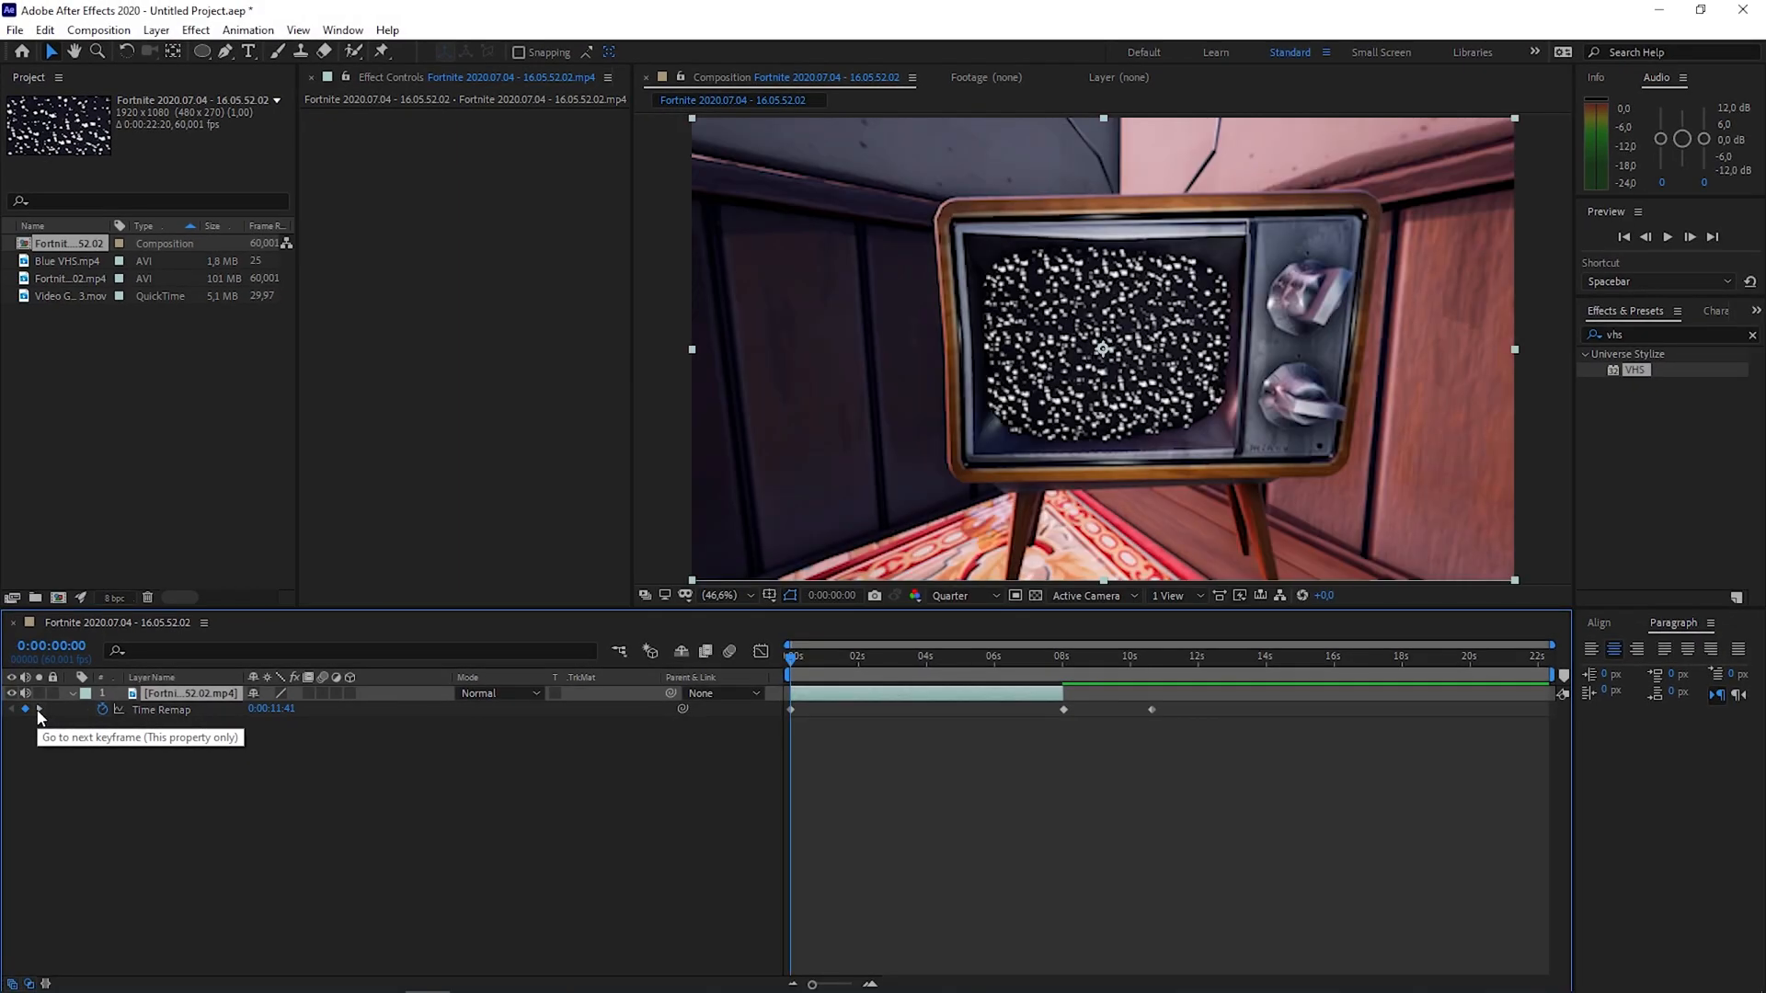
click(1114, 656)
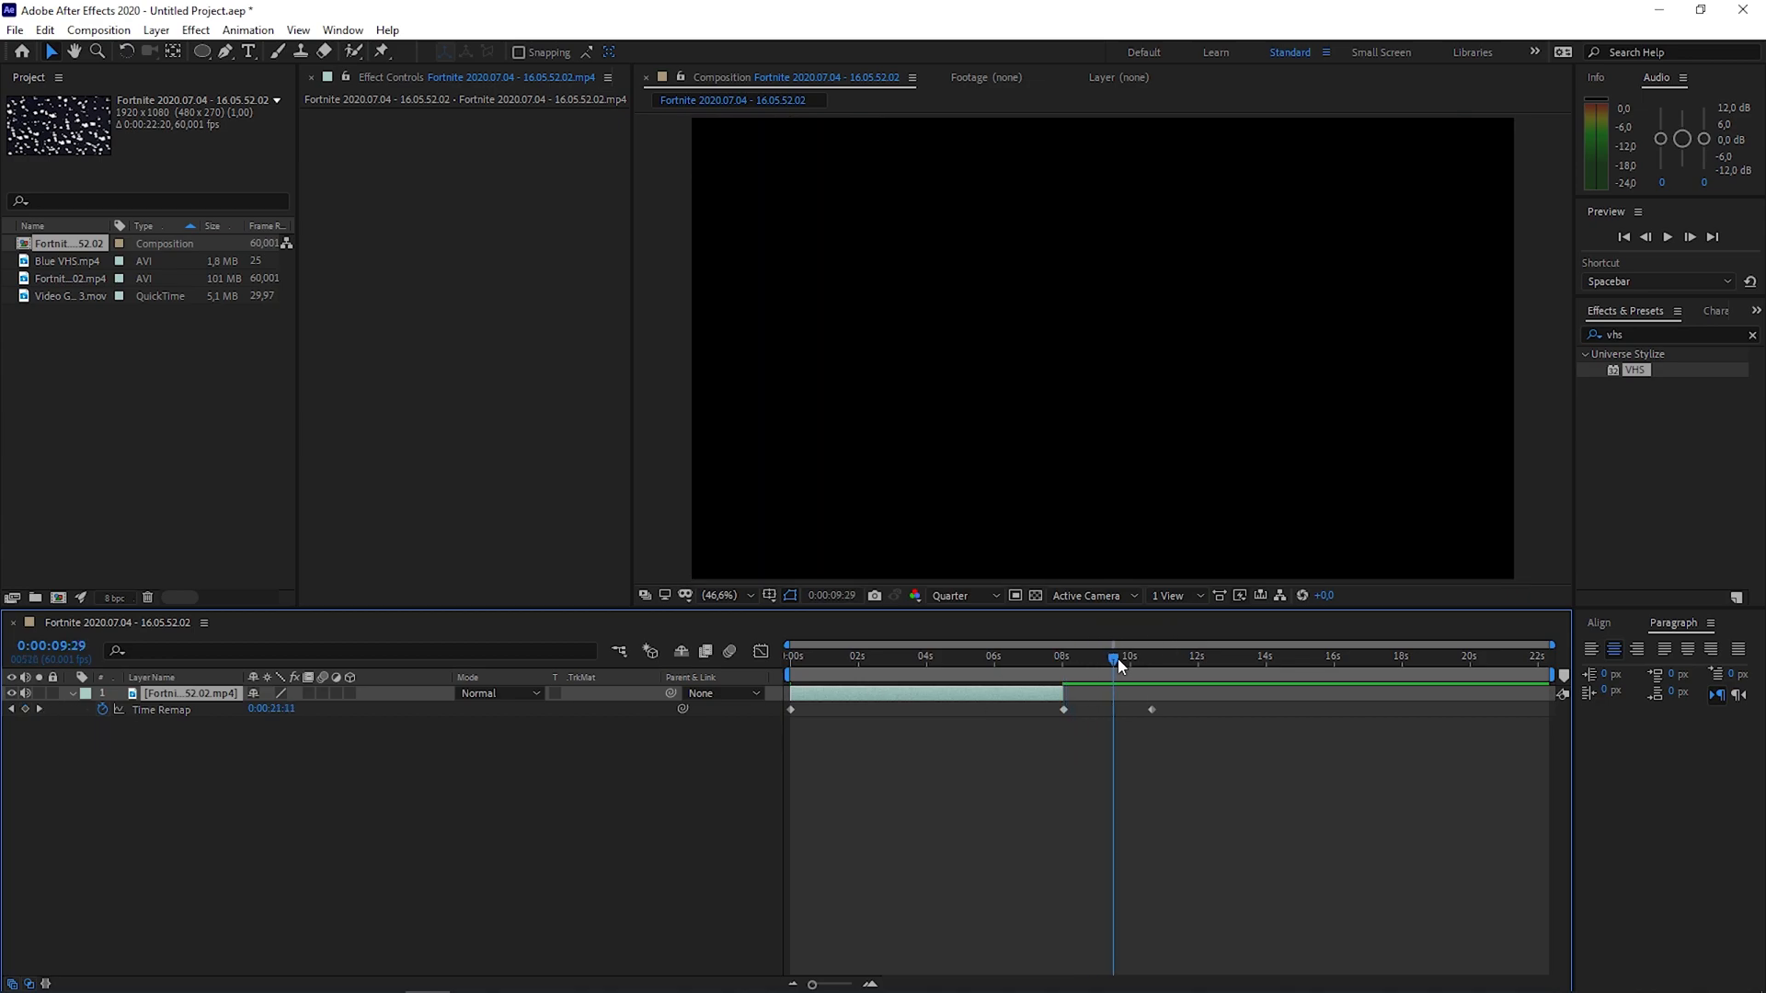
click(1150, 656)
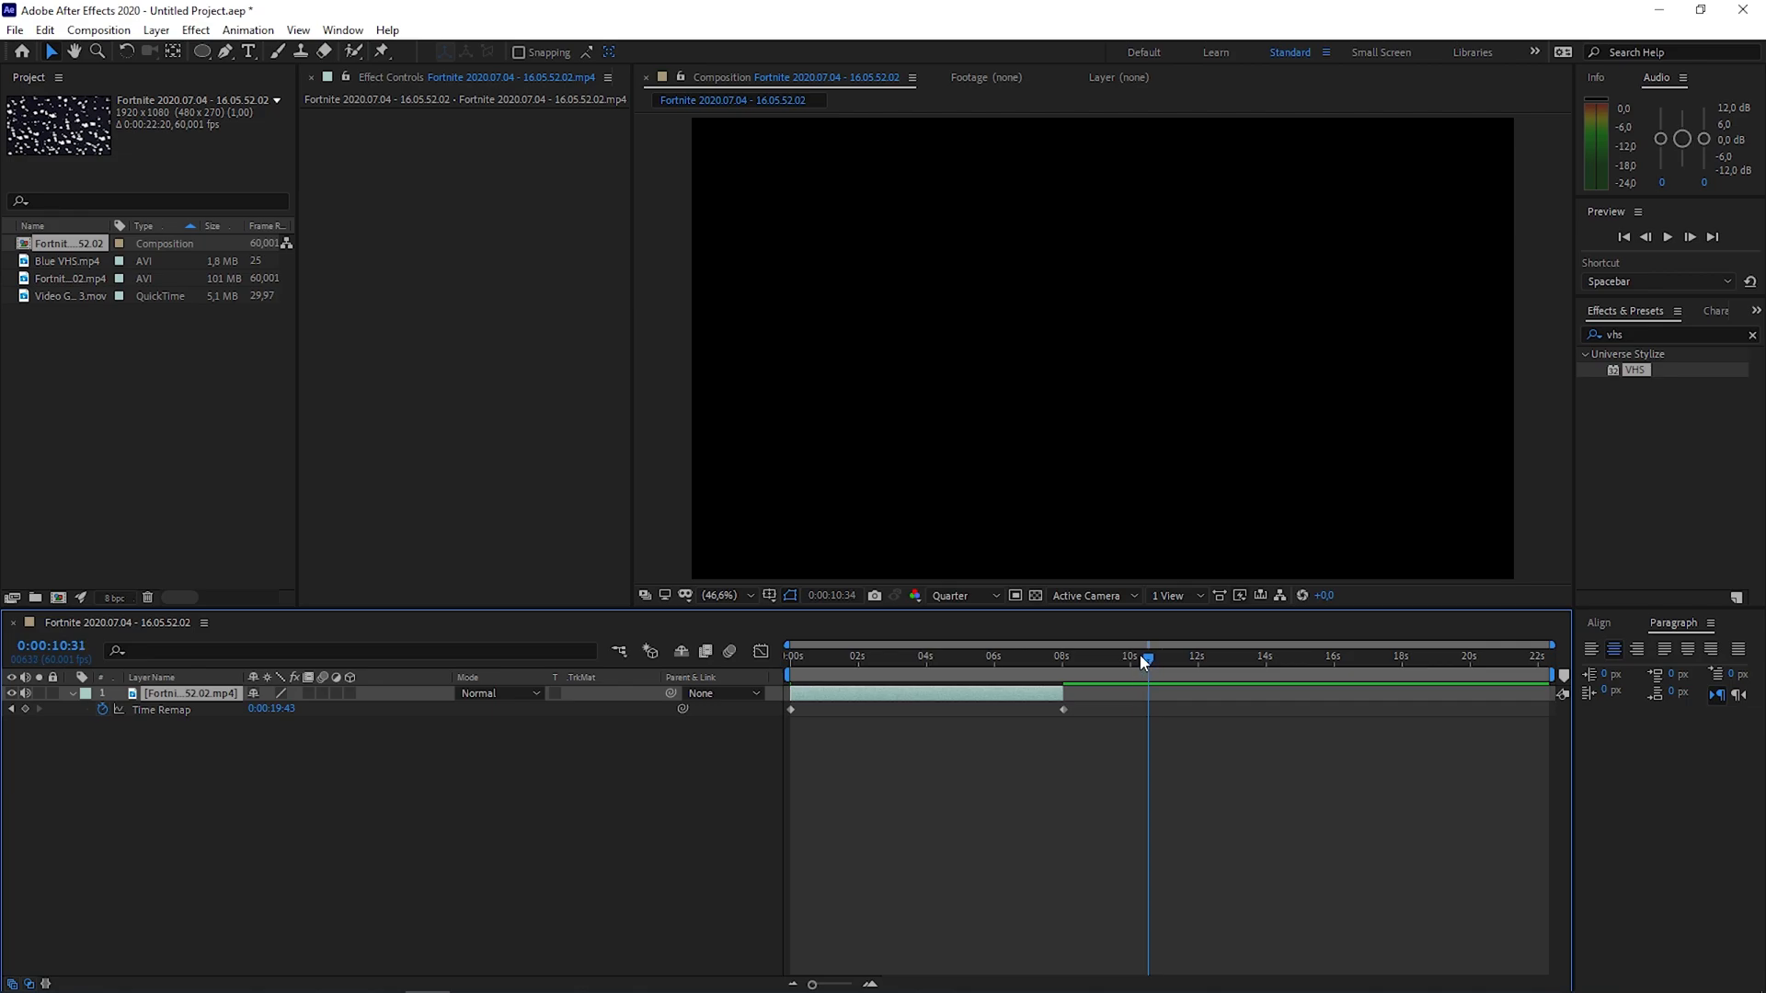
click(1062, 655)
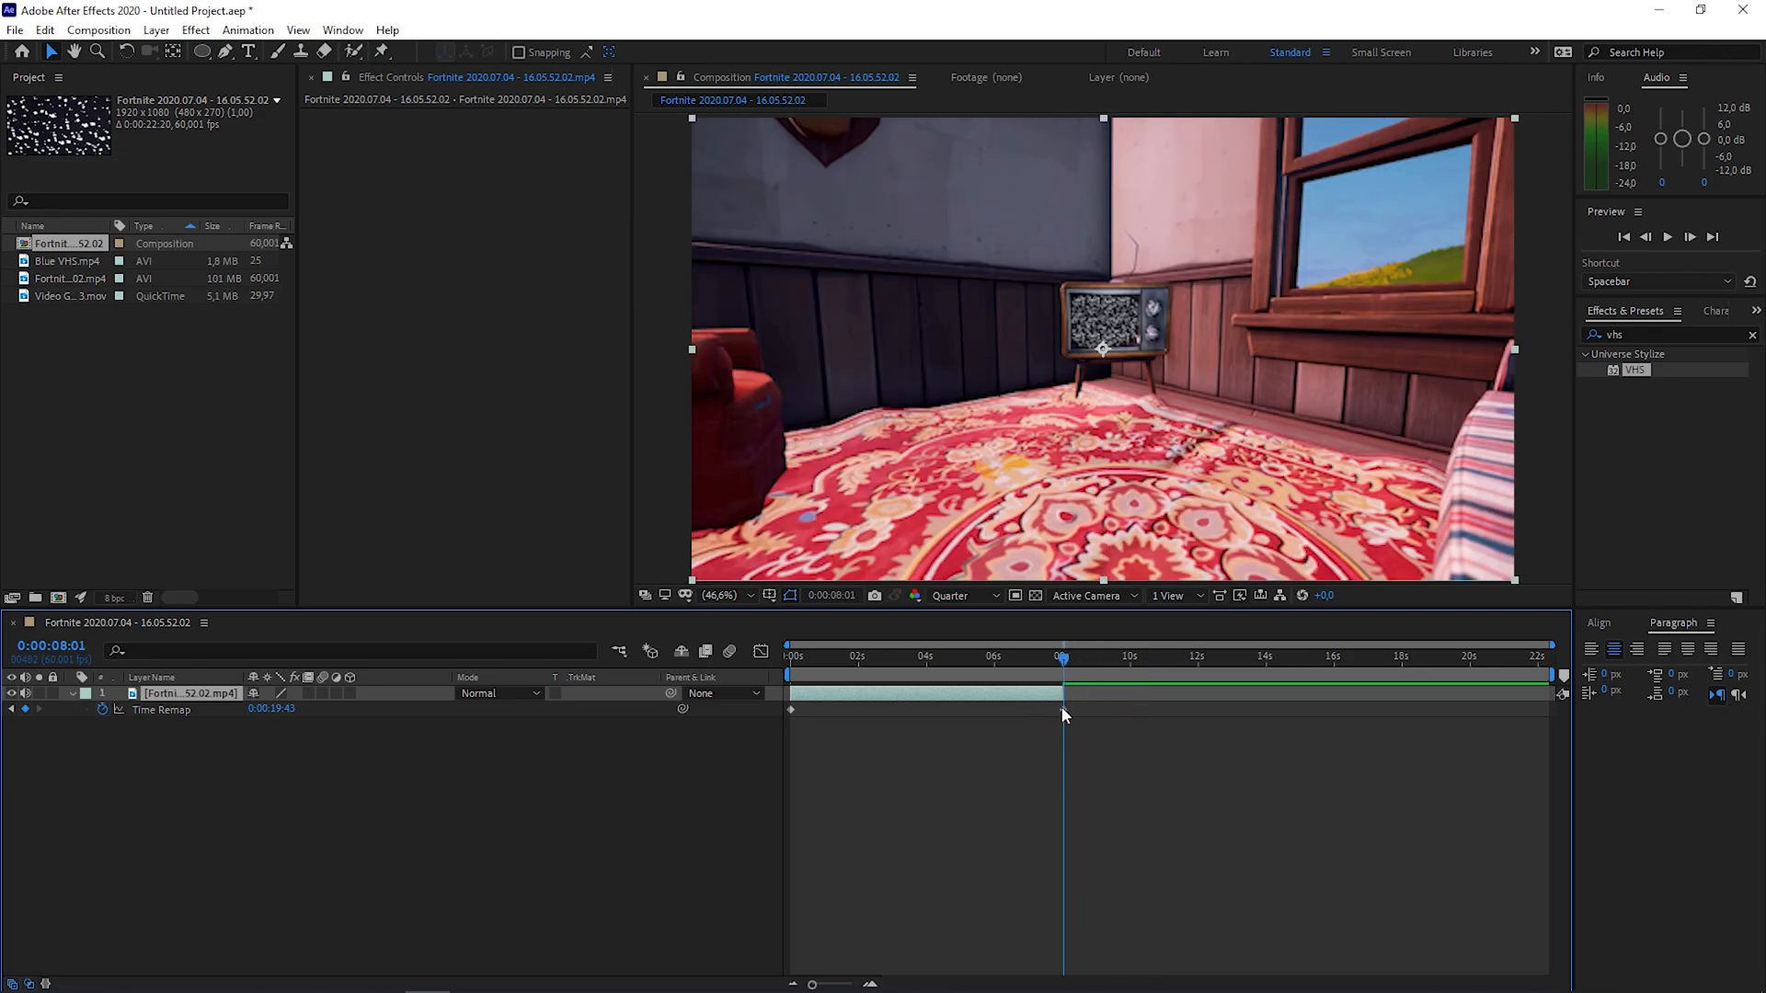
click(890, 656)
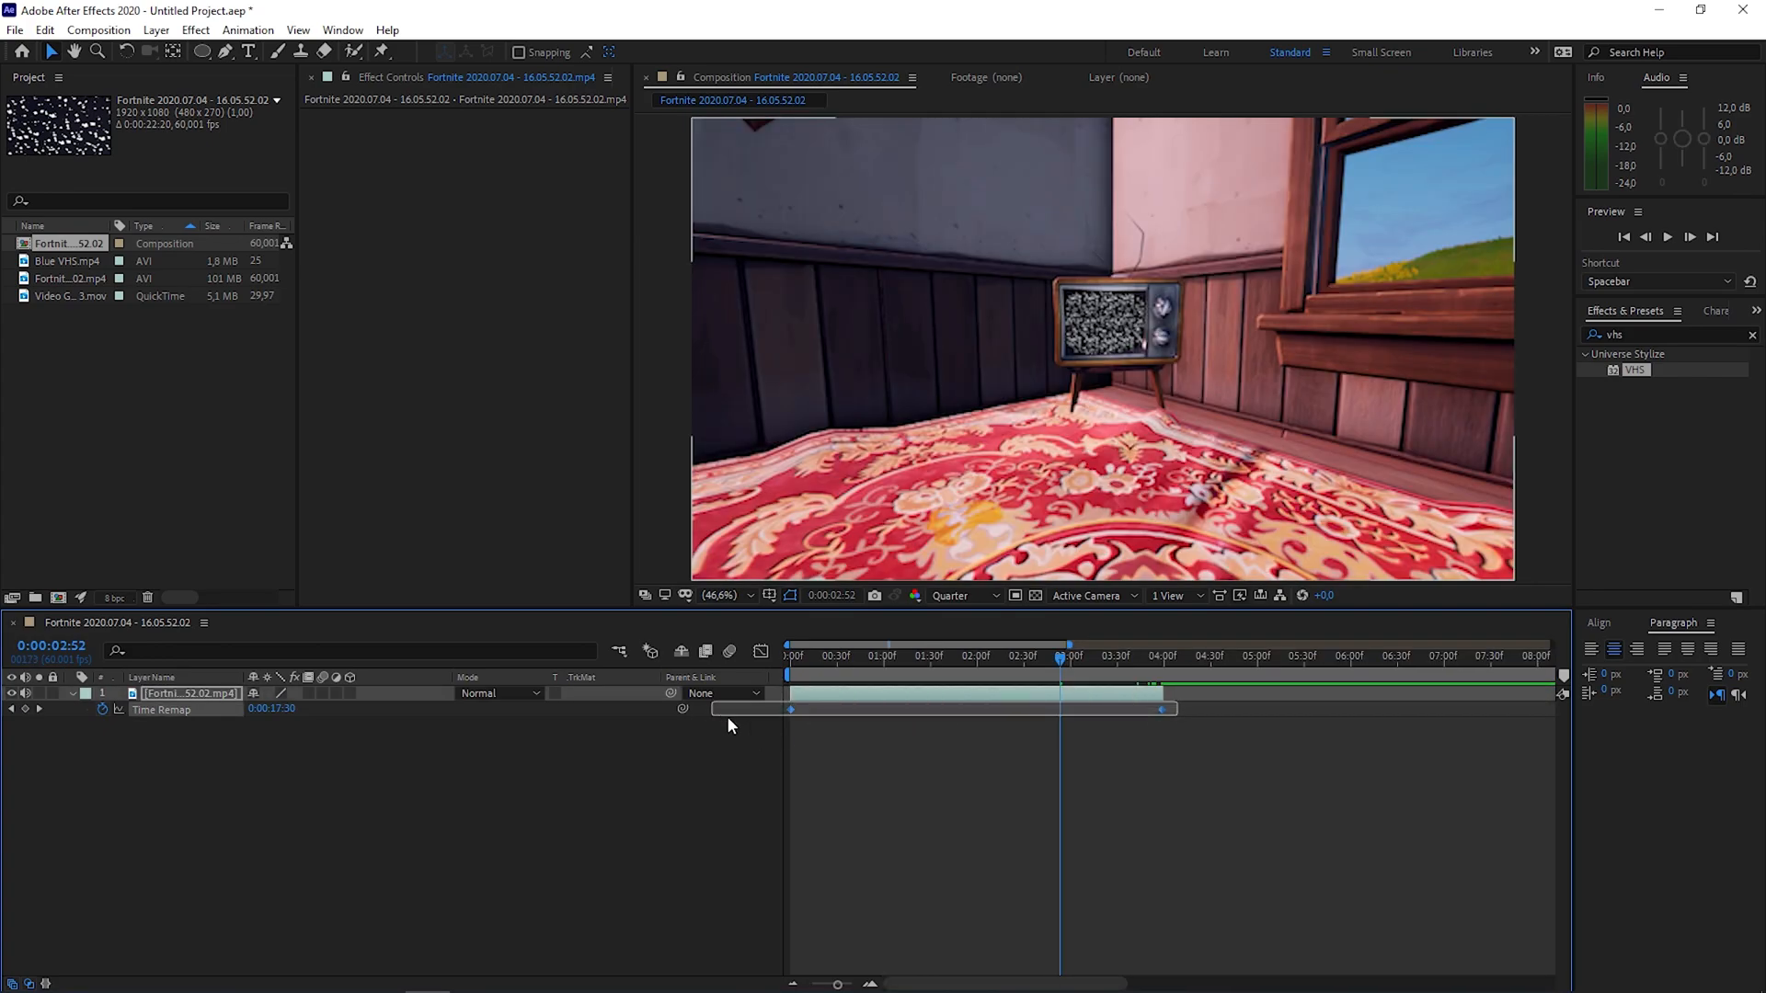
key(f9)
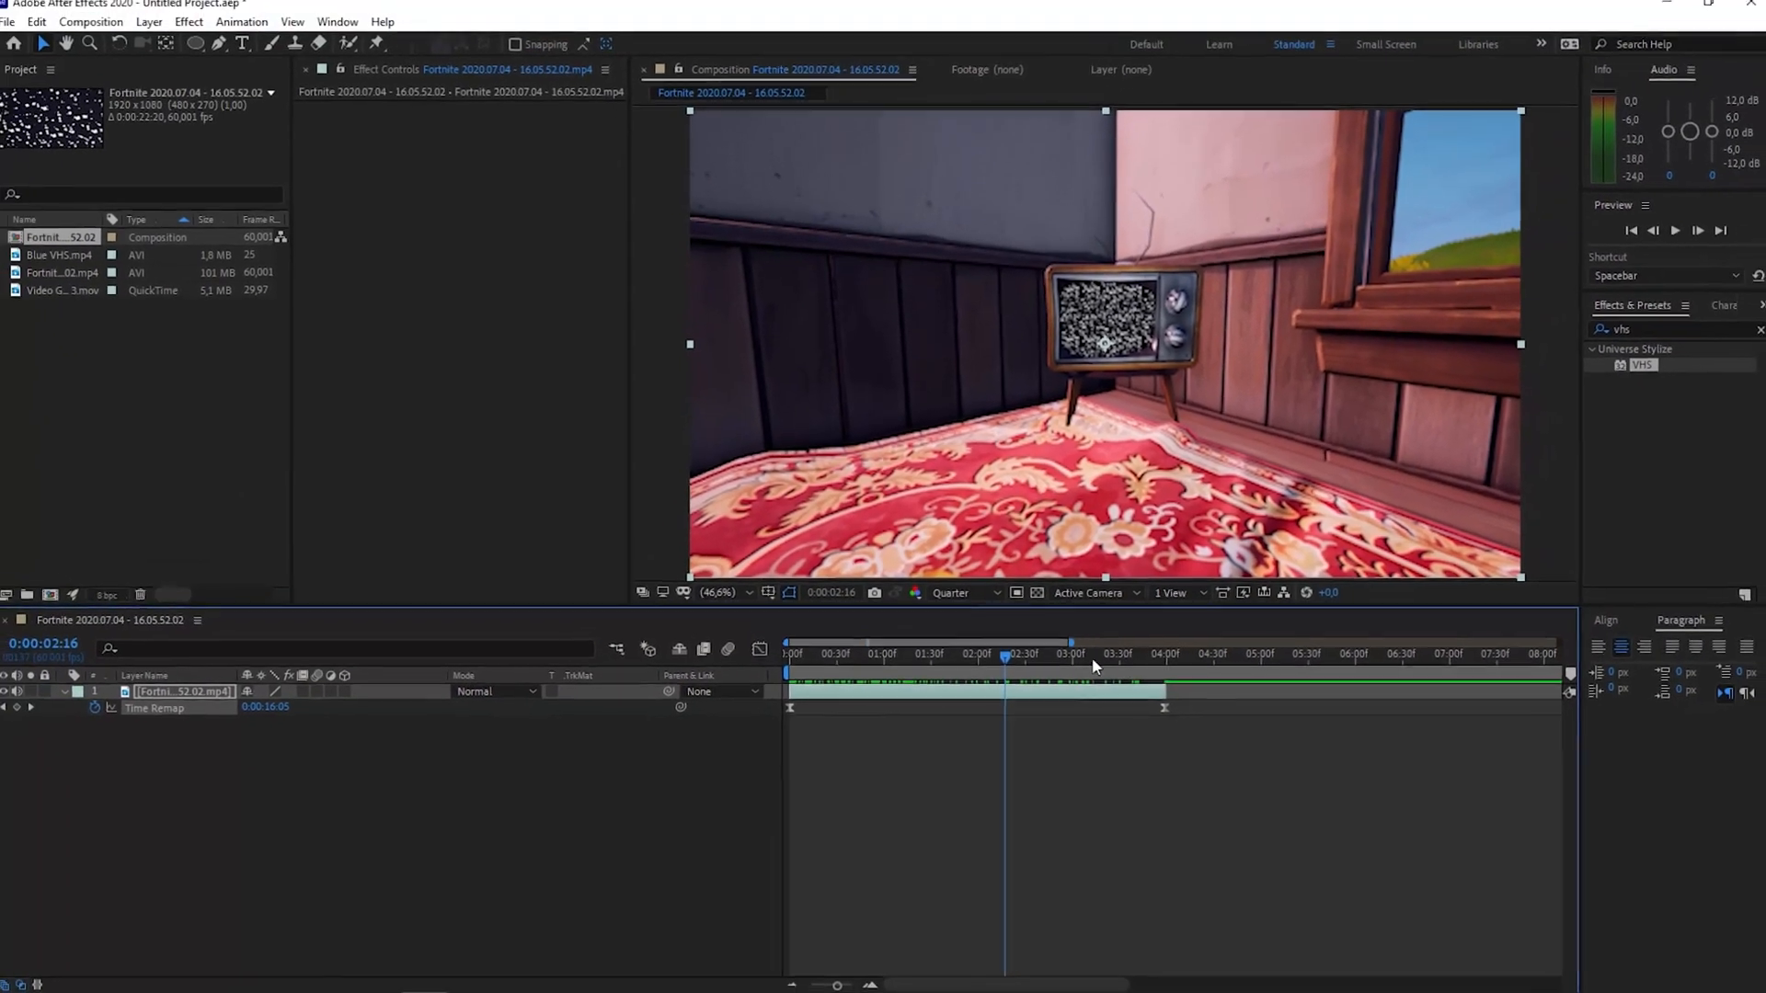
click(1109, 656)
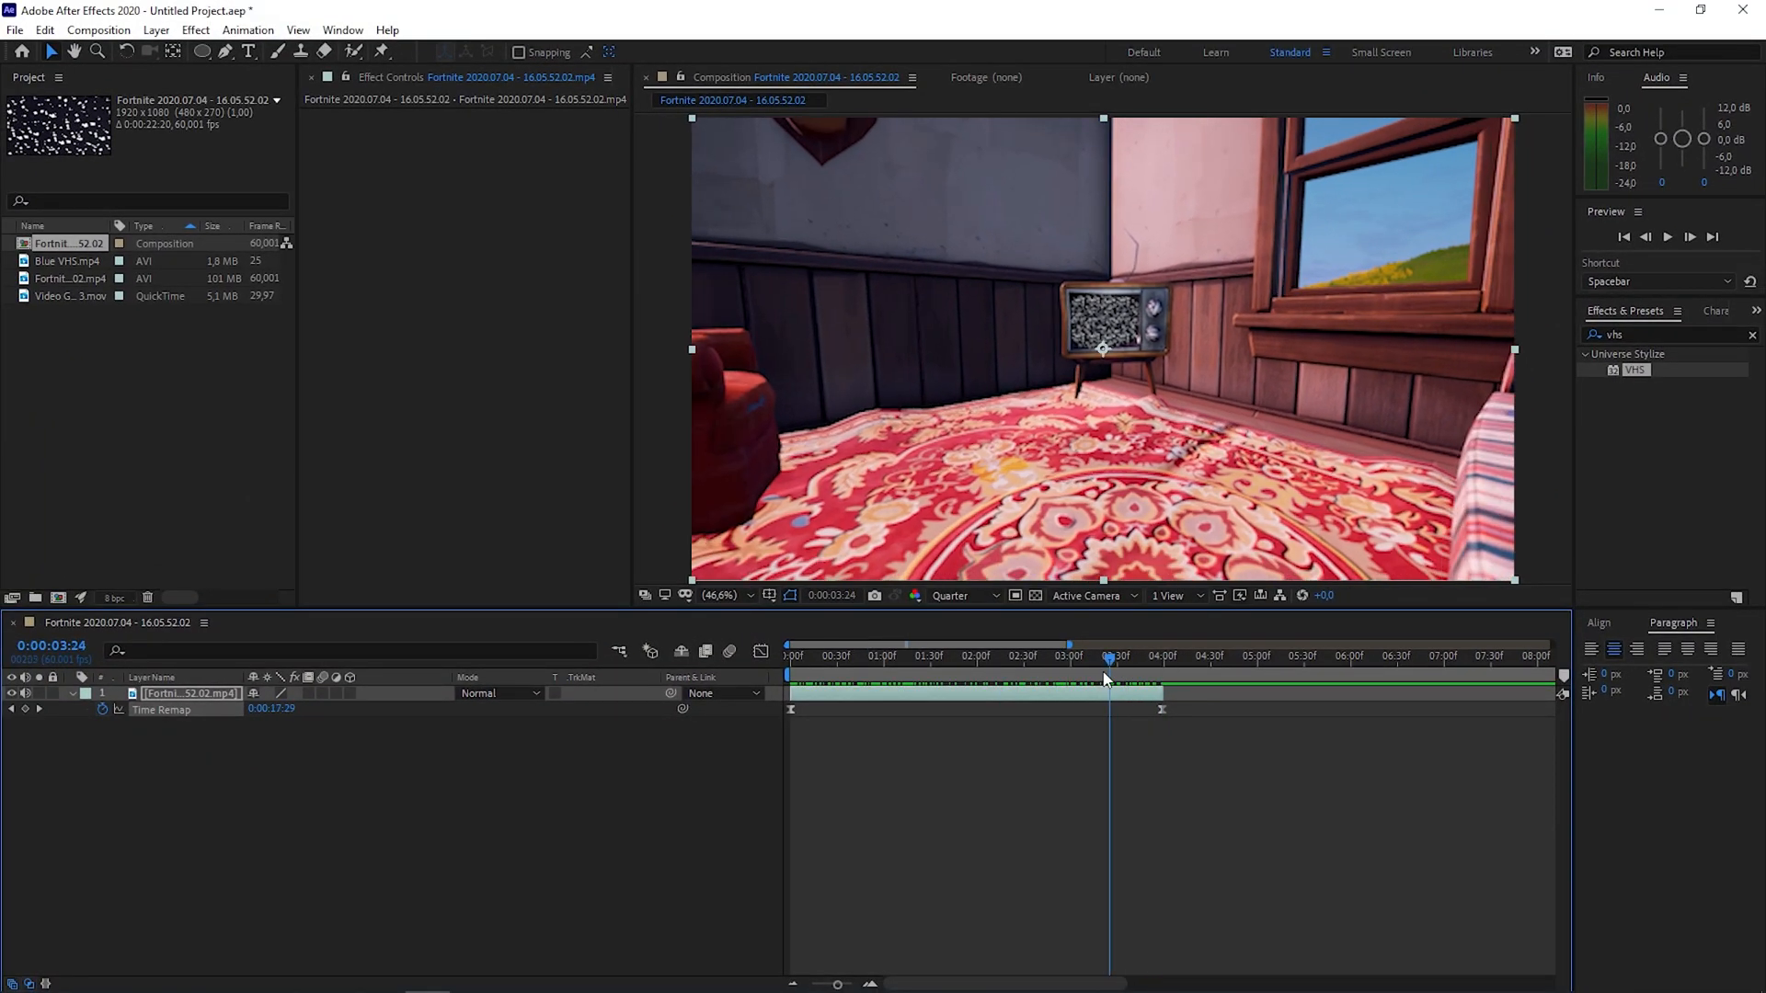
click(807, 656)
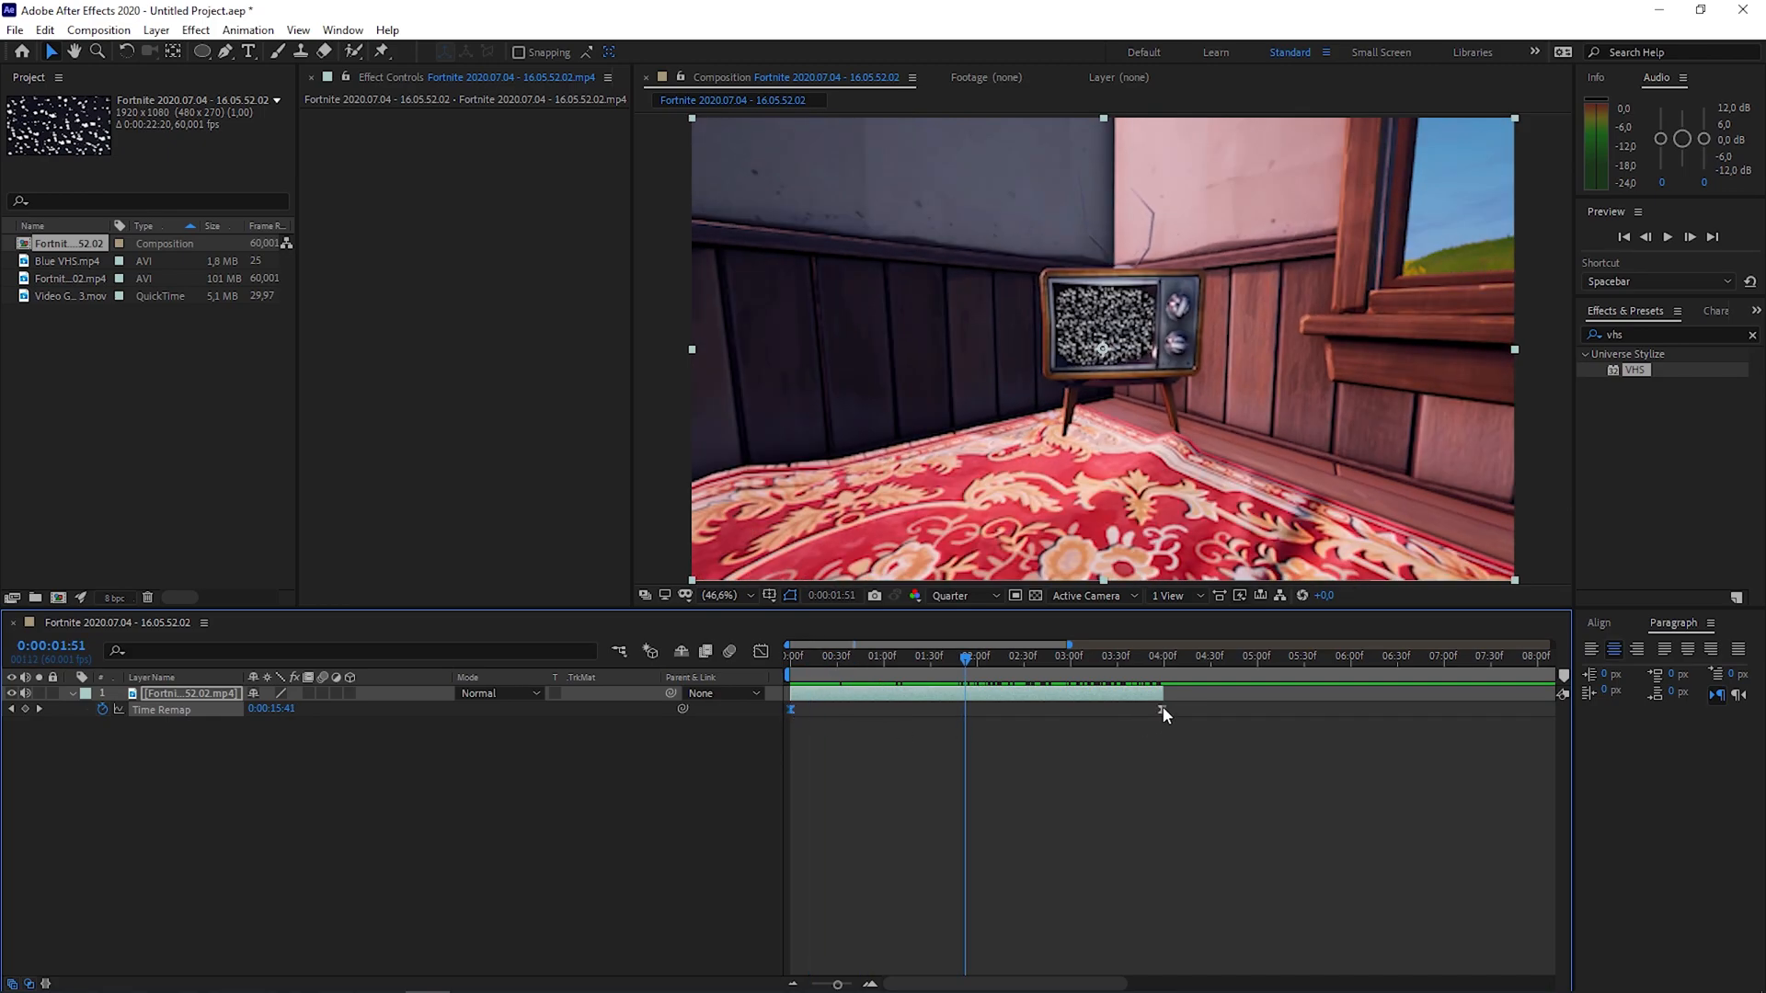
right_click(1161, 691)
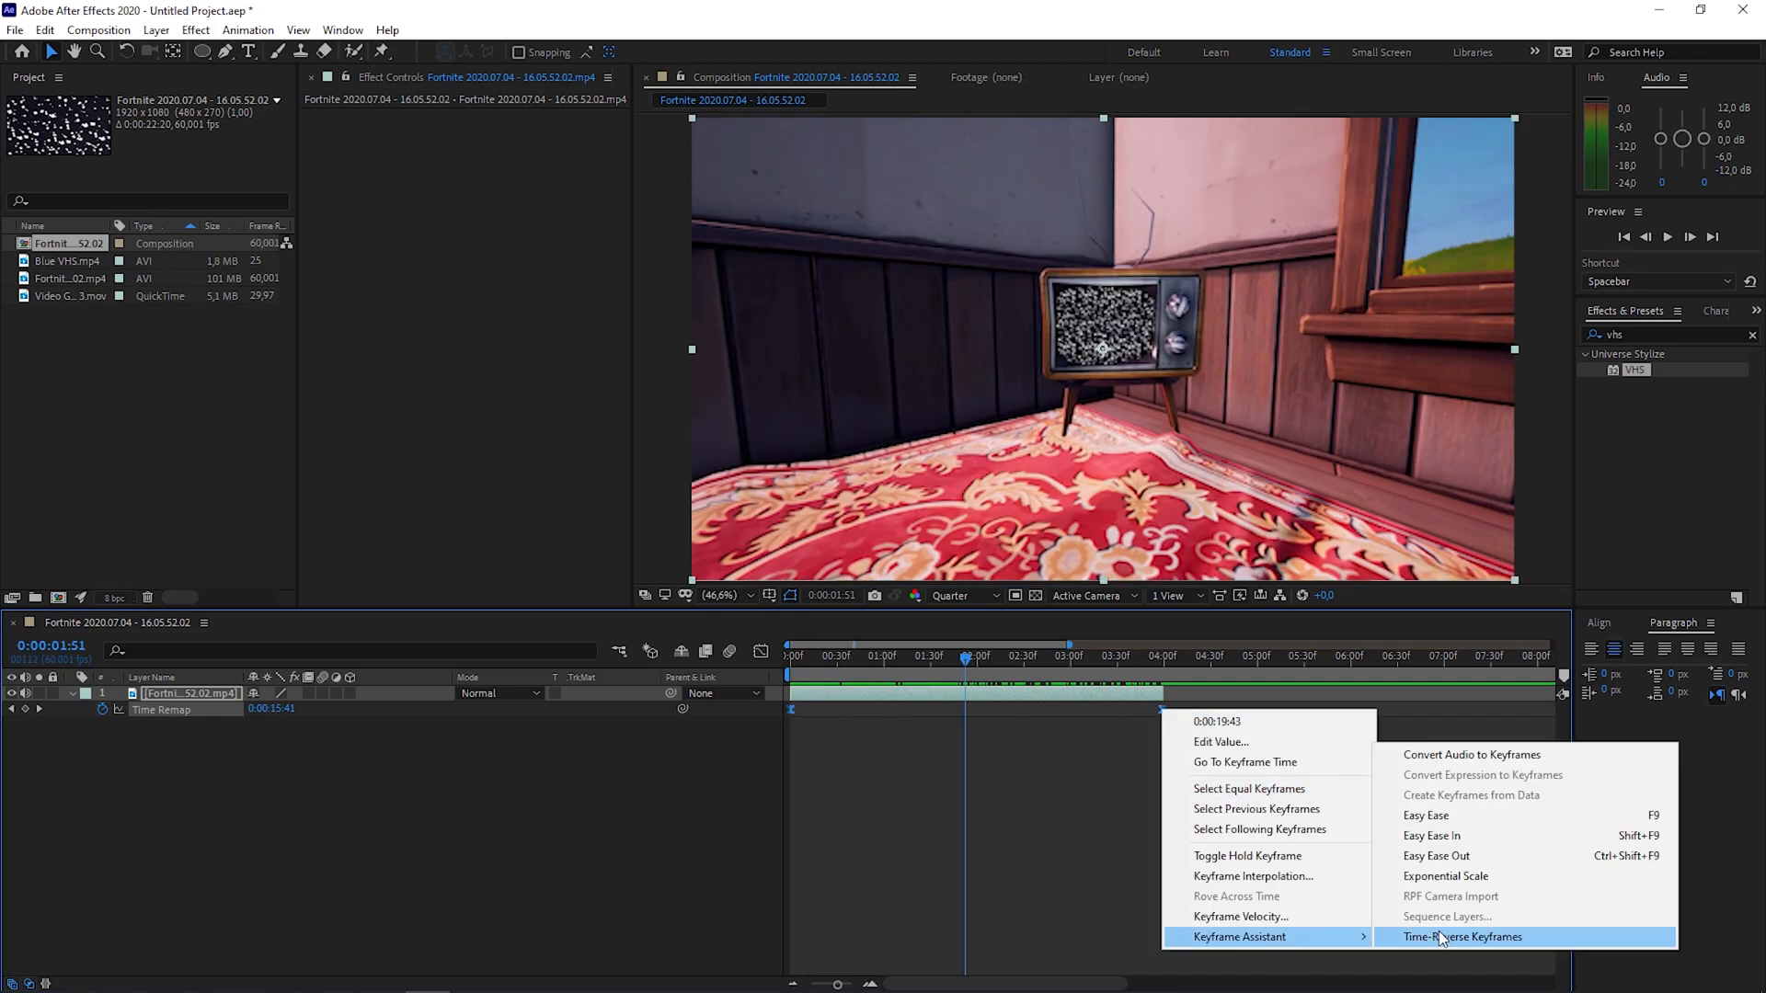
click(1462, 936)
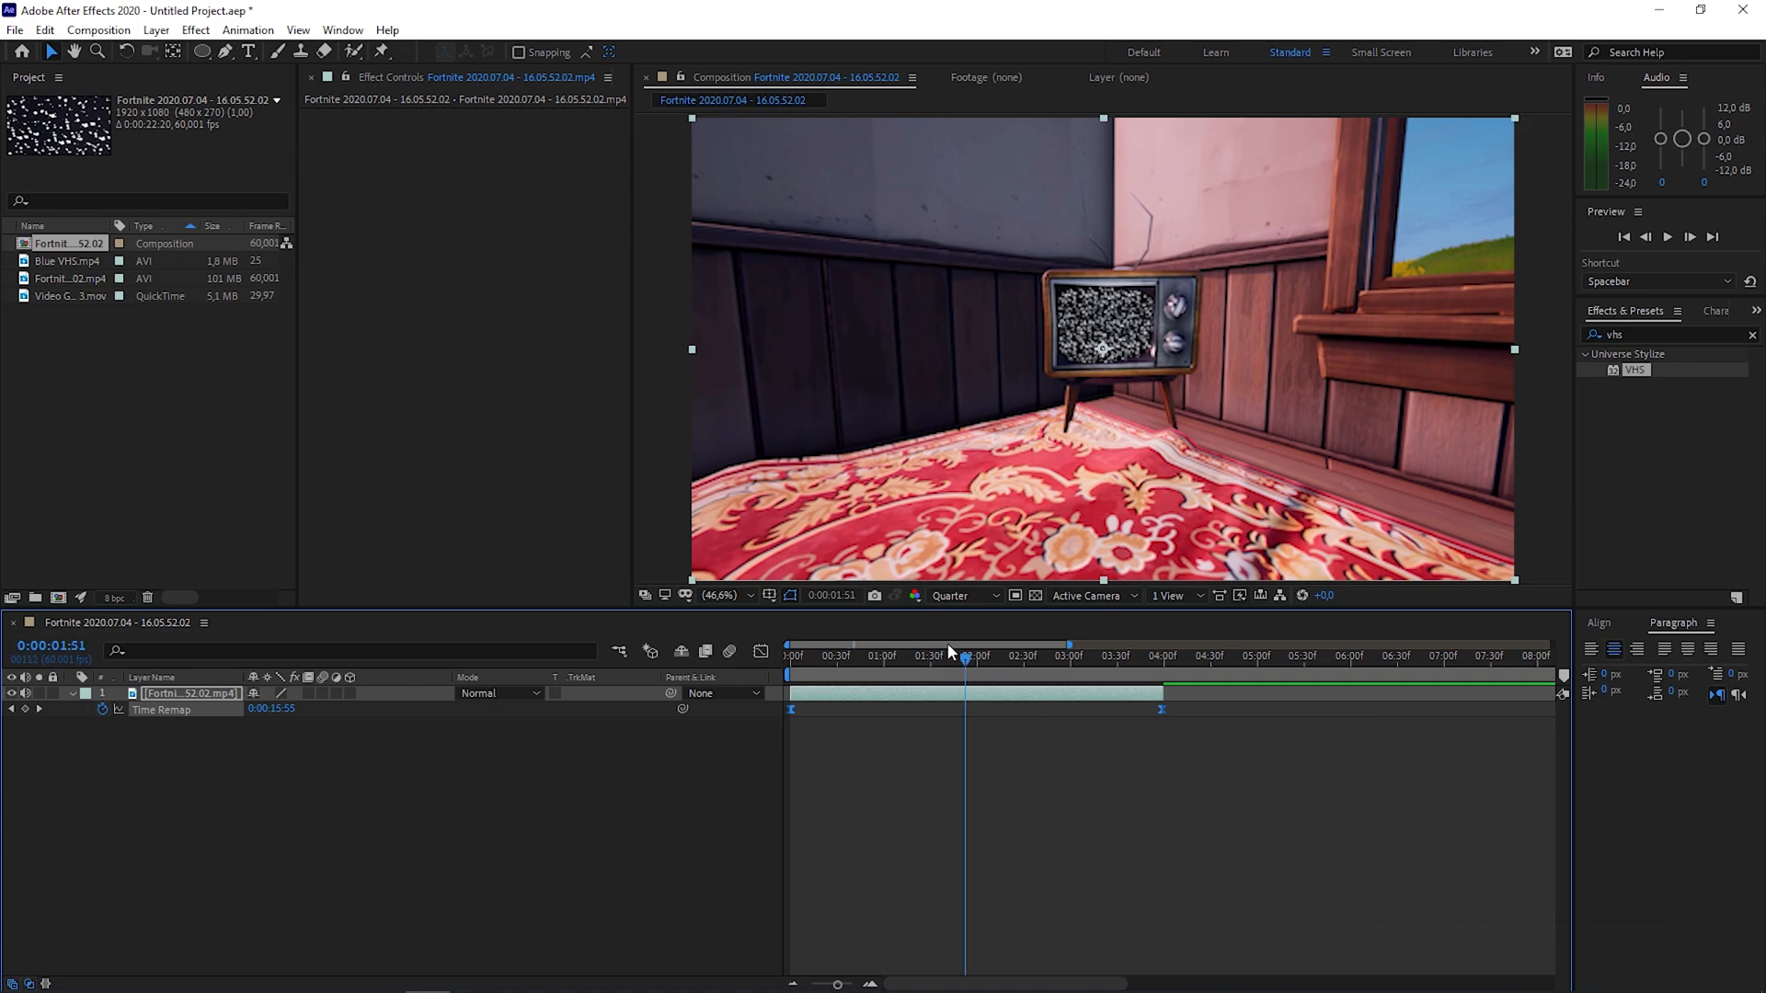
click(789, 654)
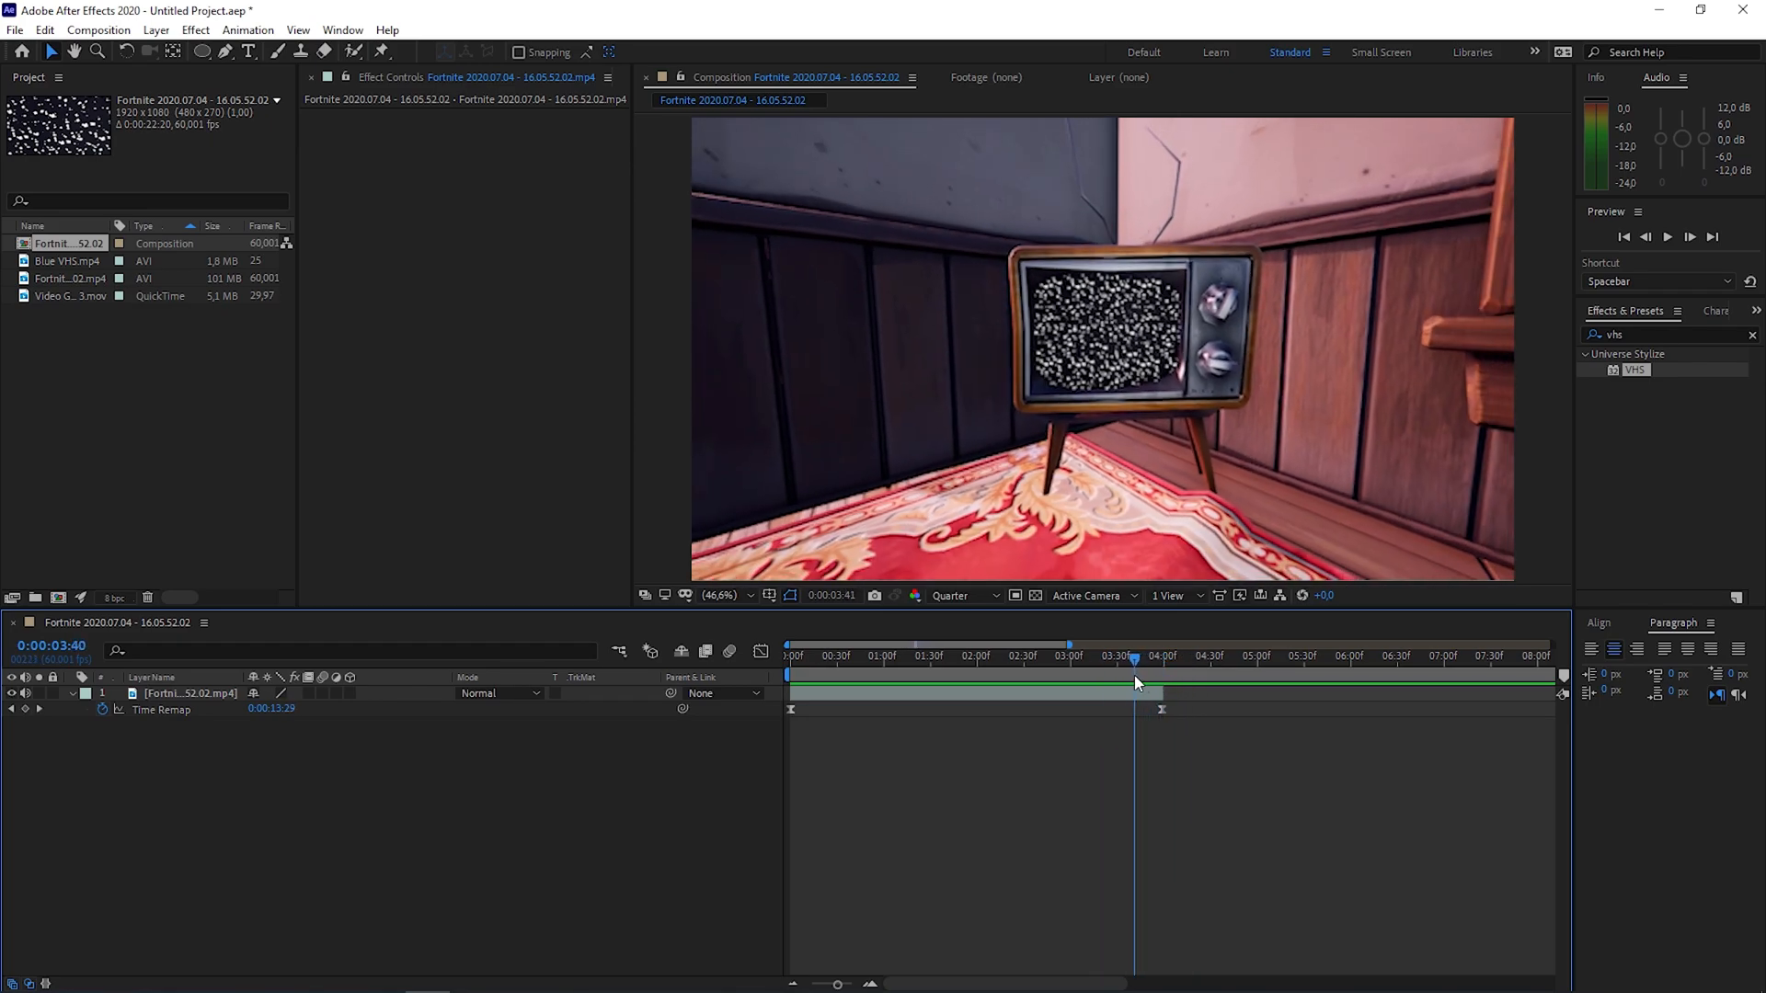
click(1134, 657)
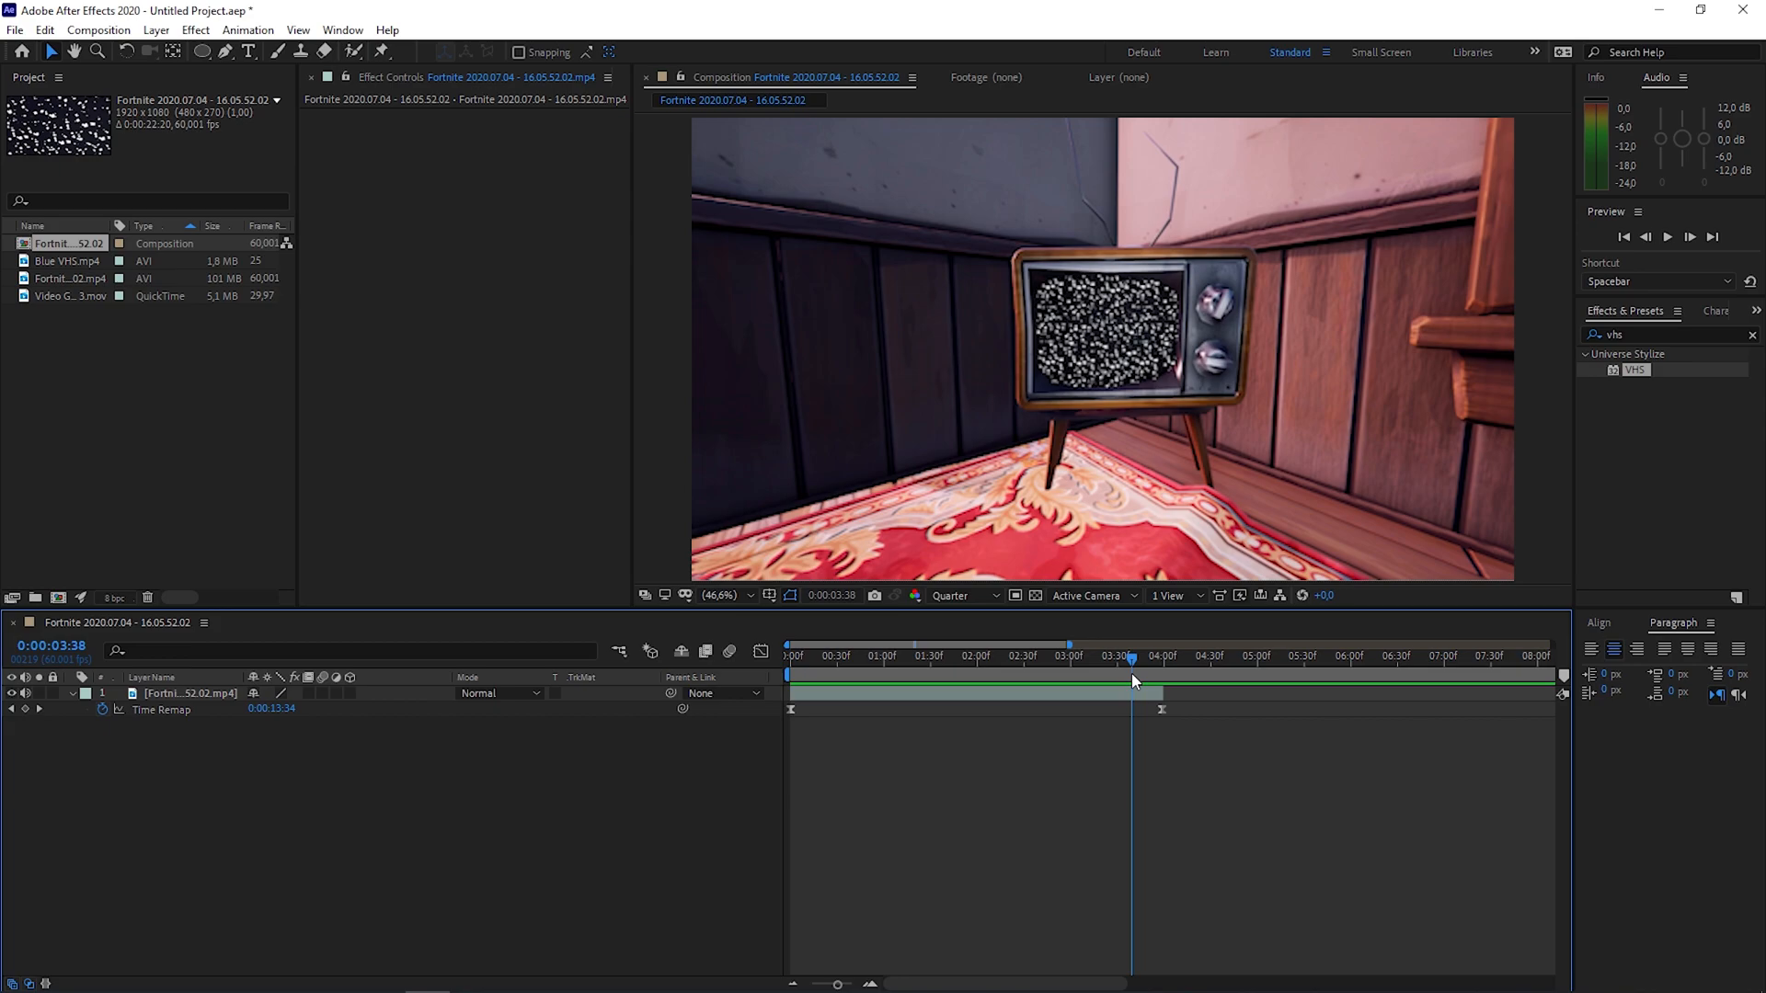
mouse_move(1134, 687)
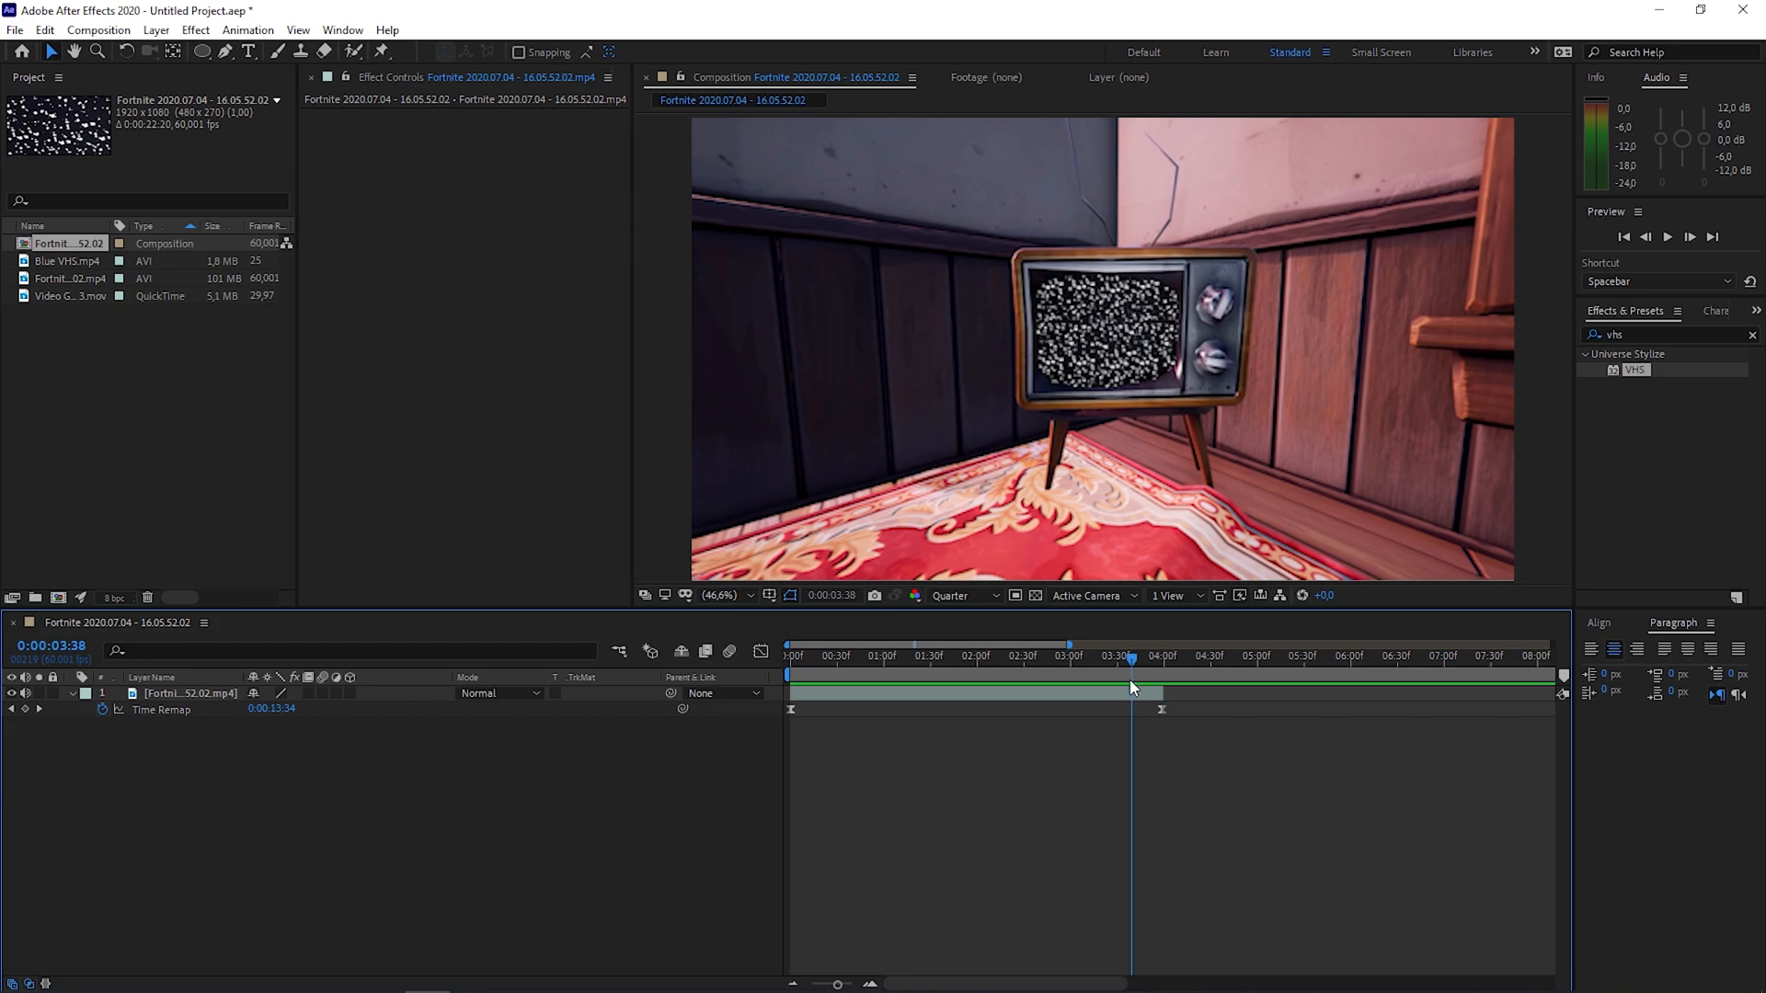
mouse_move(703, 787)
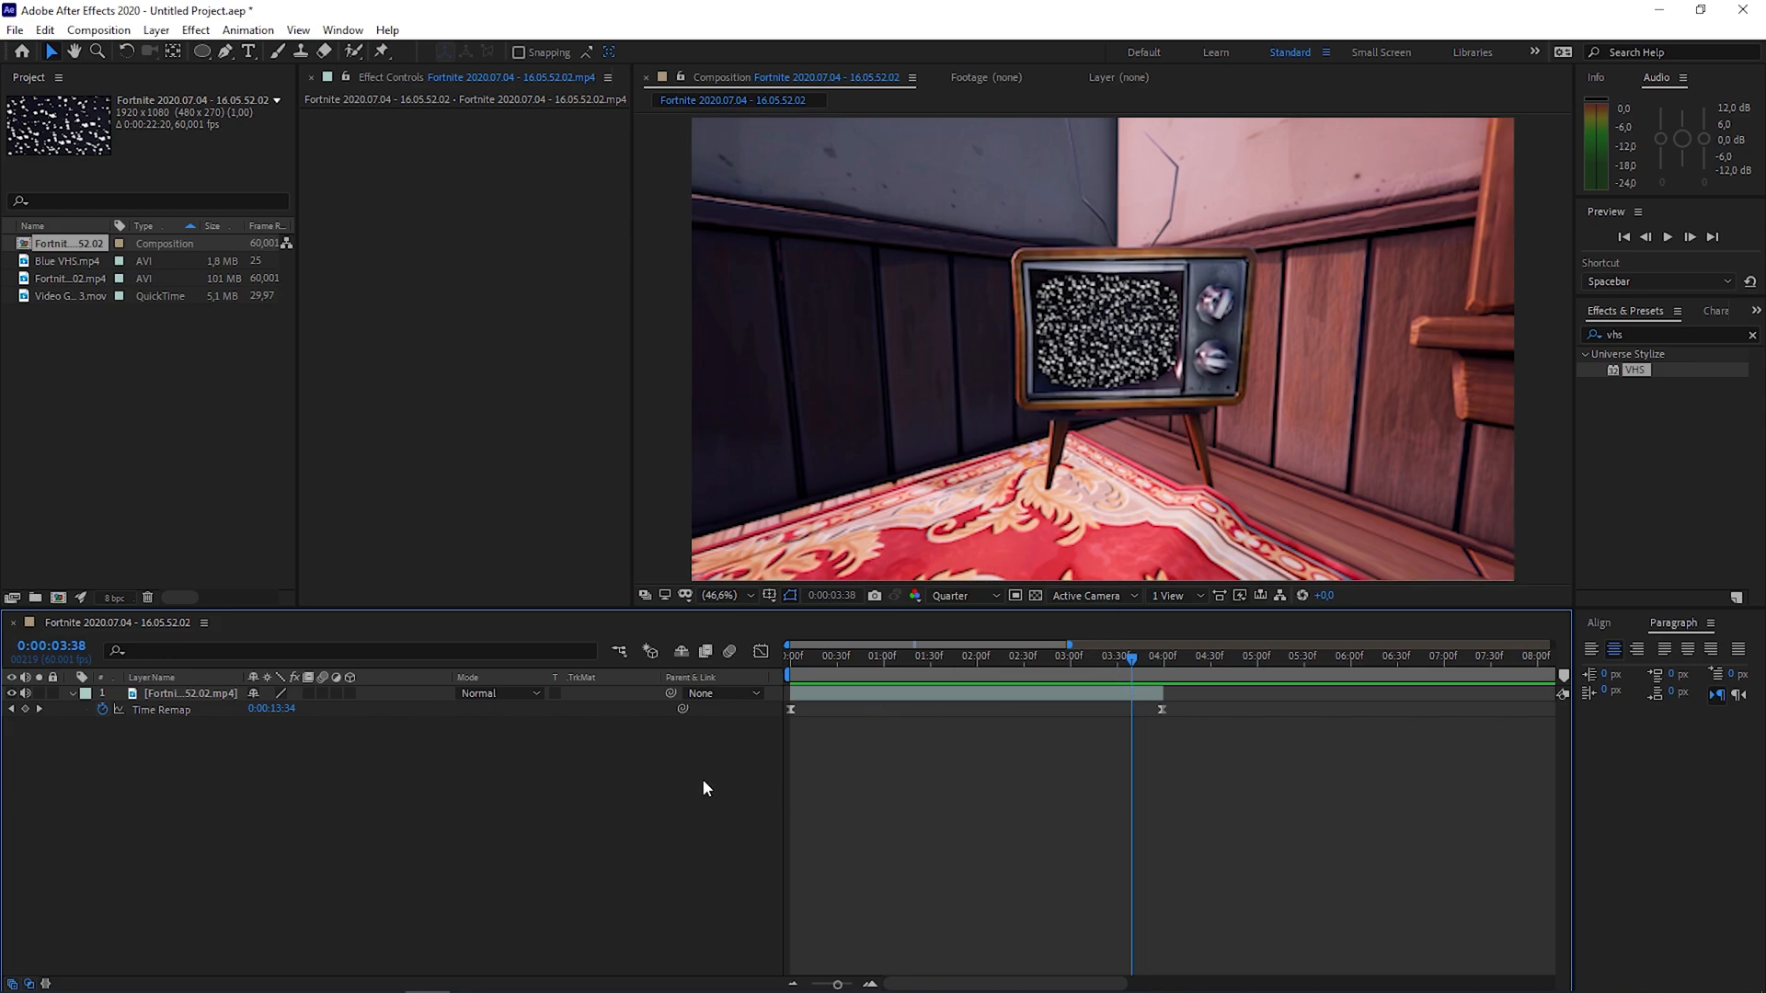
mouse_move(59, 598)
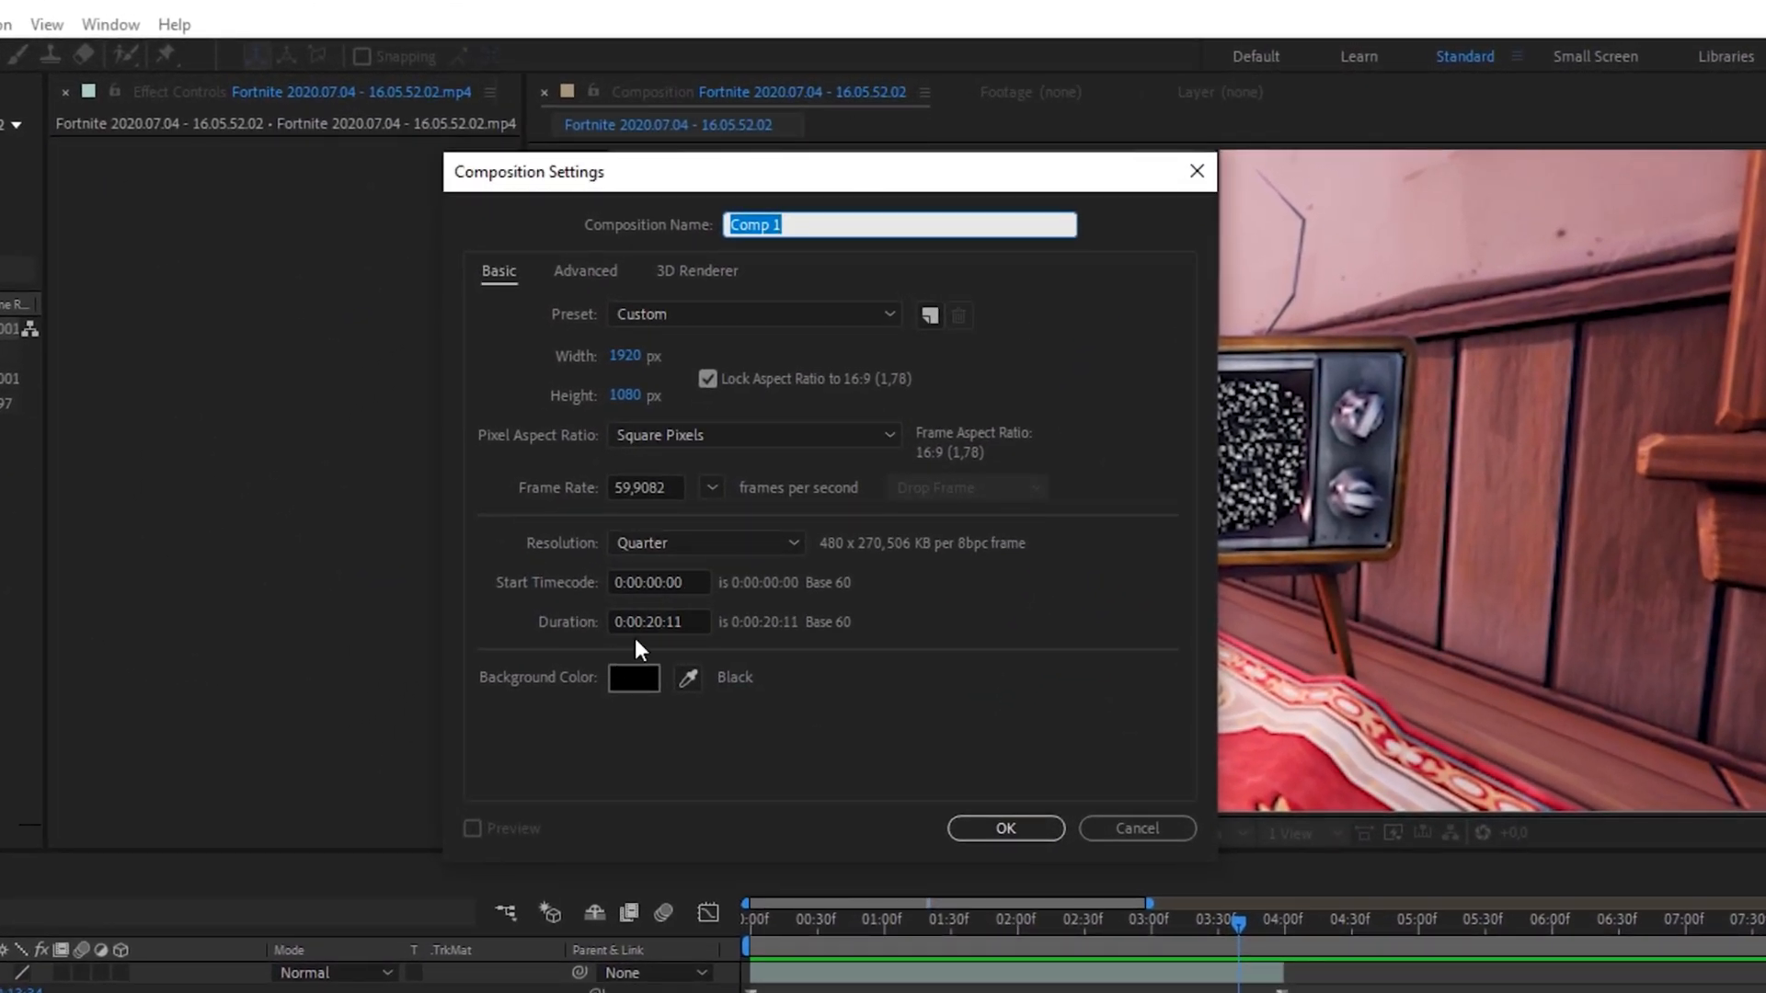
Step: Create Comp 1 at 1920×1080 and 60 fps, with a duration of 0:00:04:00
click(658, 622)
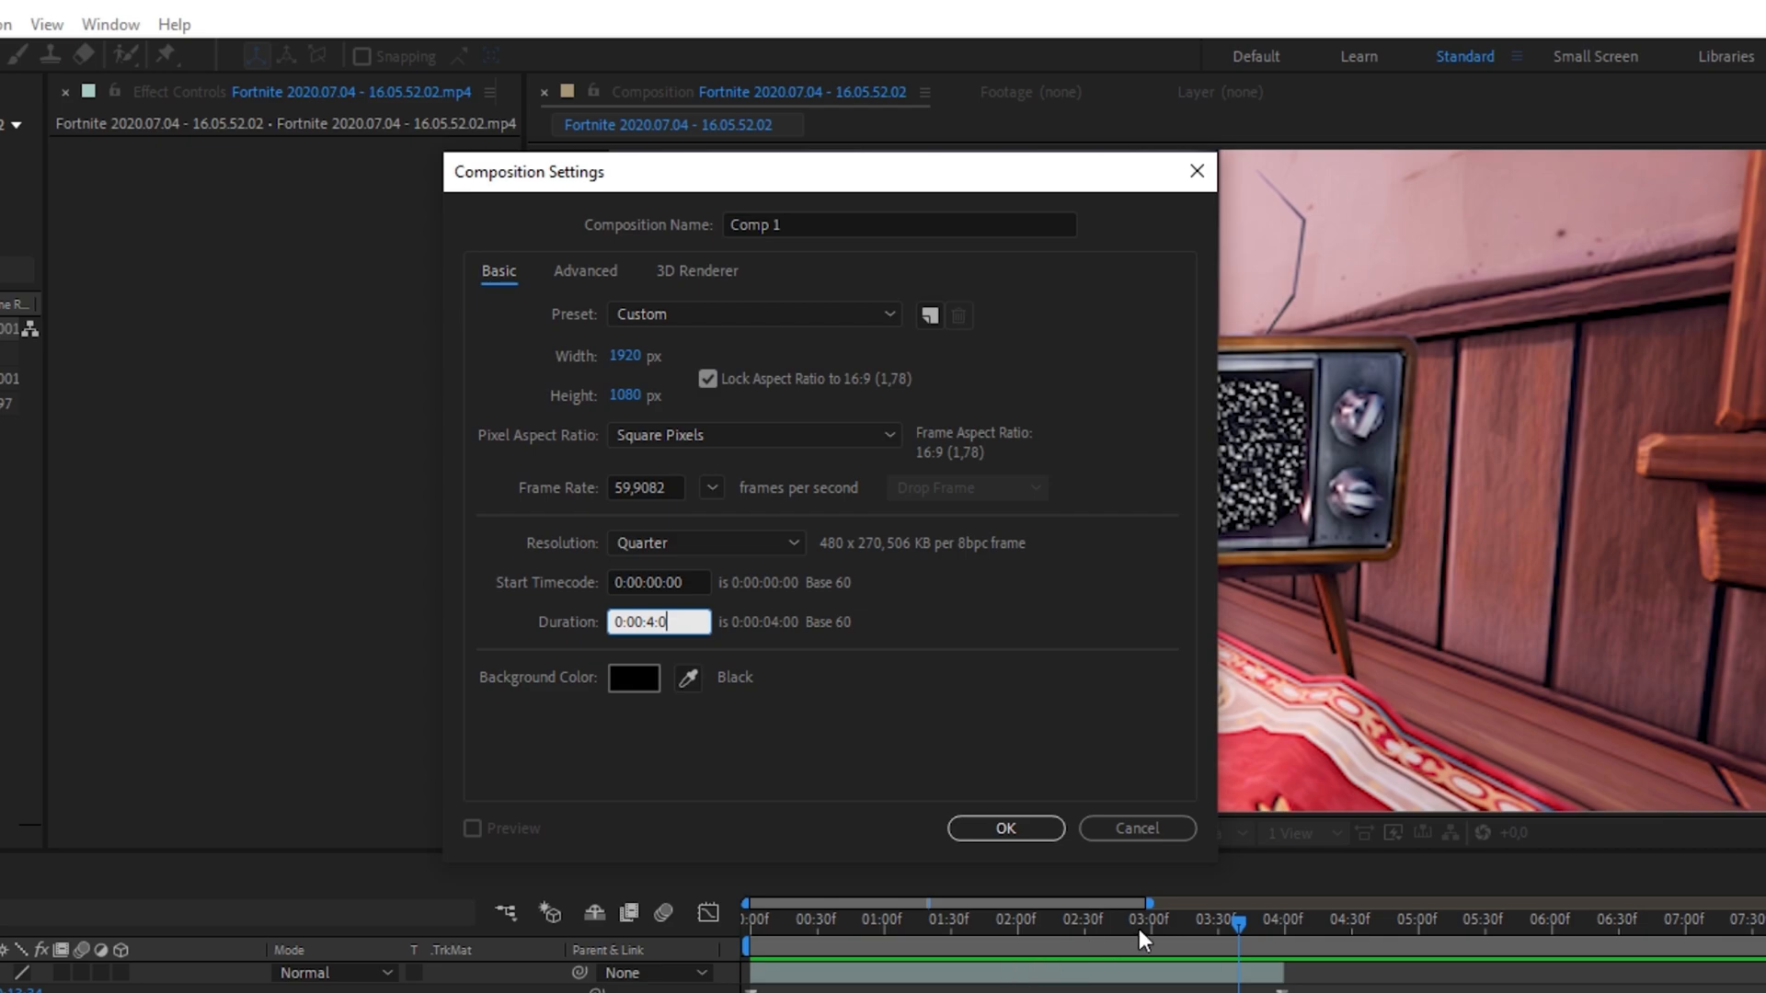
text(0)
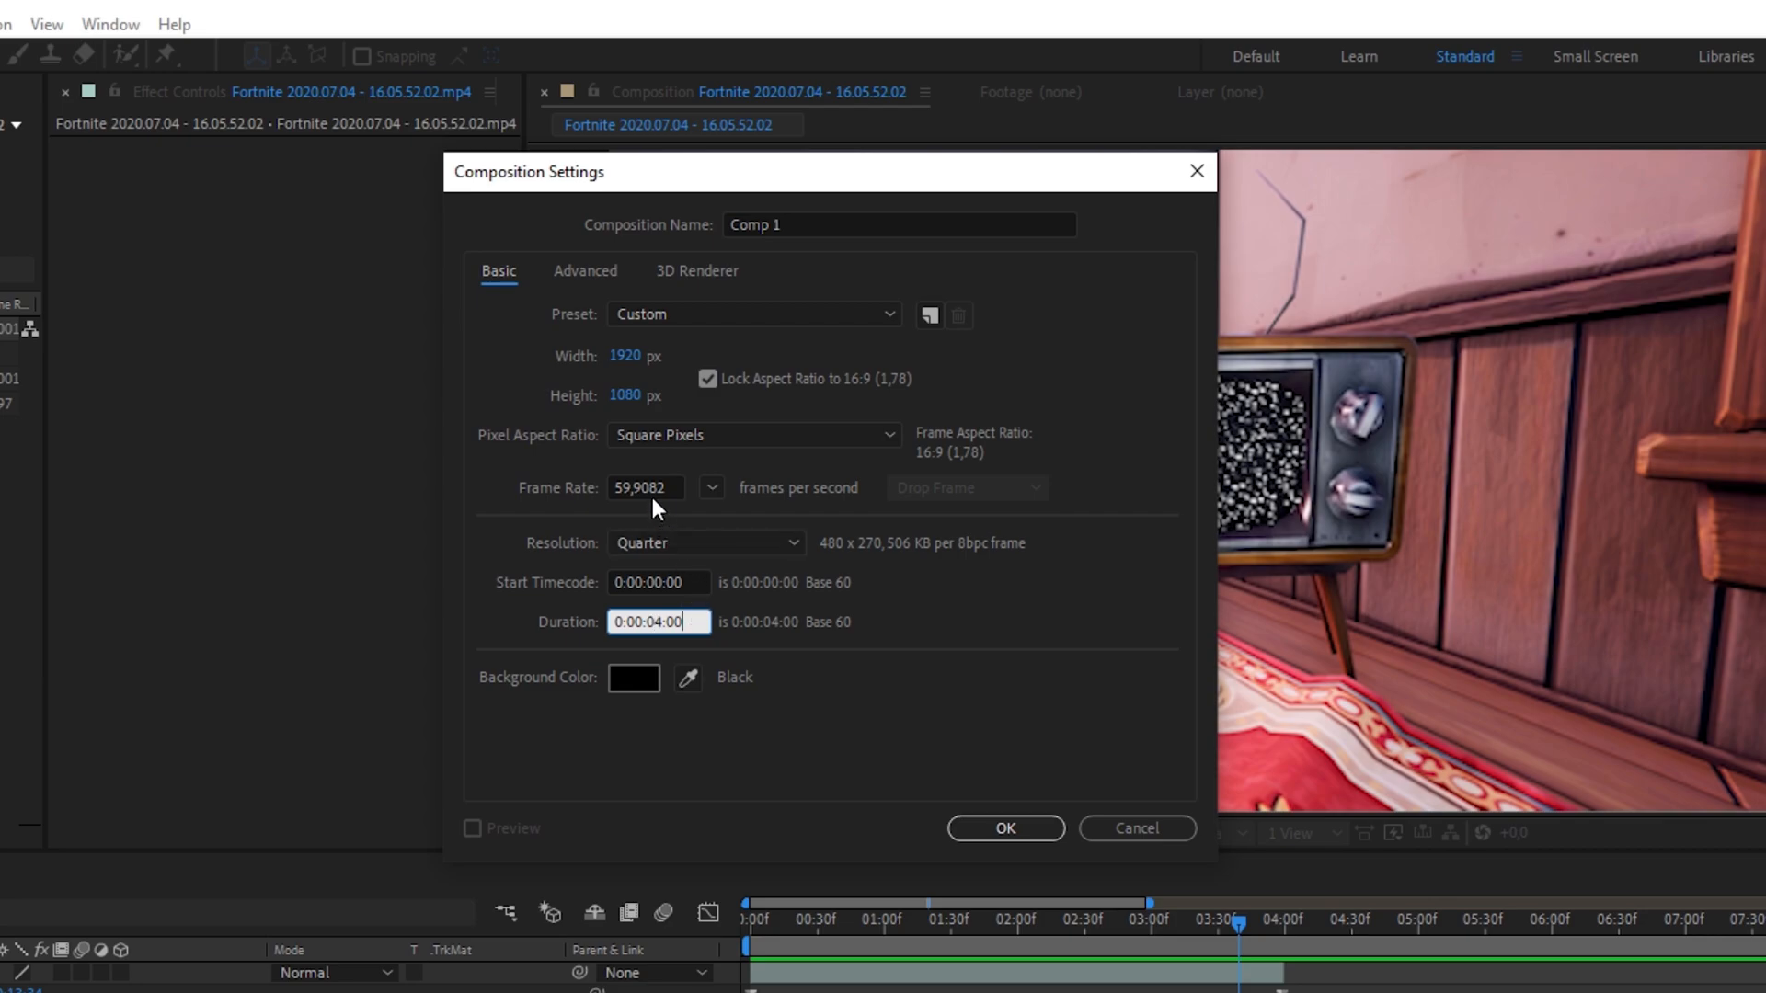
click(711, 488)
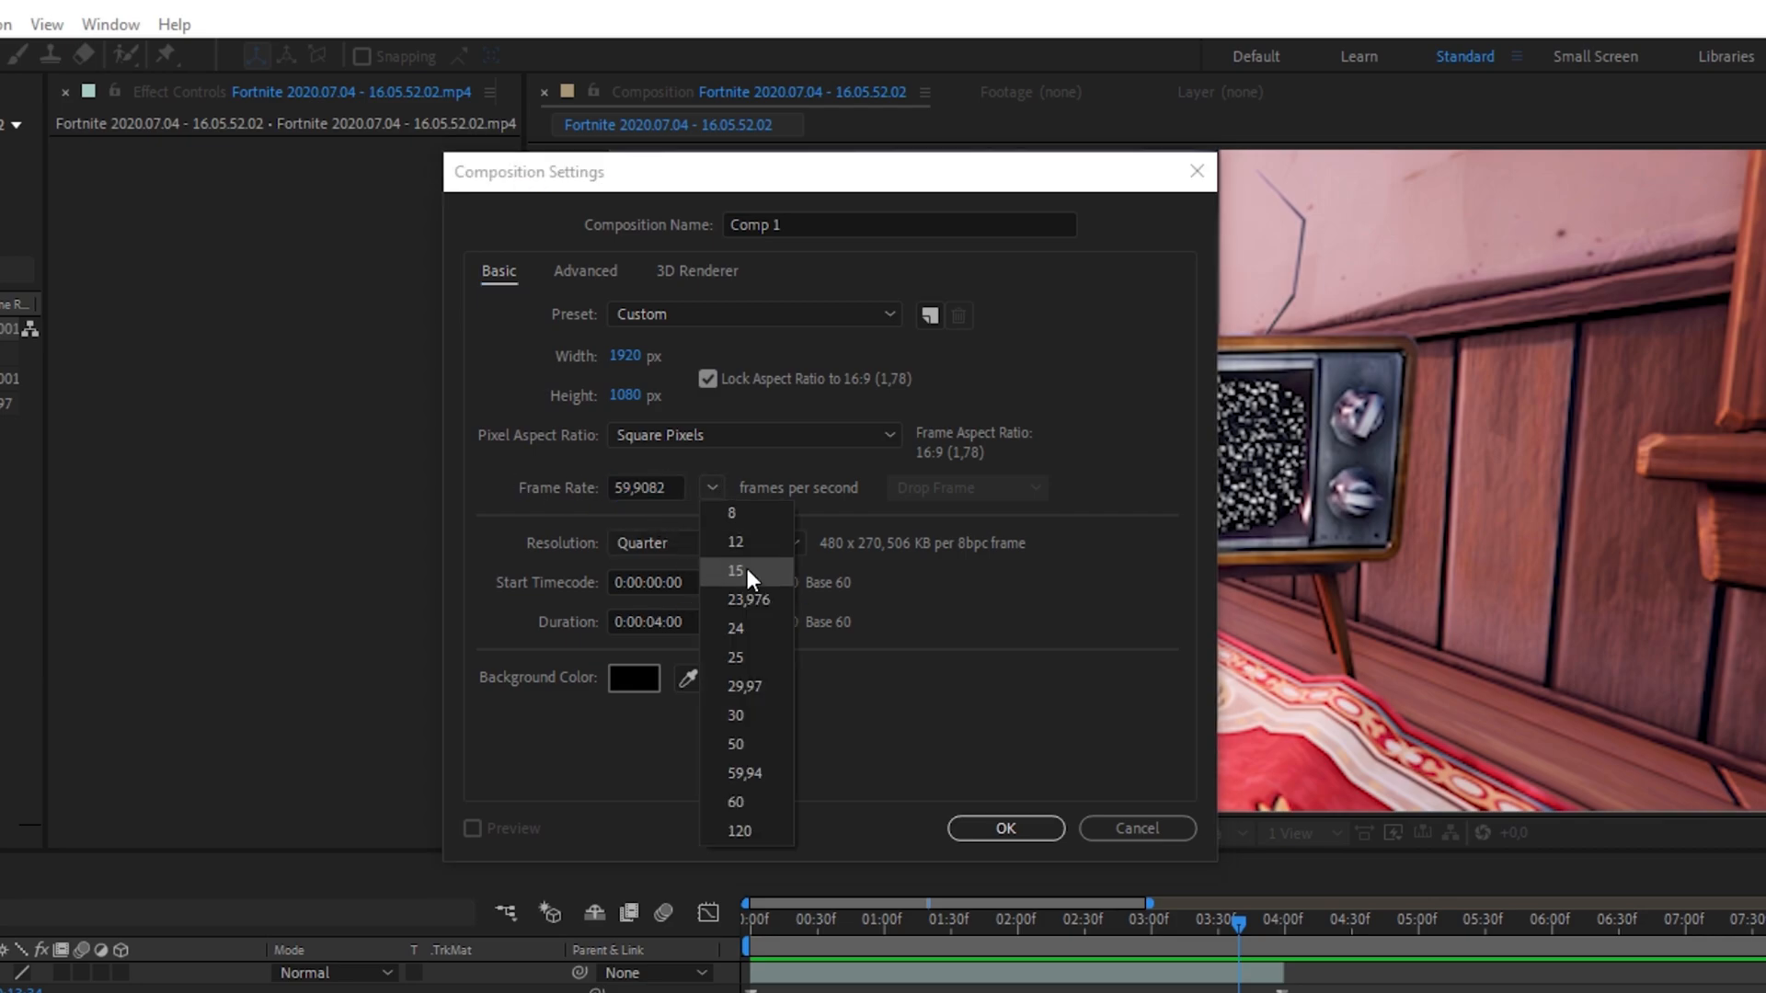
click(736, 802)
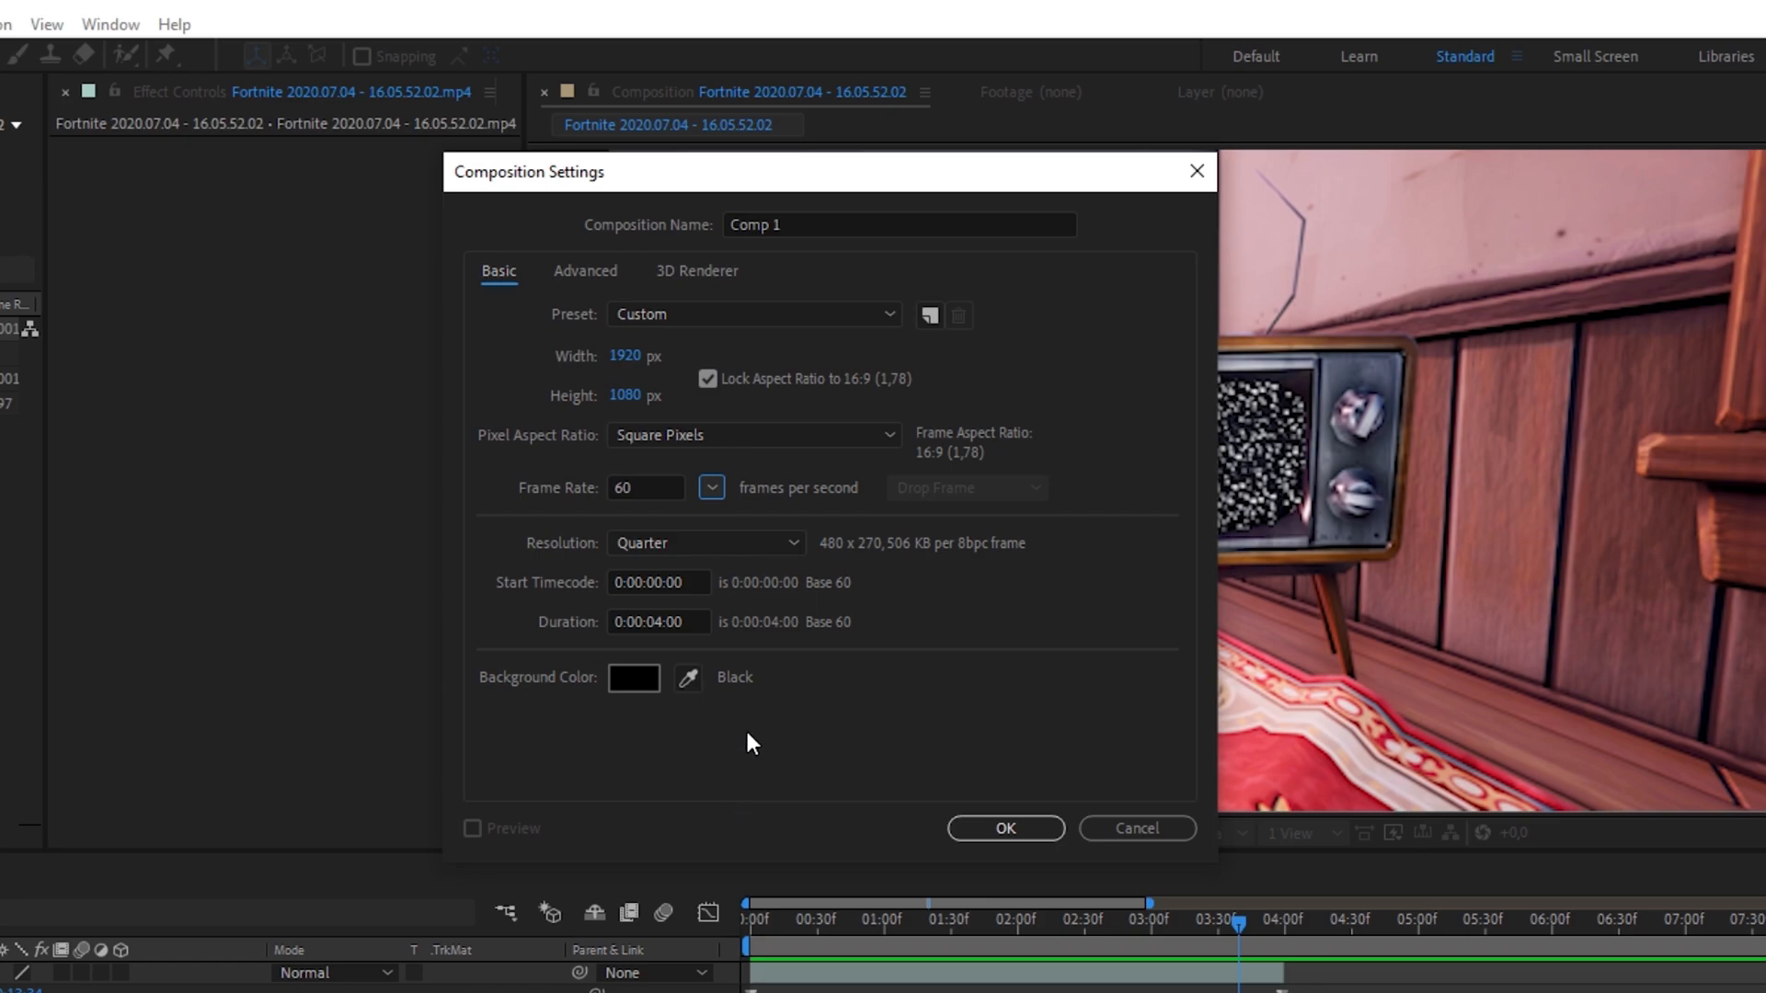
mouse_move(537, 379)
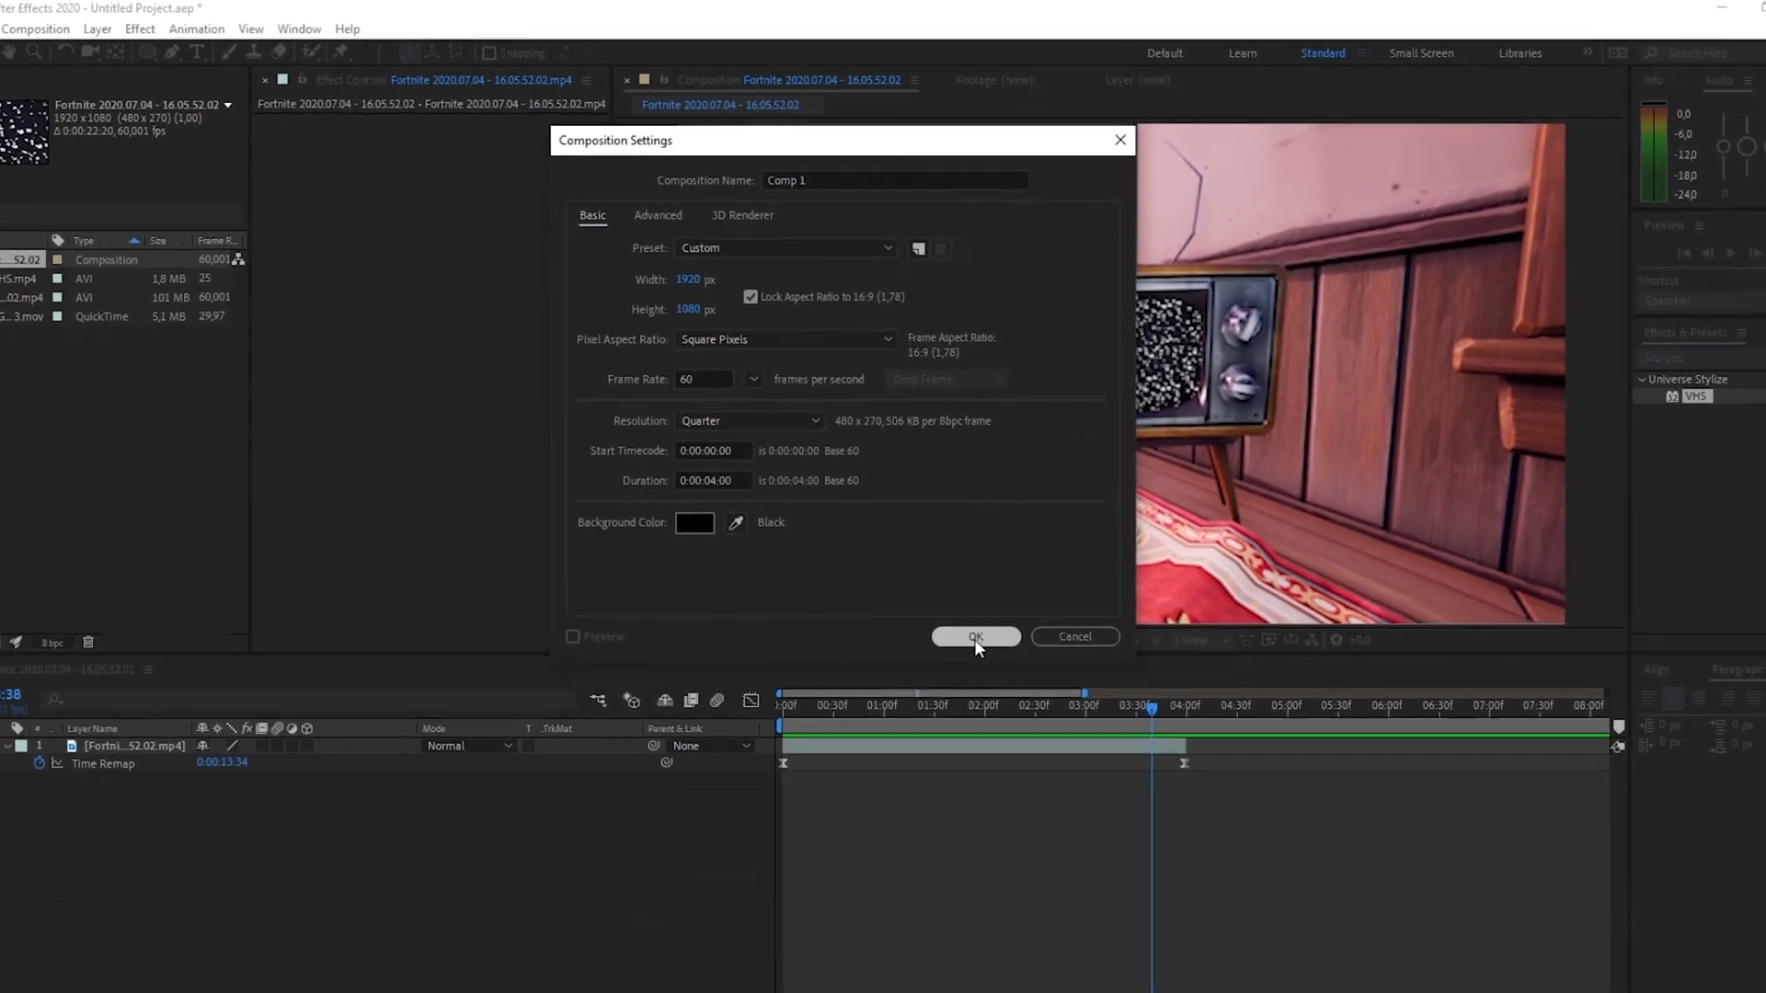
click(974, 637)
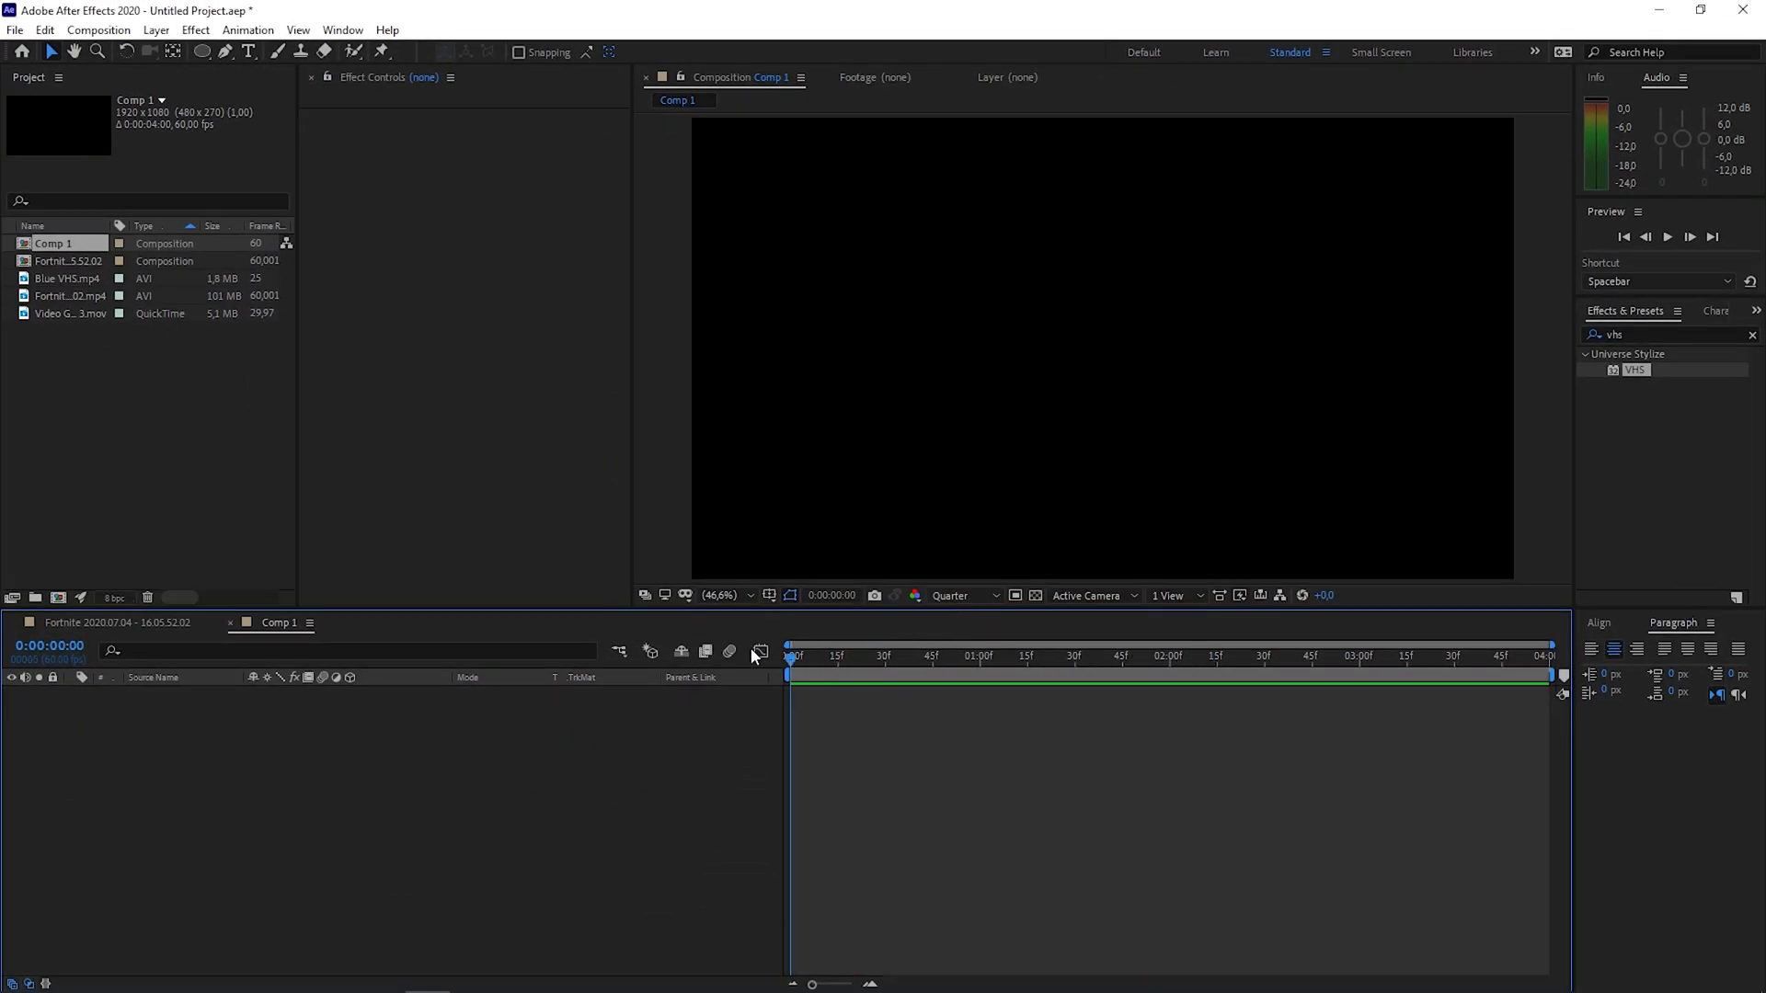
mouse_move(14, 256)
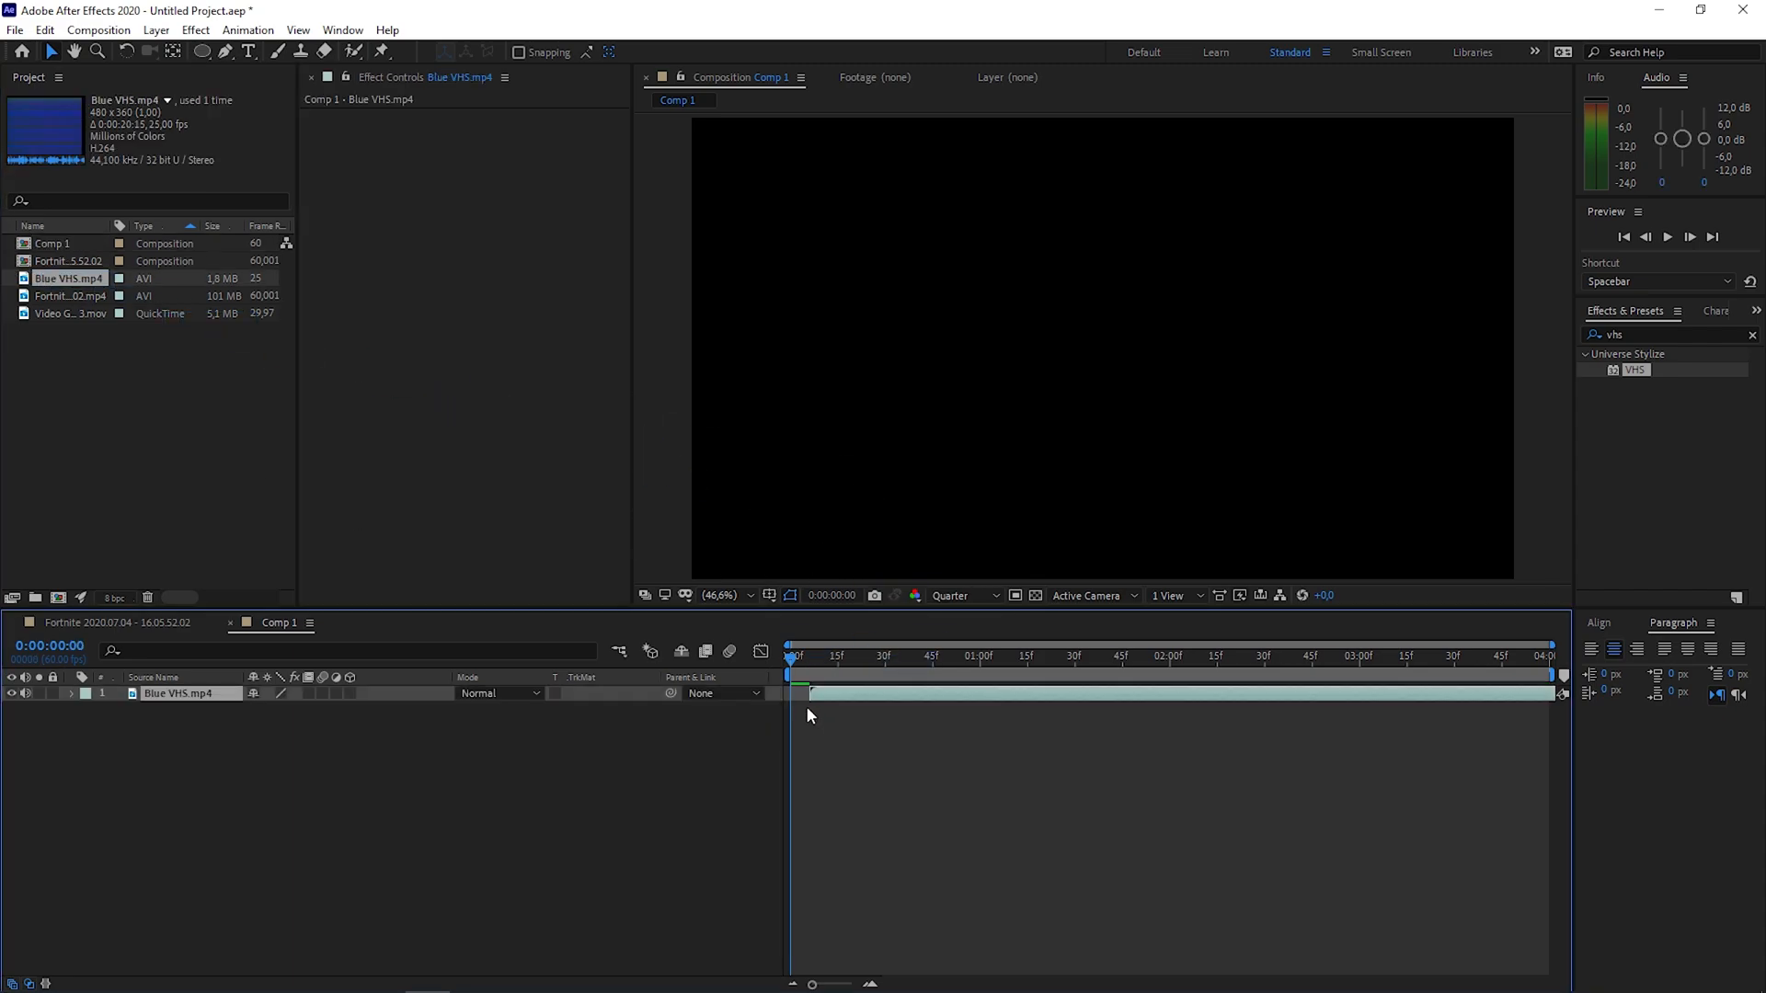
Step: Apply Transform > Fit to Comp to the Blue VHS layer so it fills the frame
click(177, 692)
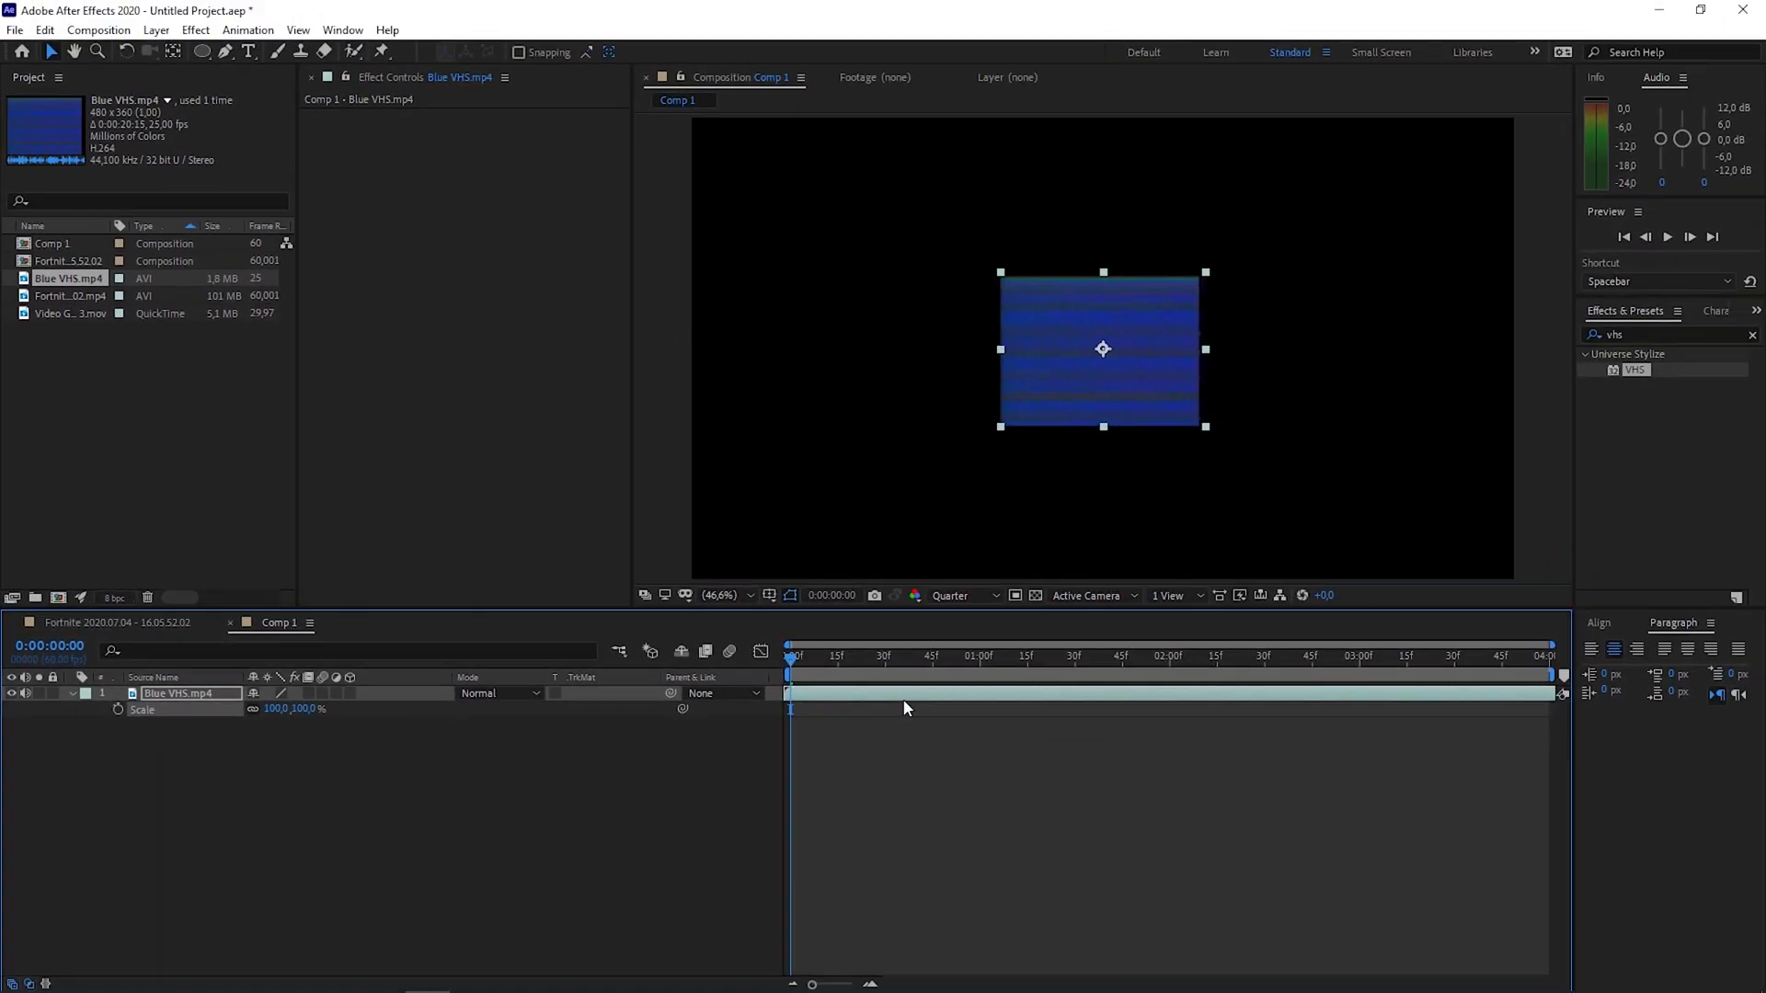
right_click(1102, 348)
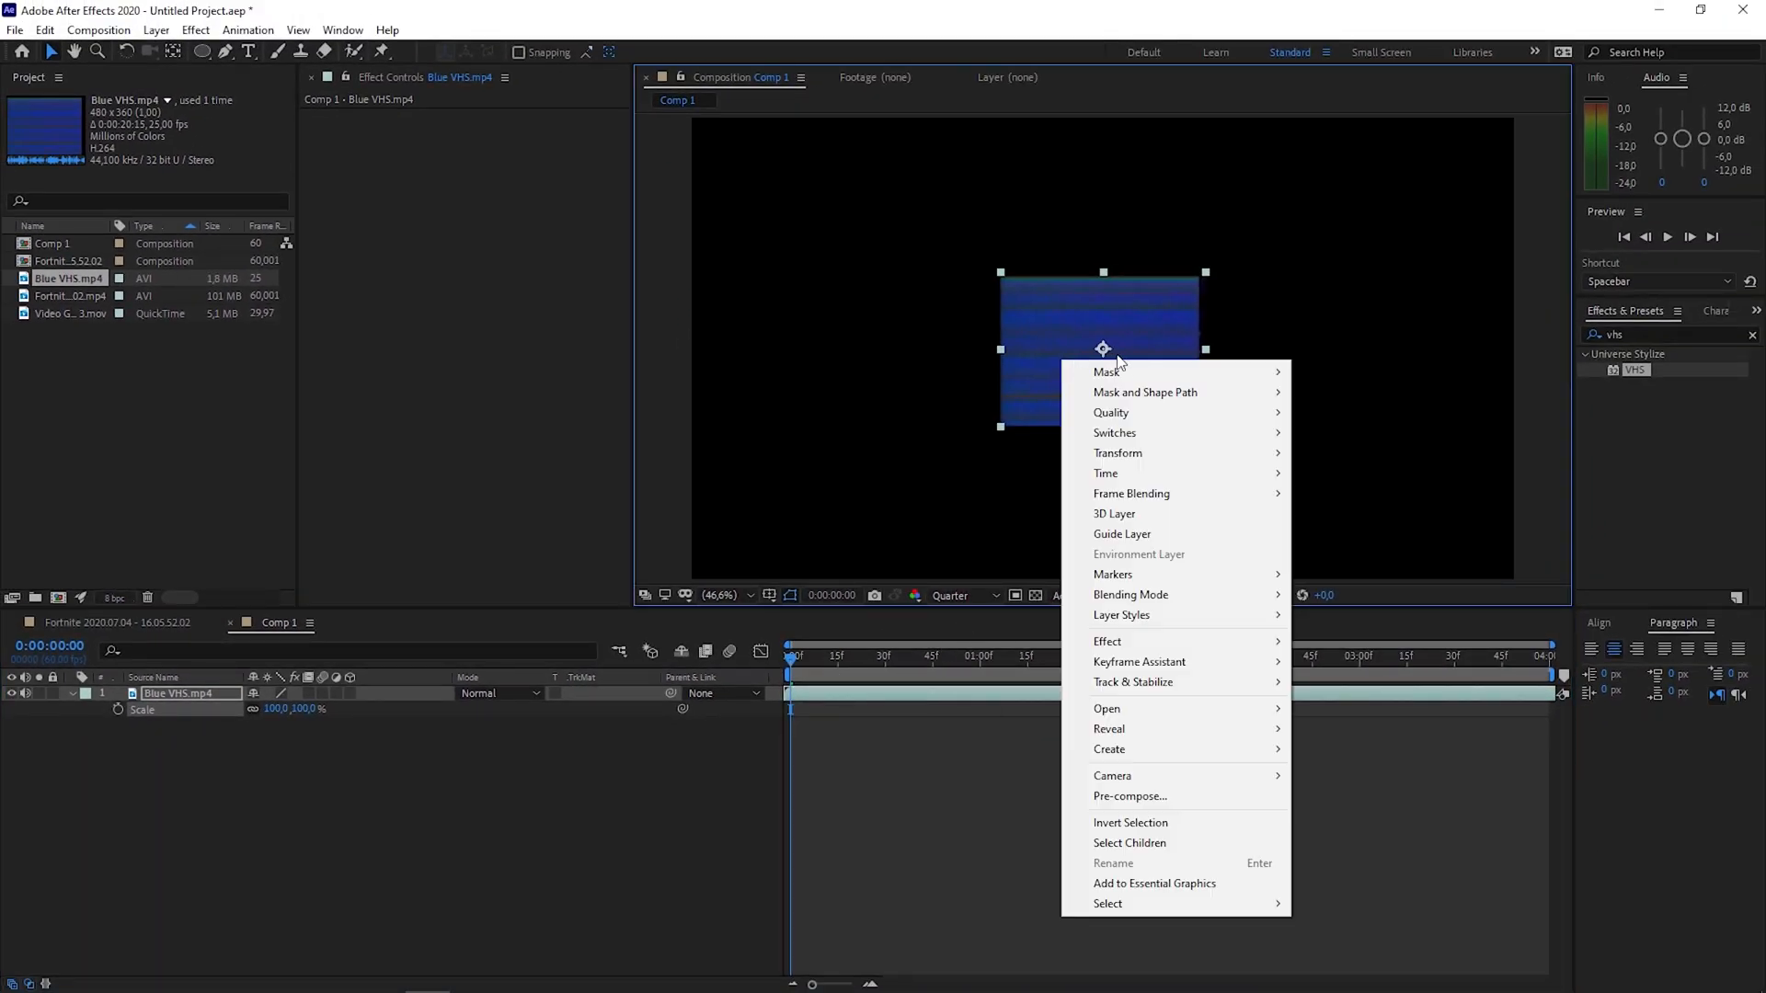
mouse_move(1115, 453)
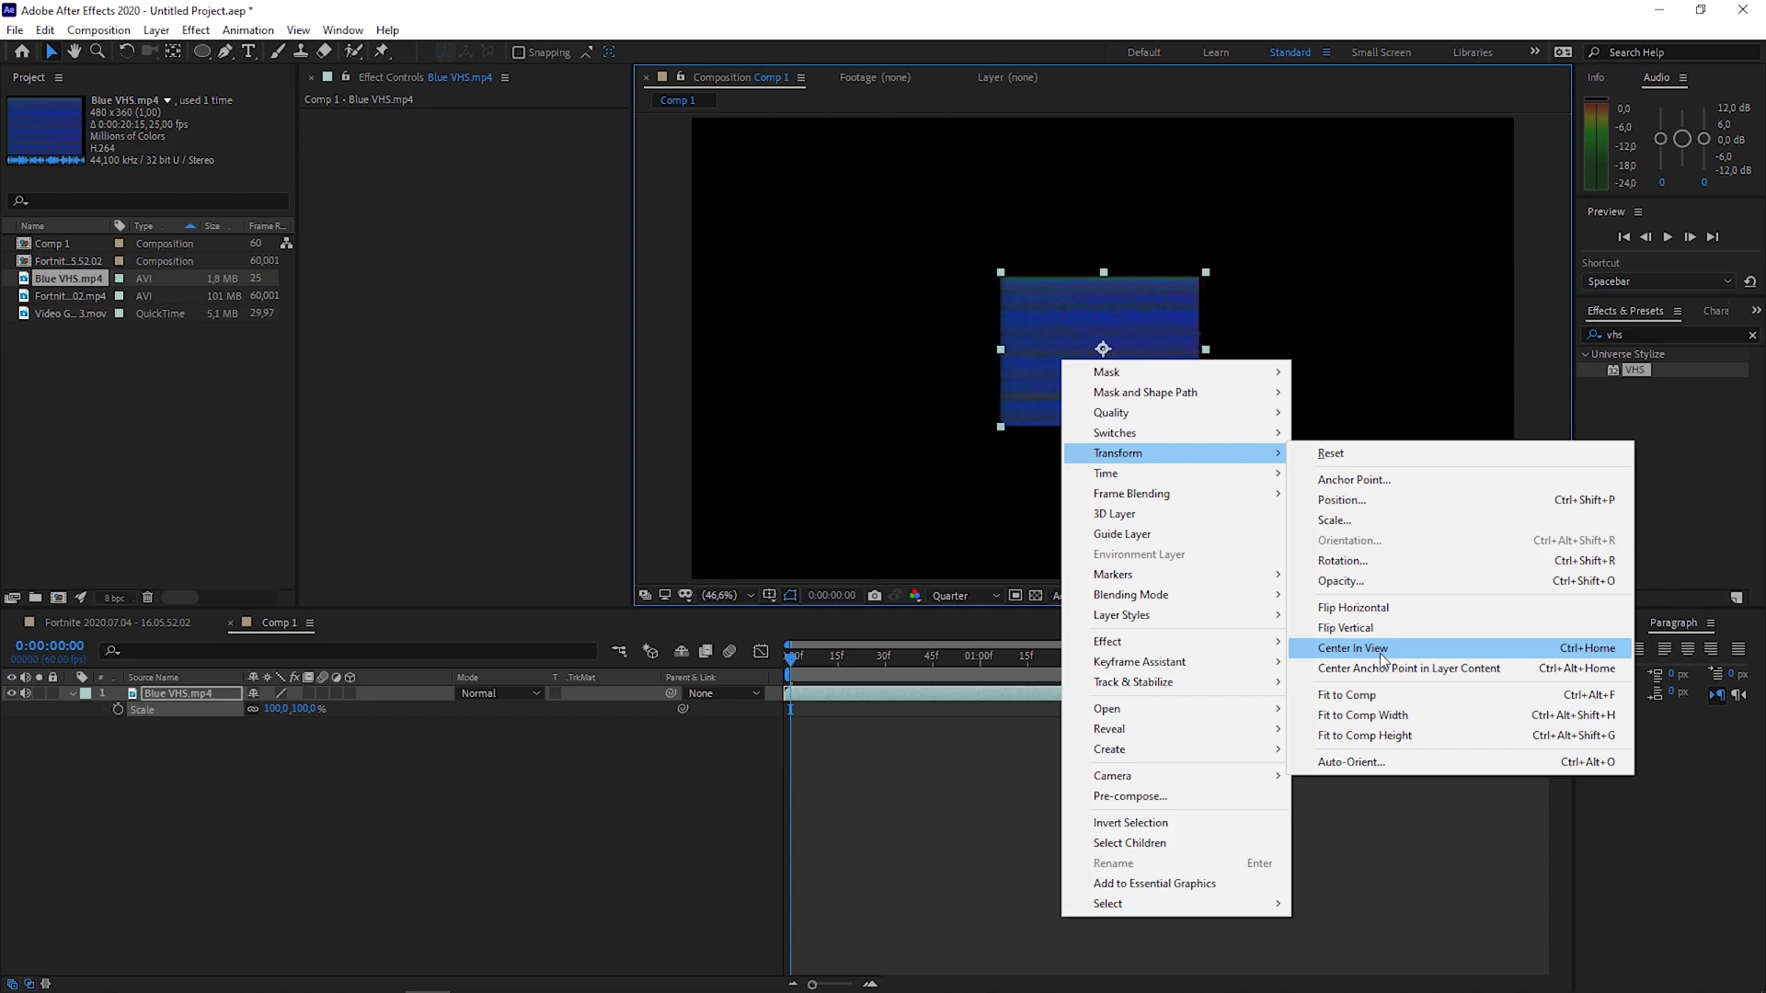
click(1347, 695)
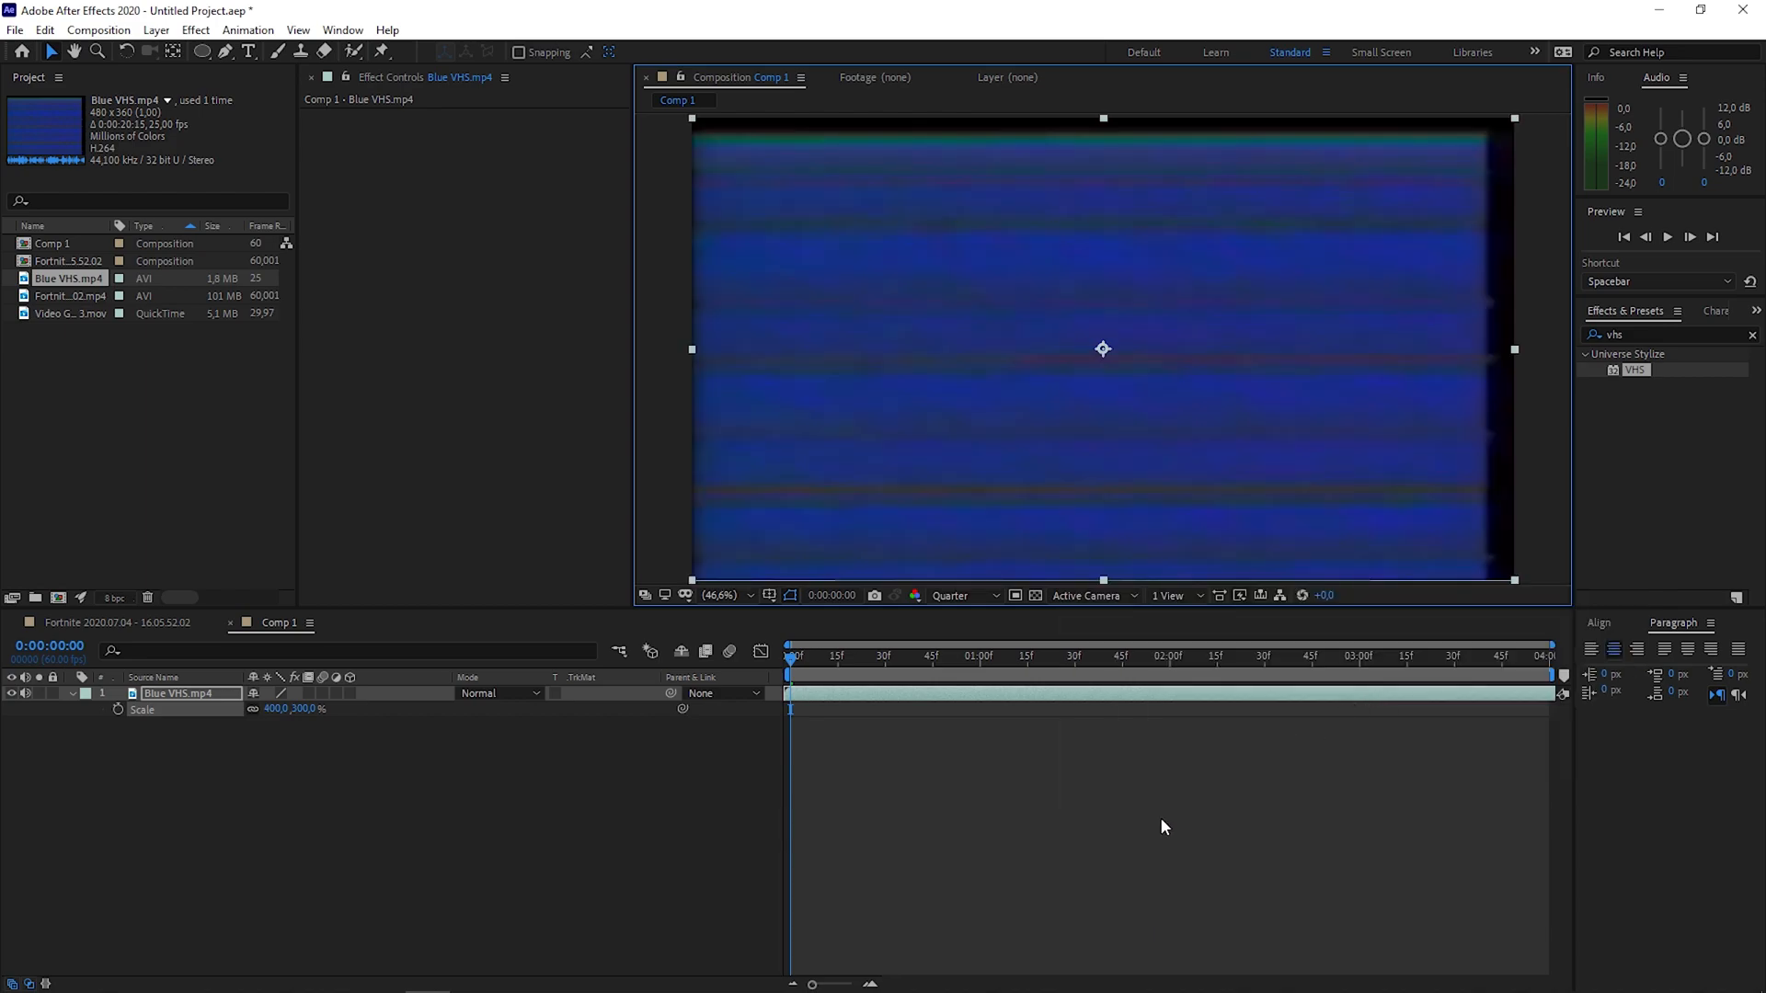
click(952, 656)
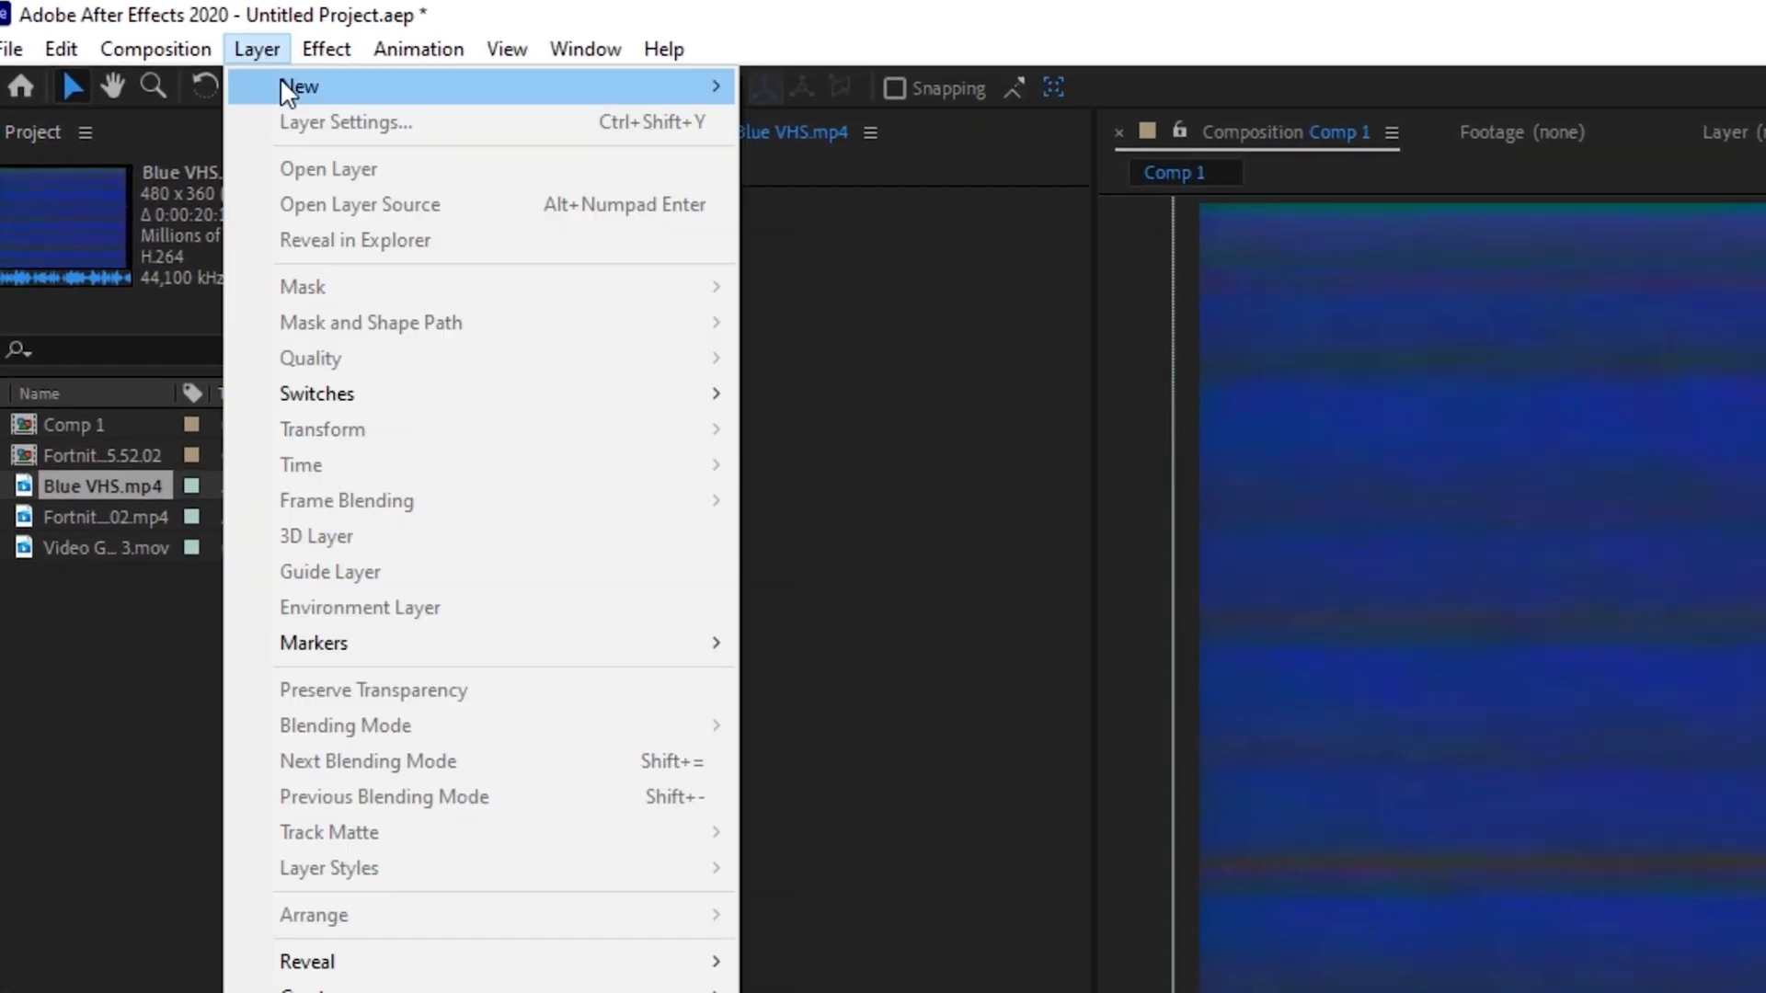
Step: Add a text layer reading 'HEFTY PRESENTS' above the Blue VHS footage
click(301, 86)
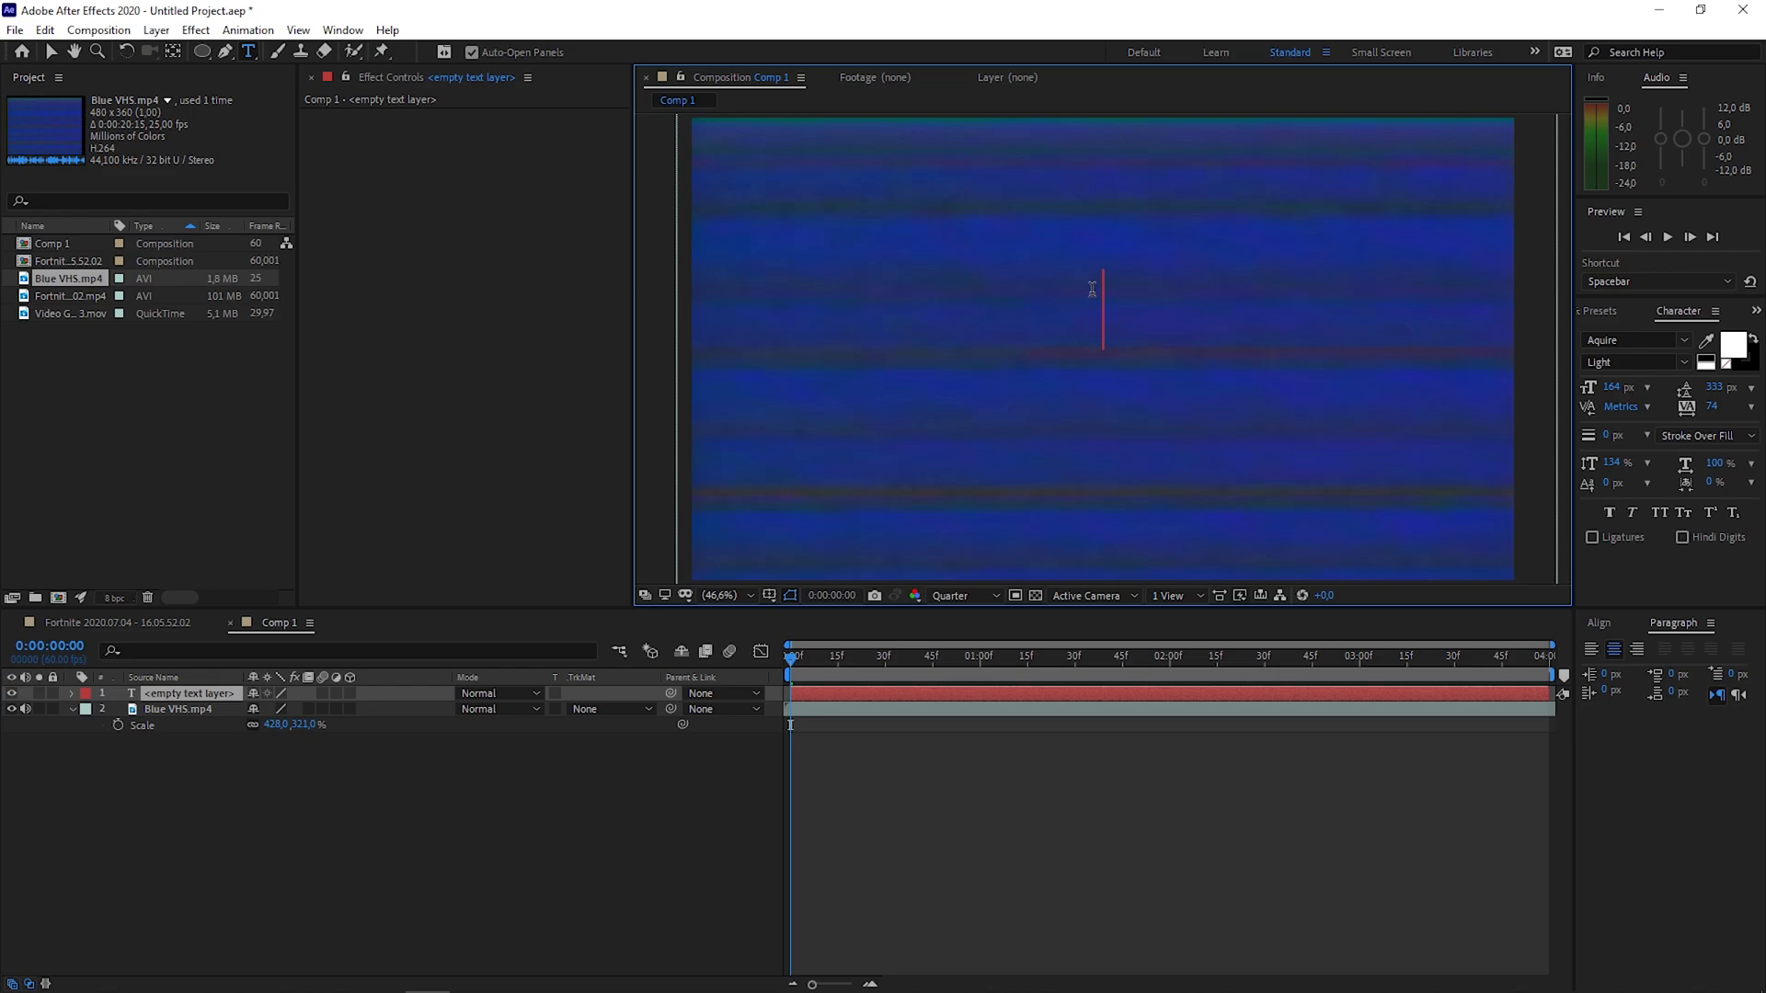
text(HEFTY)
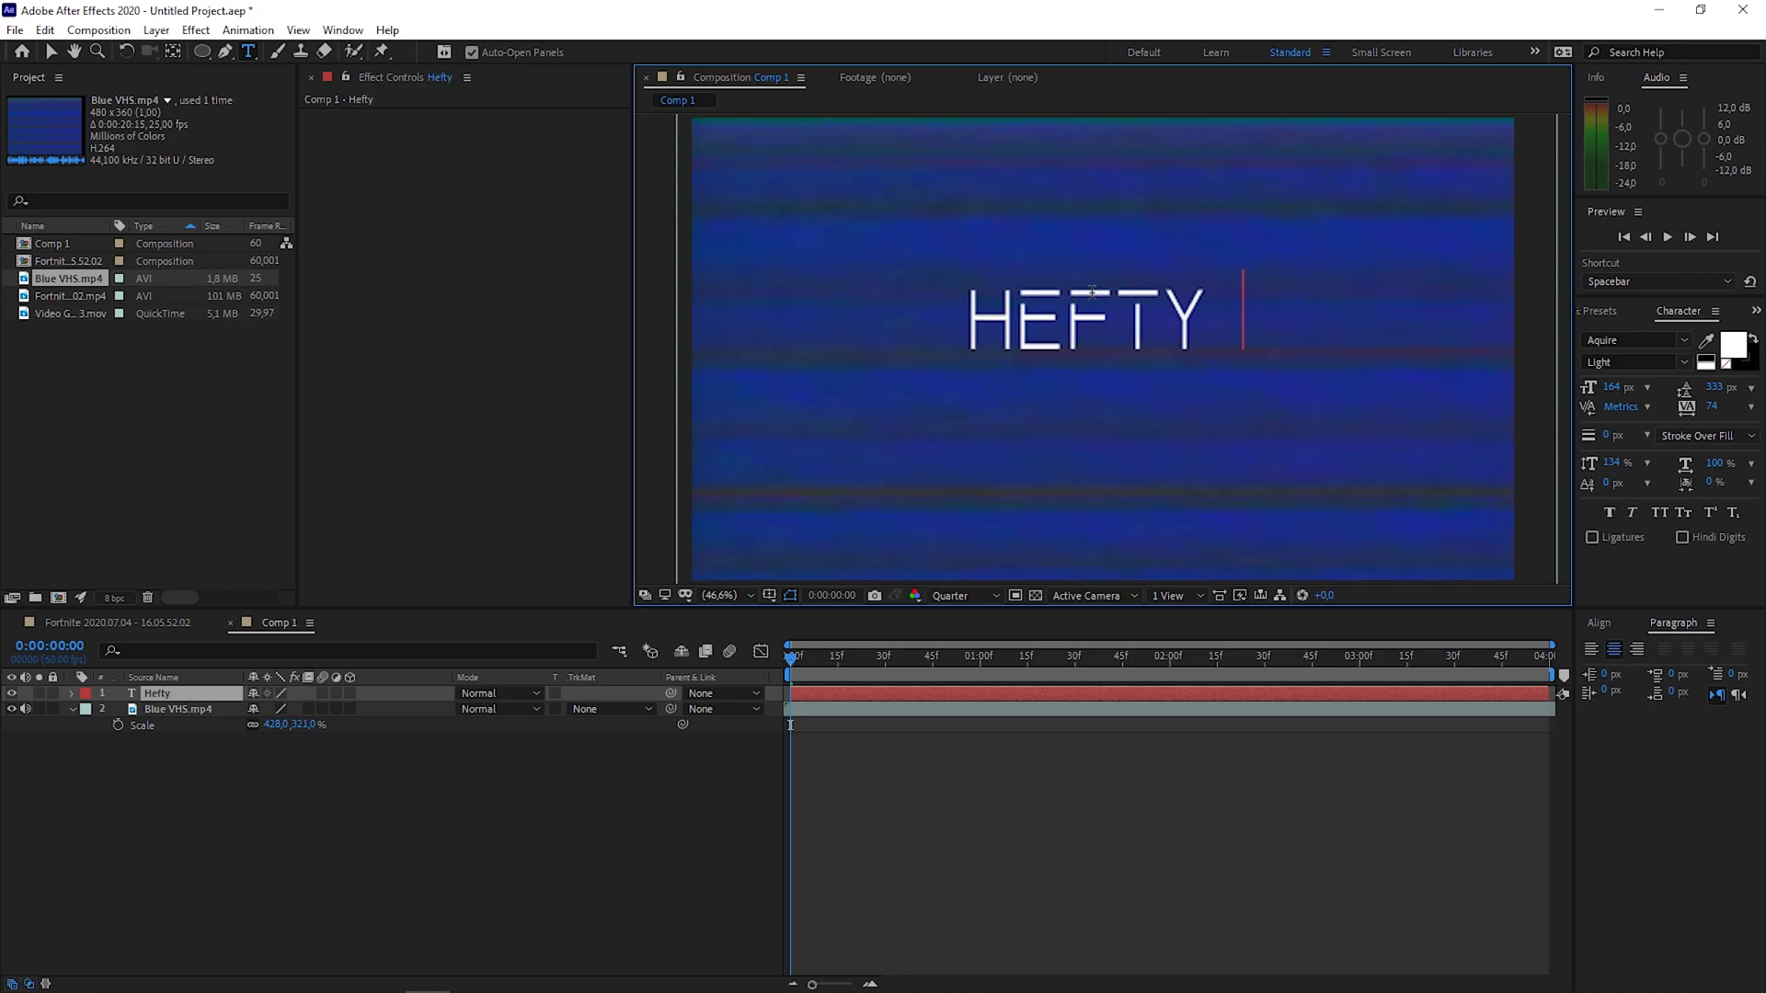
text(PRESENT)
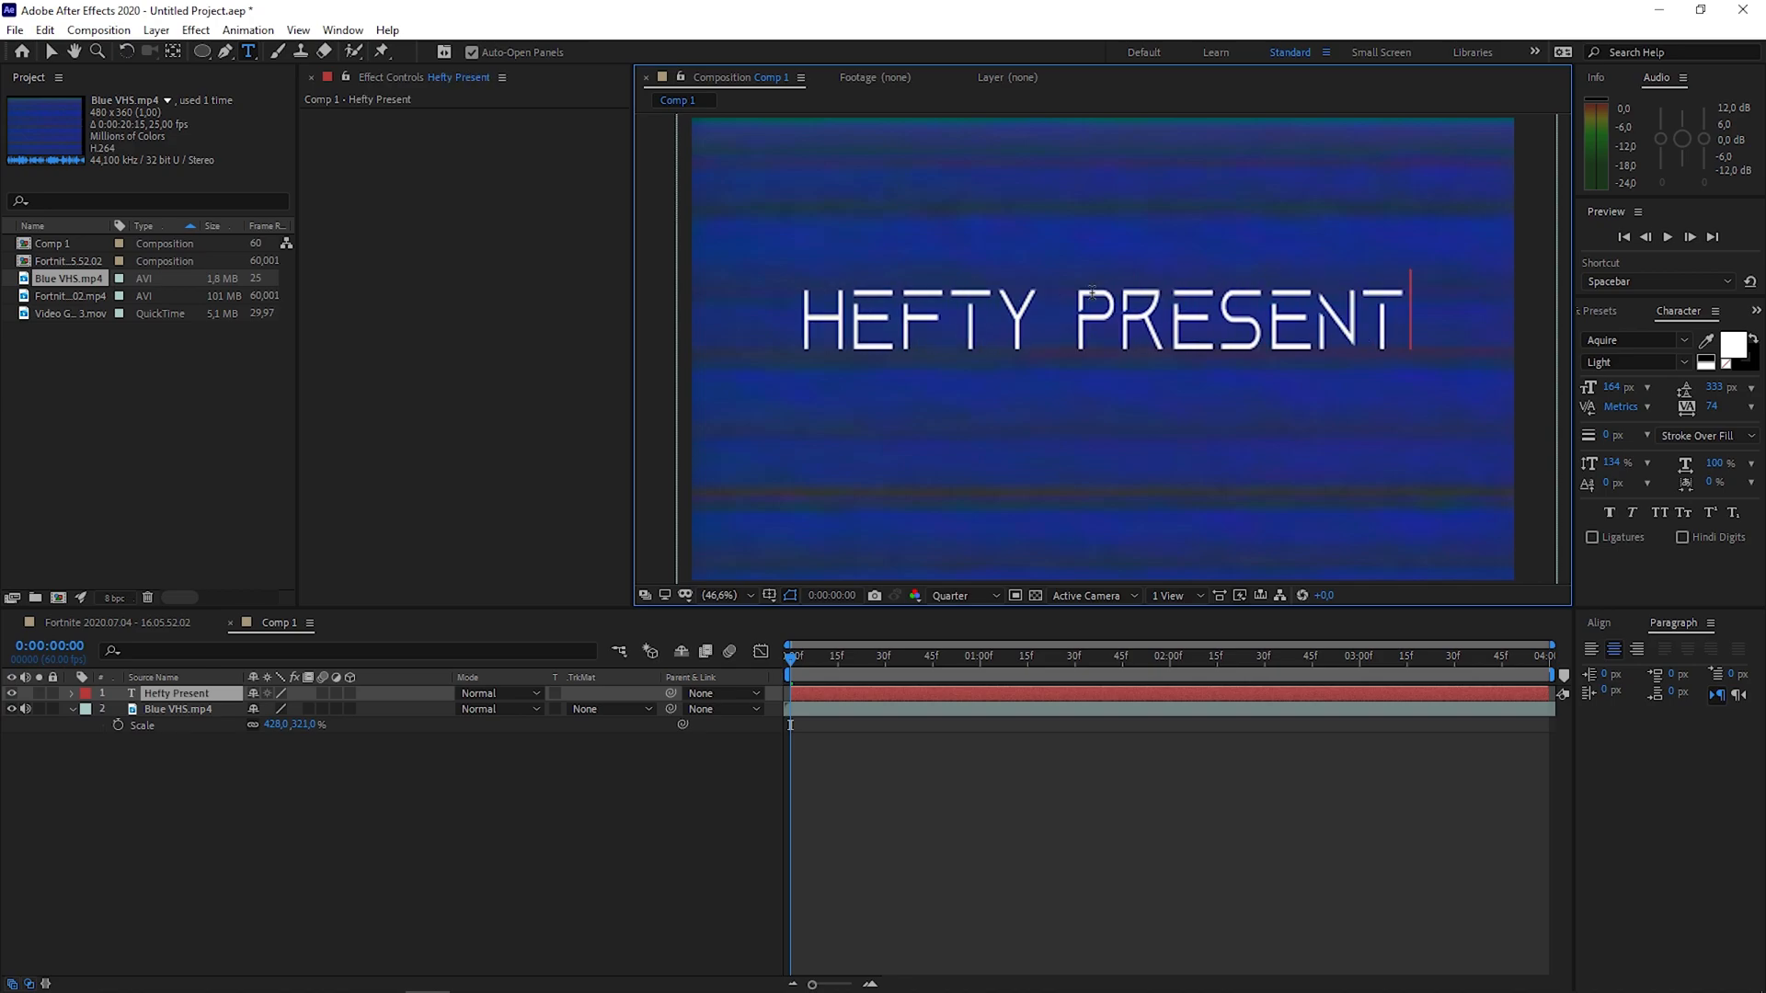
text(s)
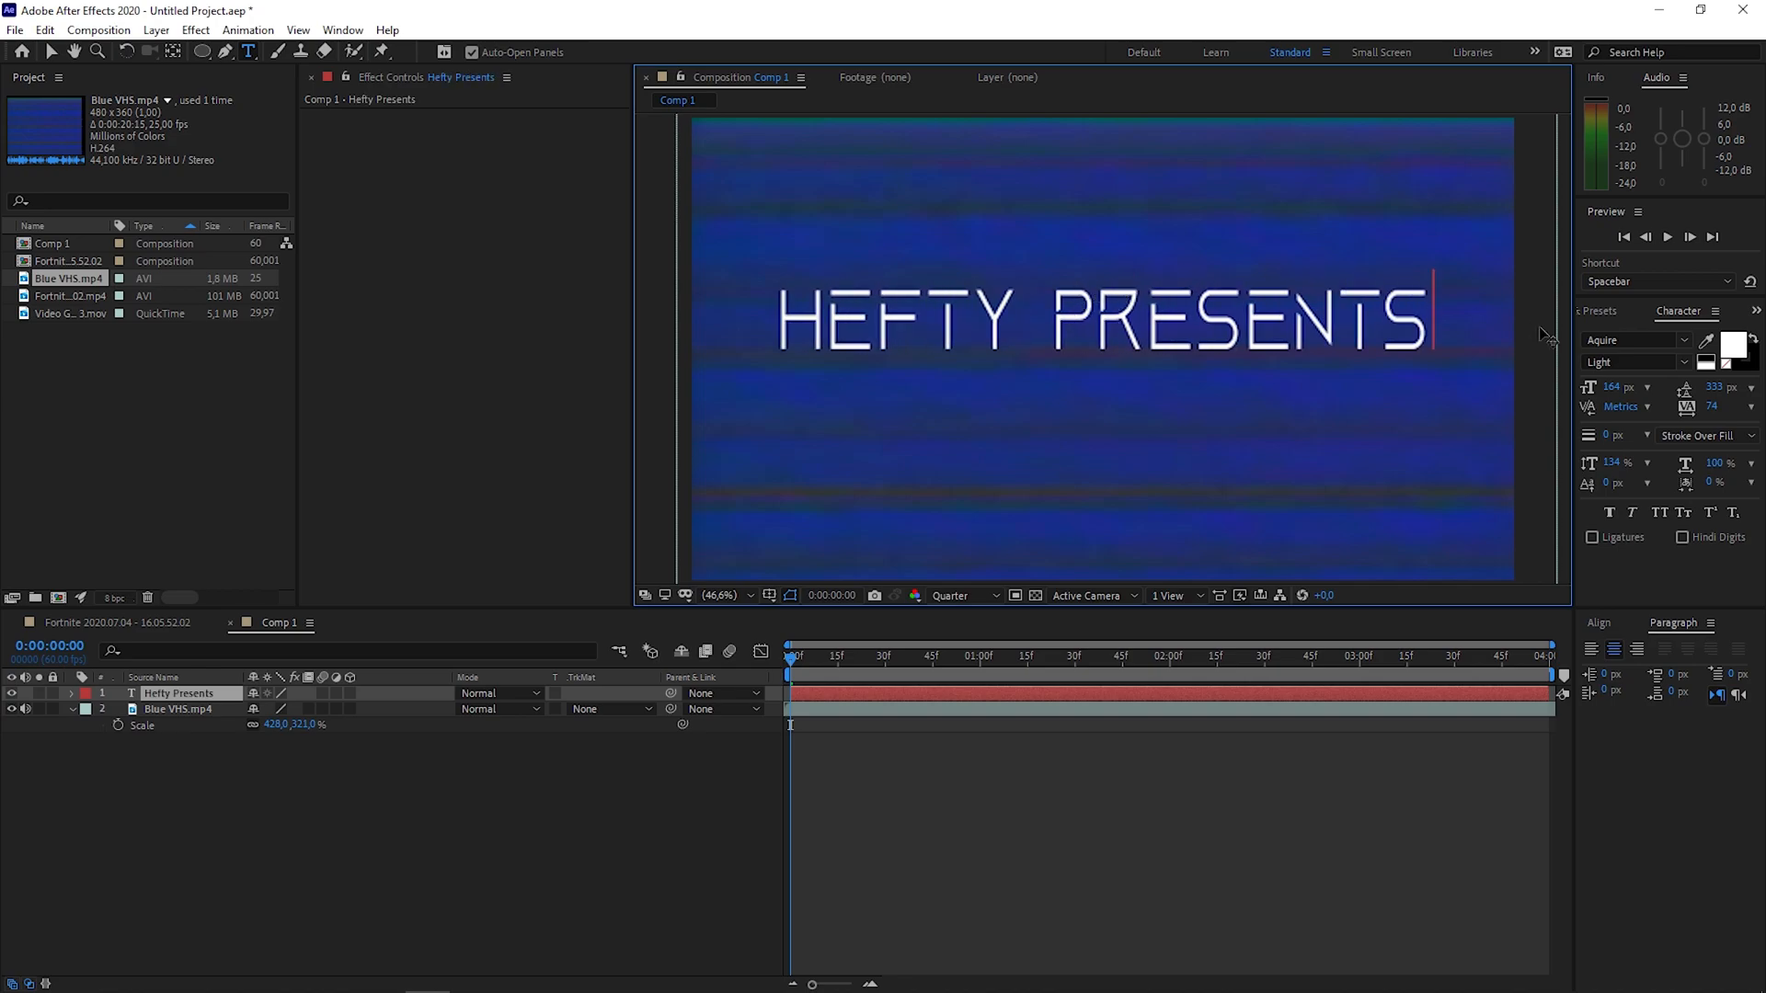
mouse_move(1057, 417)
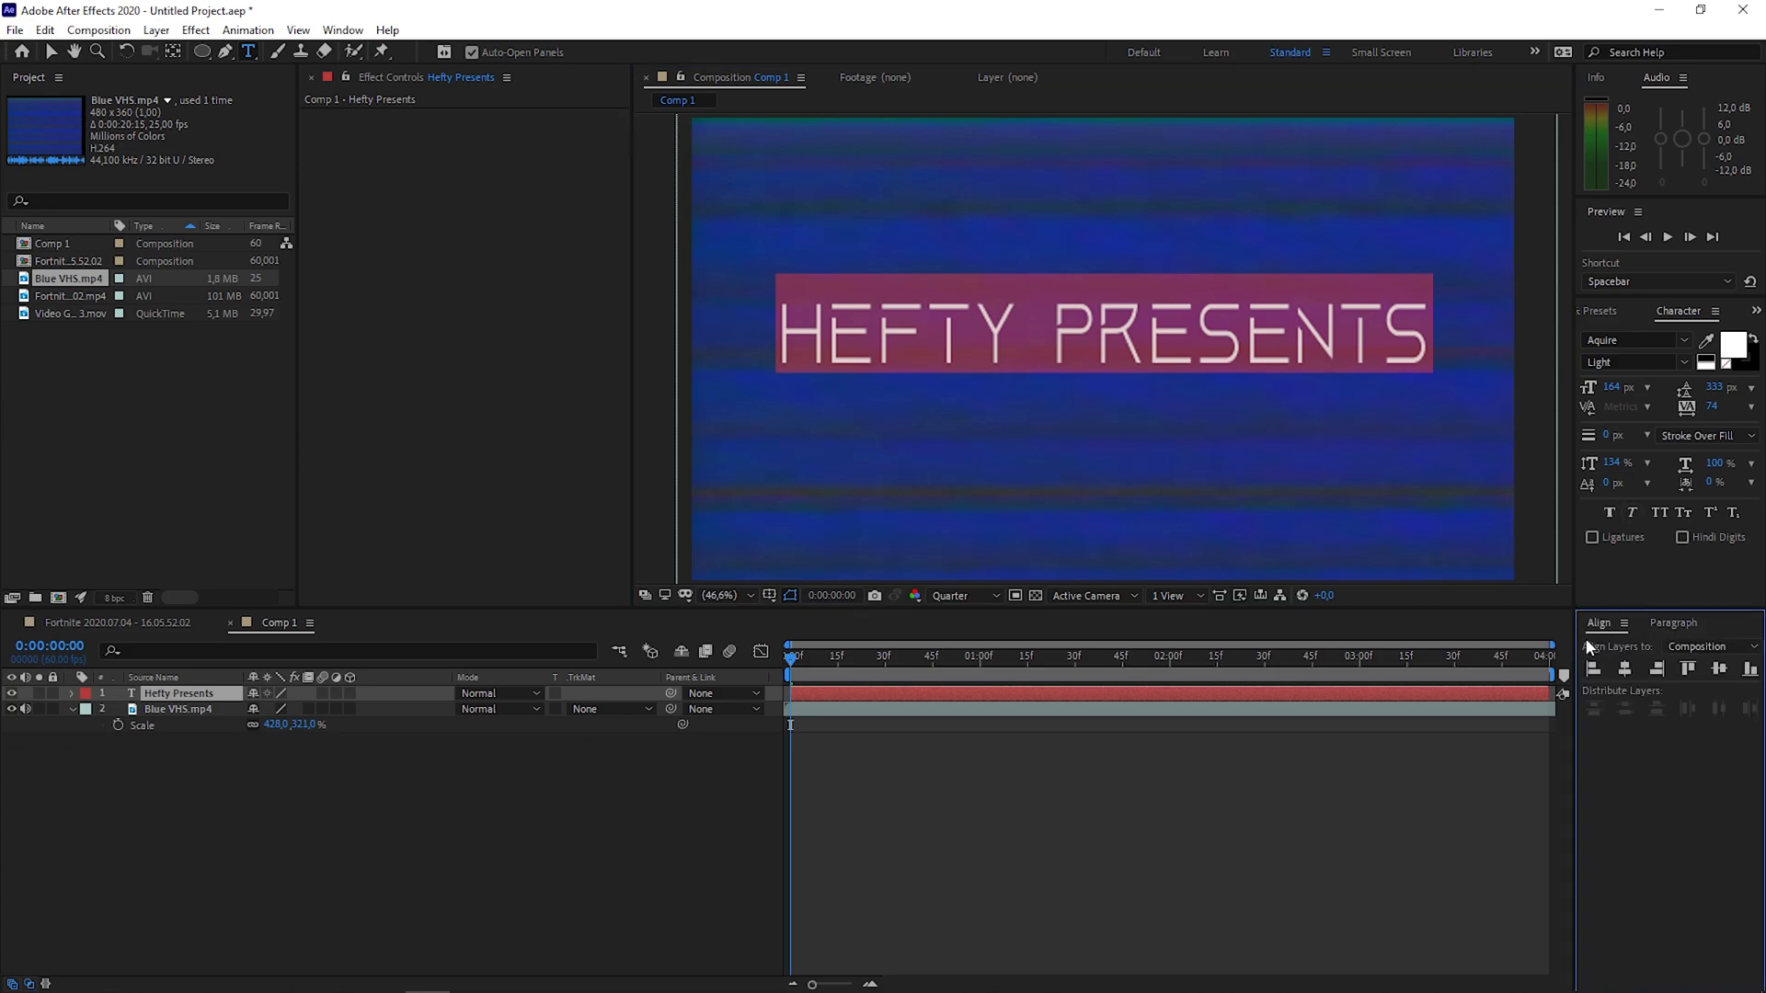
Step: Show the Align panel and centre the HEFTY PRESENTS text in the composition
click(343, 29)
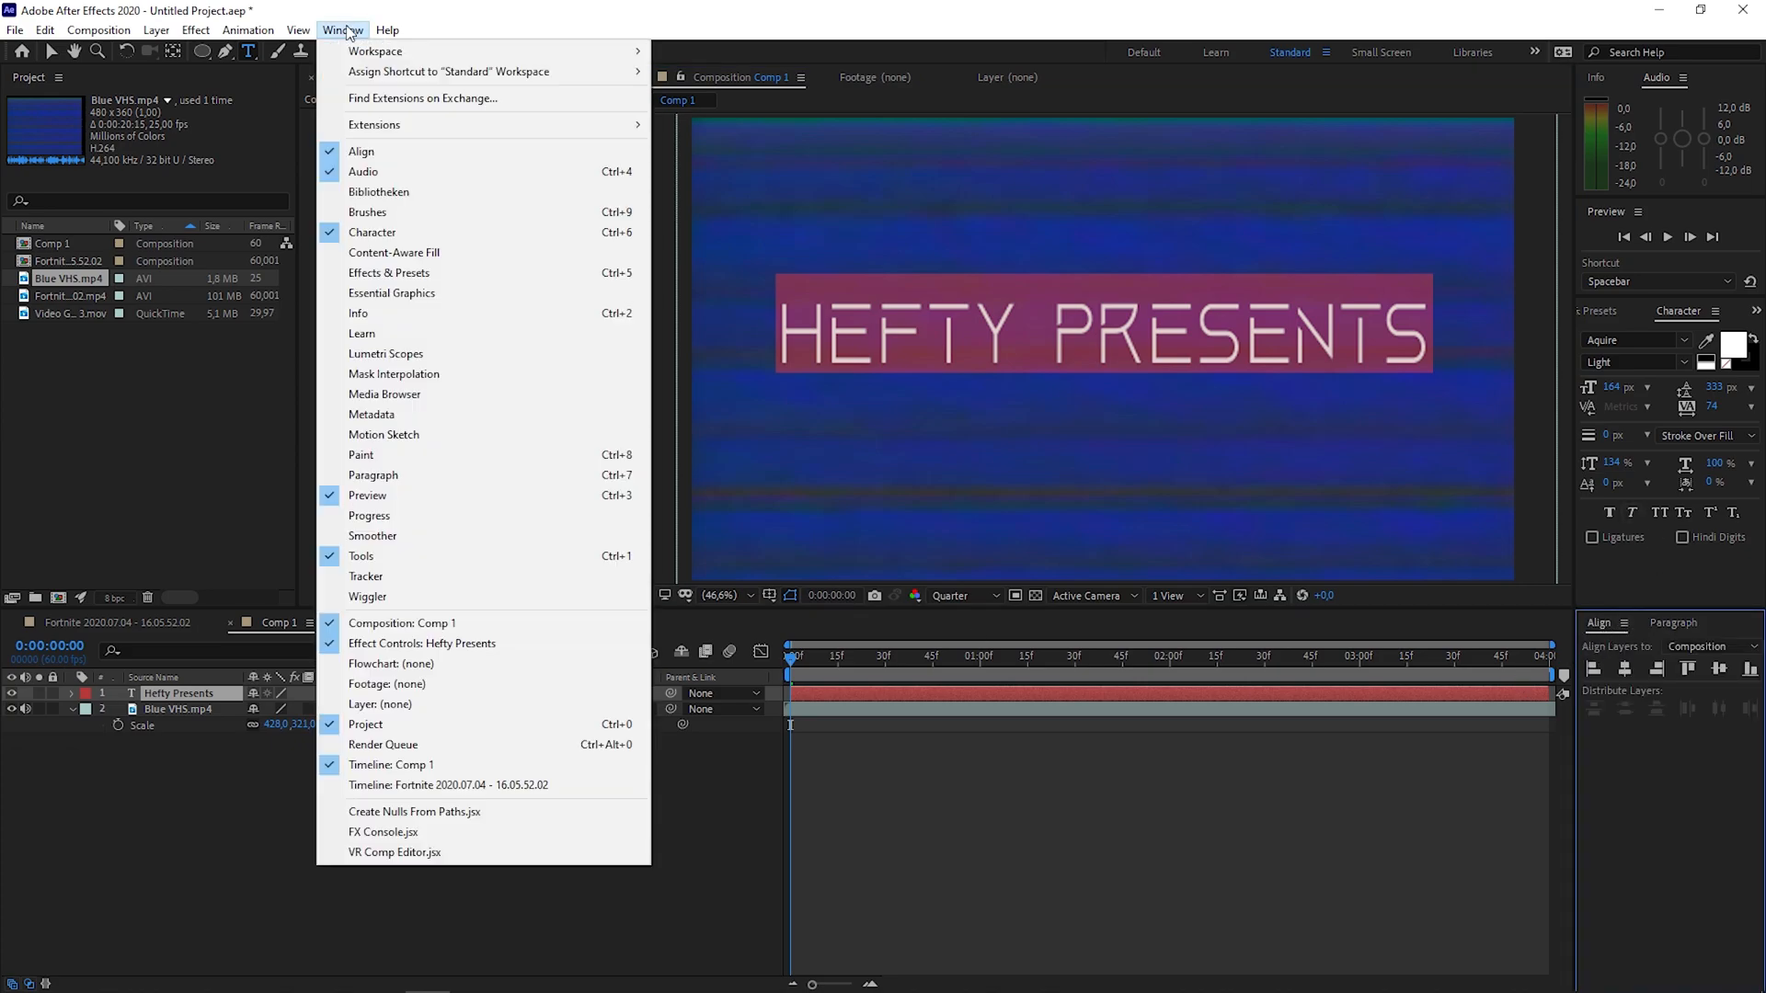
mouse_move(377, 152)
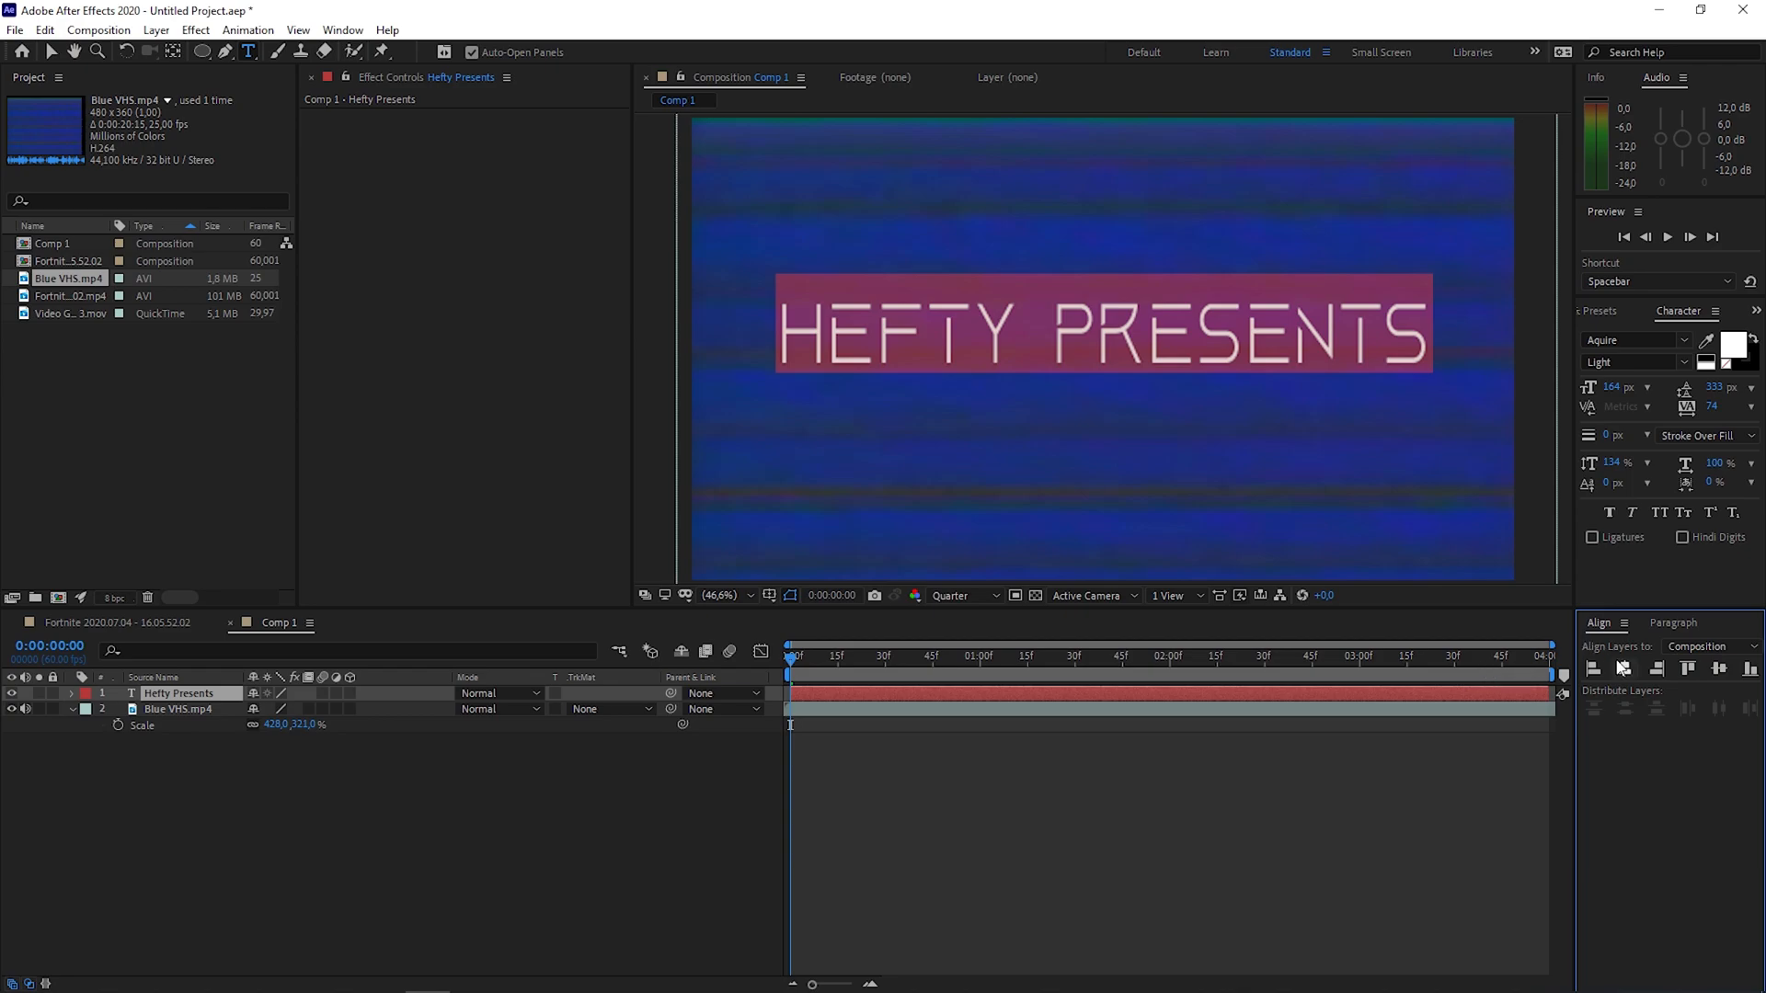
click(1102, 360)
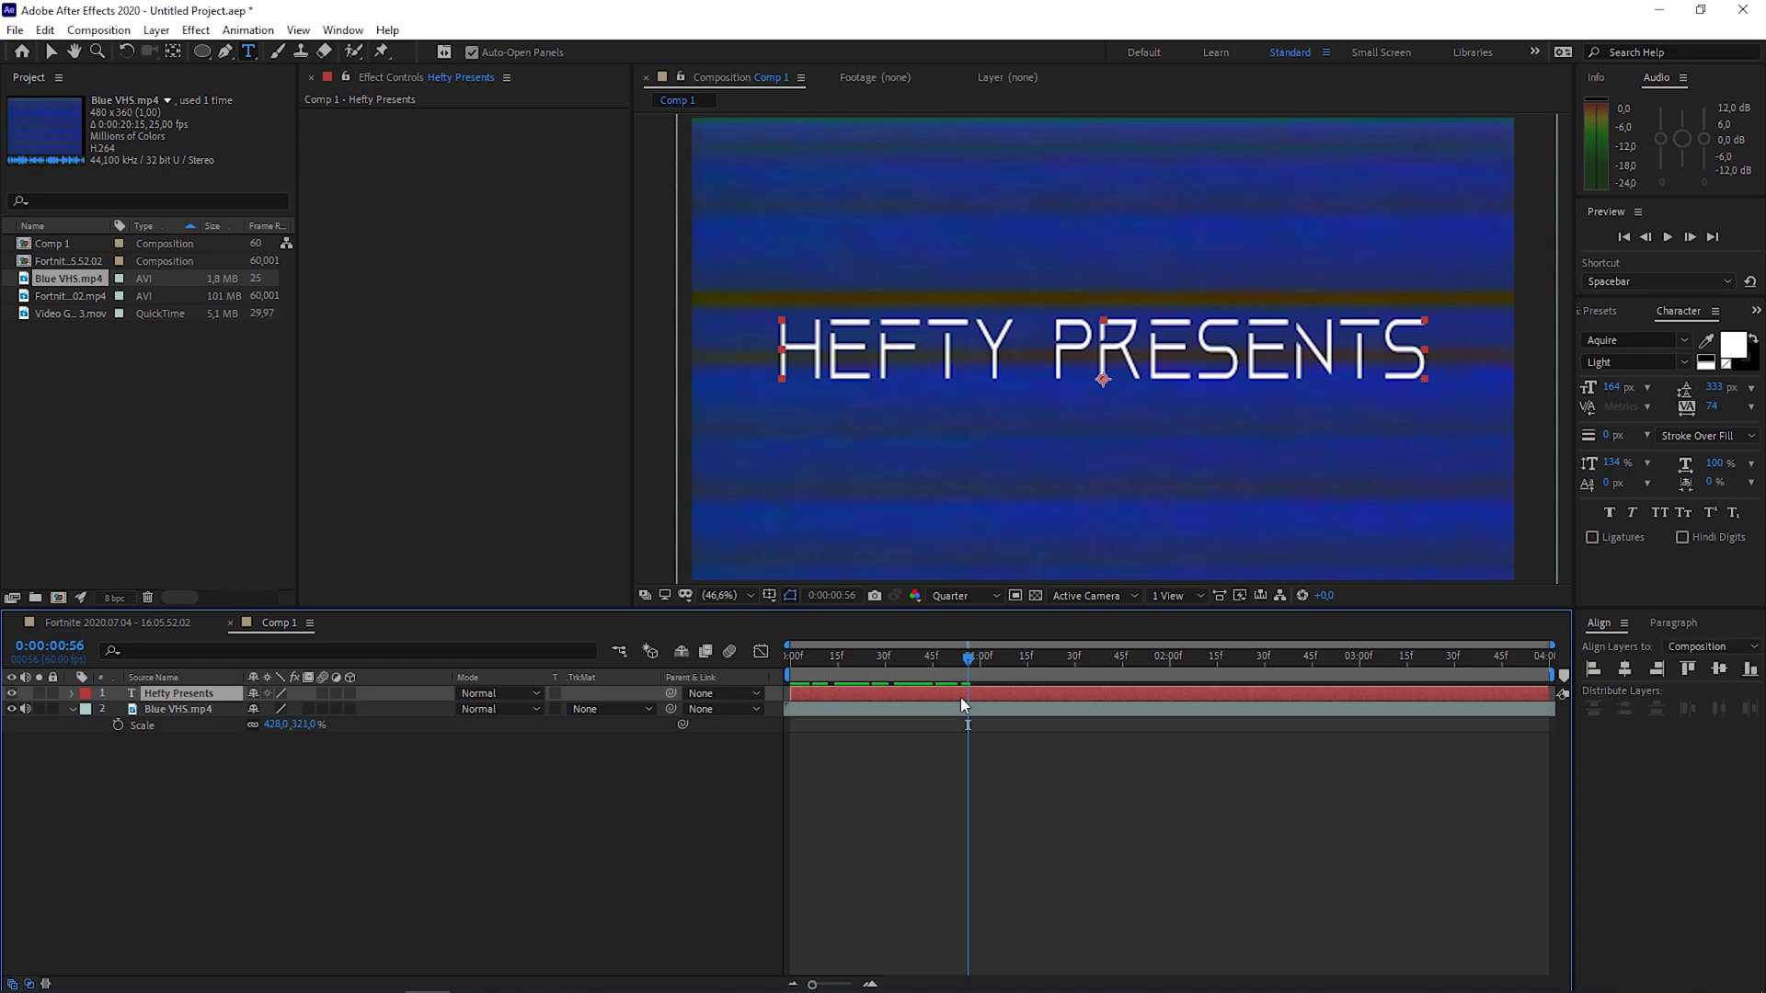
Step: Turn on Drop Shadow and Outer Glow styles for the HEFTY PRESENTS text and review their settings
right_click(963, 699)
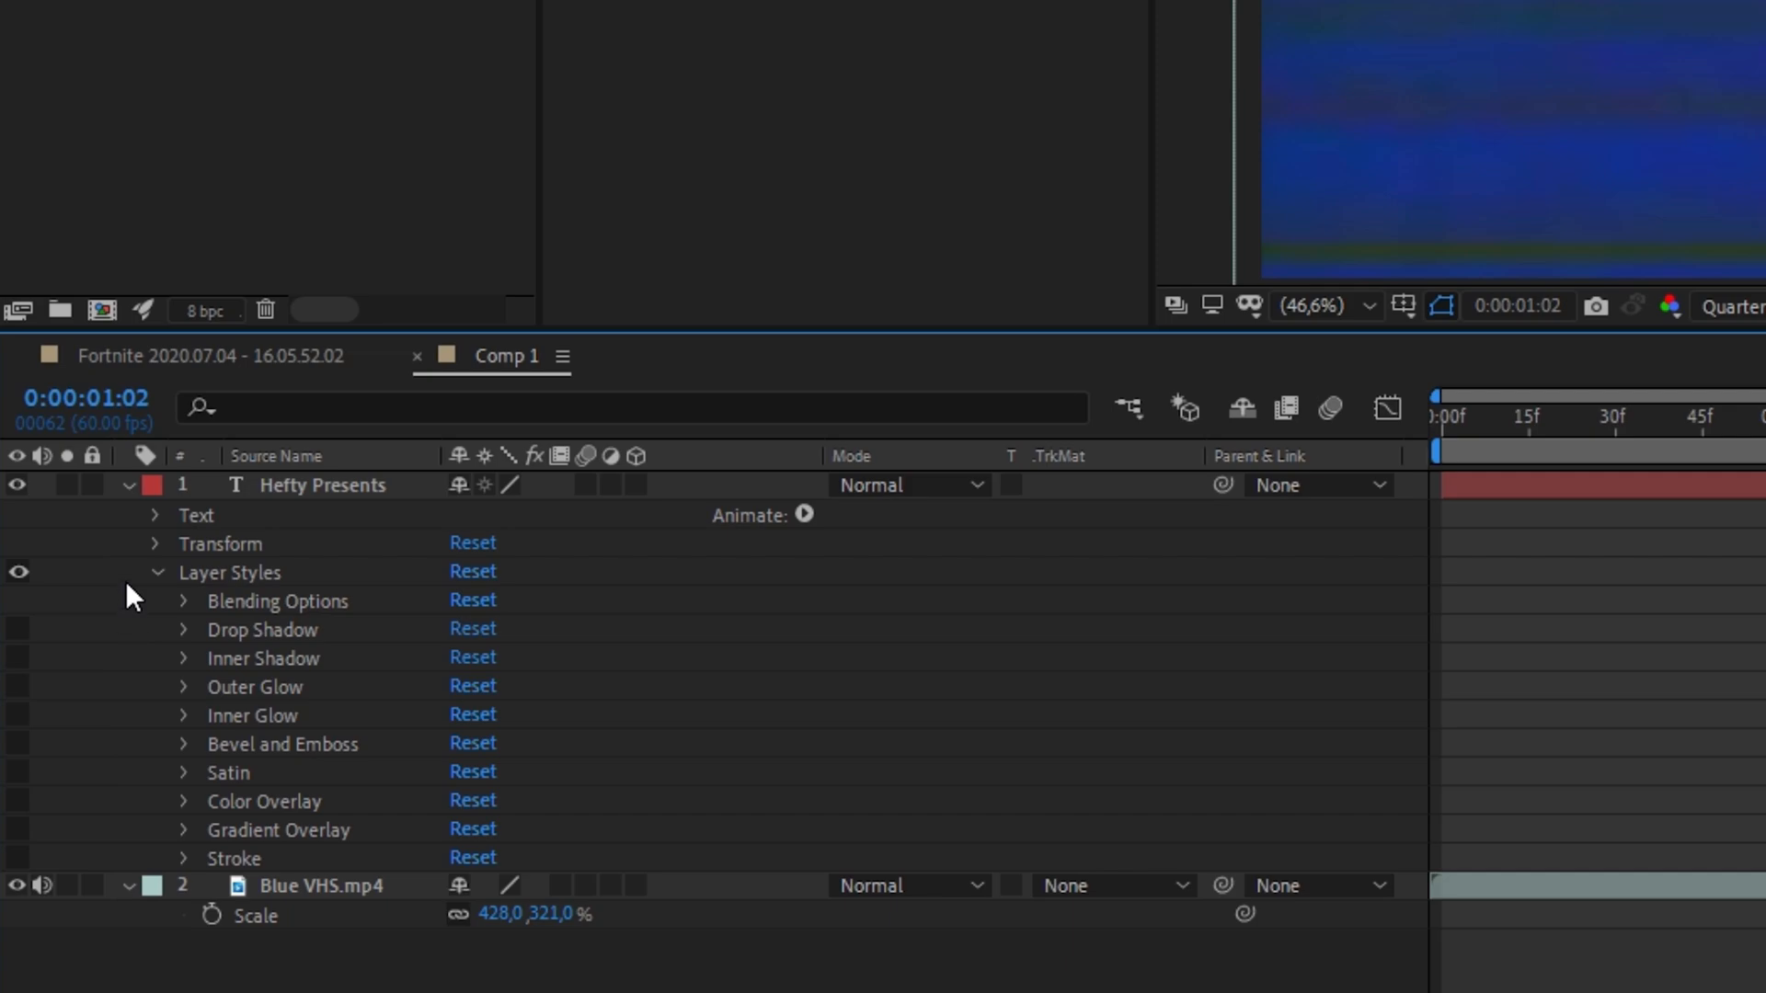
mouse_move(260, 704)
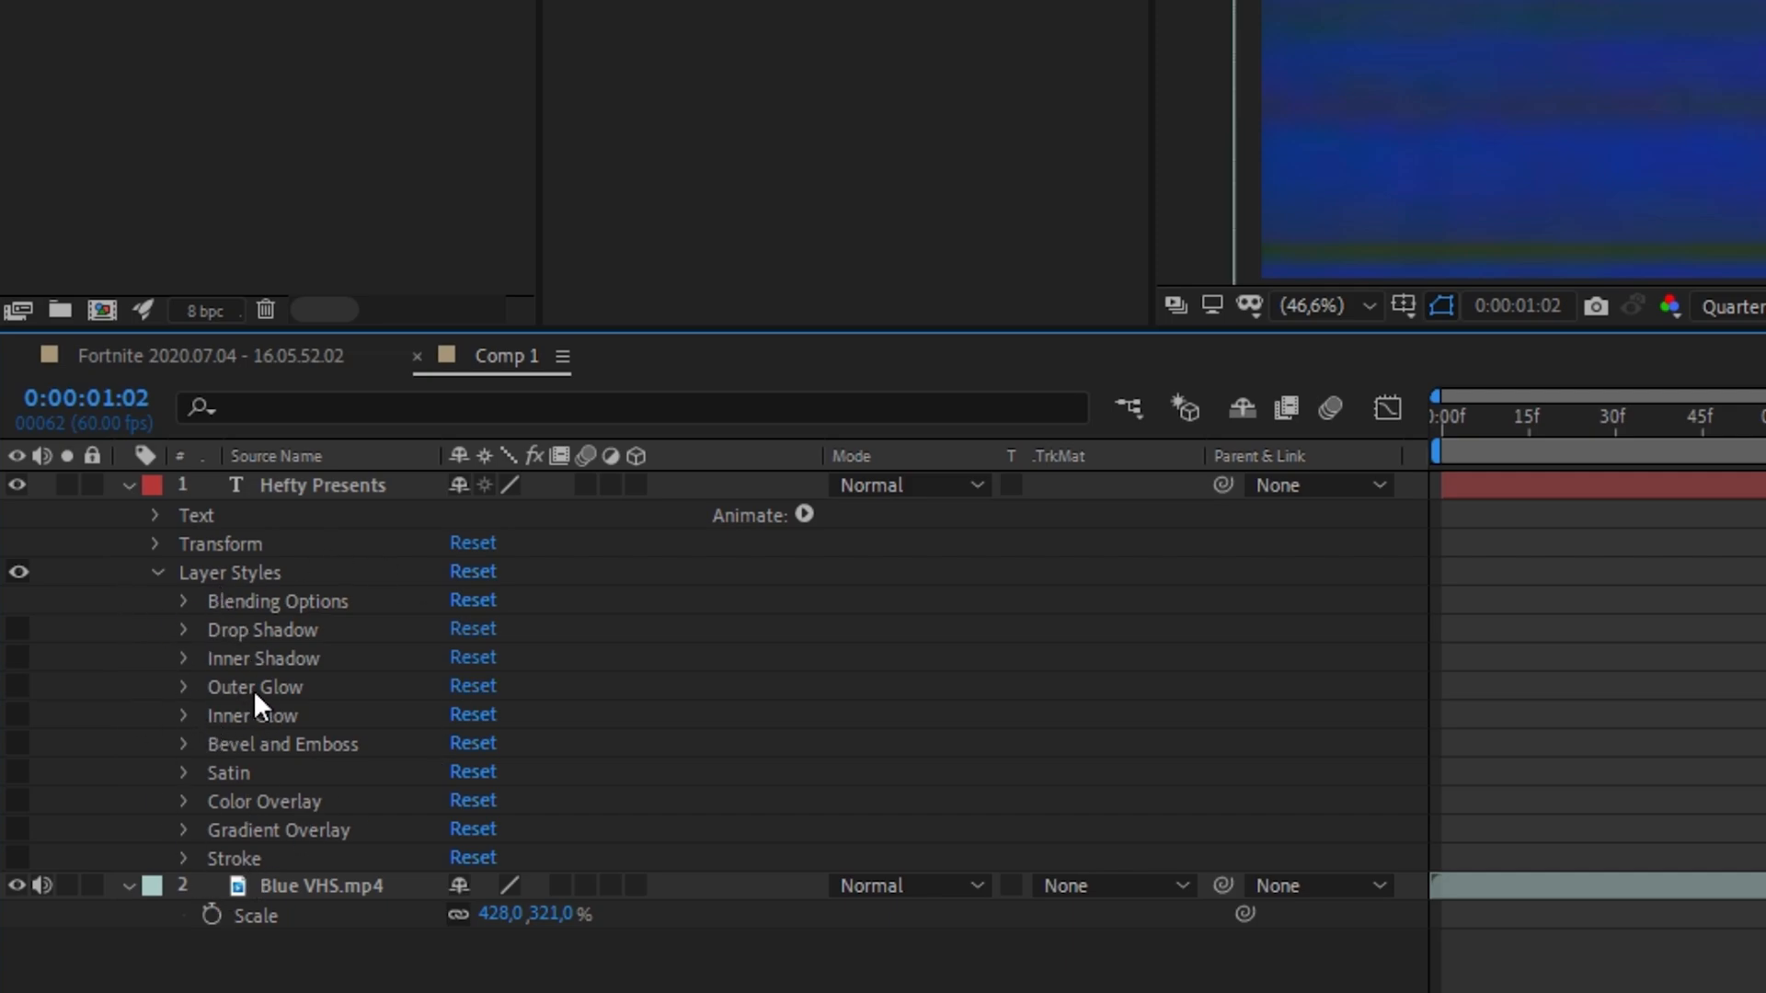
mouse_move(248, 659)
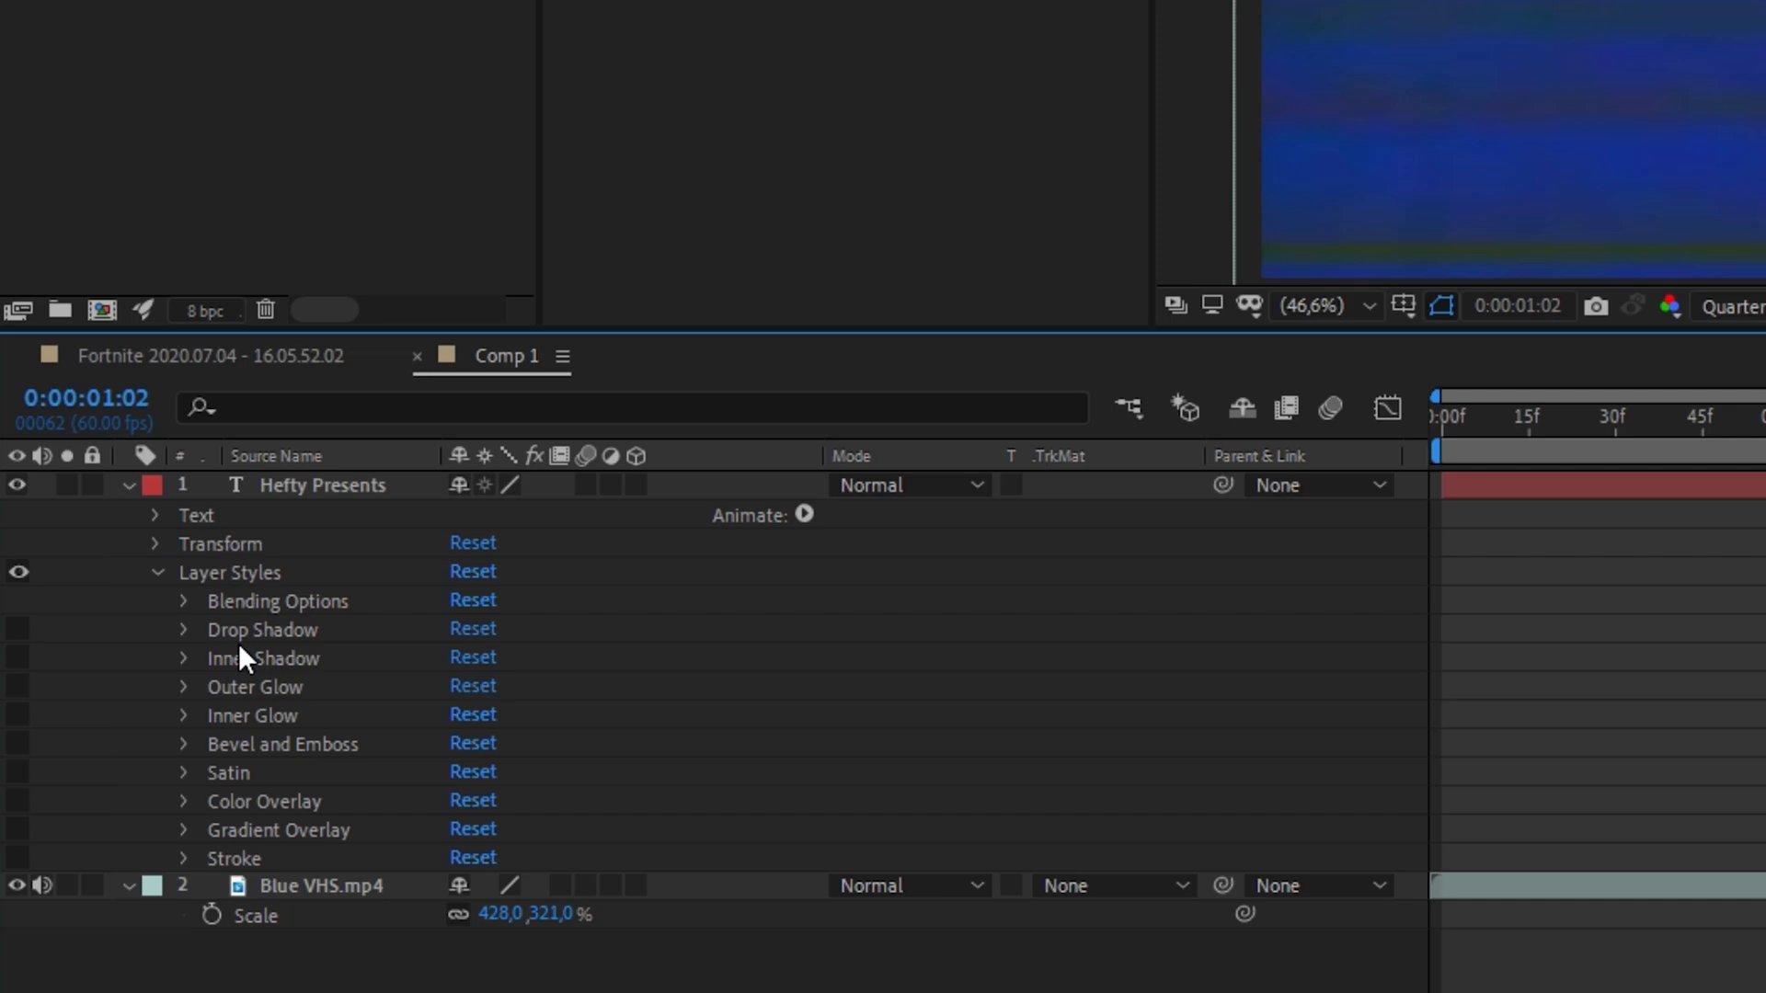
mouse_move(402, 664)
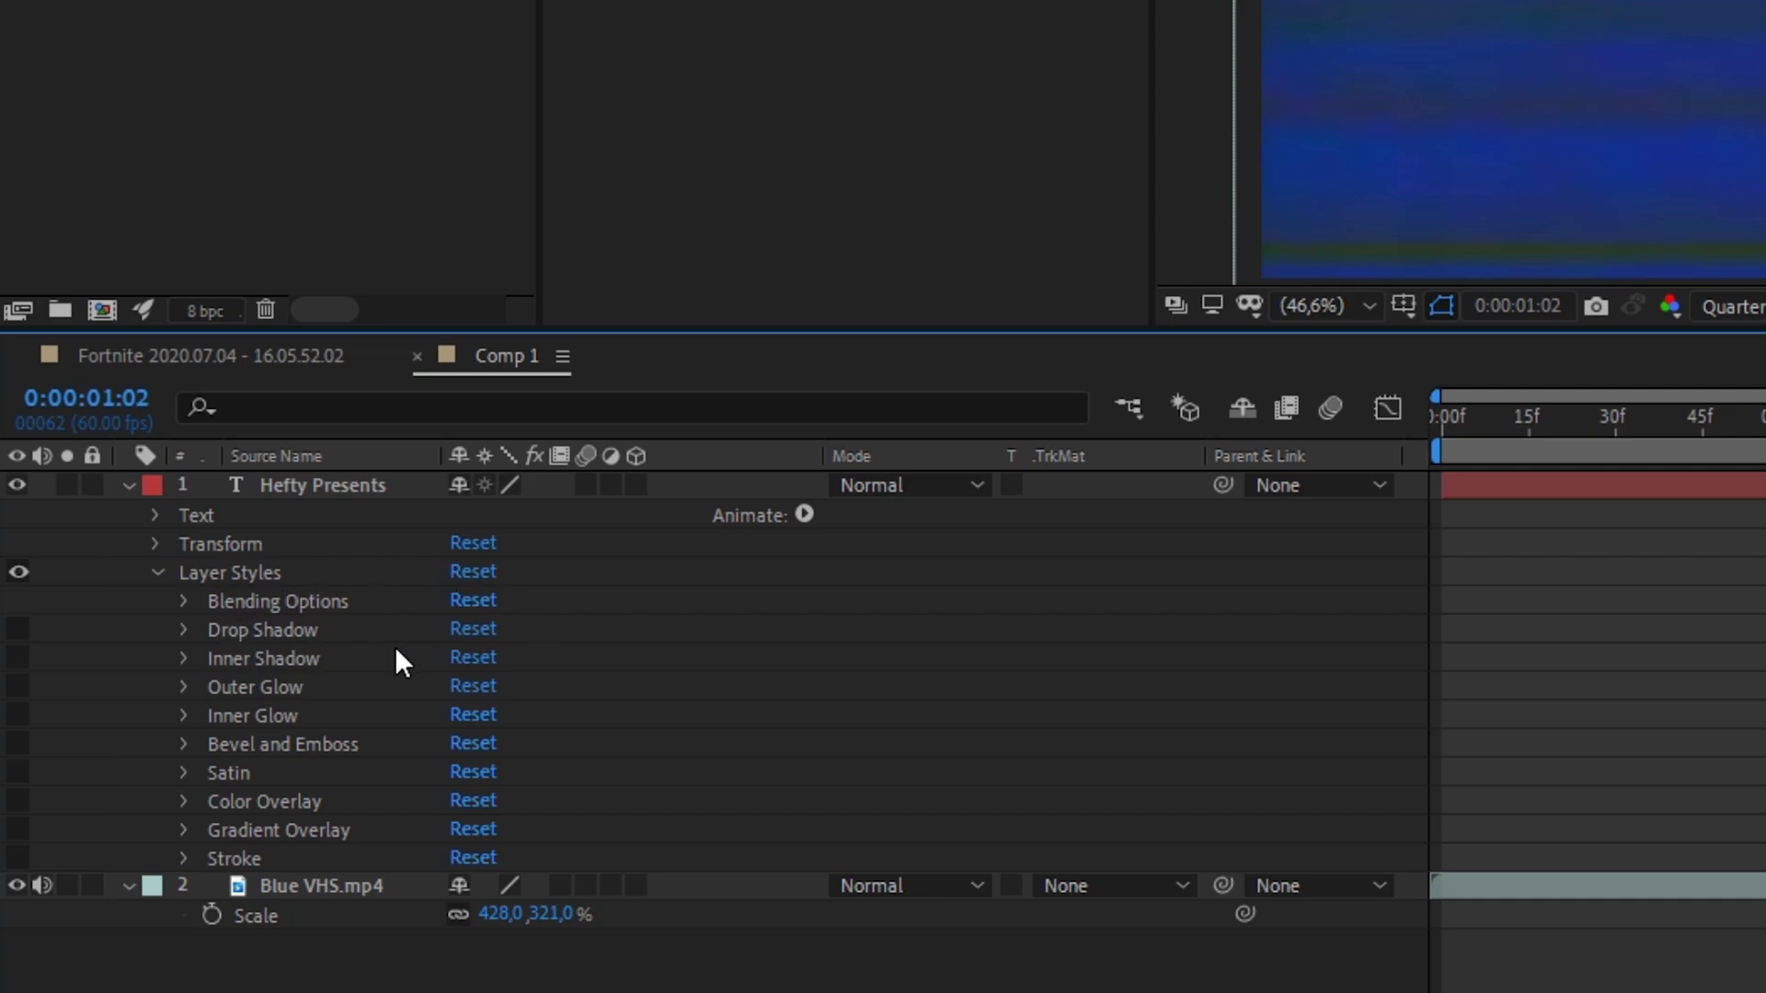
mouse_move(23, 638)
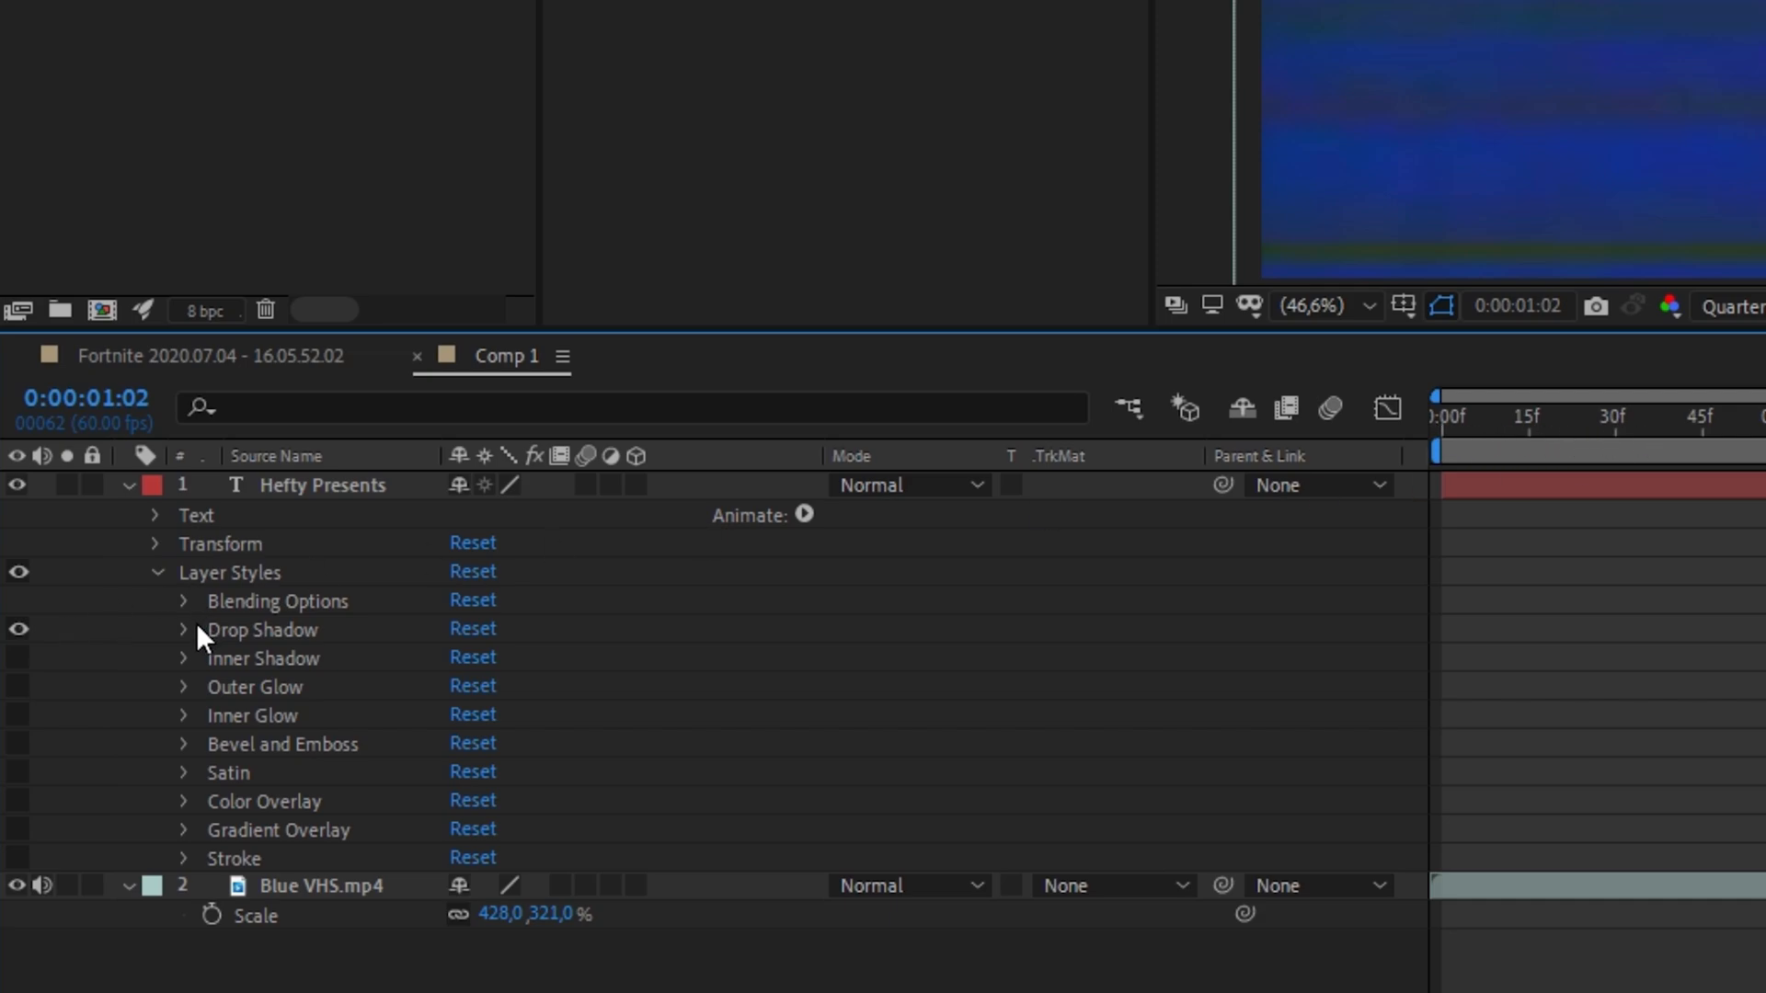
click(183, 630)
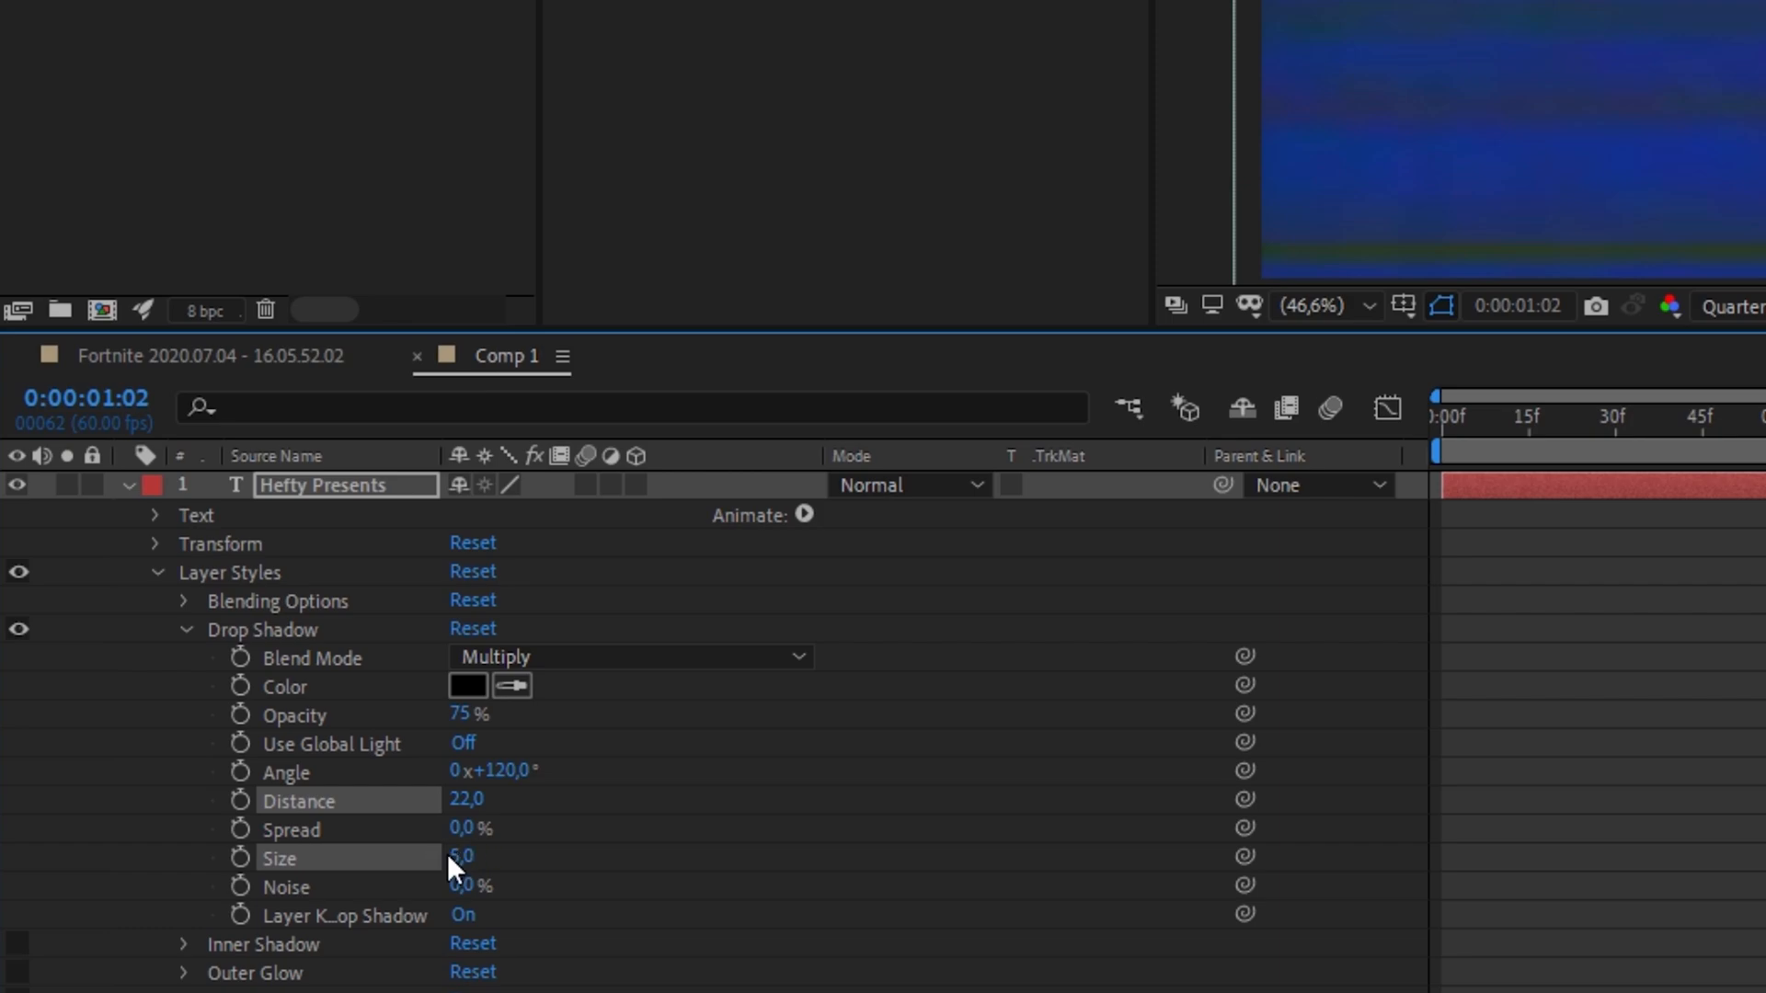
click(182, 629)
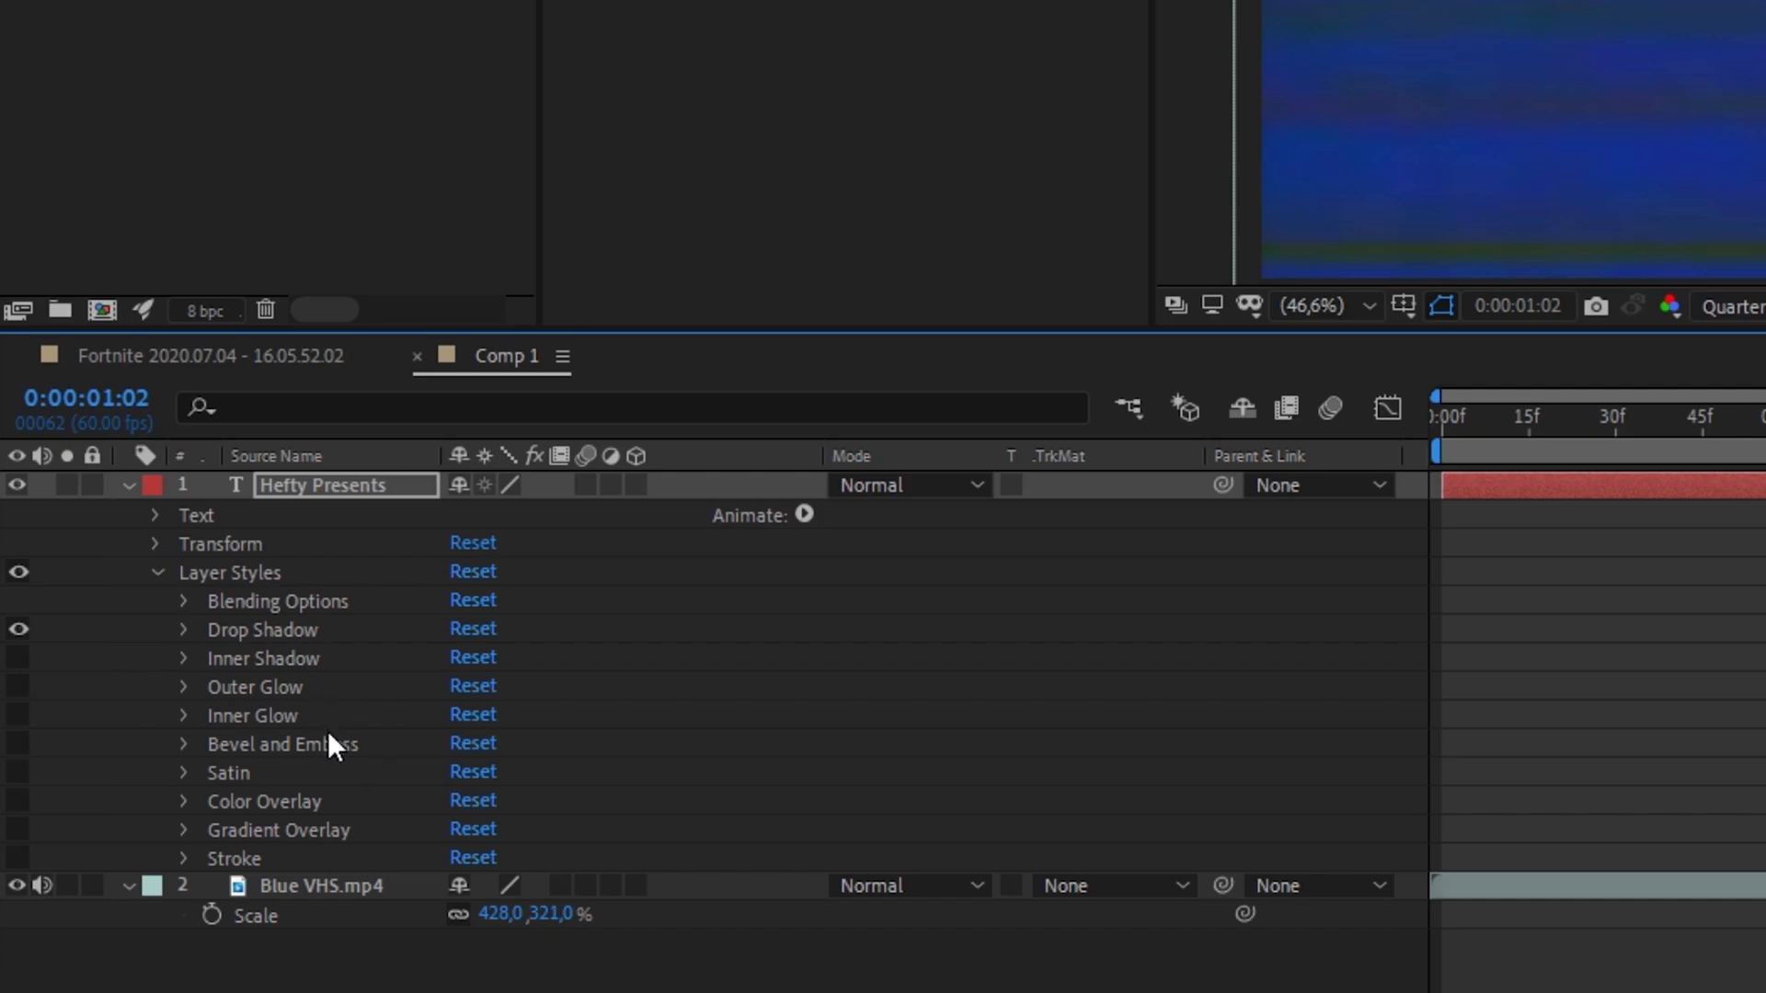
mouse_move(319, 837)
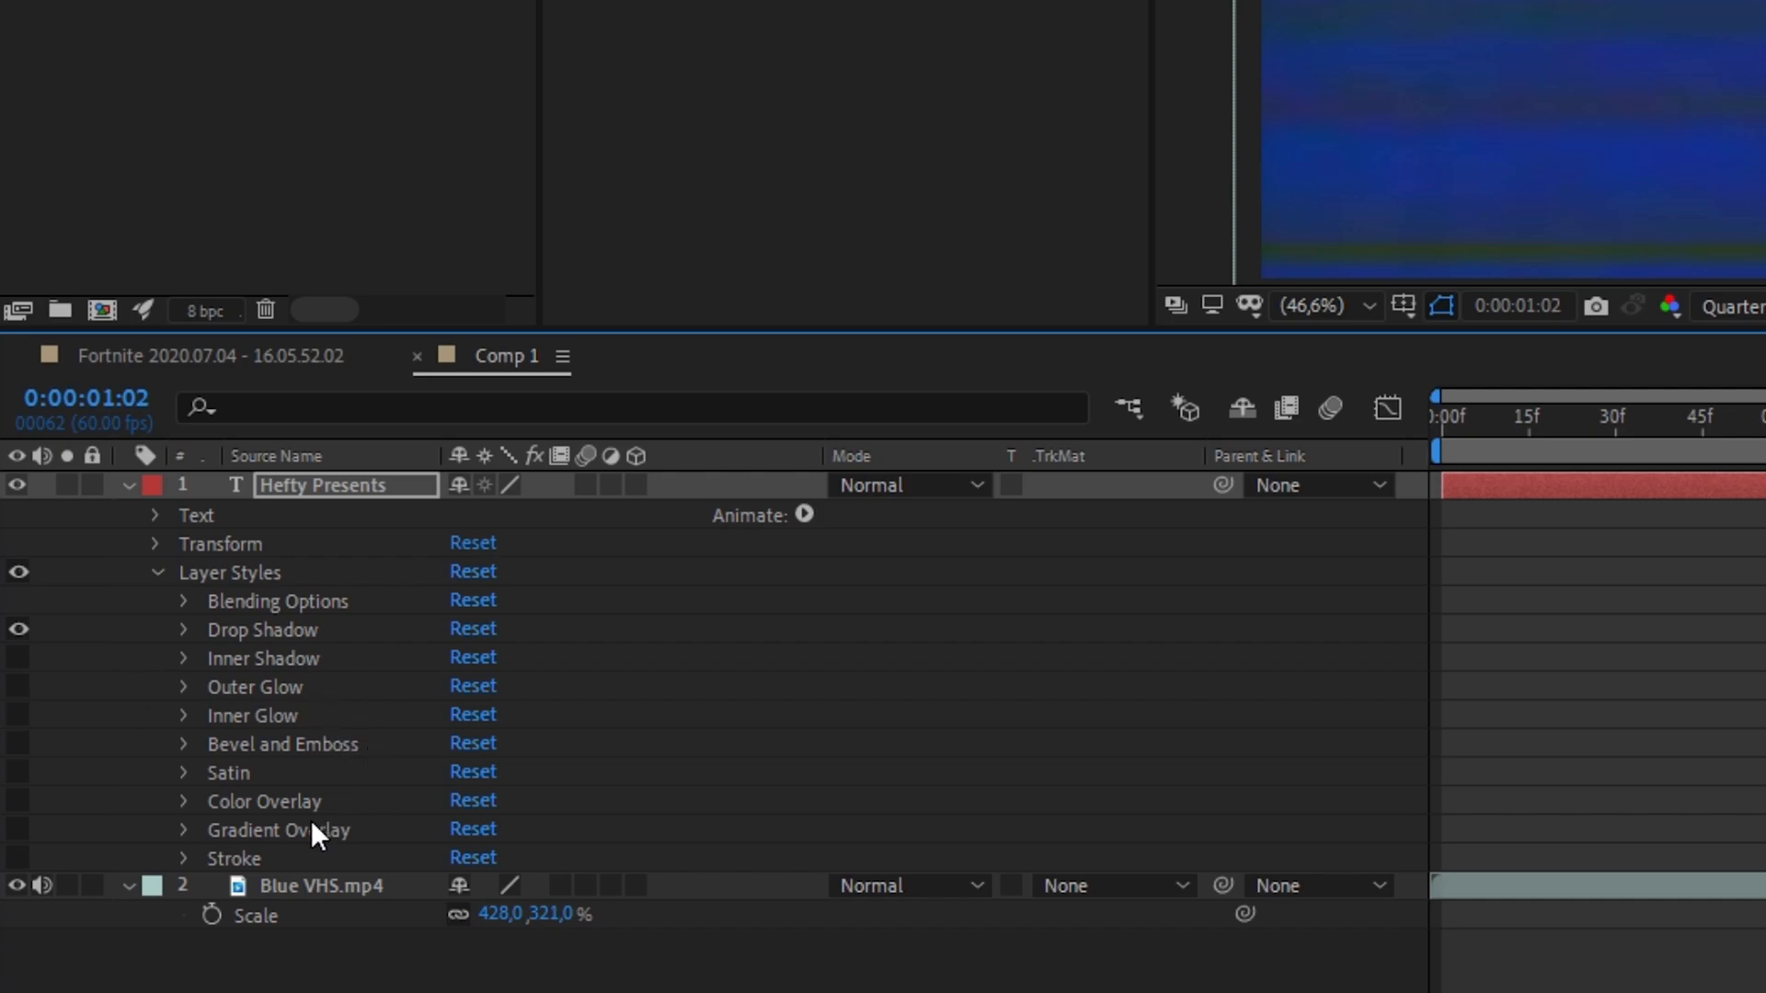
mouse_move(184, 699)
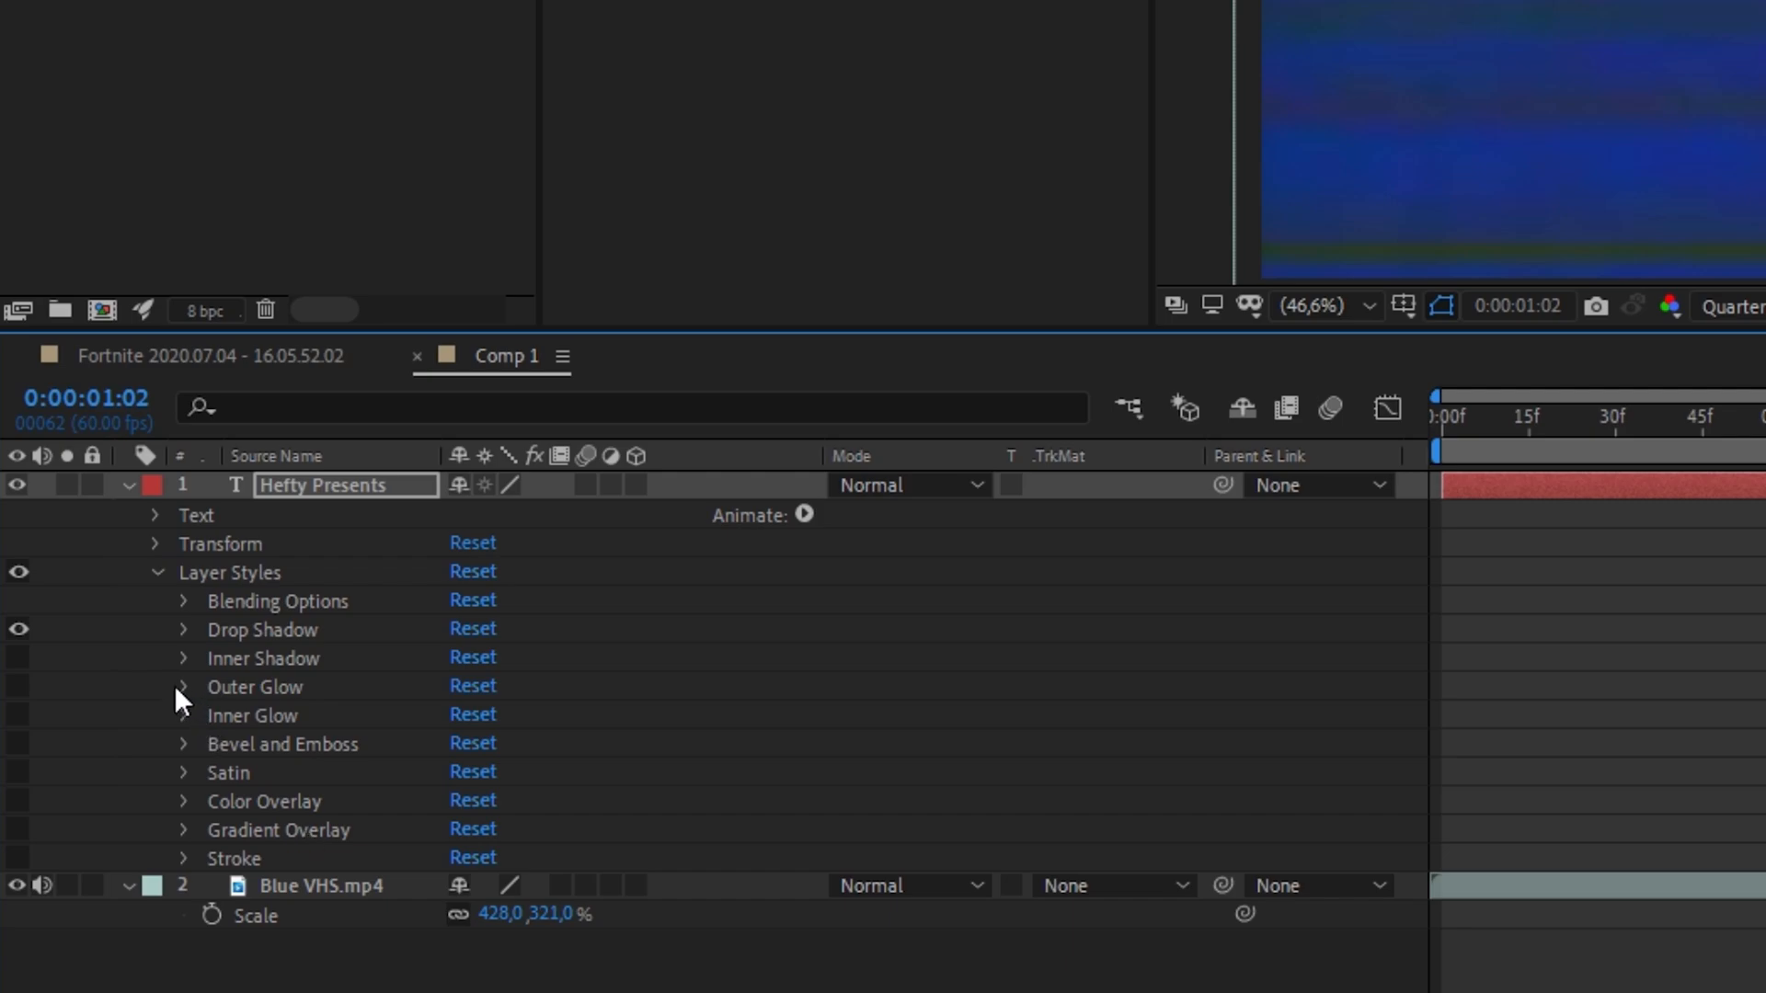
click(182, 687)
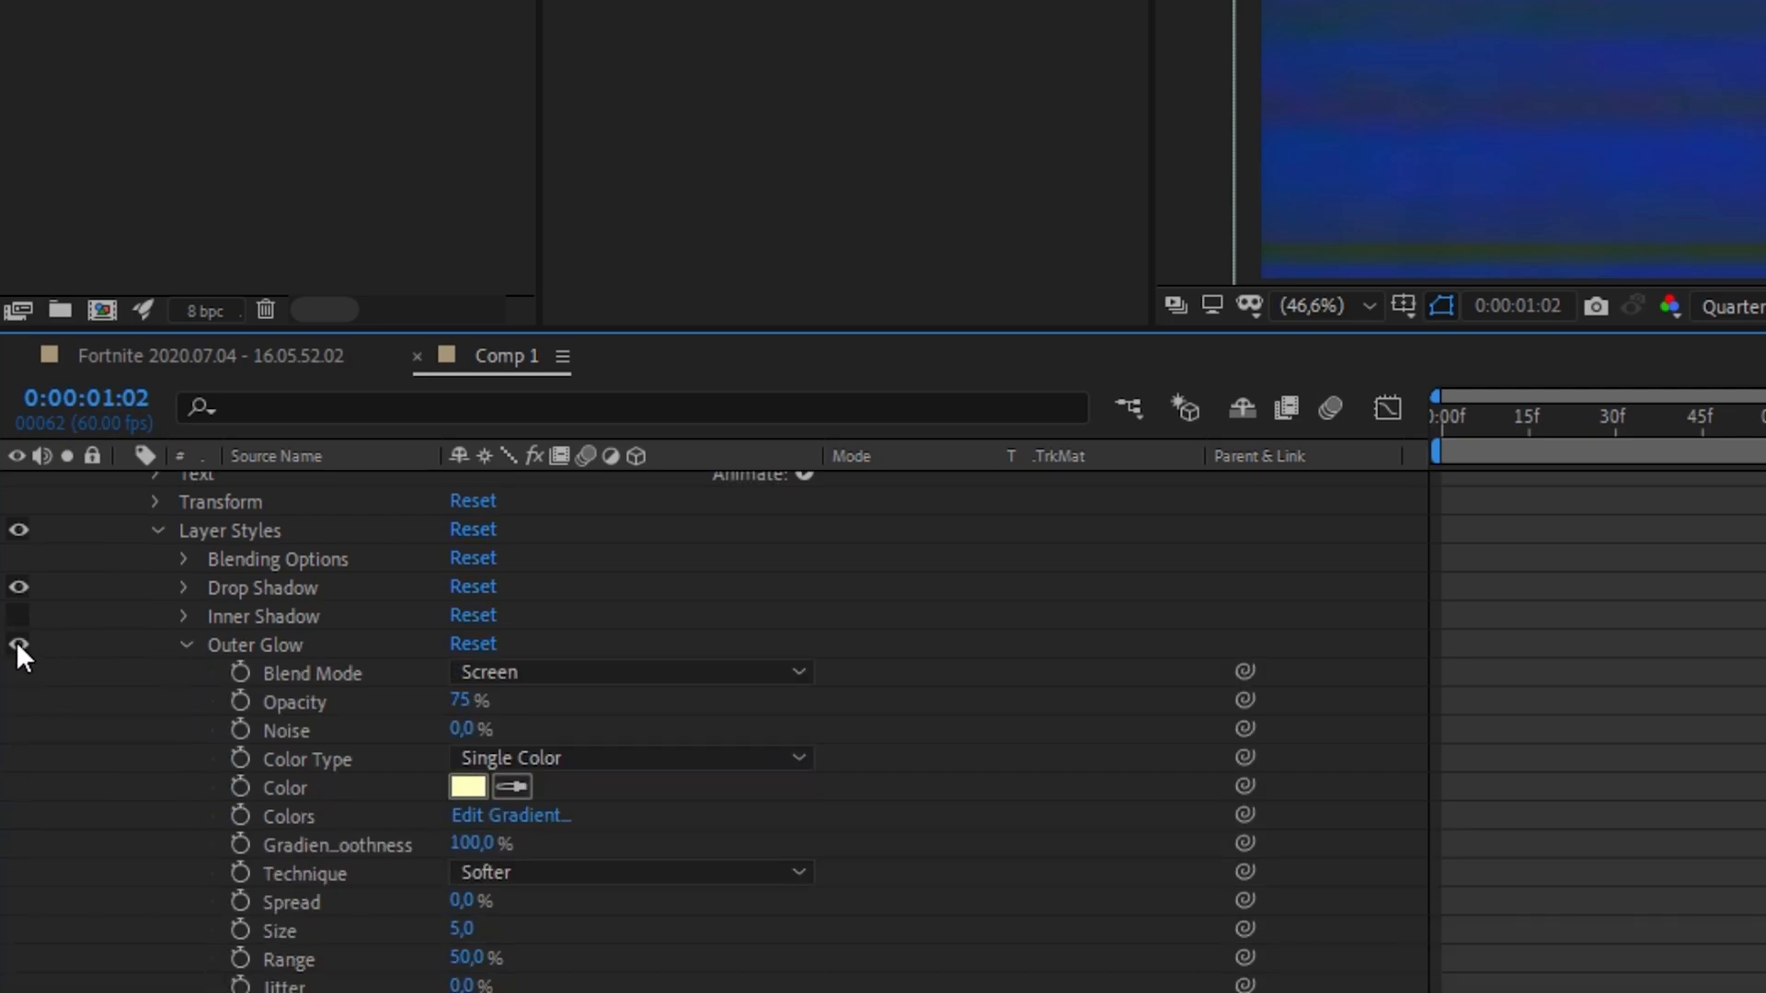
click(17, 644)
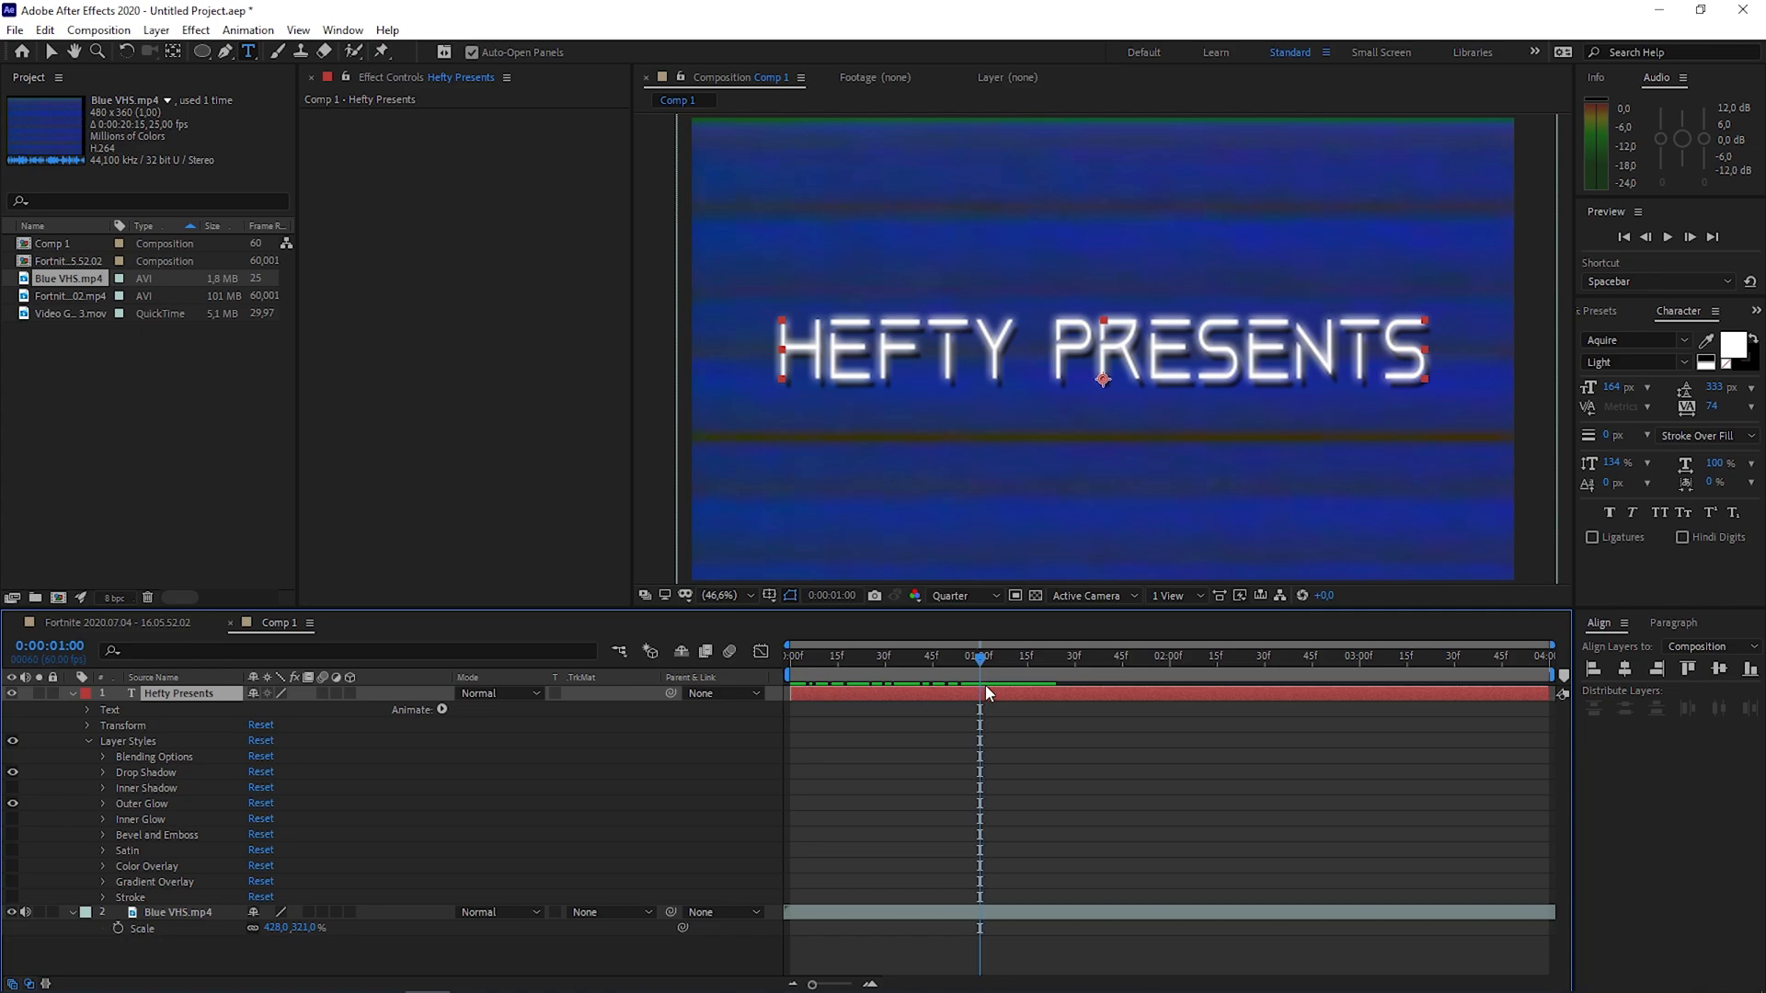
Step: Keyframe the text's opacity from 0% at 1:00 to 100% at 2:01, then preview
text(t)
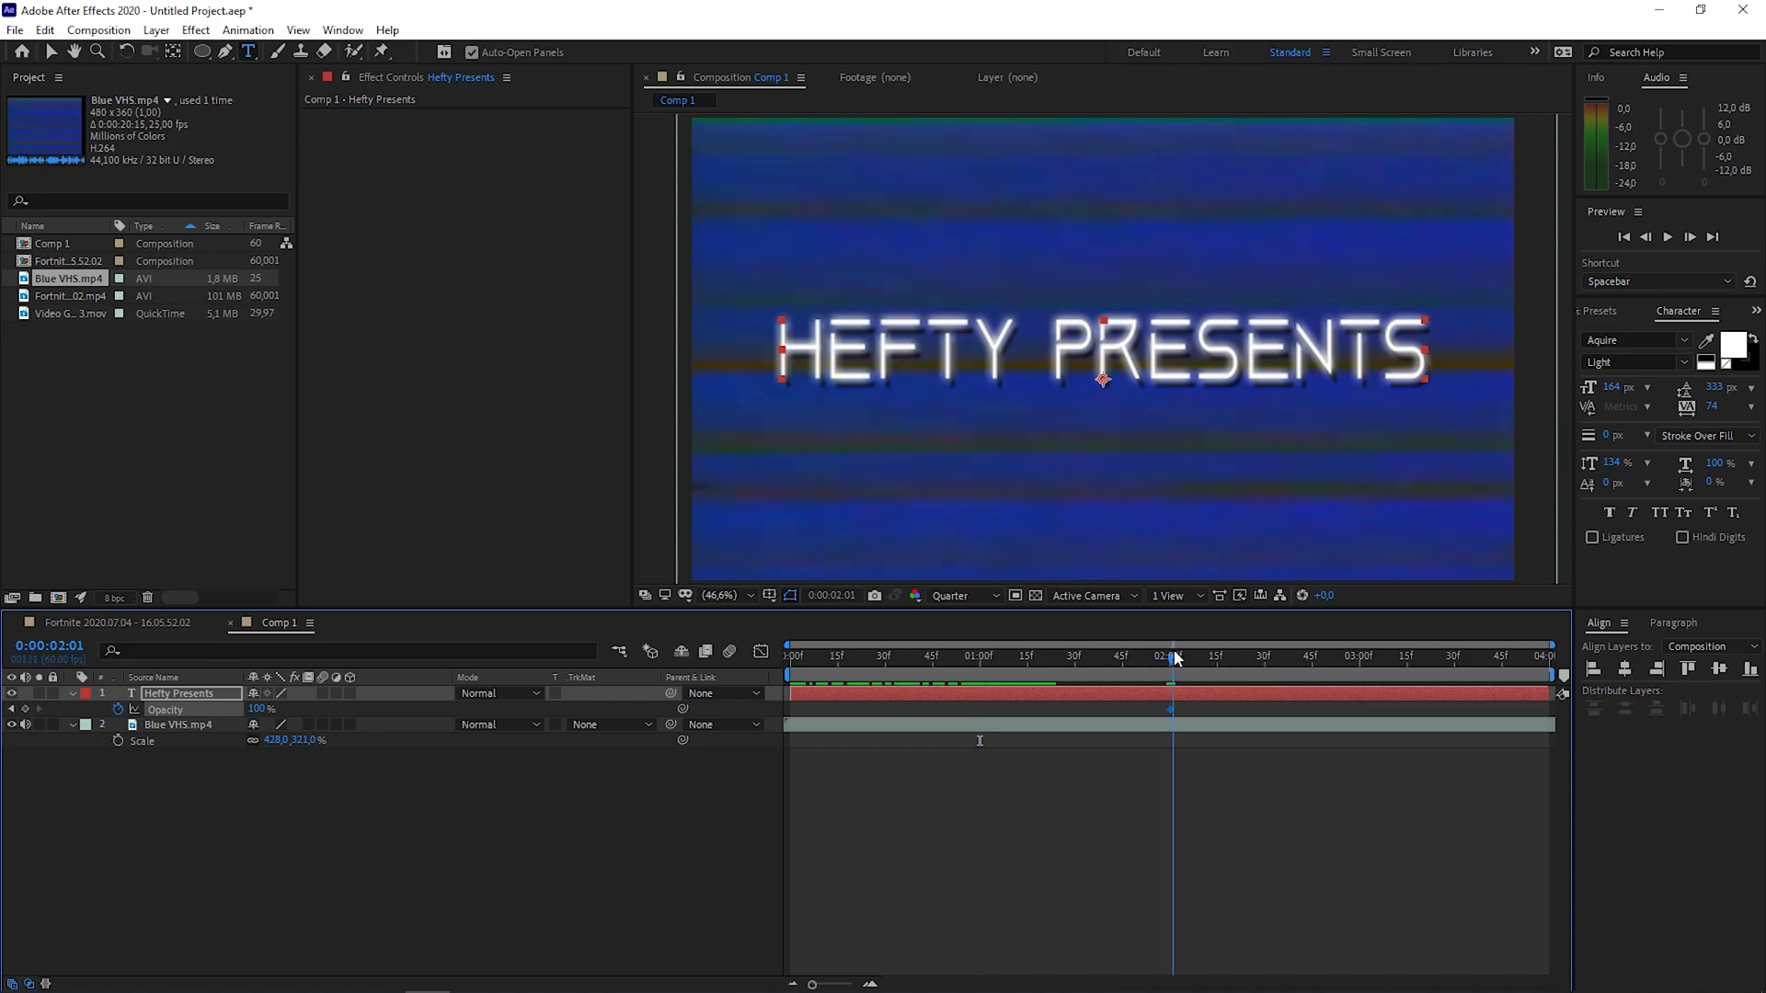
click(978, 656)
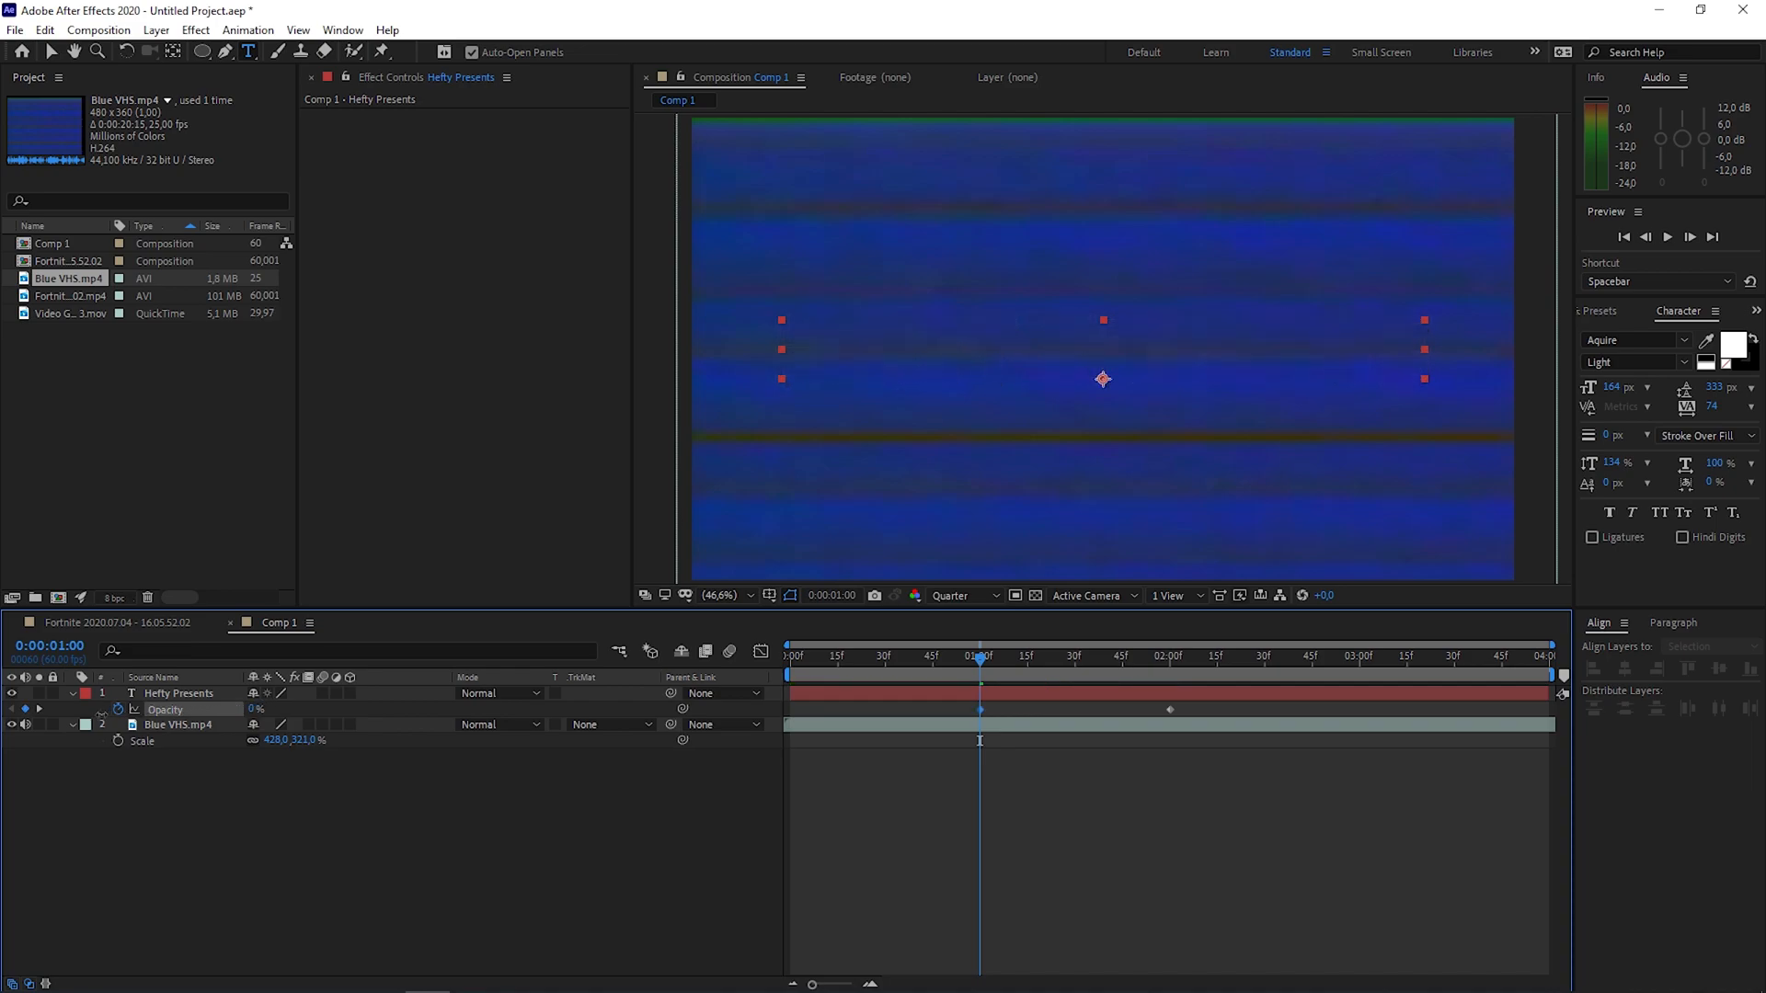
click(1051, 656)
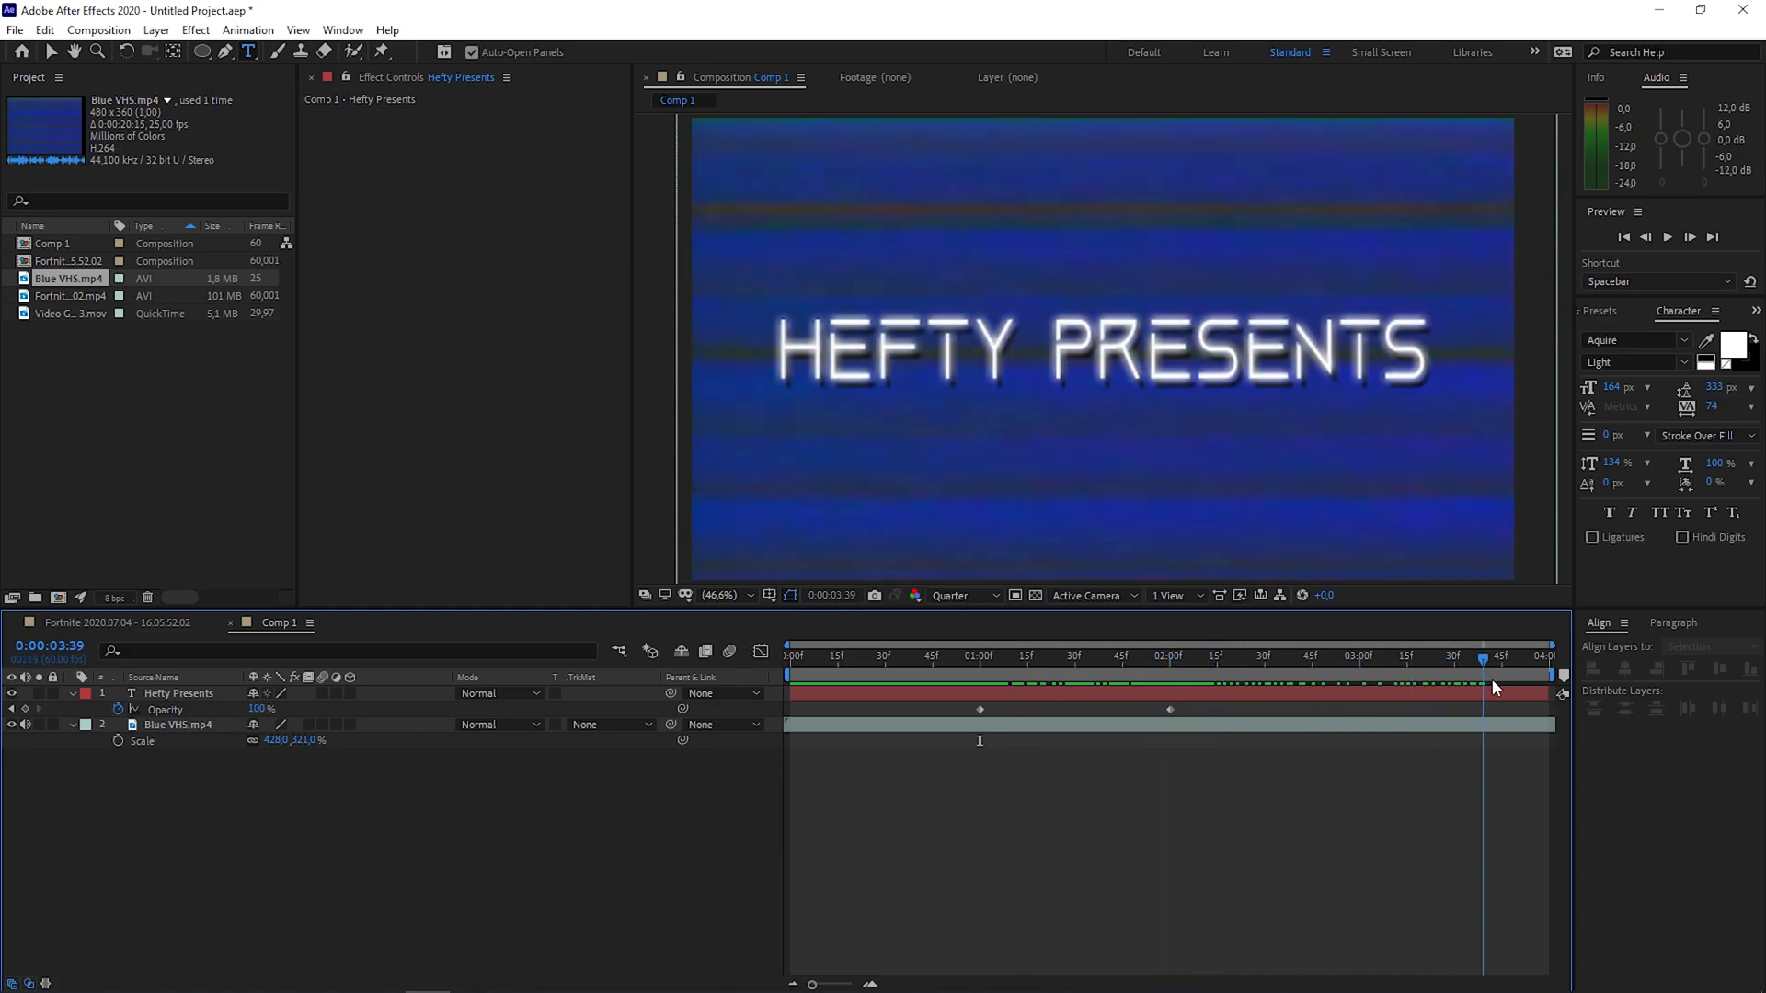
click(1132, 656)
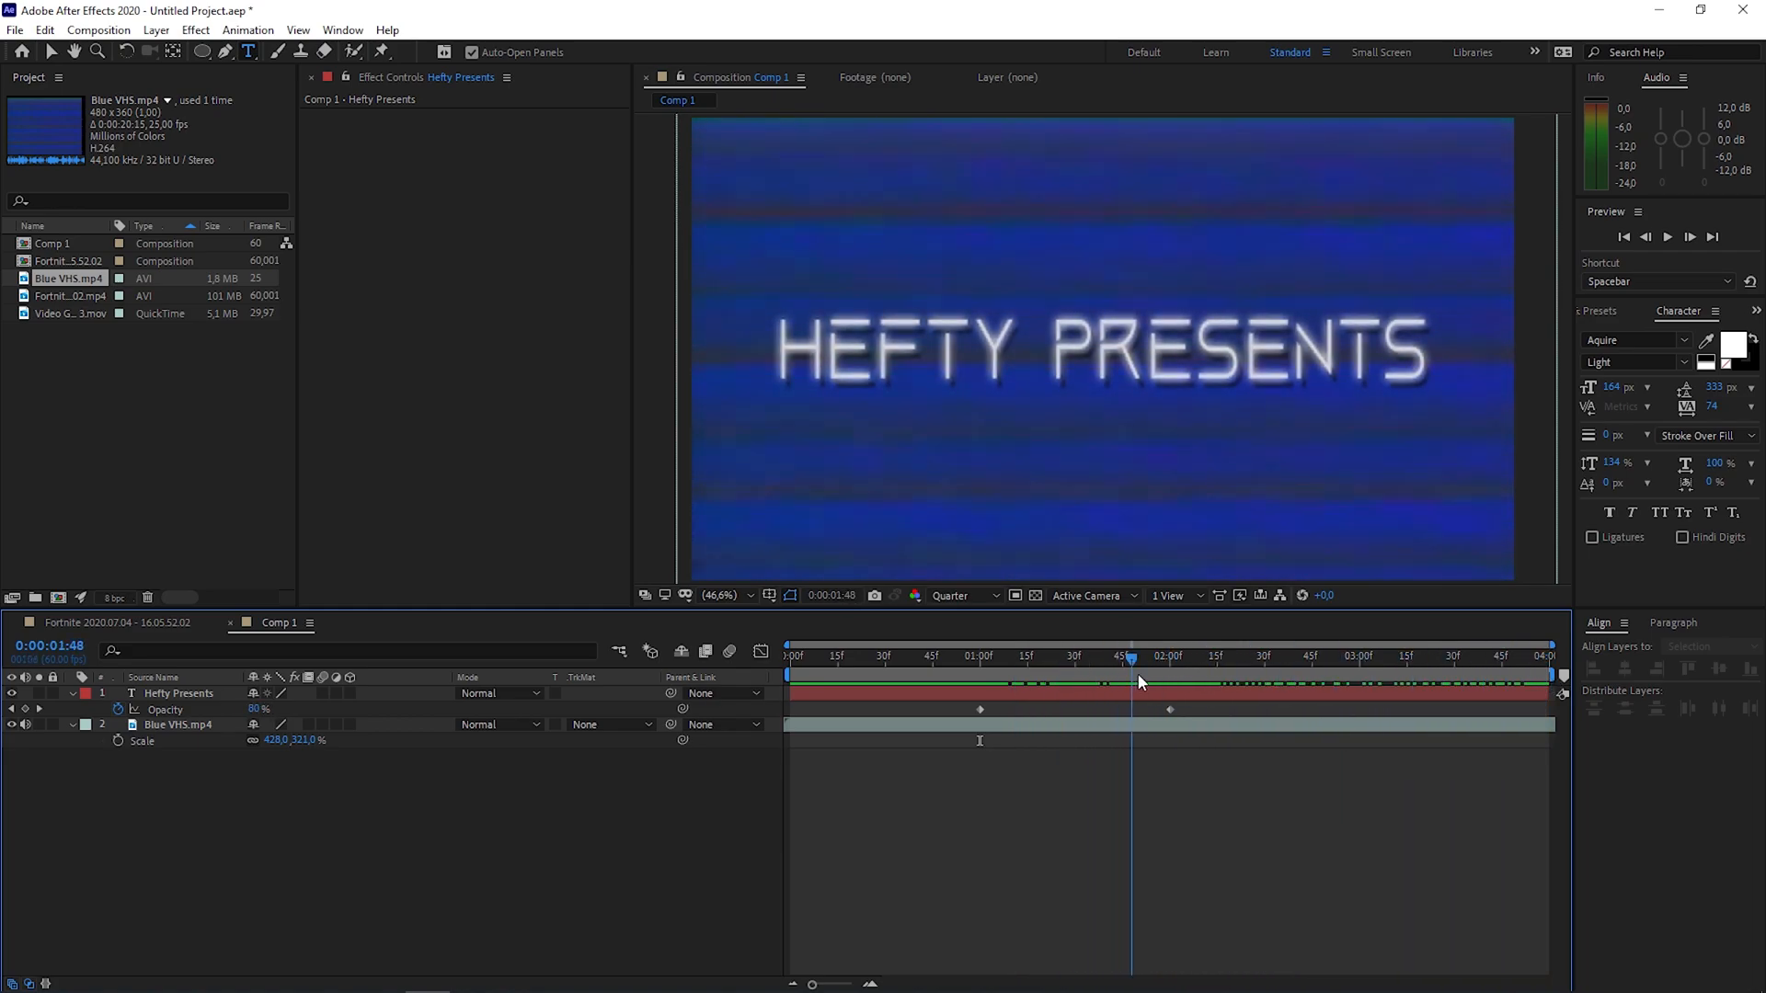
click(997, 656)
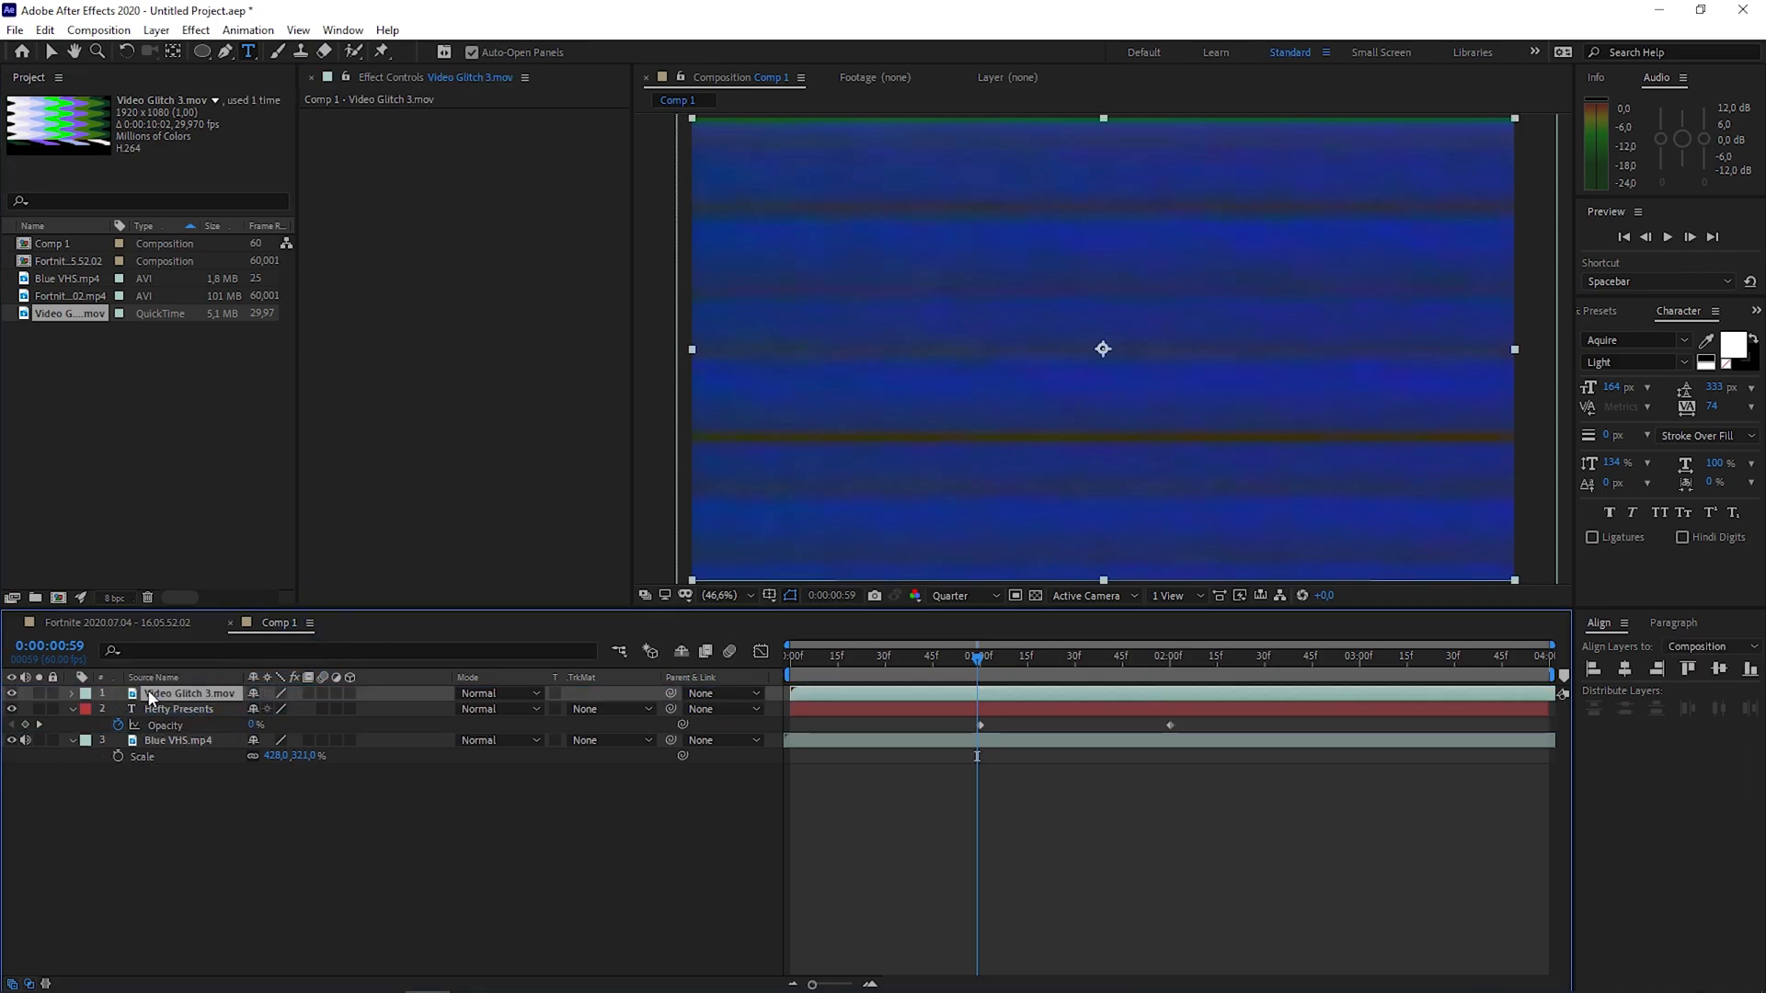
Step: Split the Video Glitch 3.mov layer into start and end pieces and scrub to check them
click(887, 656)
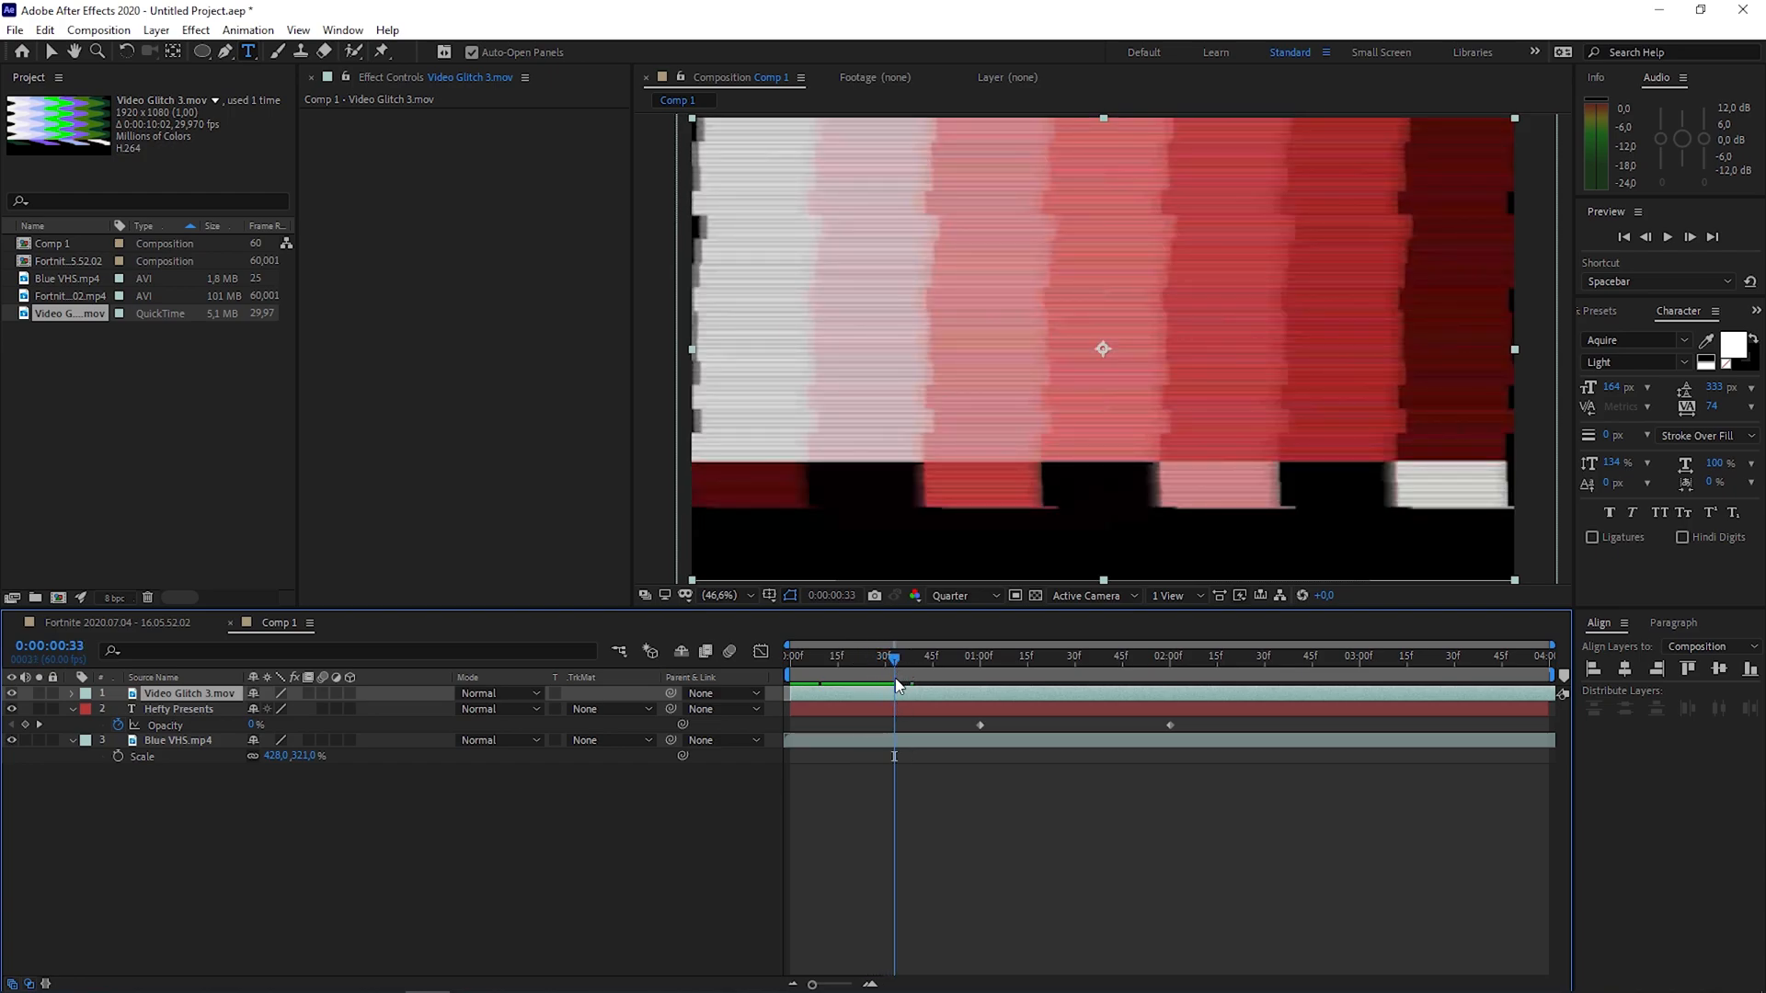
mouse_move(889, 703)
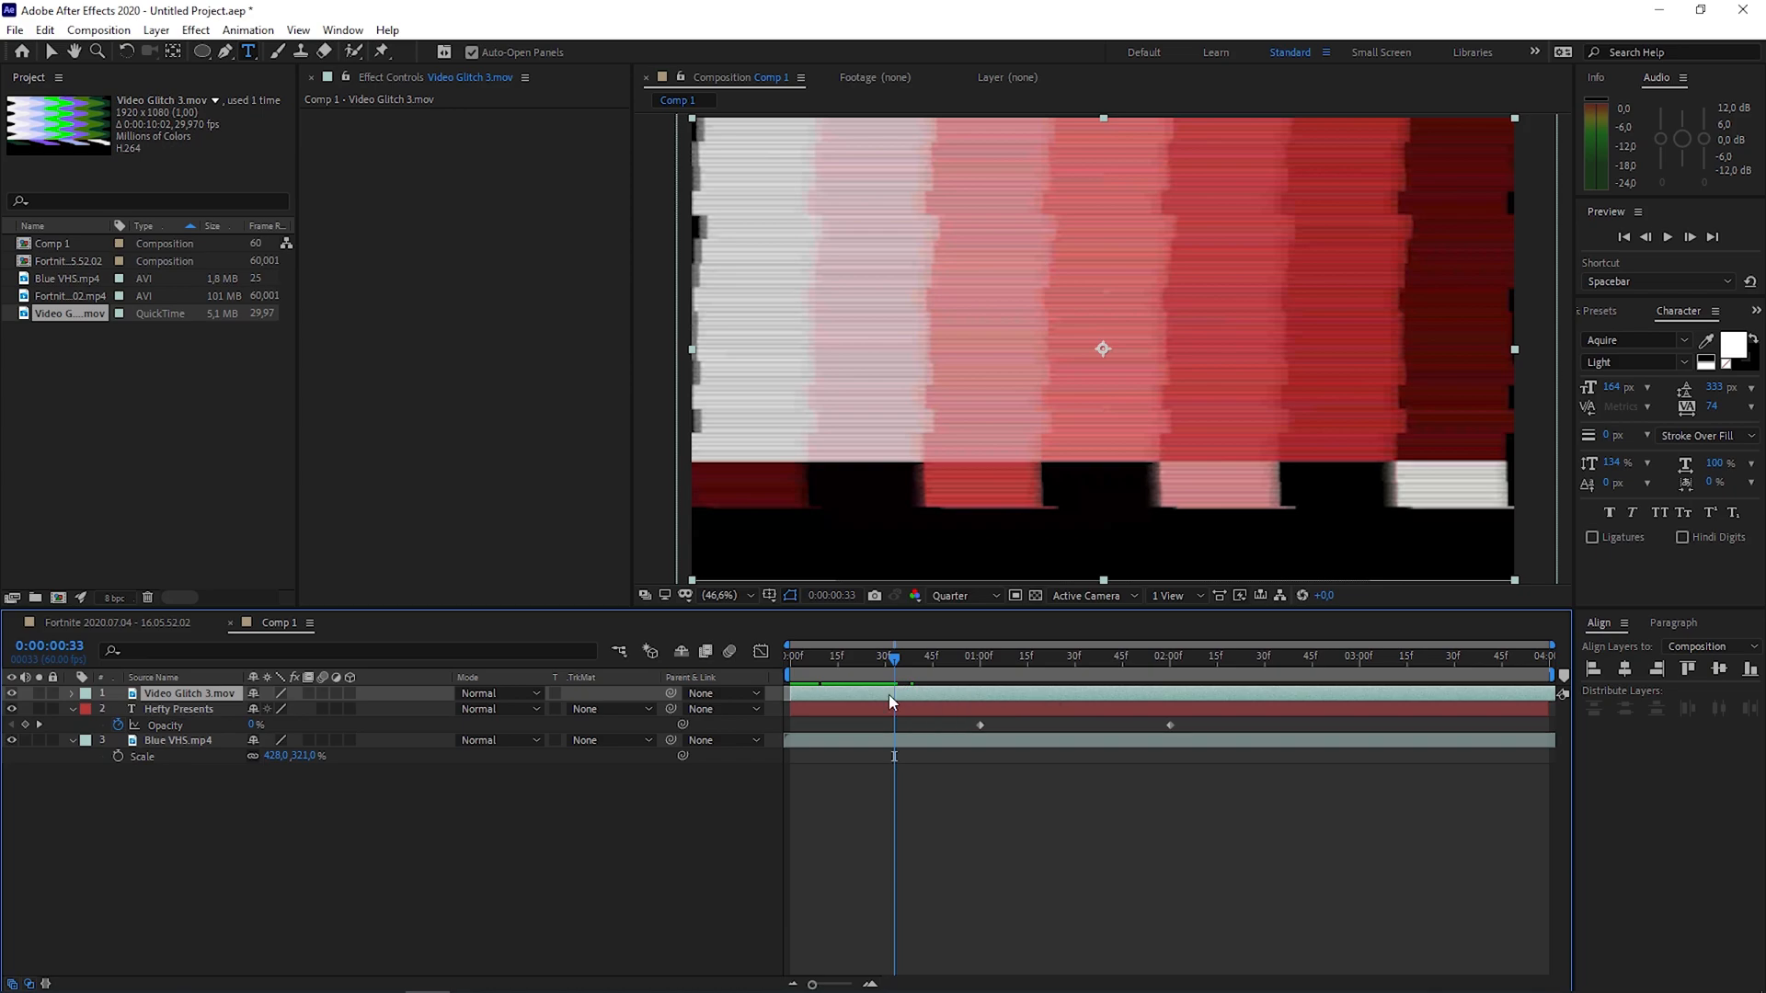
mouse_move(897, 679)
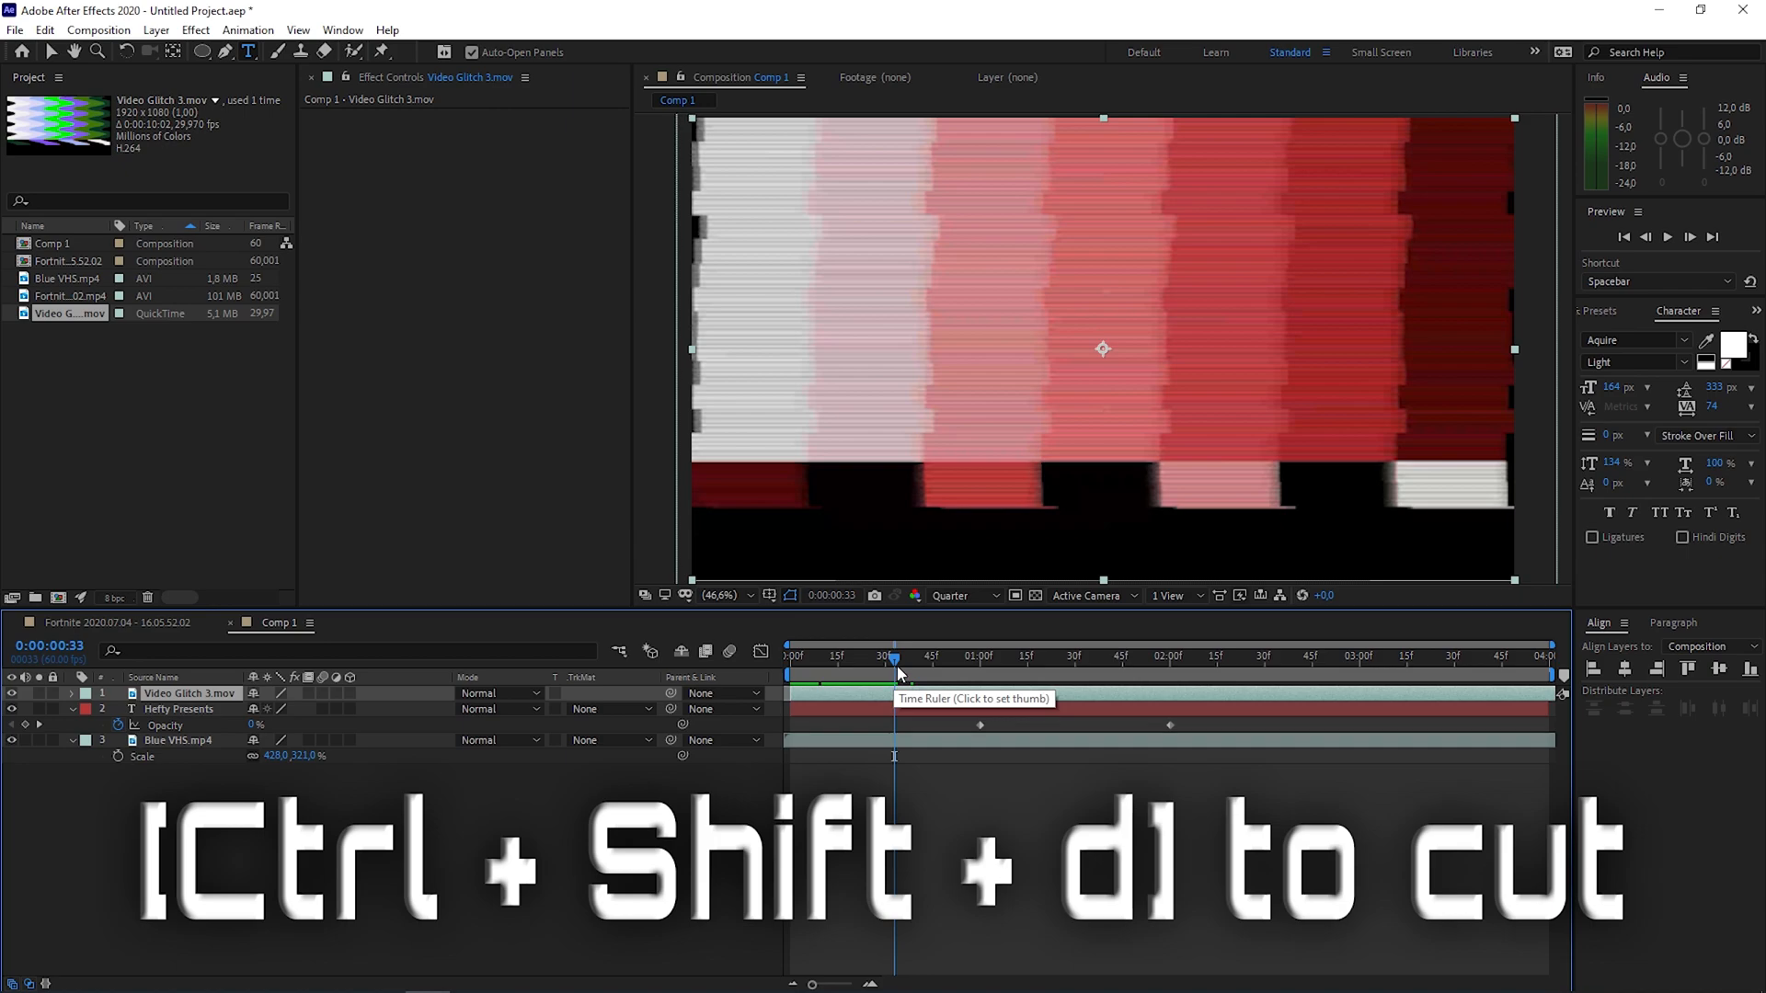
key(ctrl+shift+d)
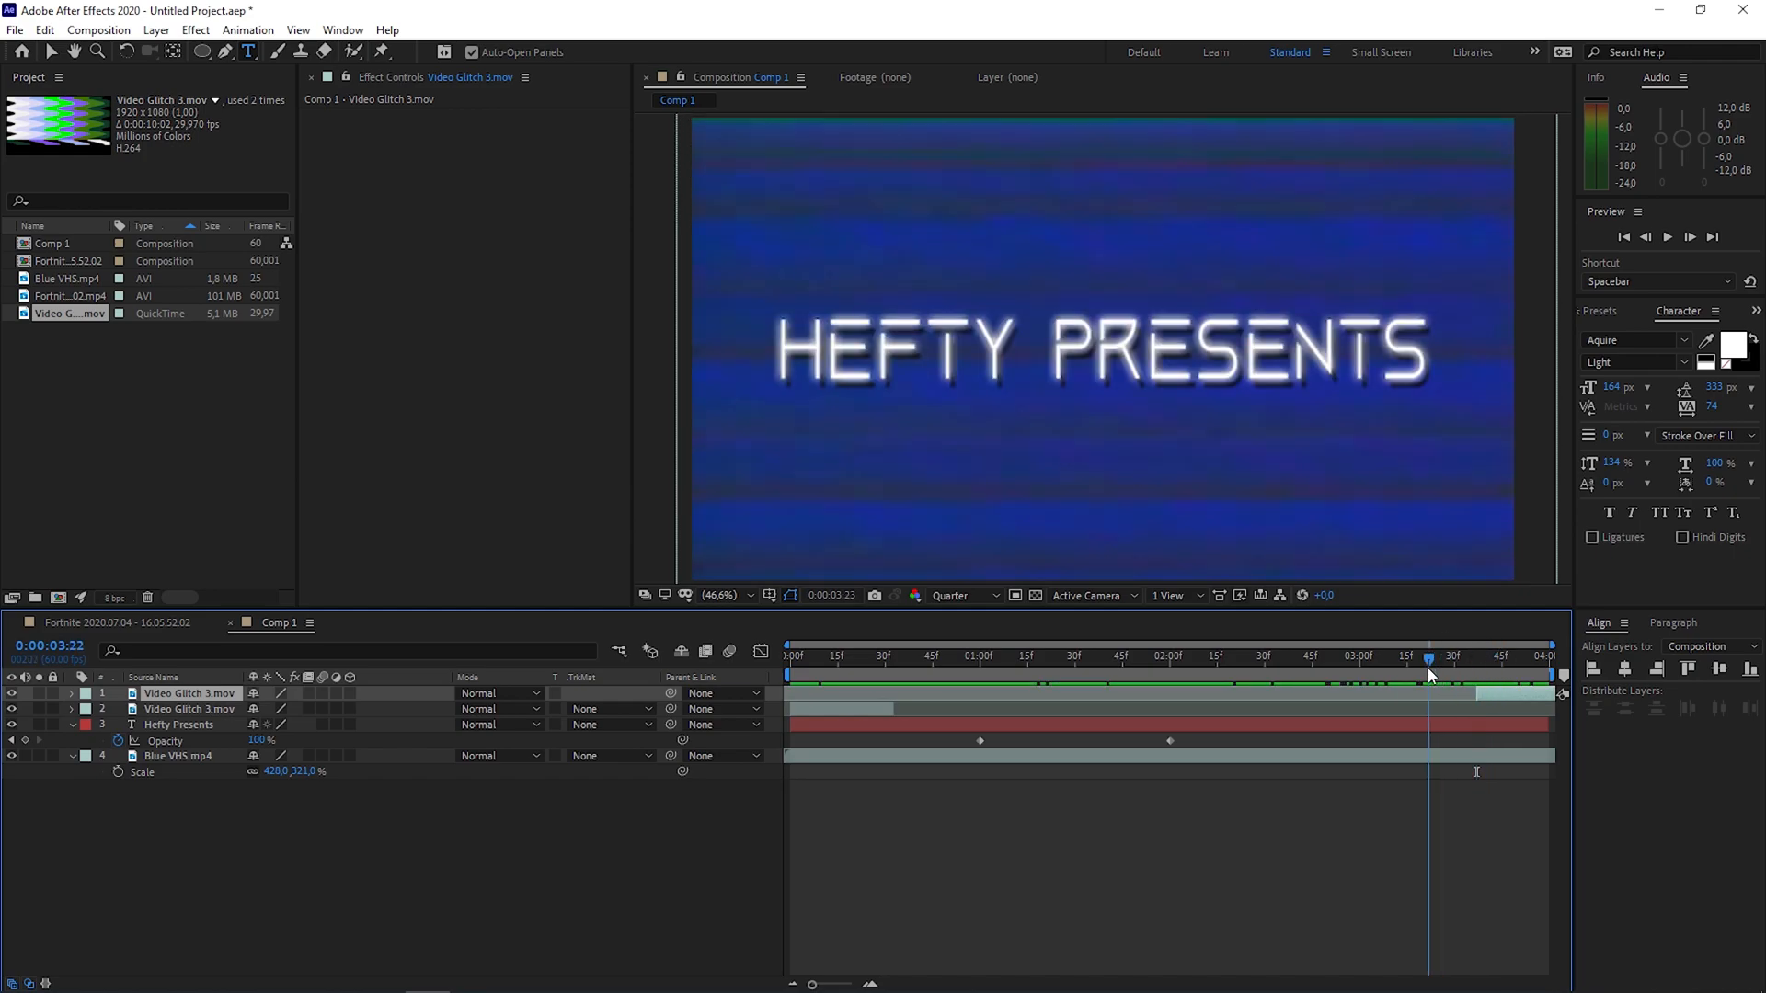
click(999, 656)
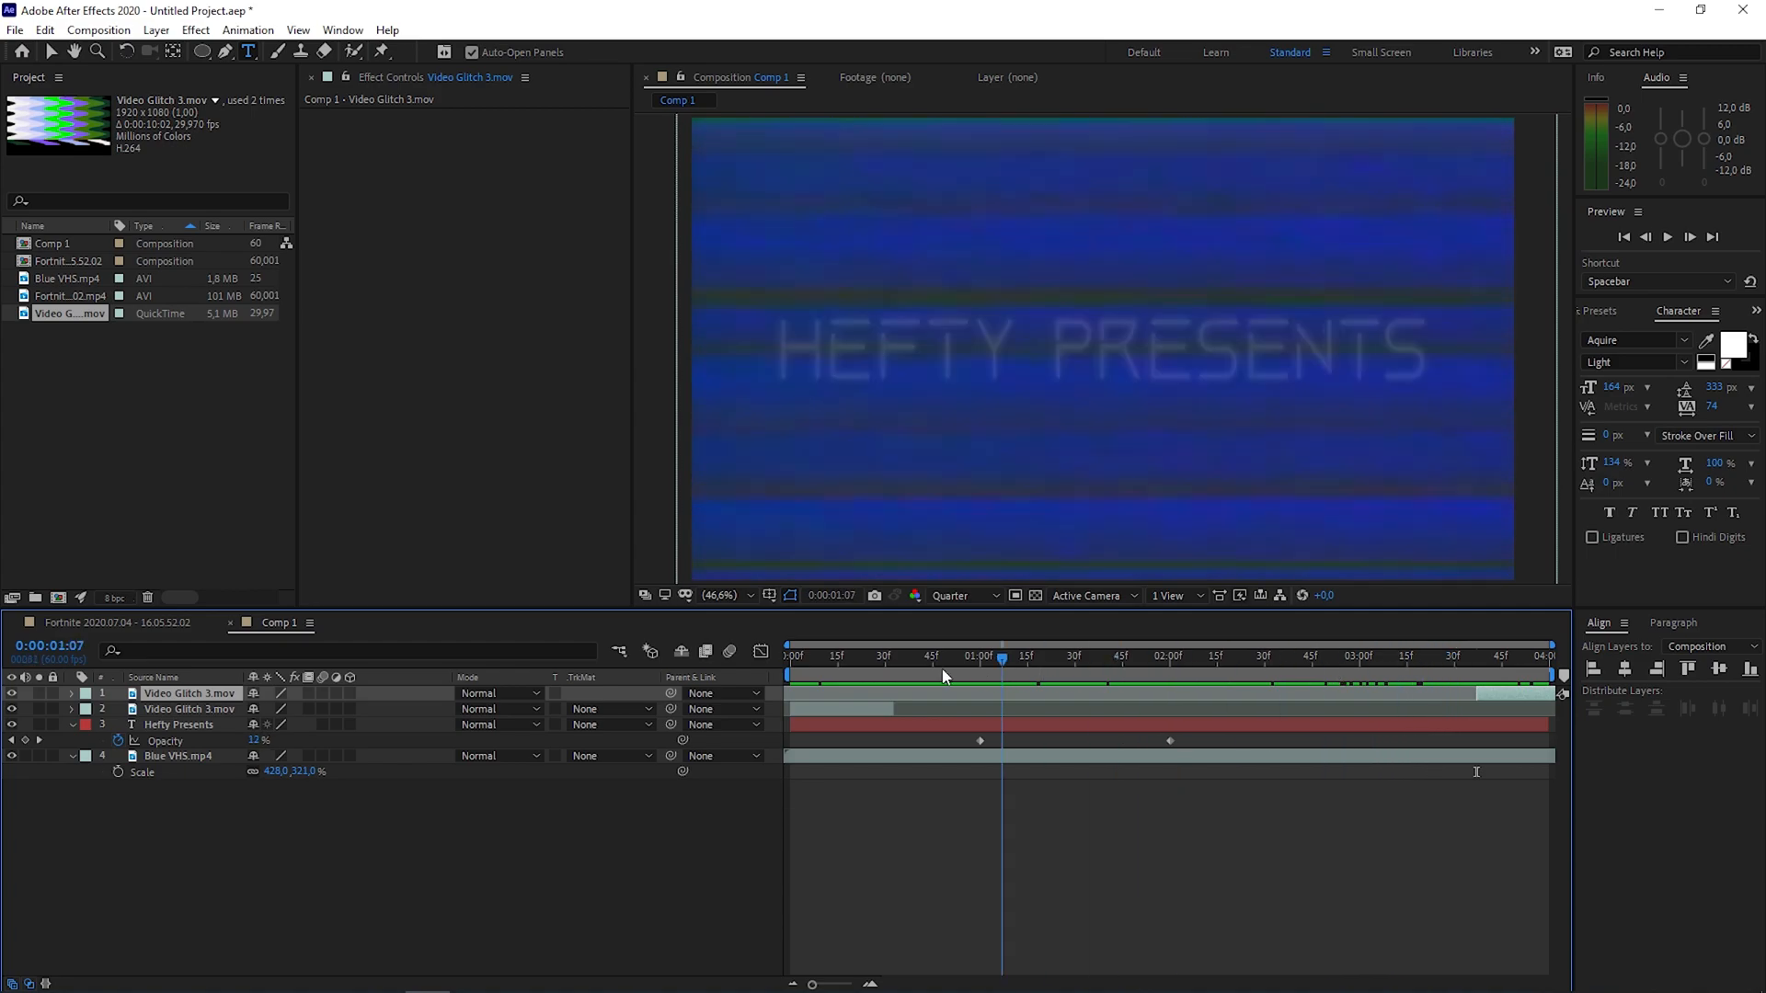
click(1479, 656)
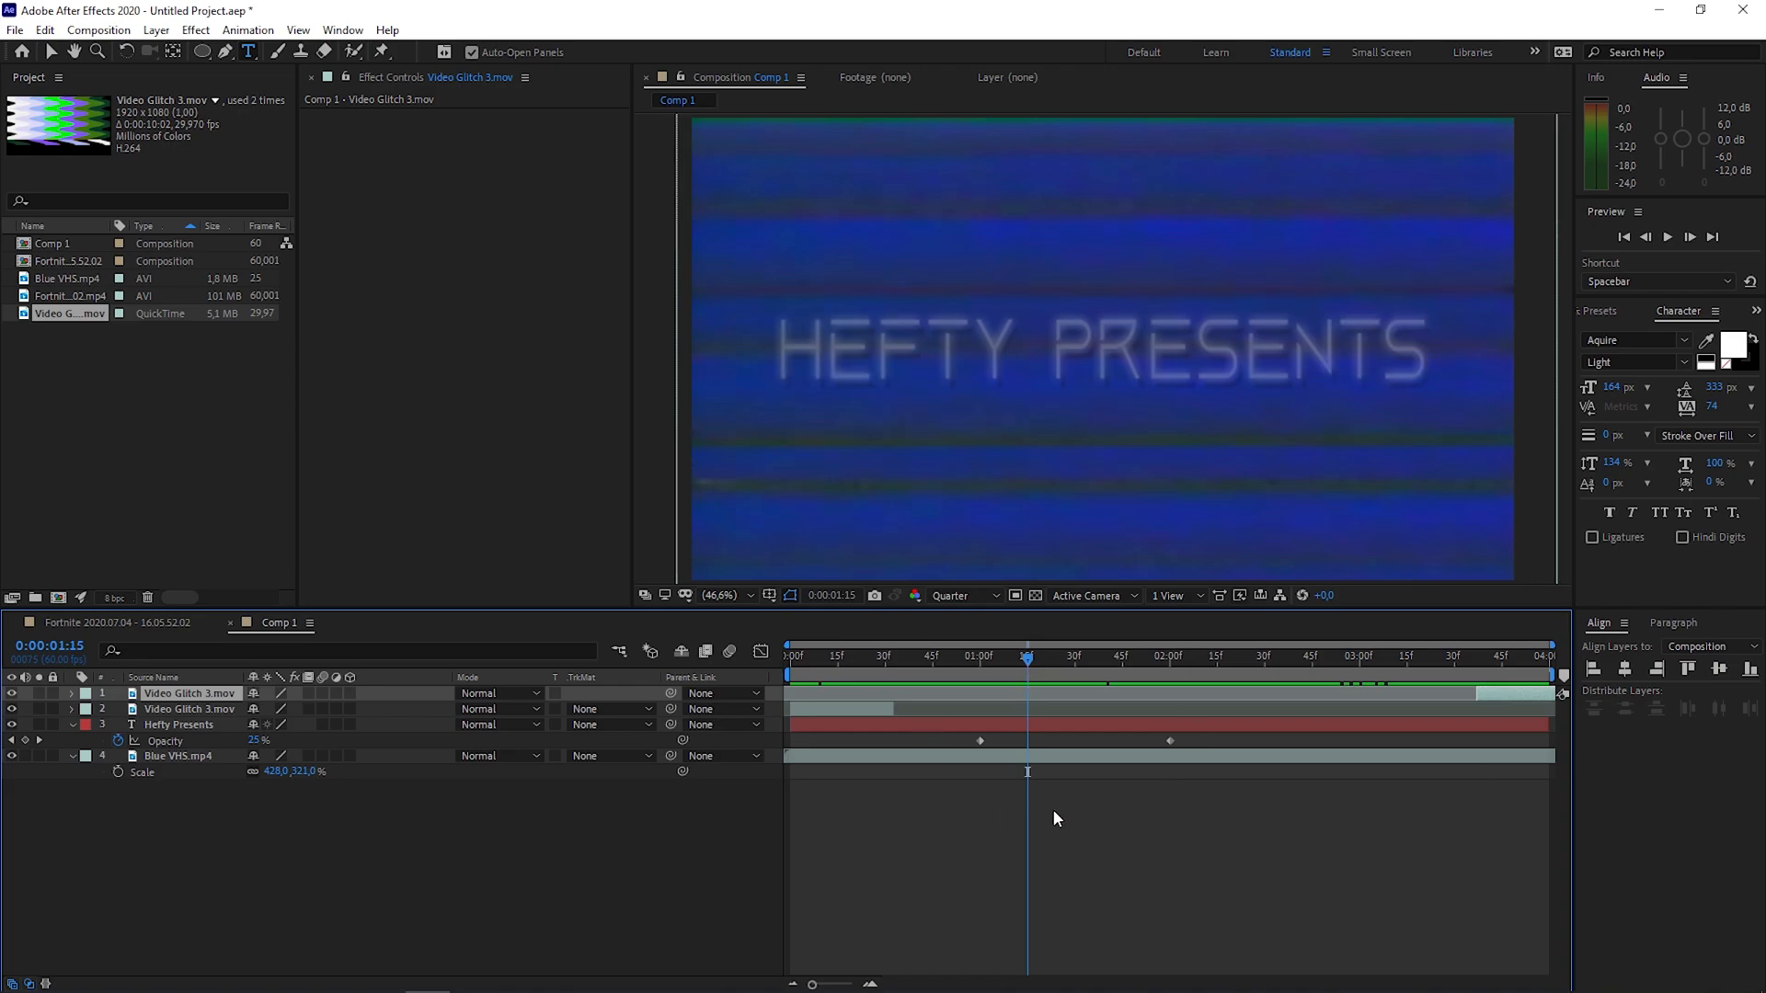
mouse_move(1014, 813)
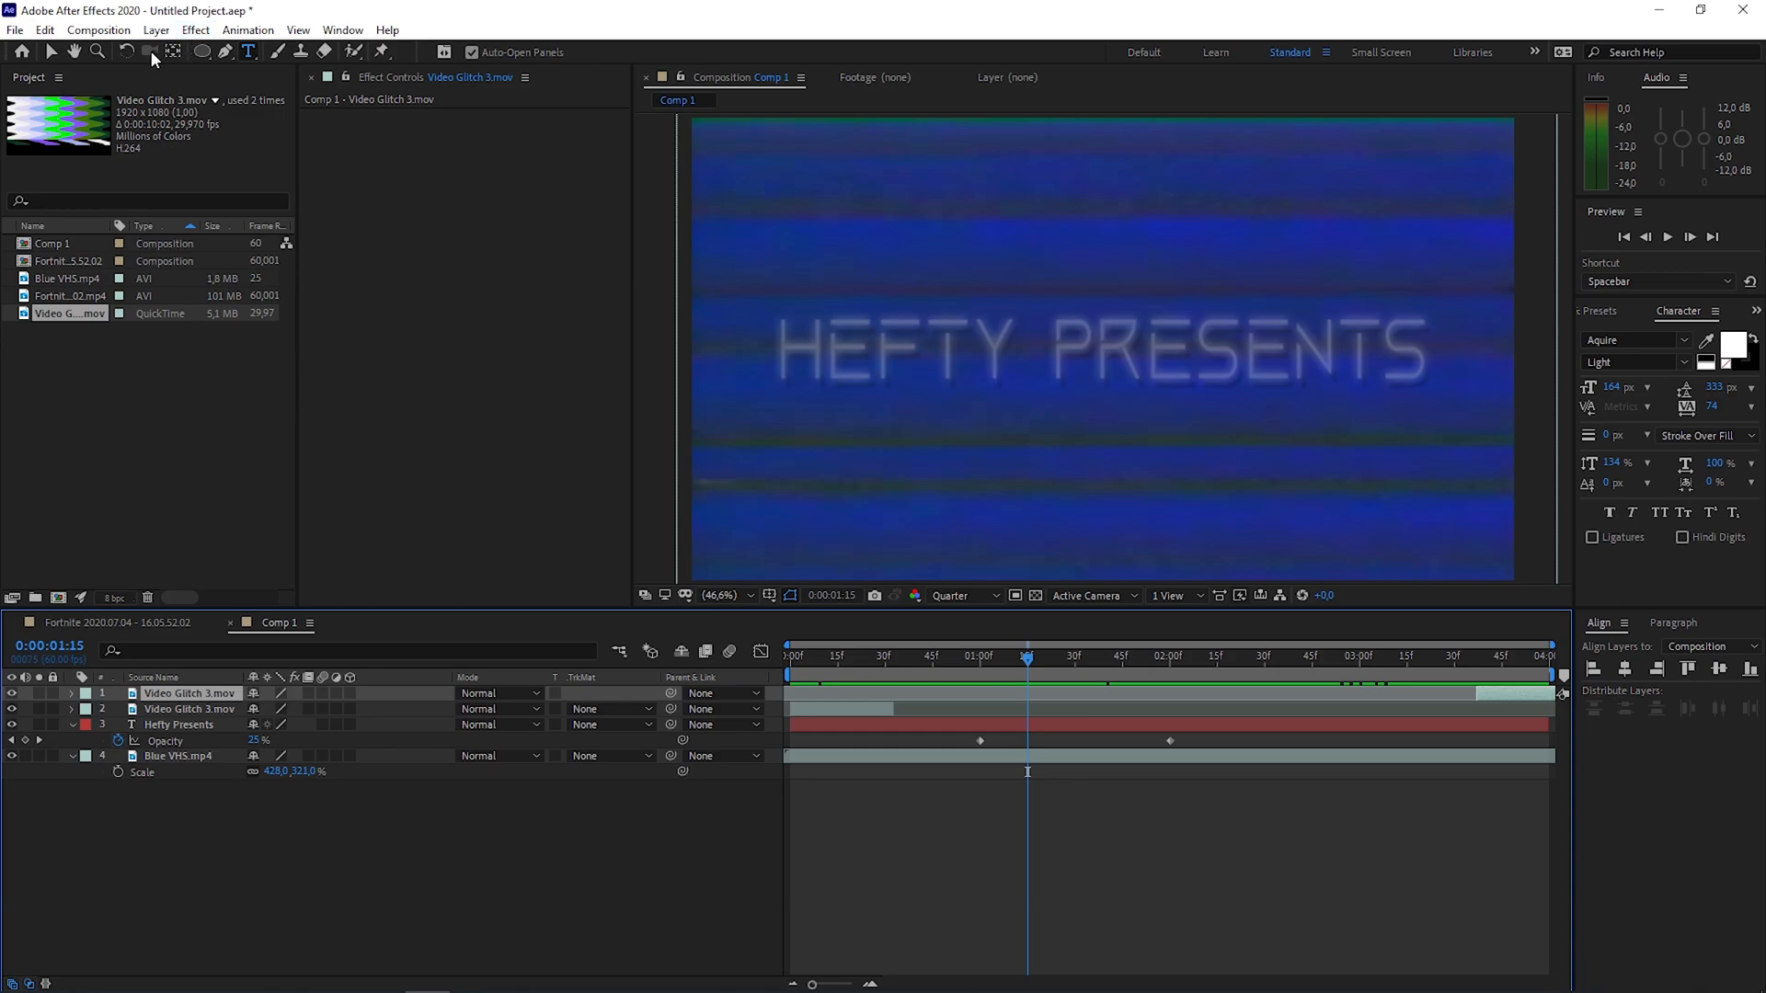
Step: Add an adjustment layer to Comp 1 and apply the VHS effect to it
click(156, 29)
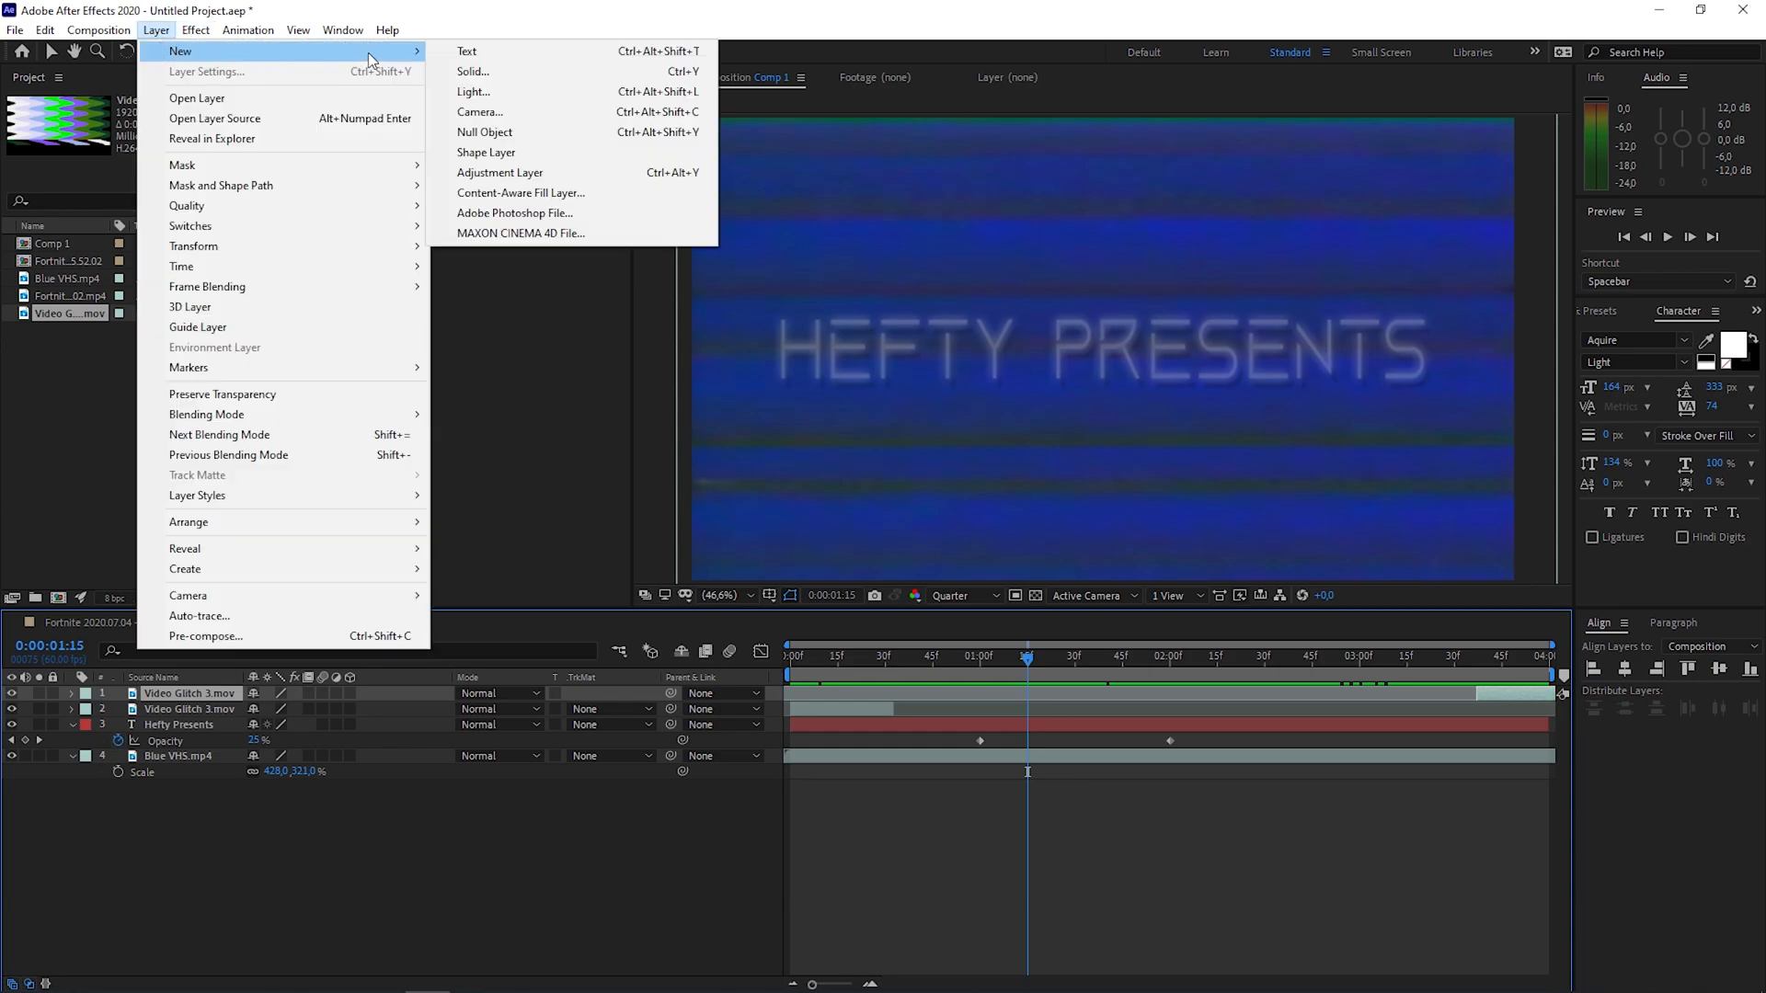
click(499, 172)
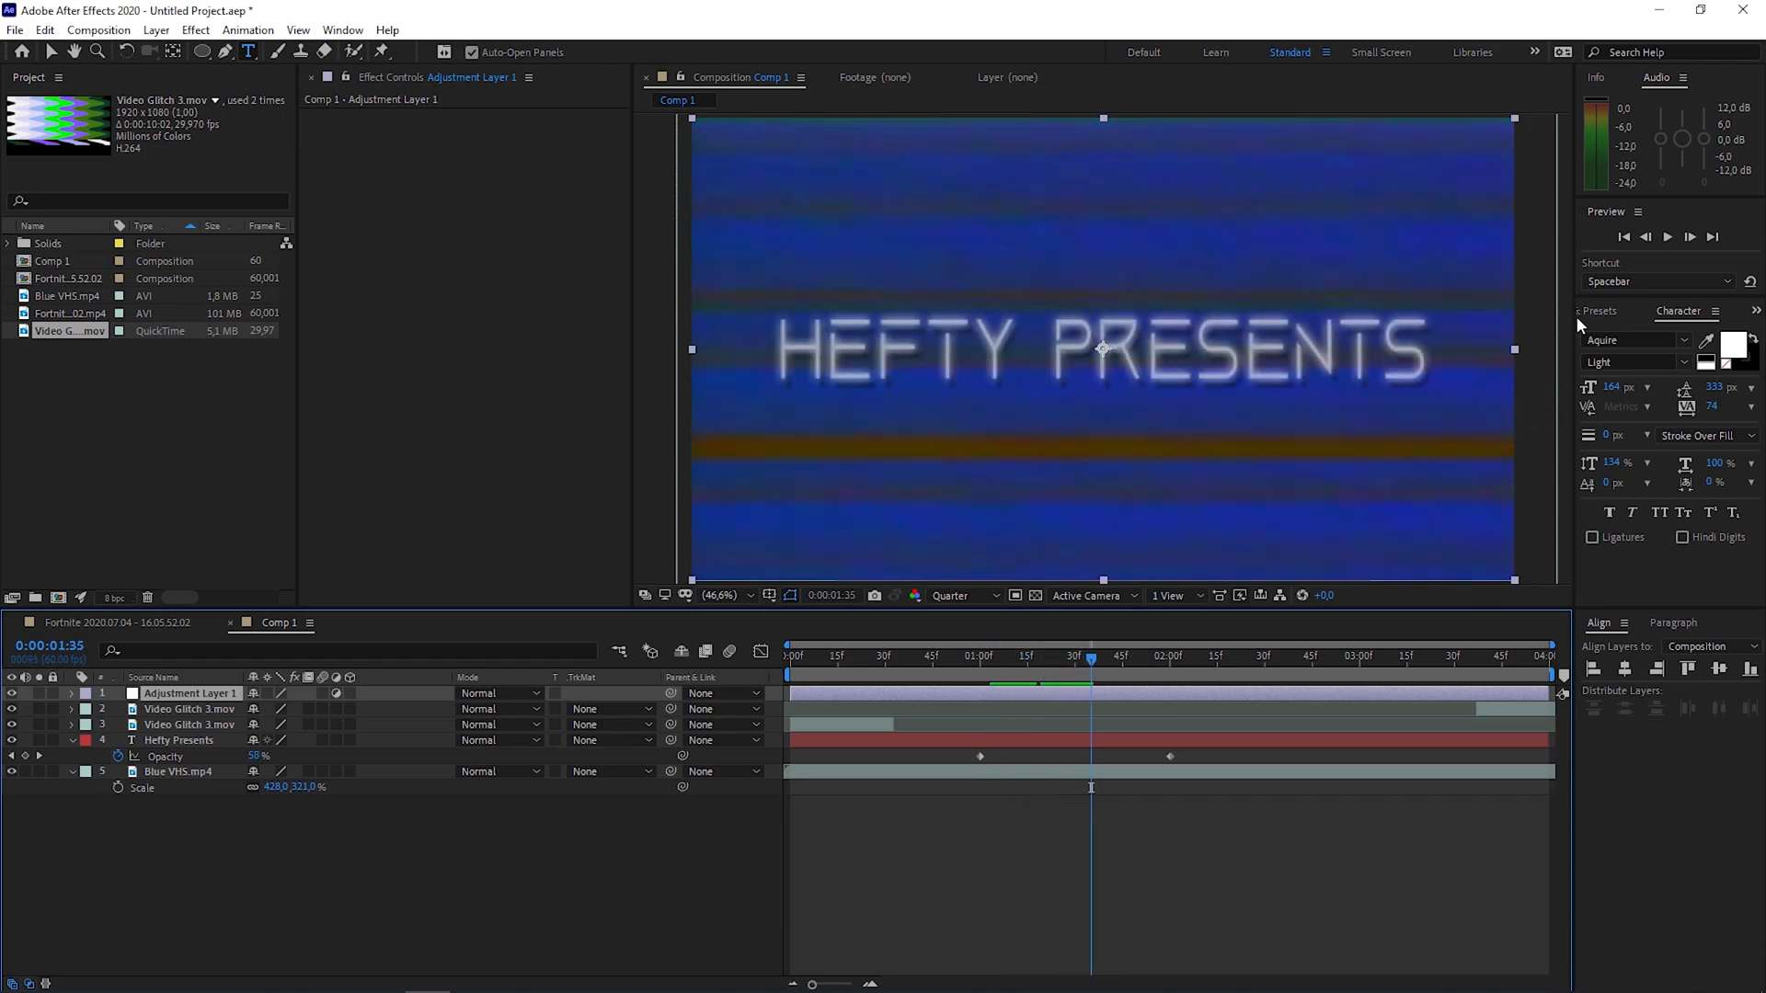
click(1624, 311)
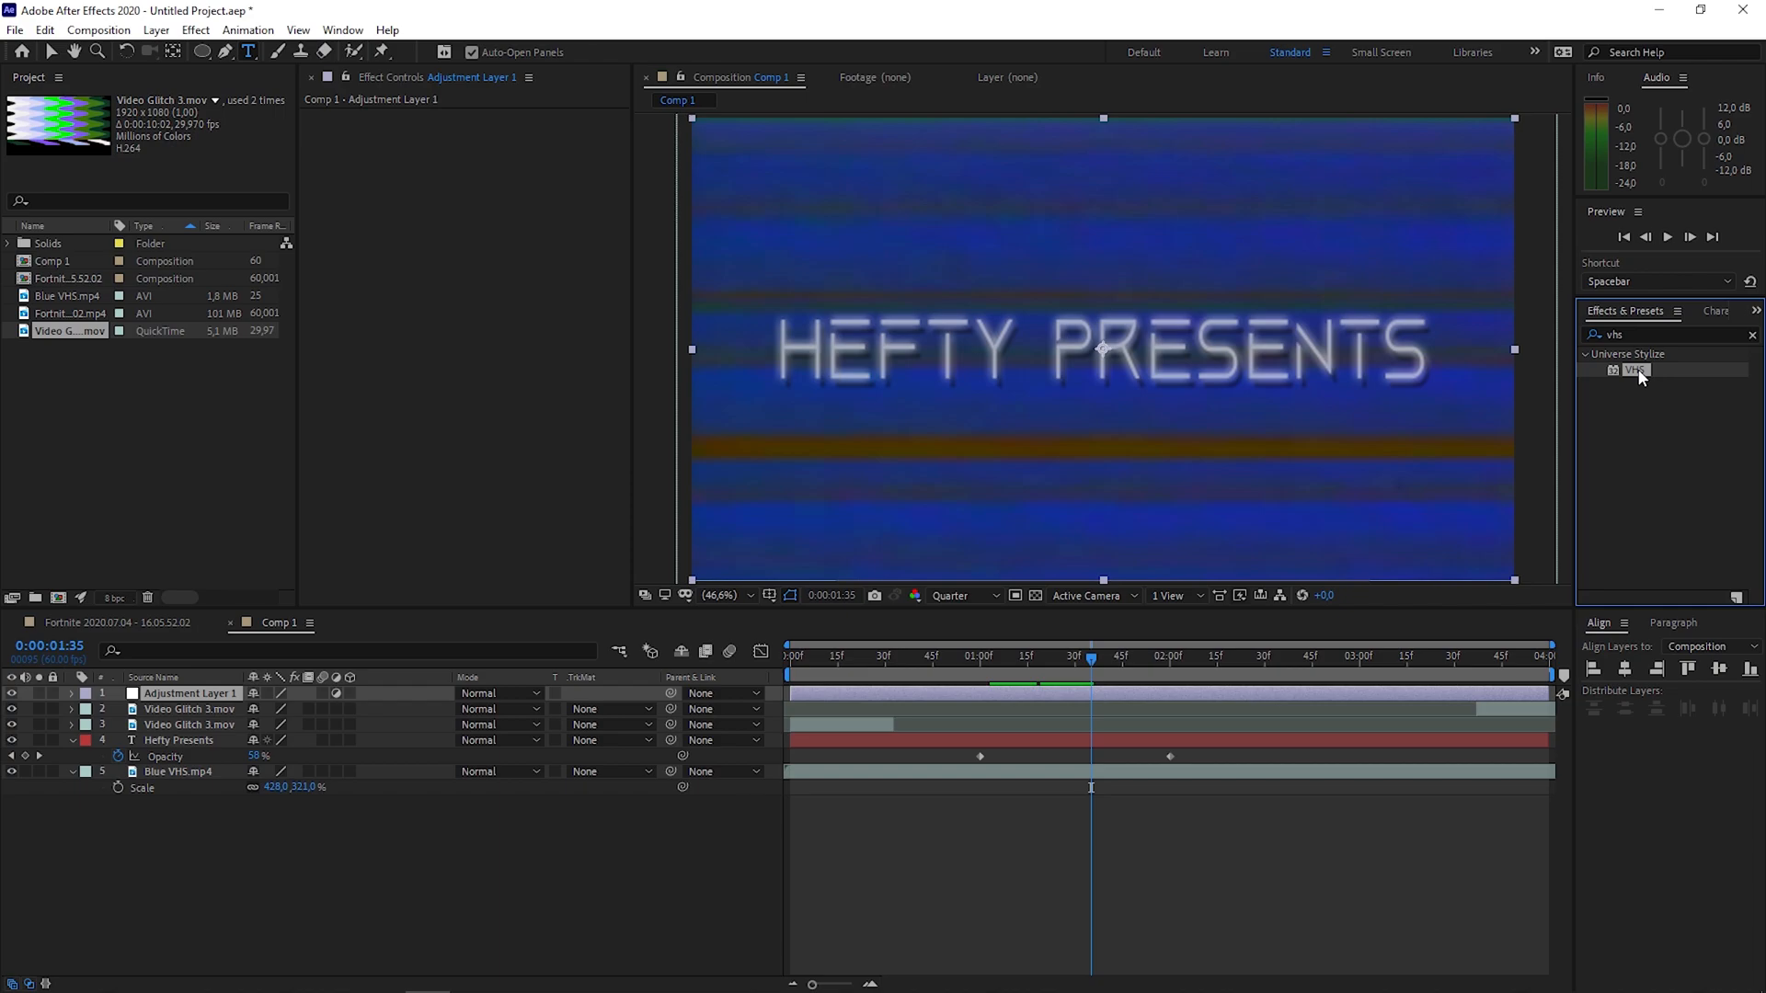
double_click(1635, 370)
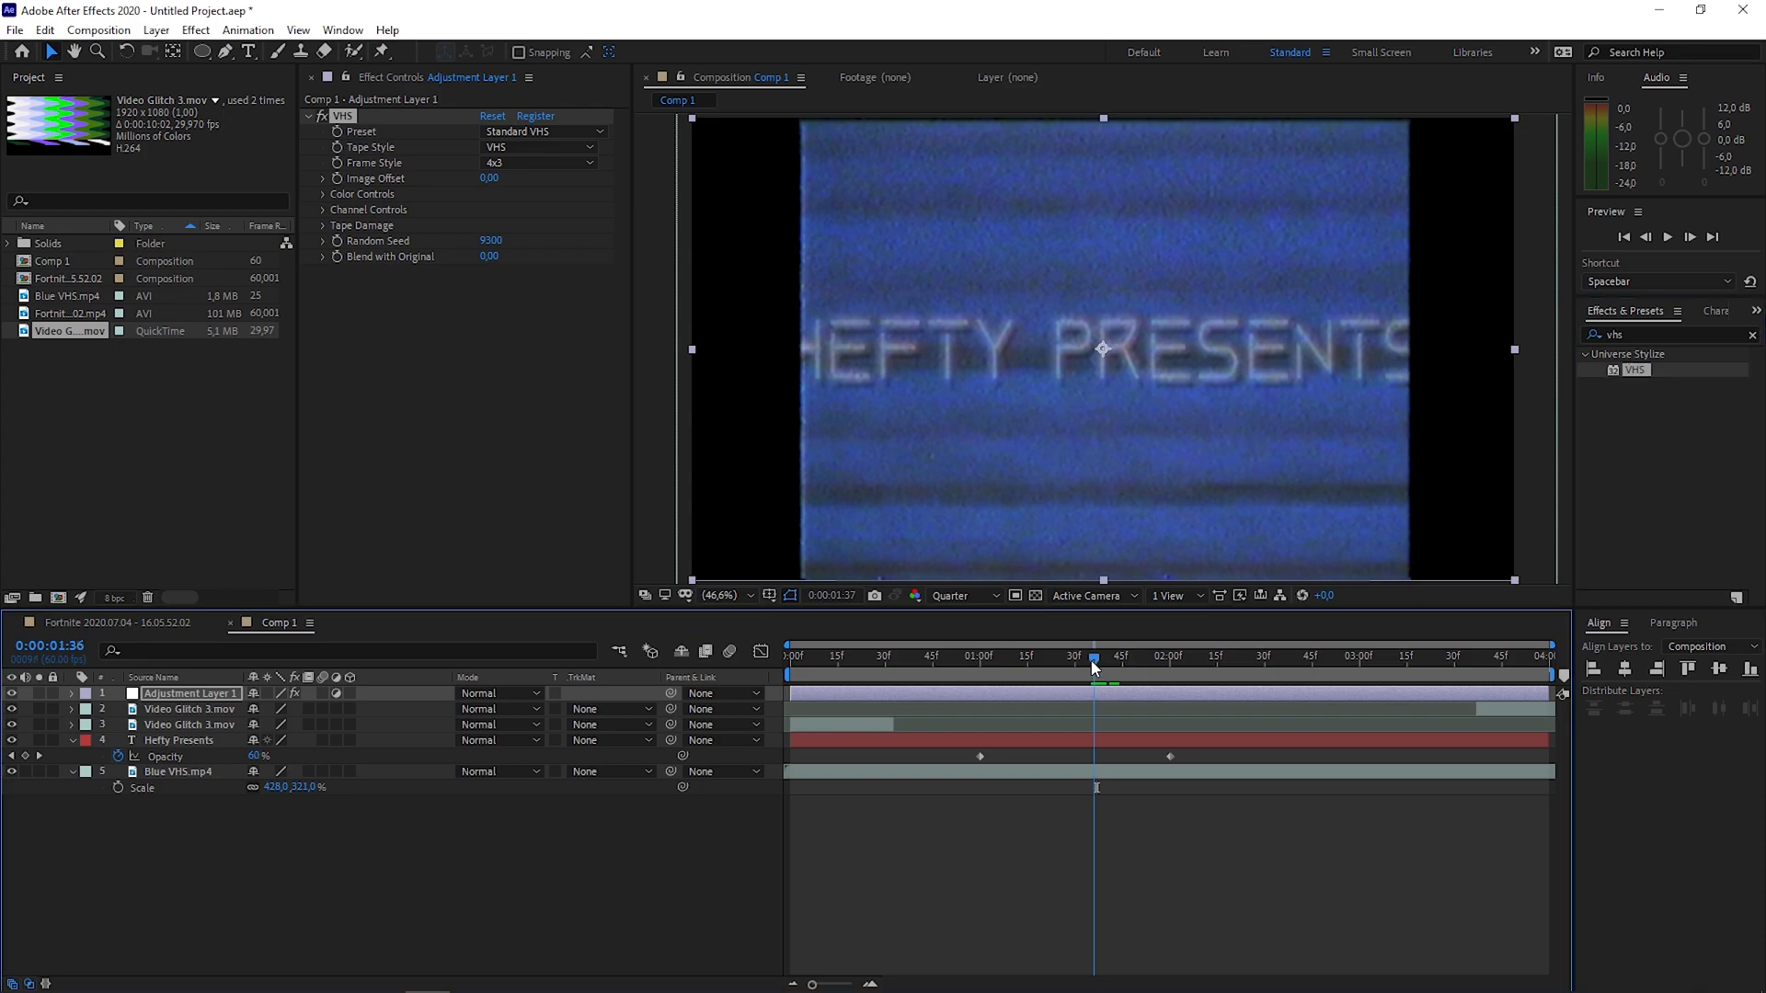
click(1092, 657)
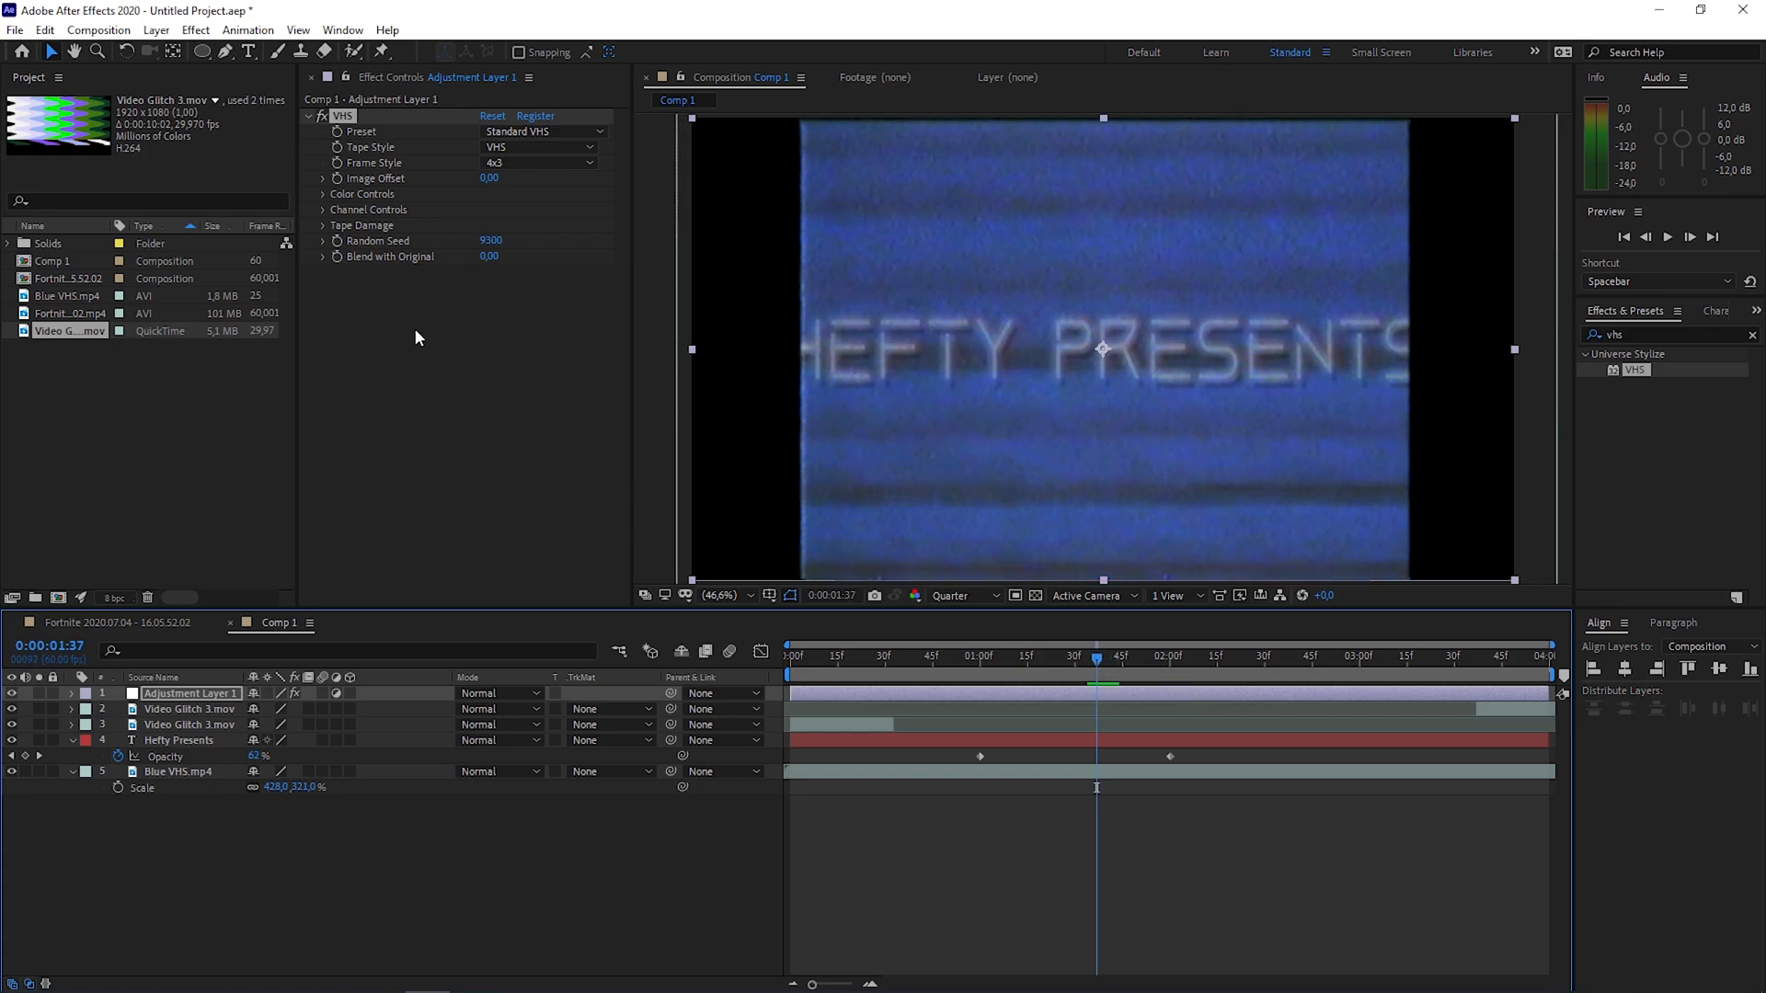
Step: Set VHS Frame Style to Original, Tape Noise to 0, raise Distortion, and return to frame 0
click(541, 162)
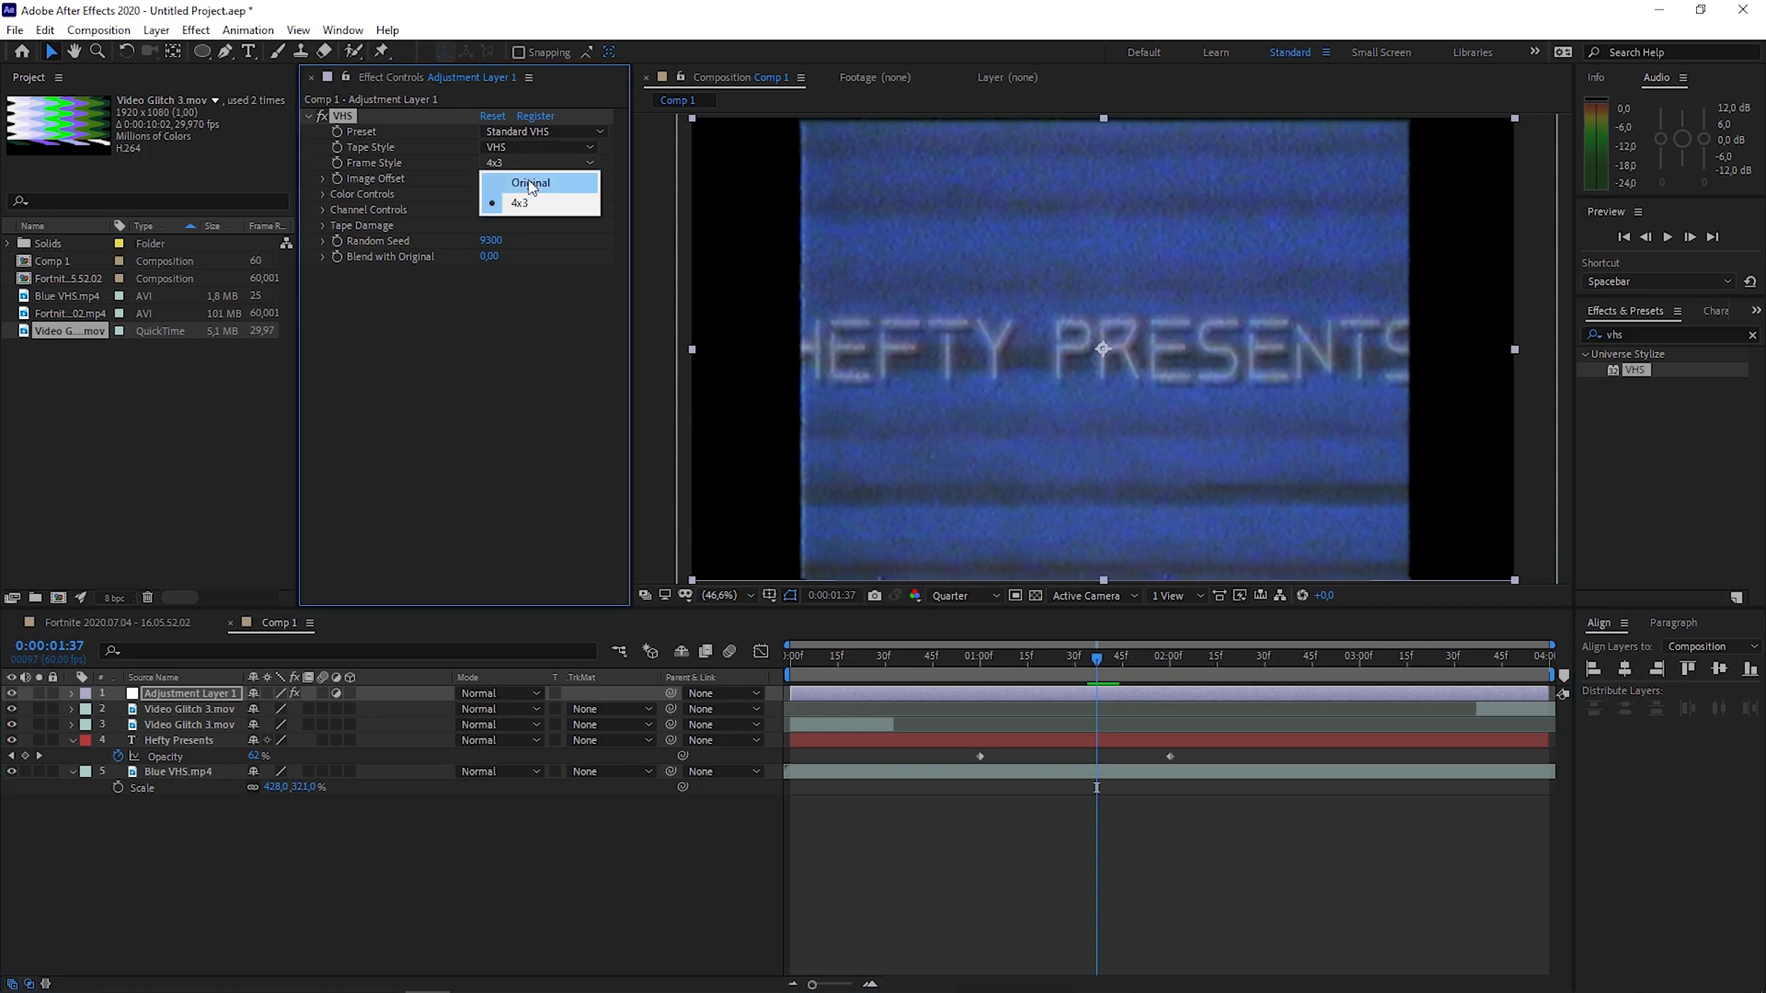
click(530, 182)
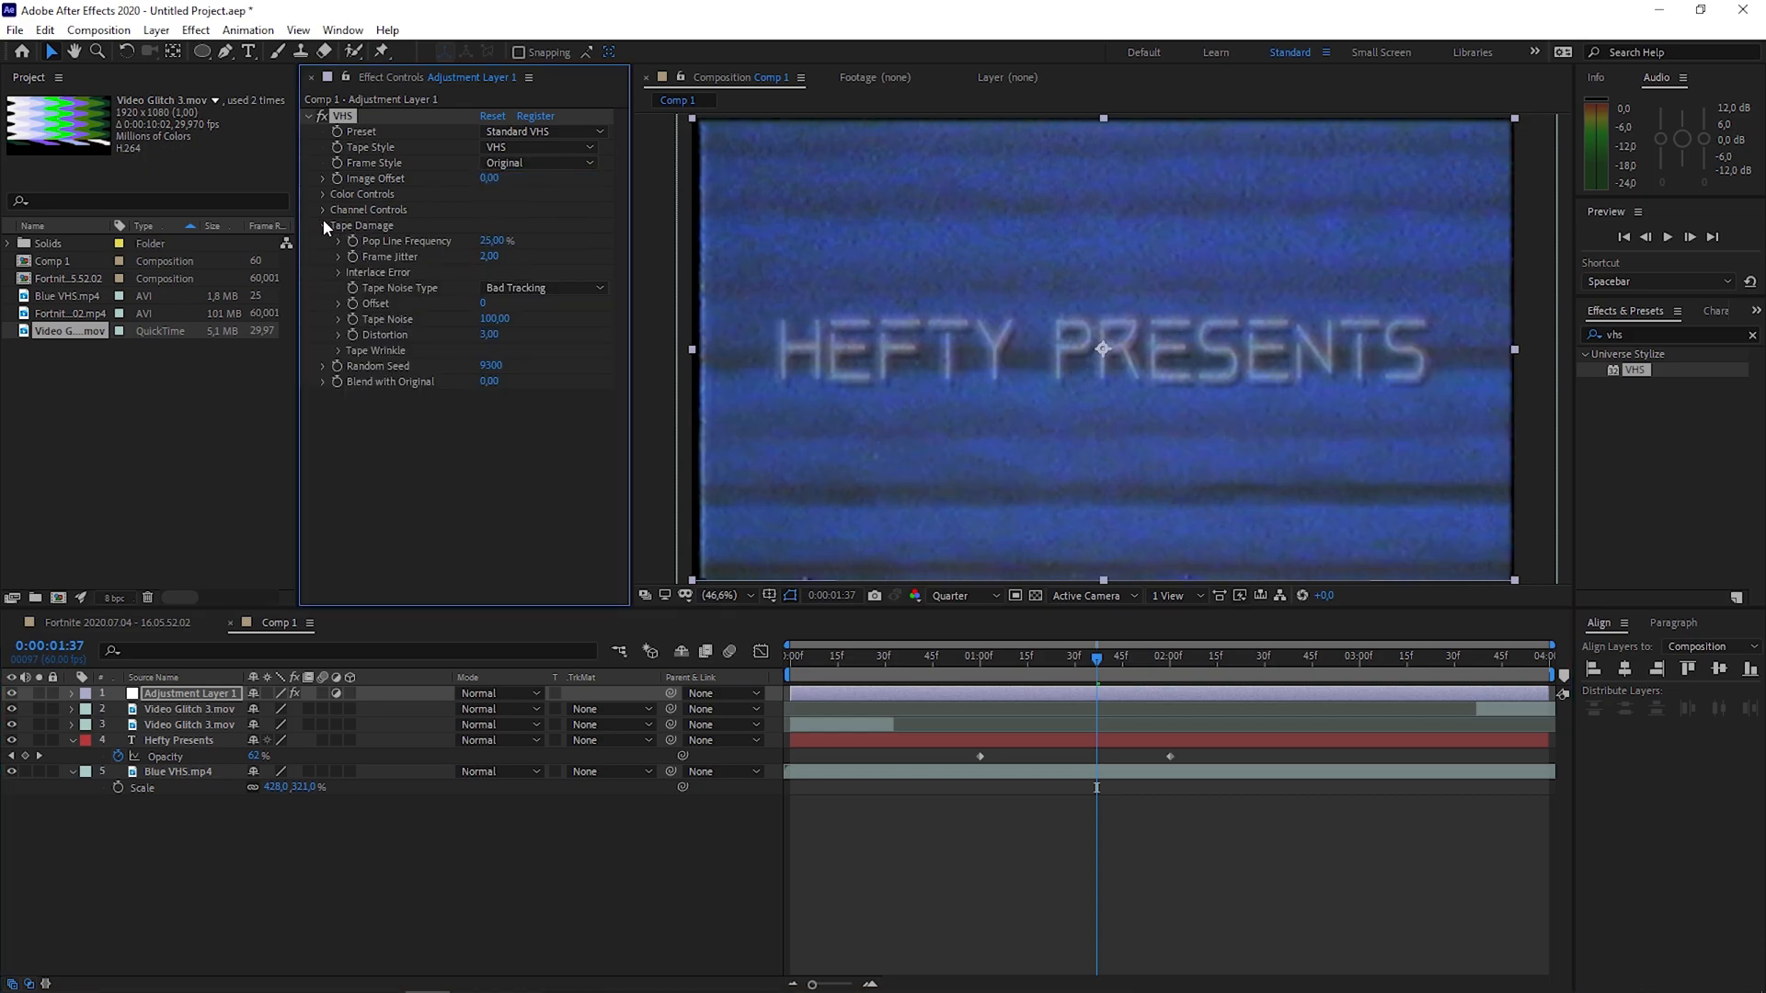
click(493, 319)
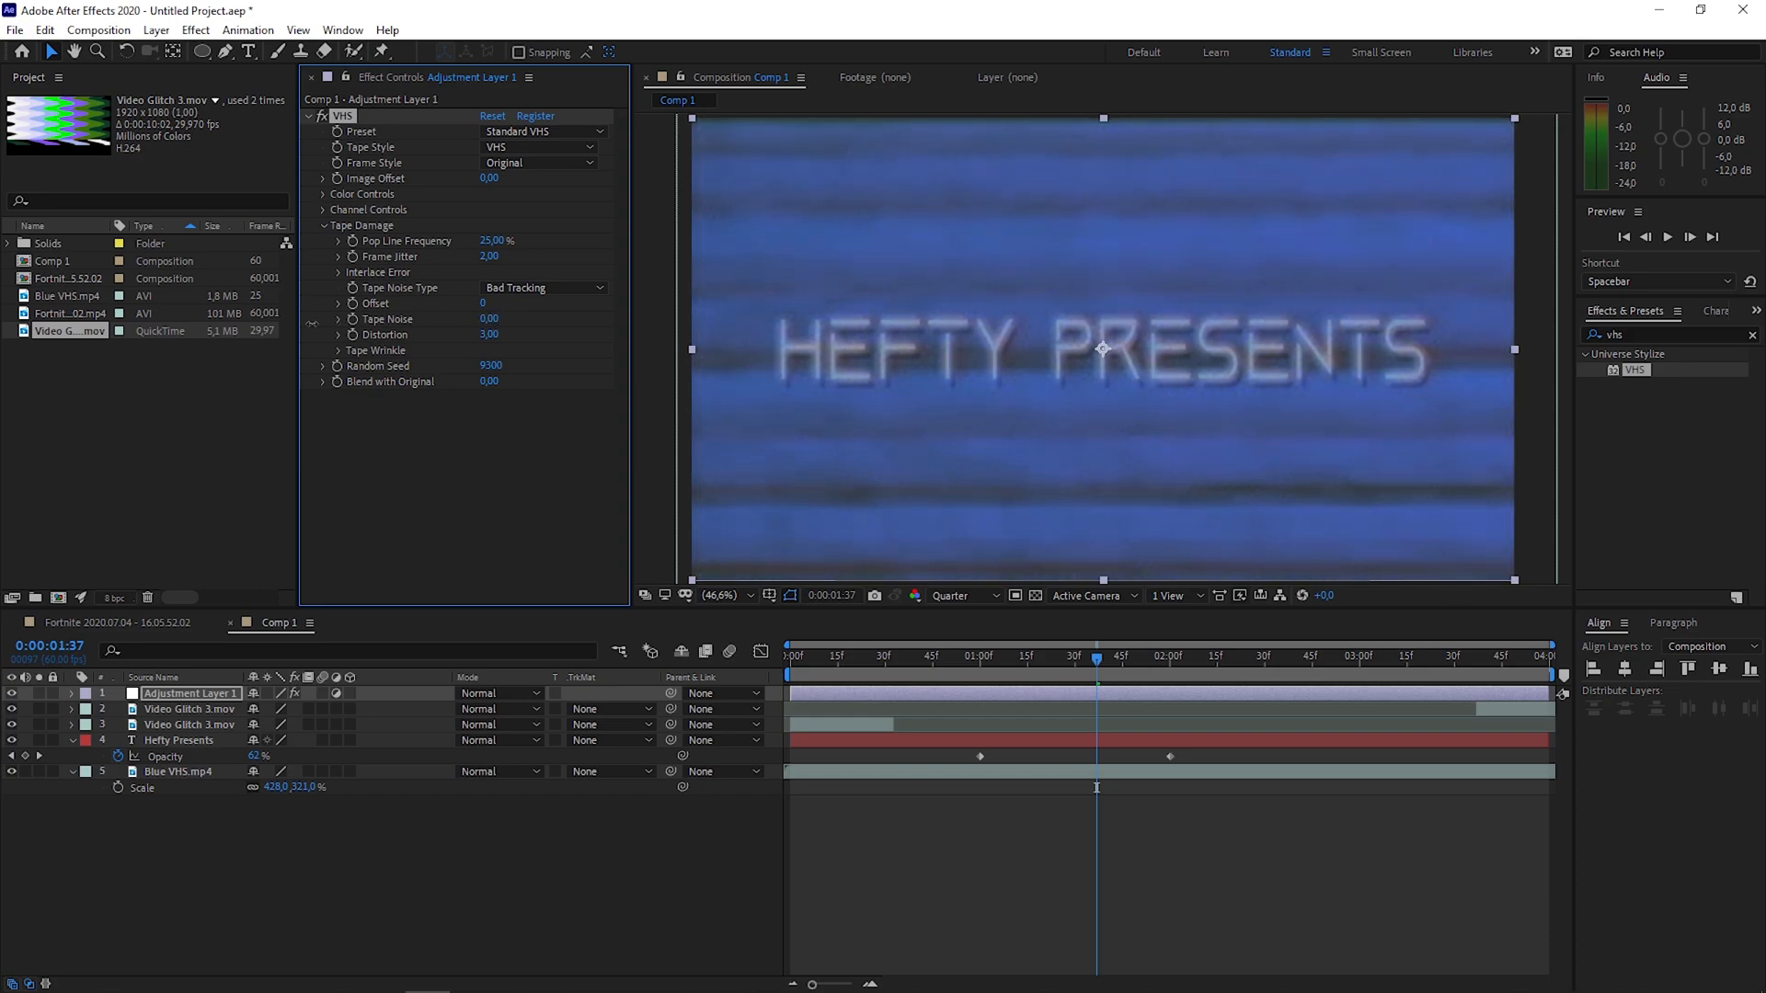
click(339, 272)
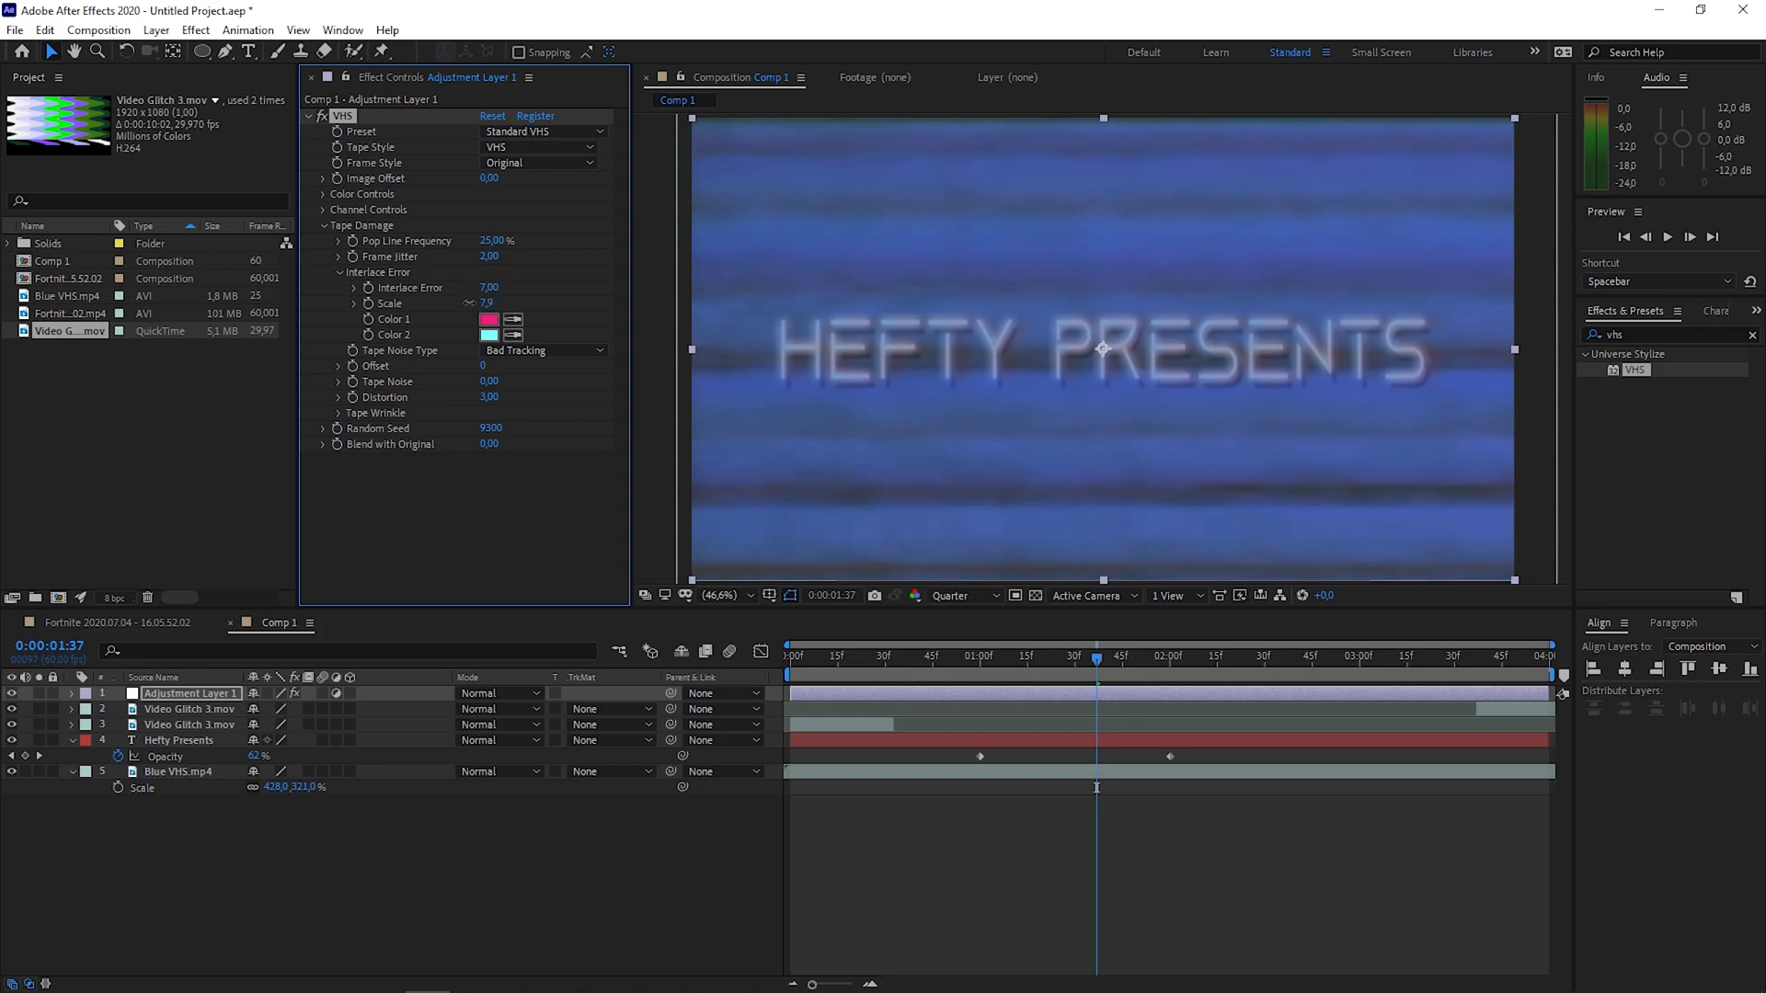
click(337, 396)
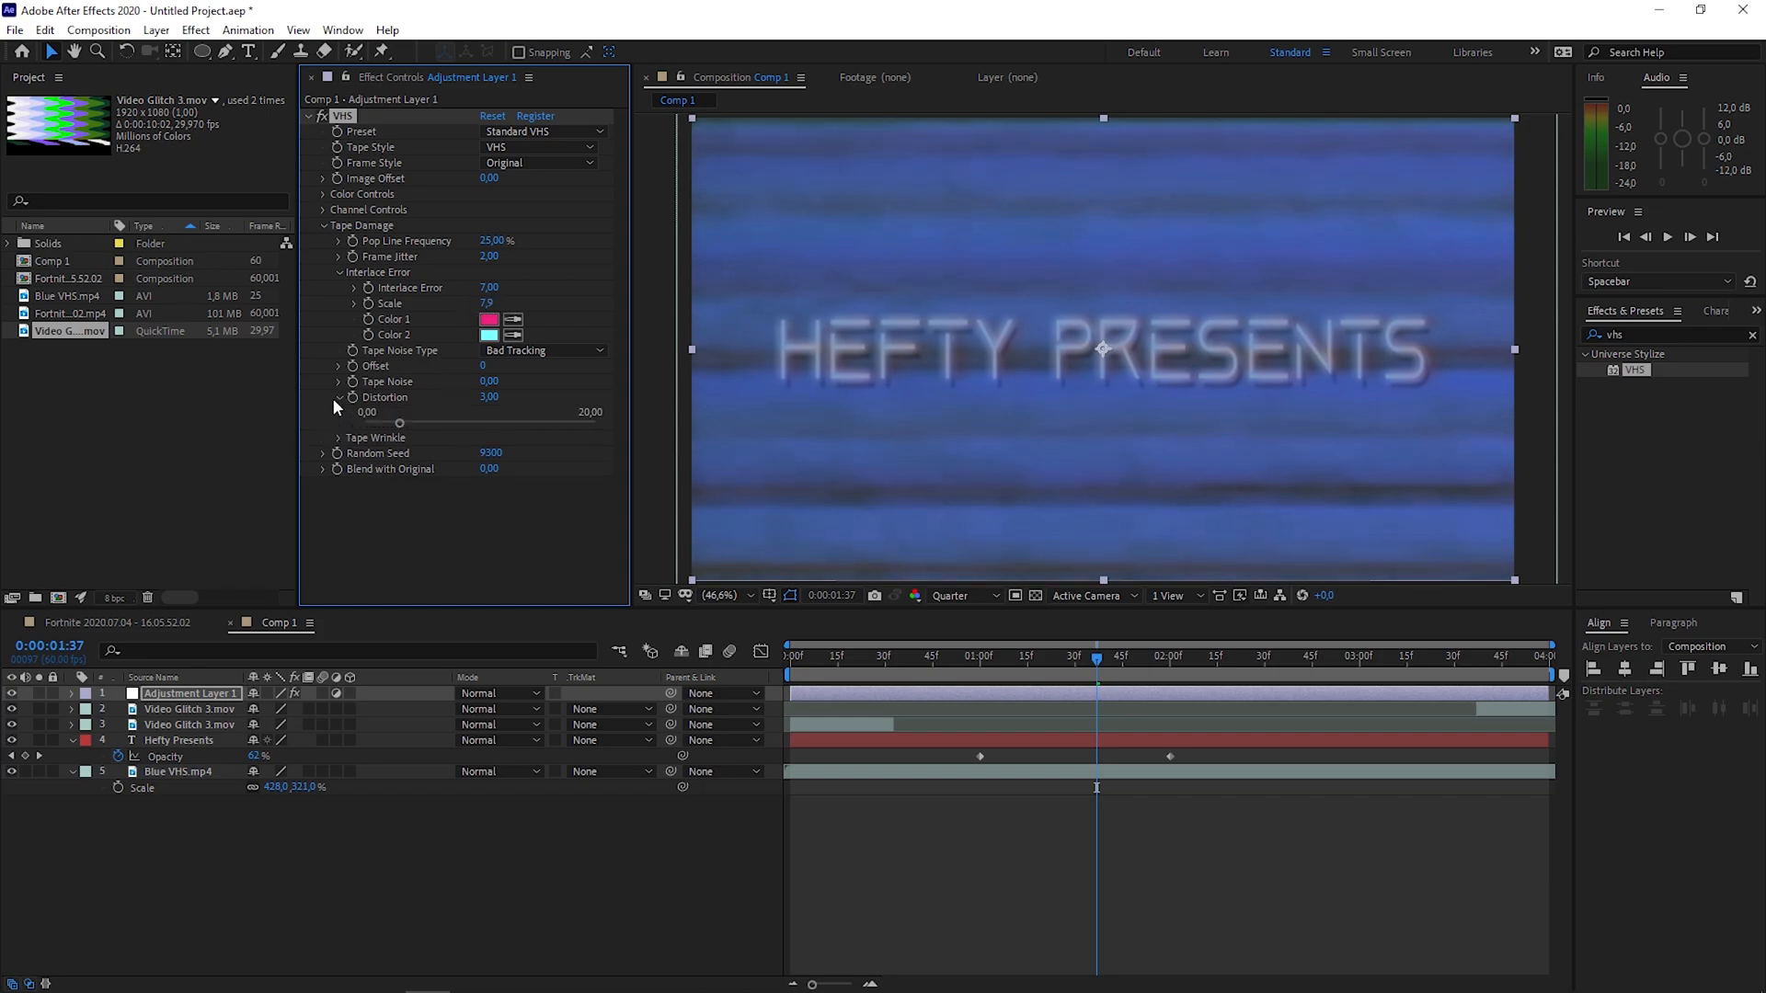
click(325, 194)
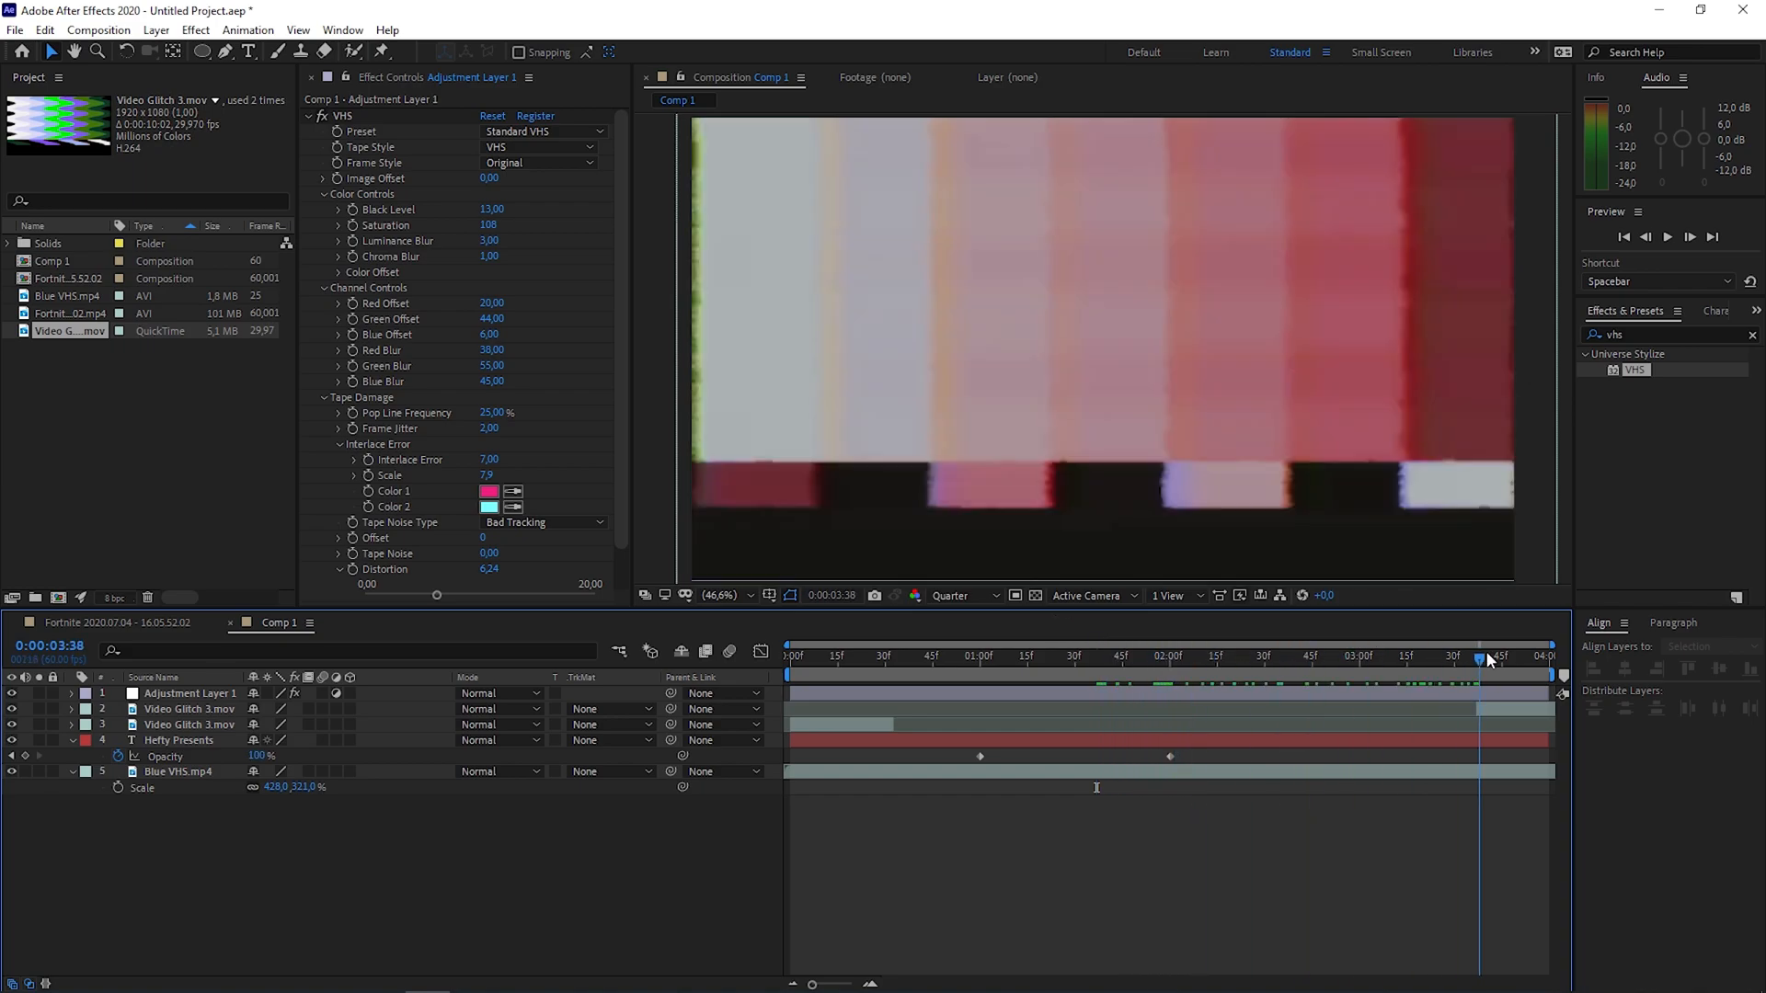
click(789, 656)
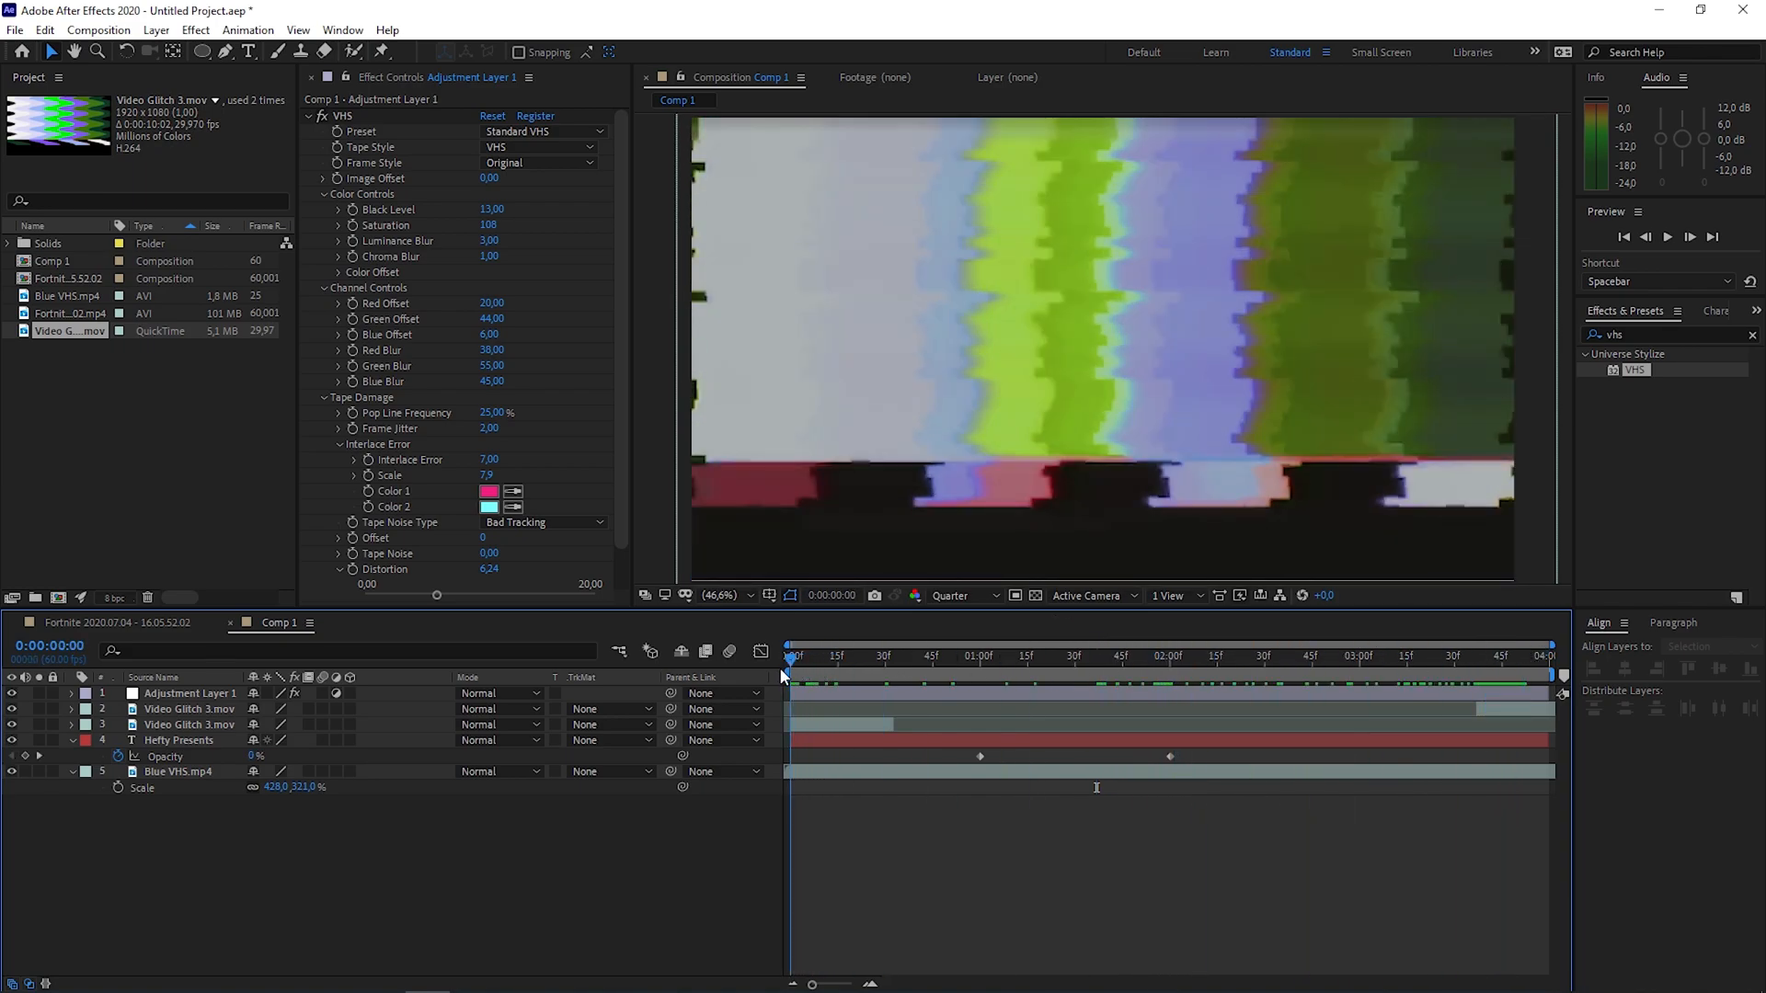
click(1180, 656)
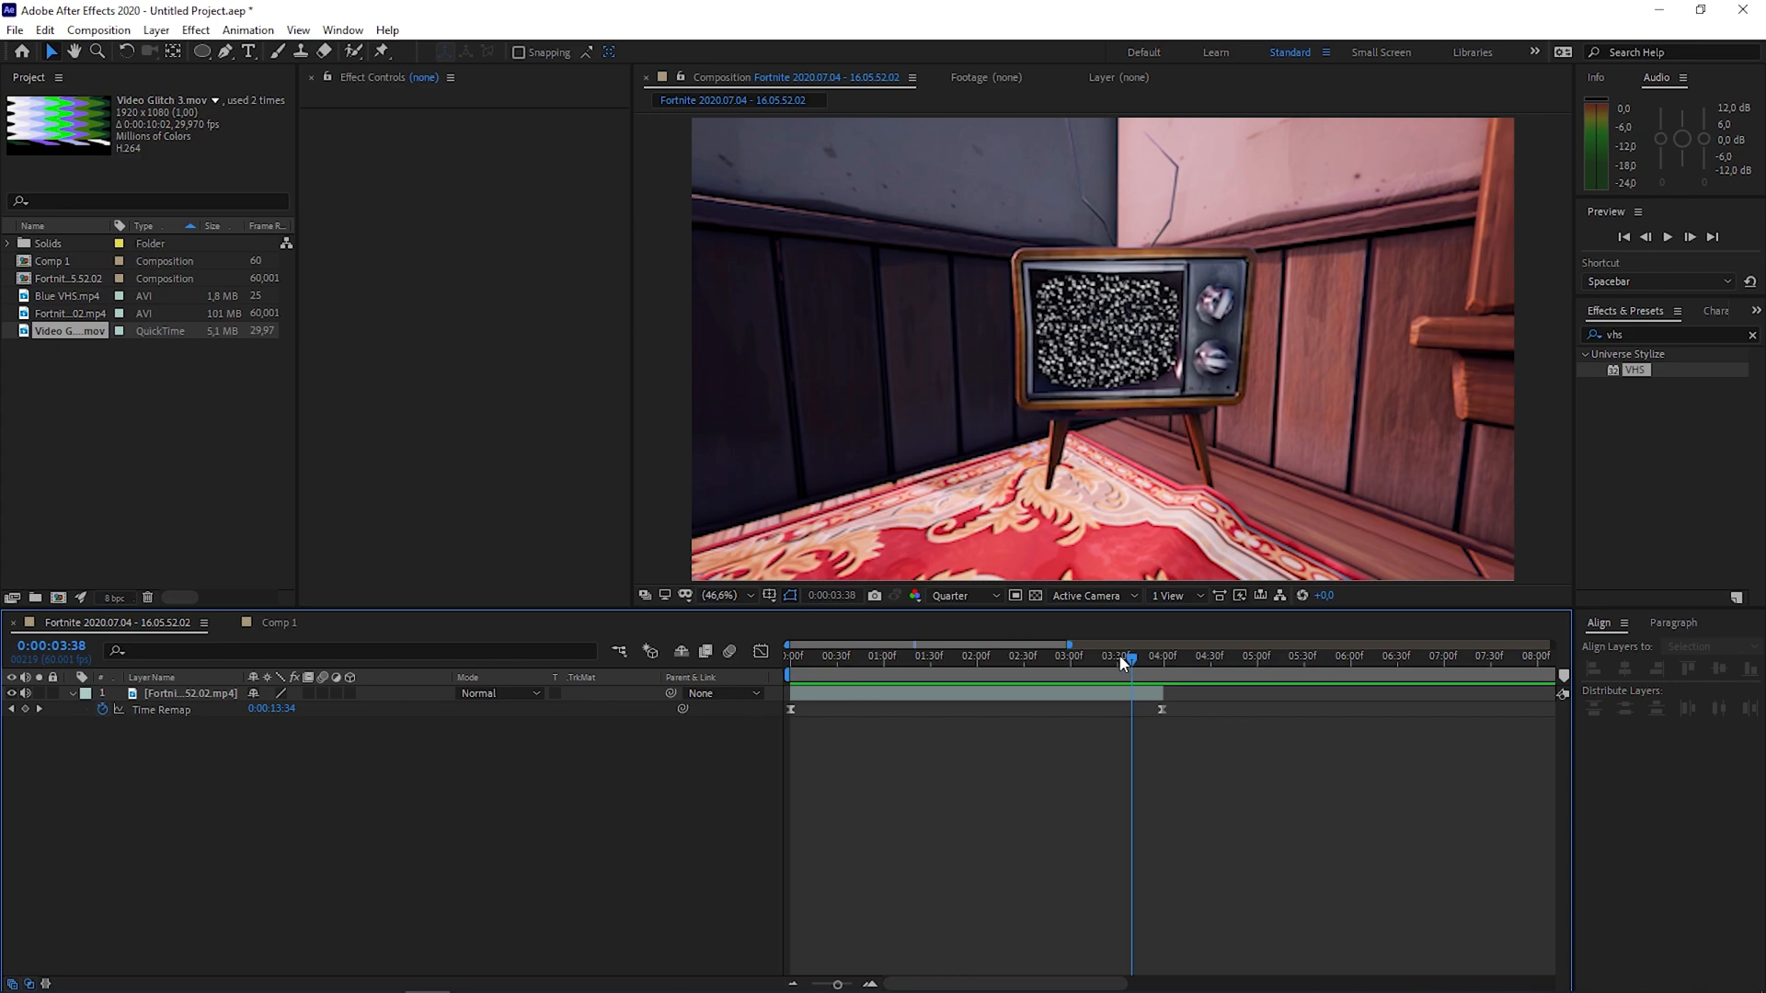
Step: Add Comp 1 as a hidden layer in the Fortnite comp and select the footage layer
click(861, 656)
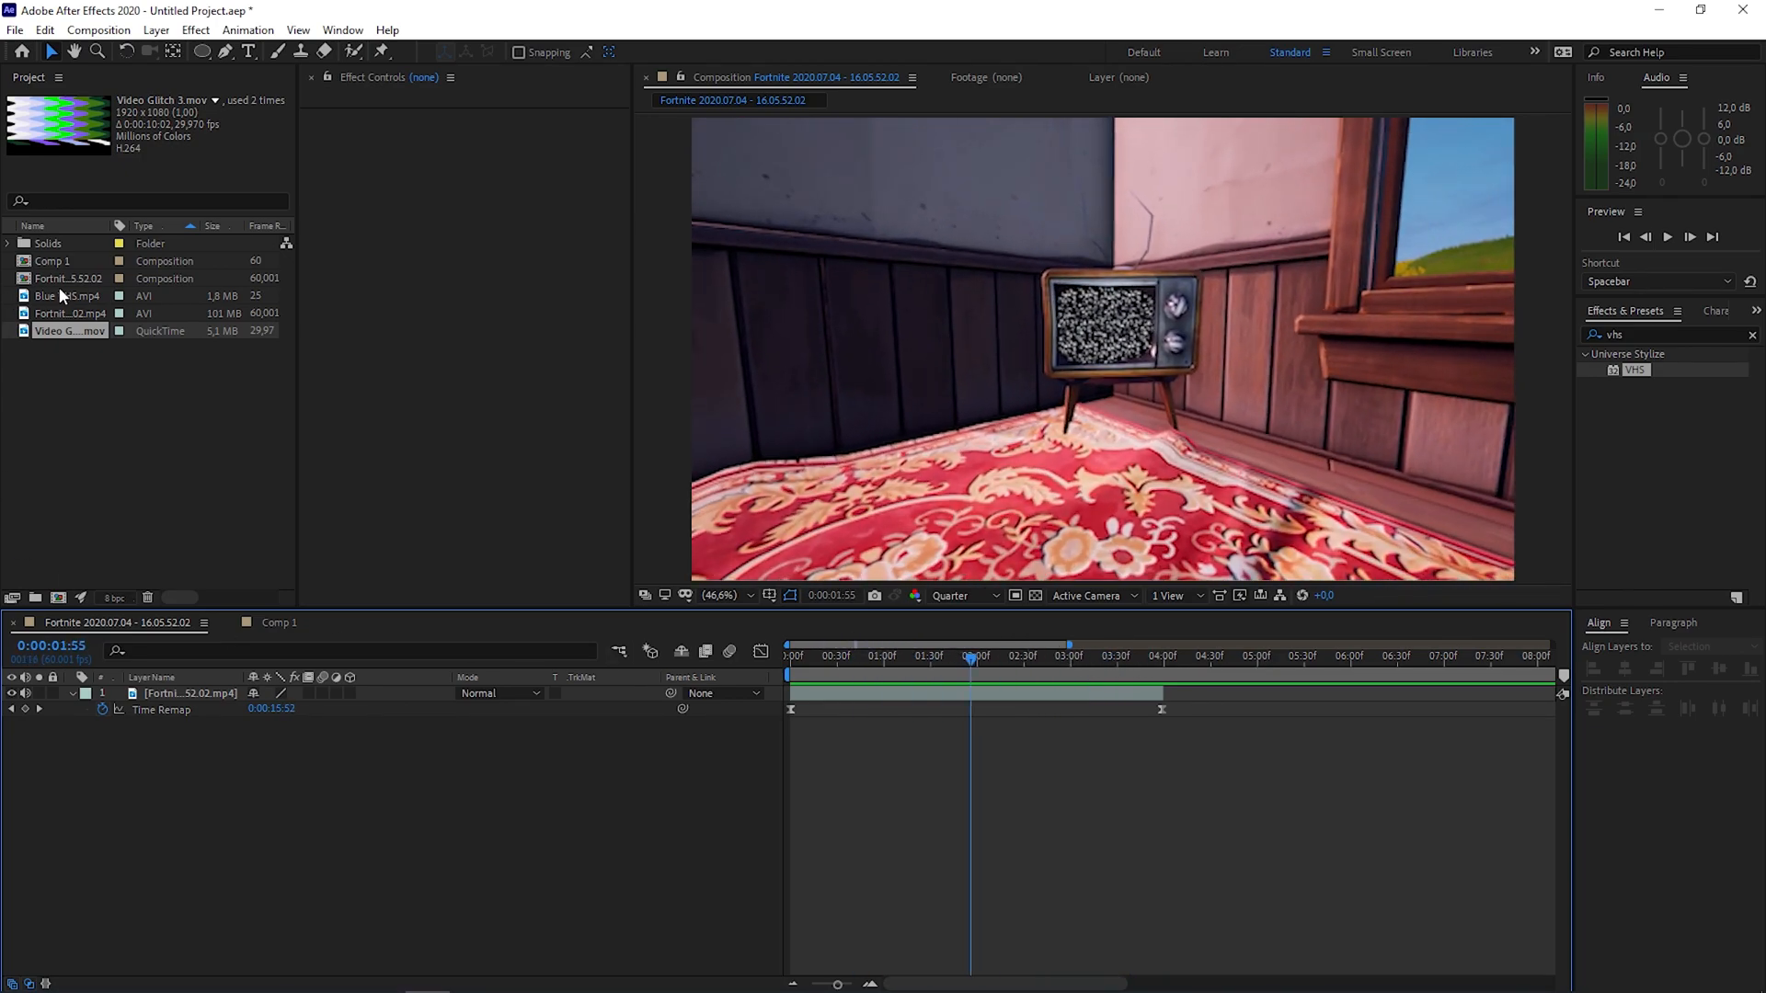
click(67, 278)
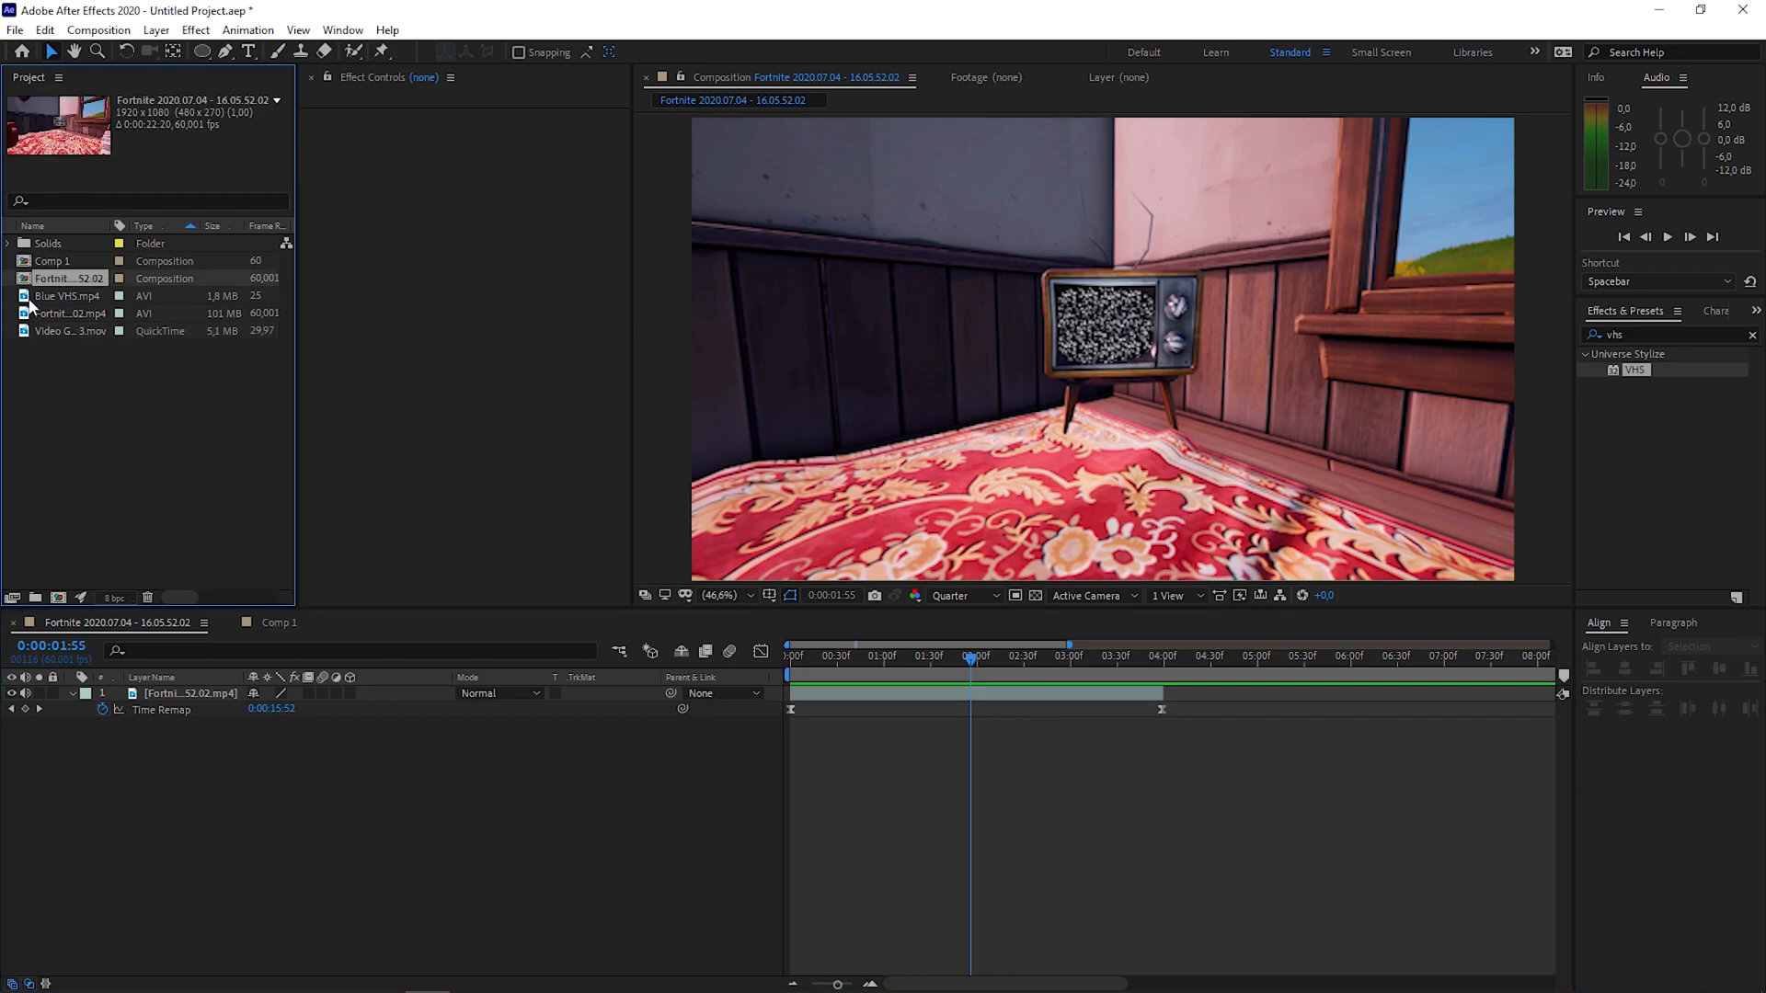
click(53, 260)
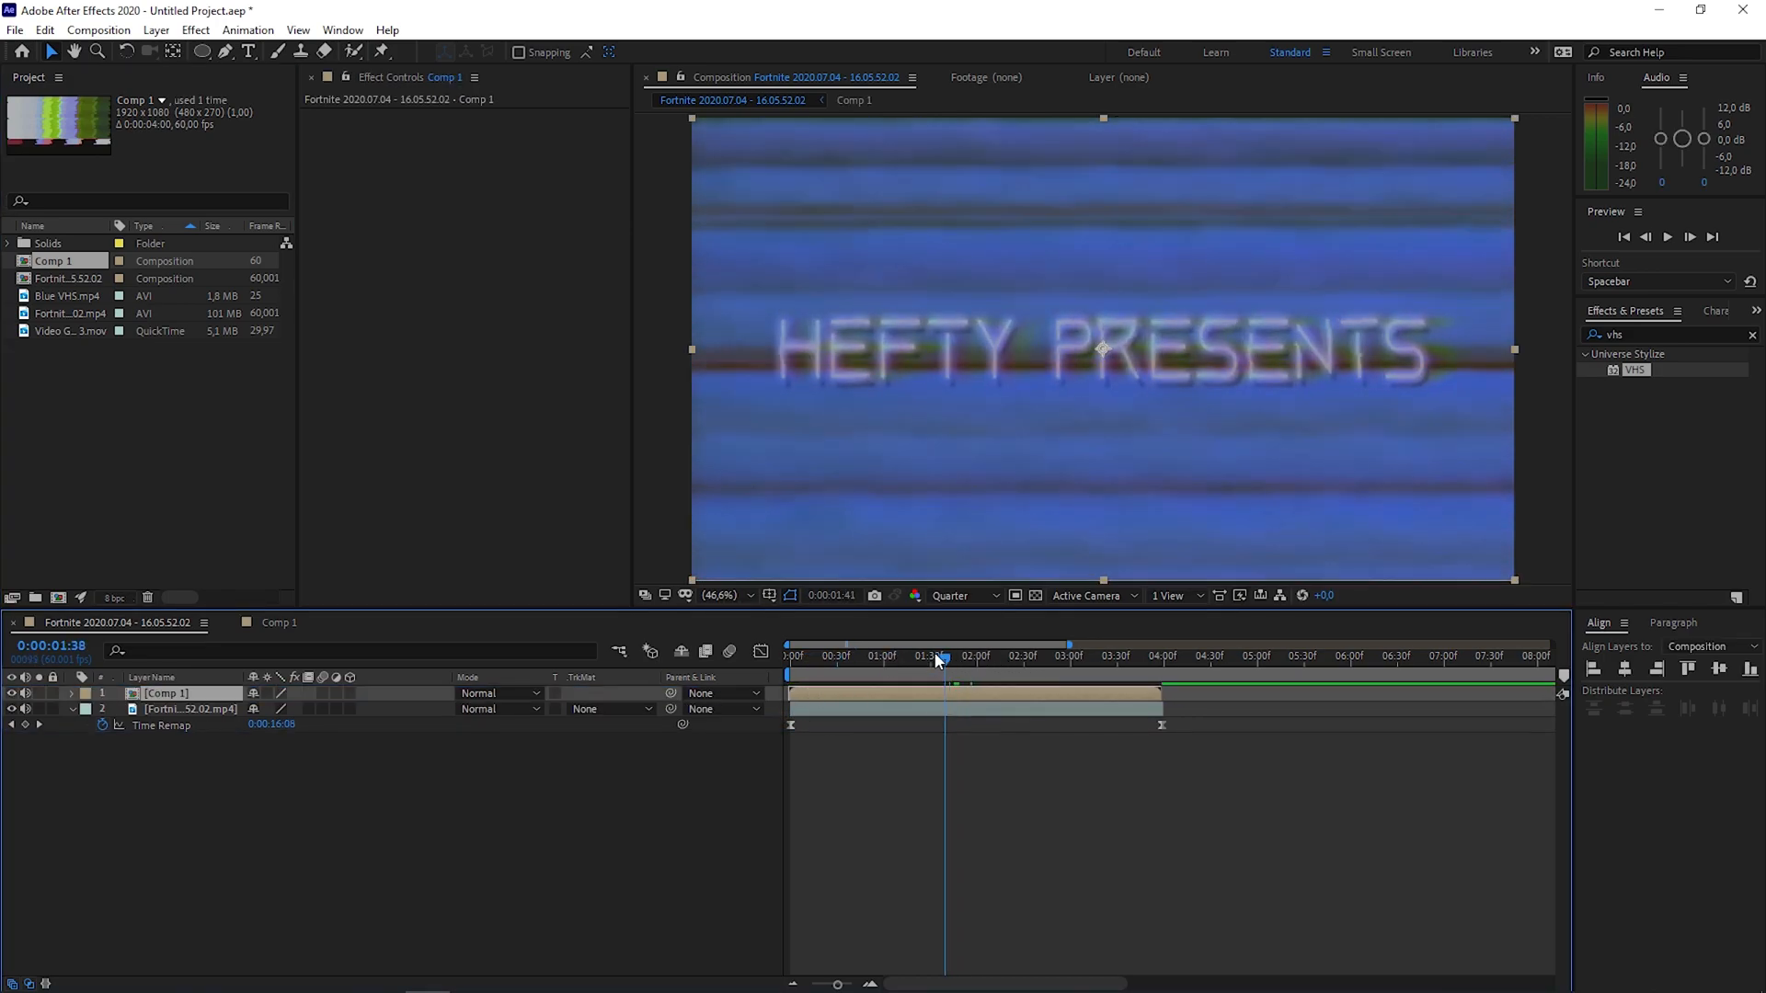
click(966, 656)
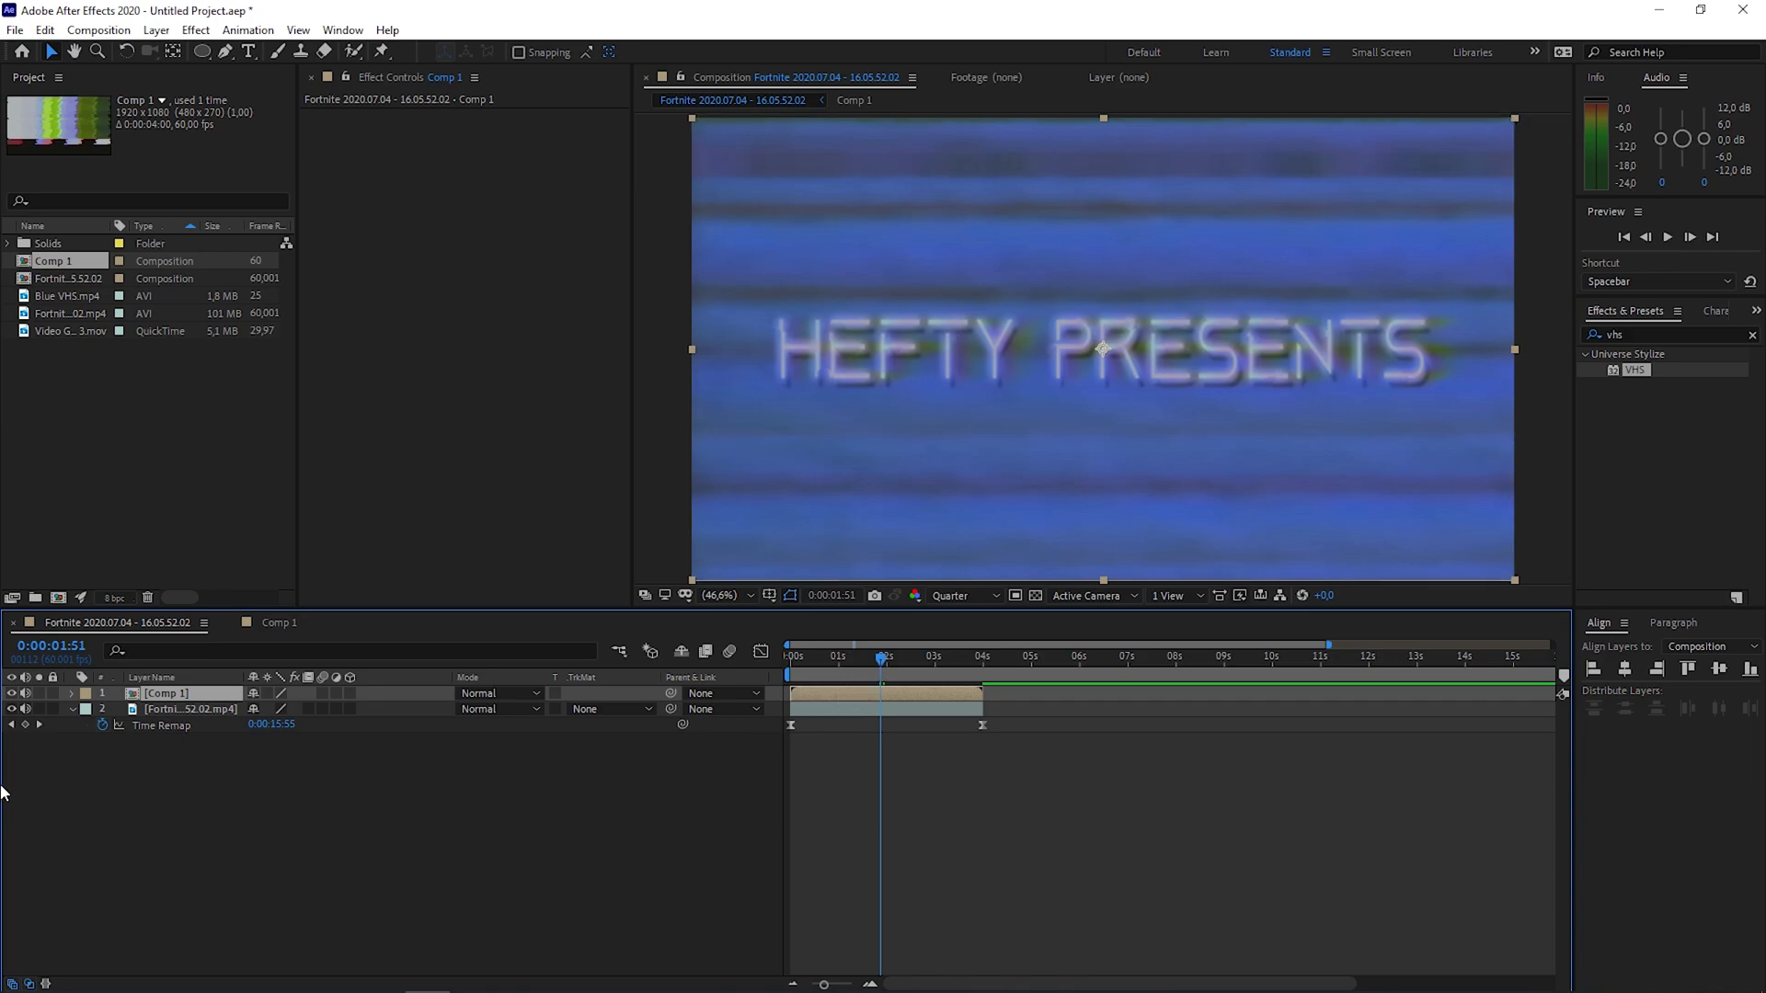
click(12, 693)
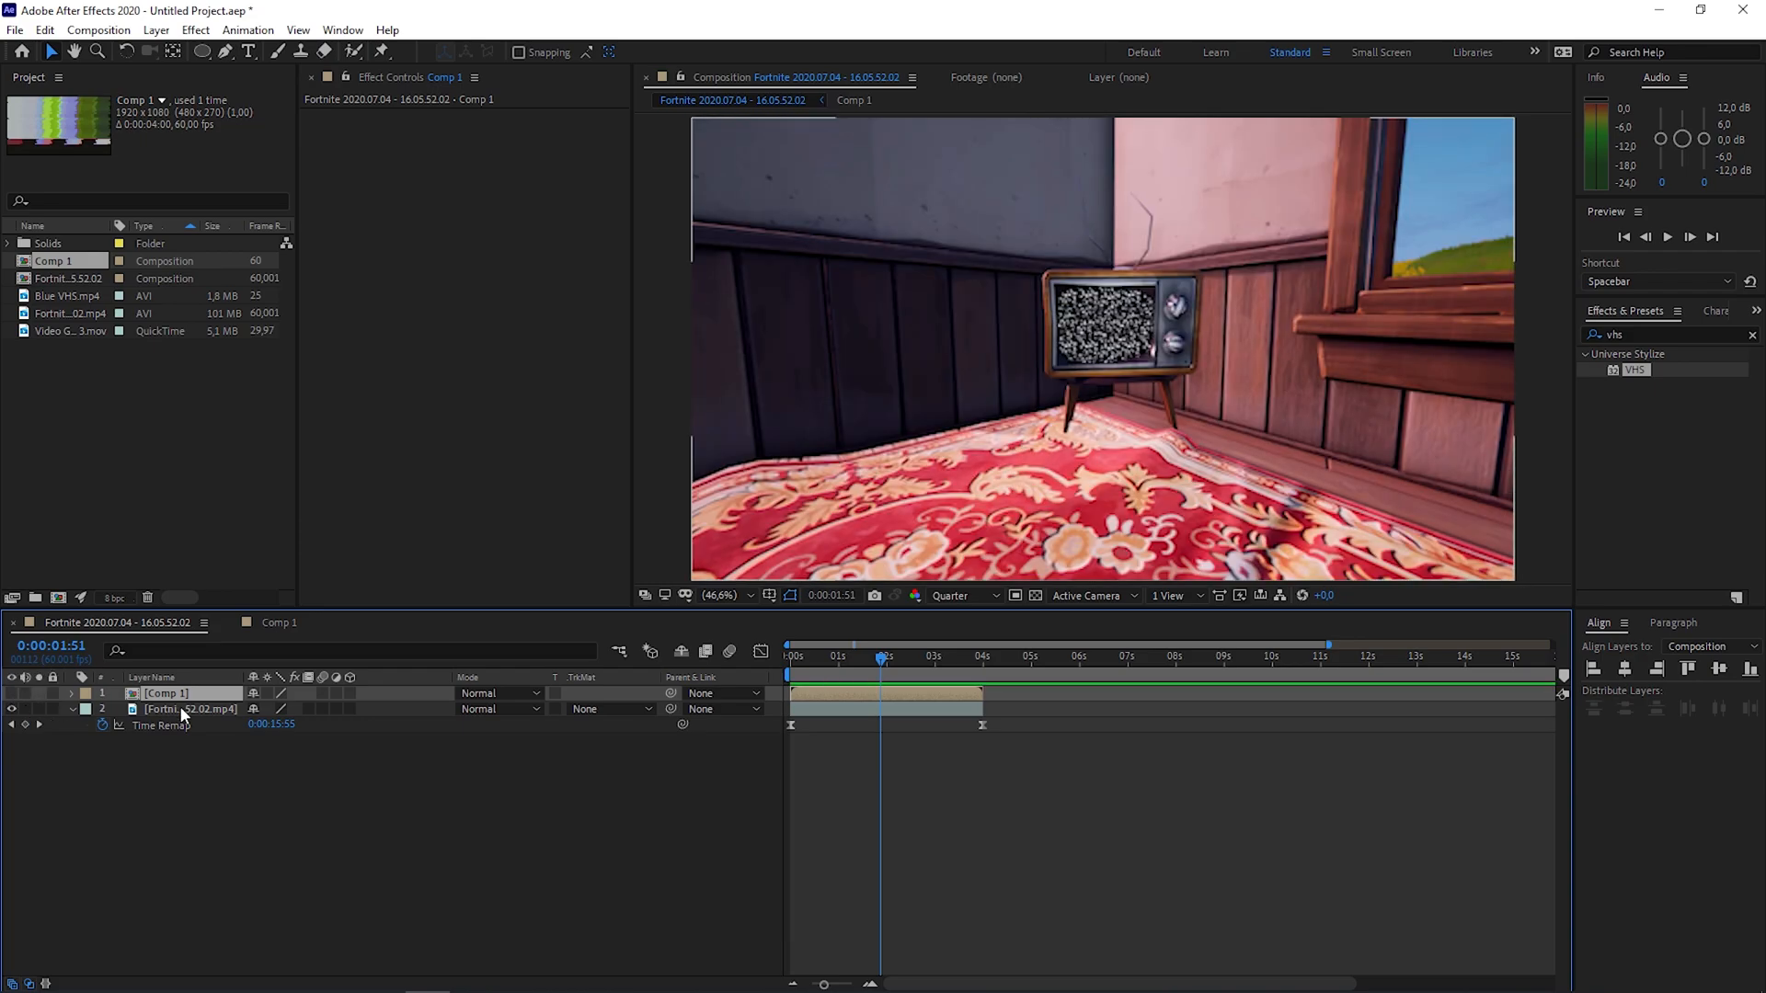
click(190, 708)
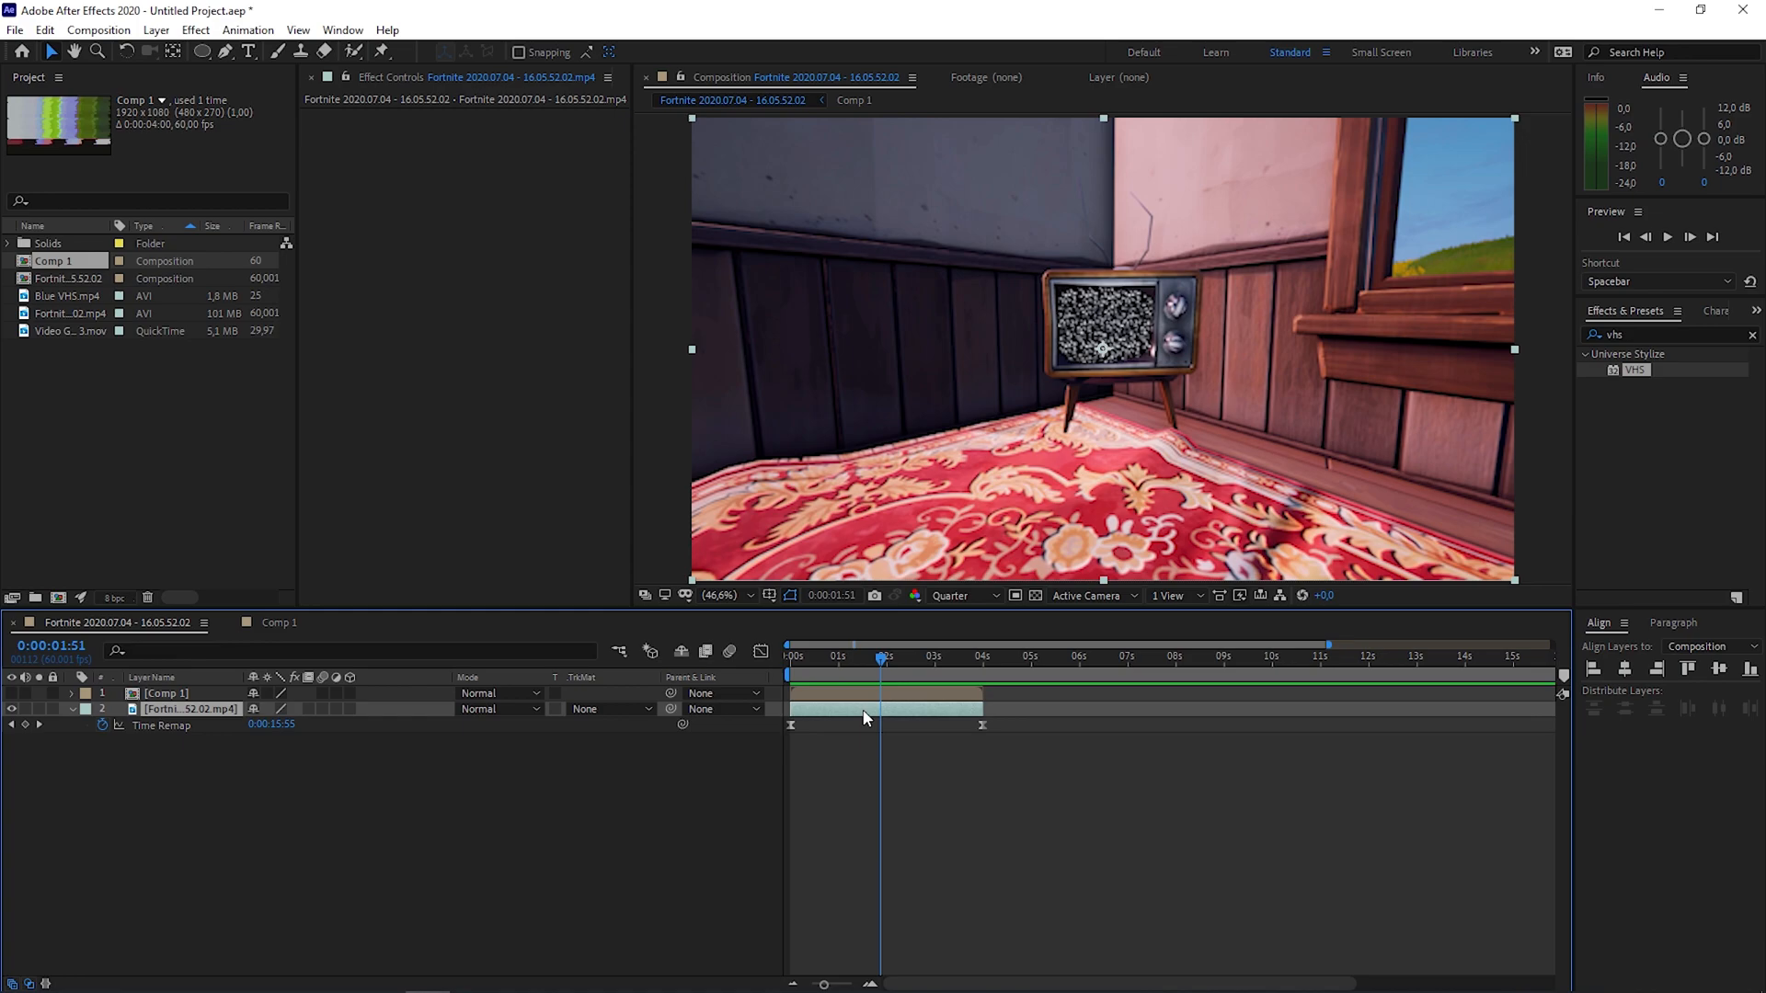
Step: Pre-compose the footage layer into a new composition named 'Cinematic', moving all attributes
right_click(884, 716)
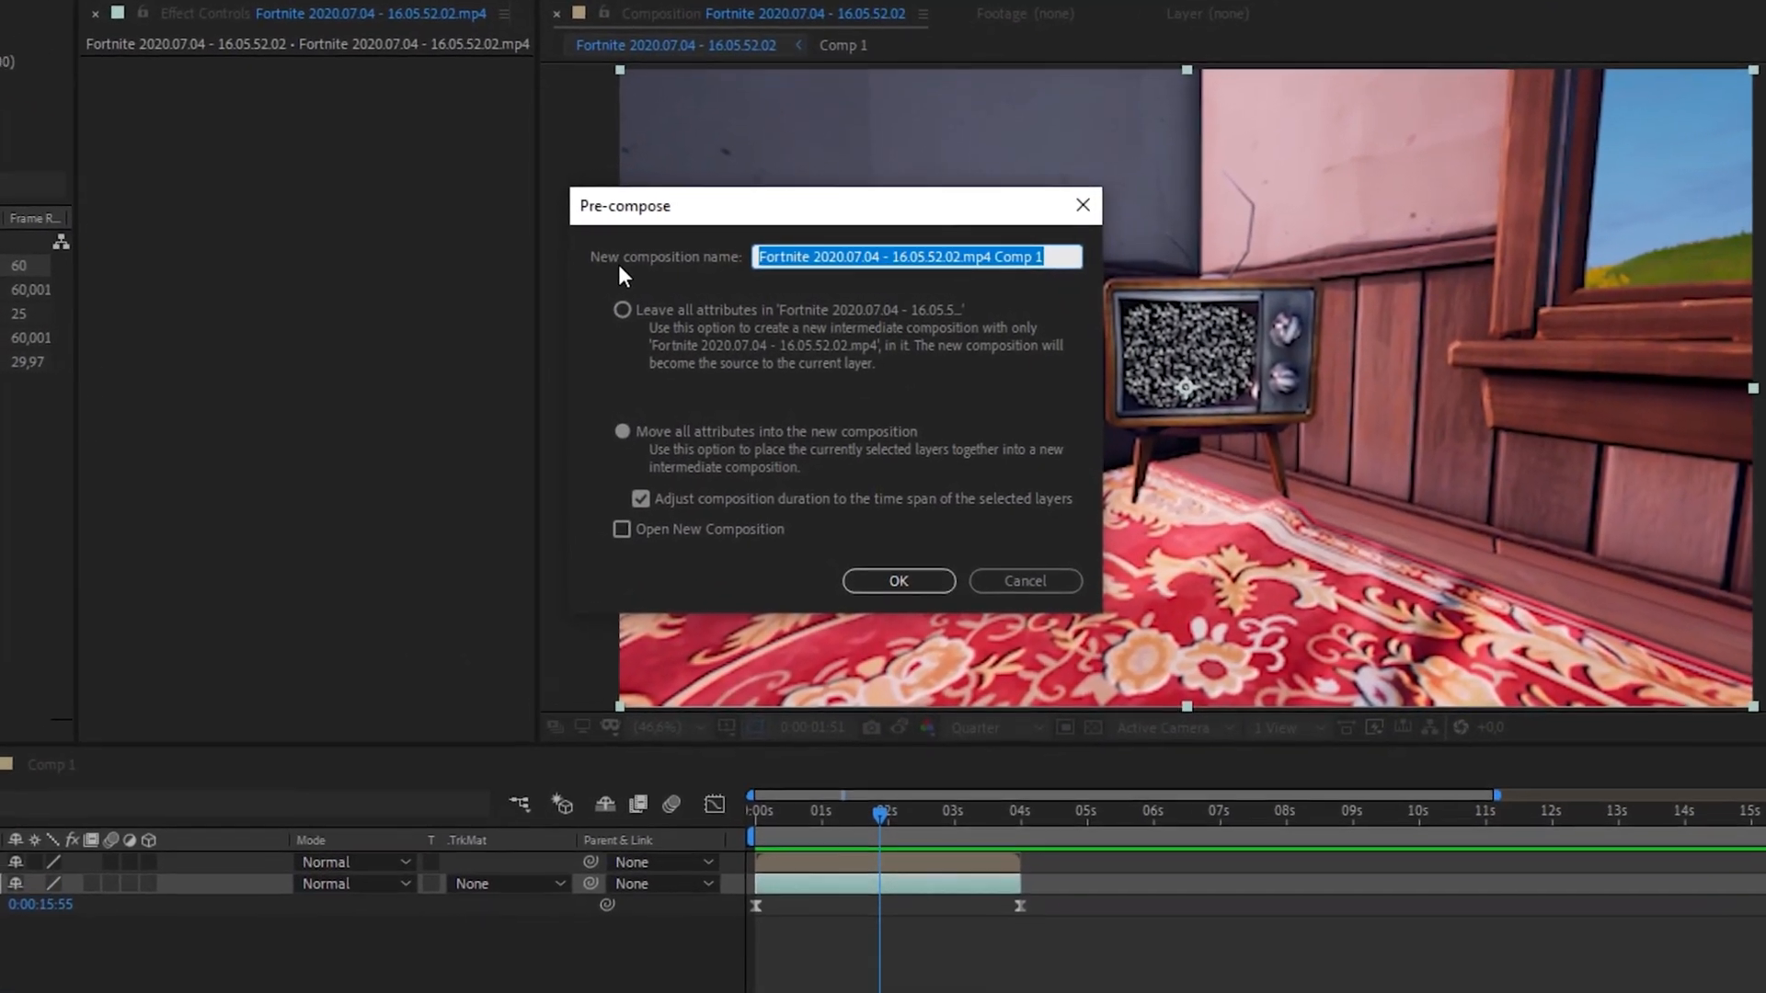
text(Cinematic)
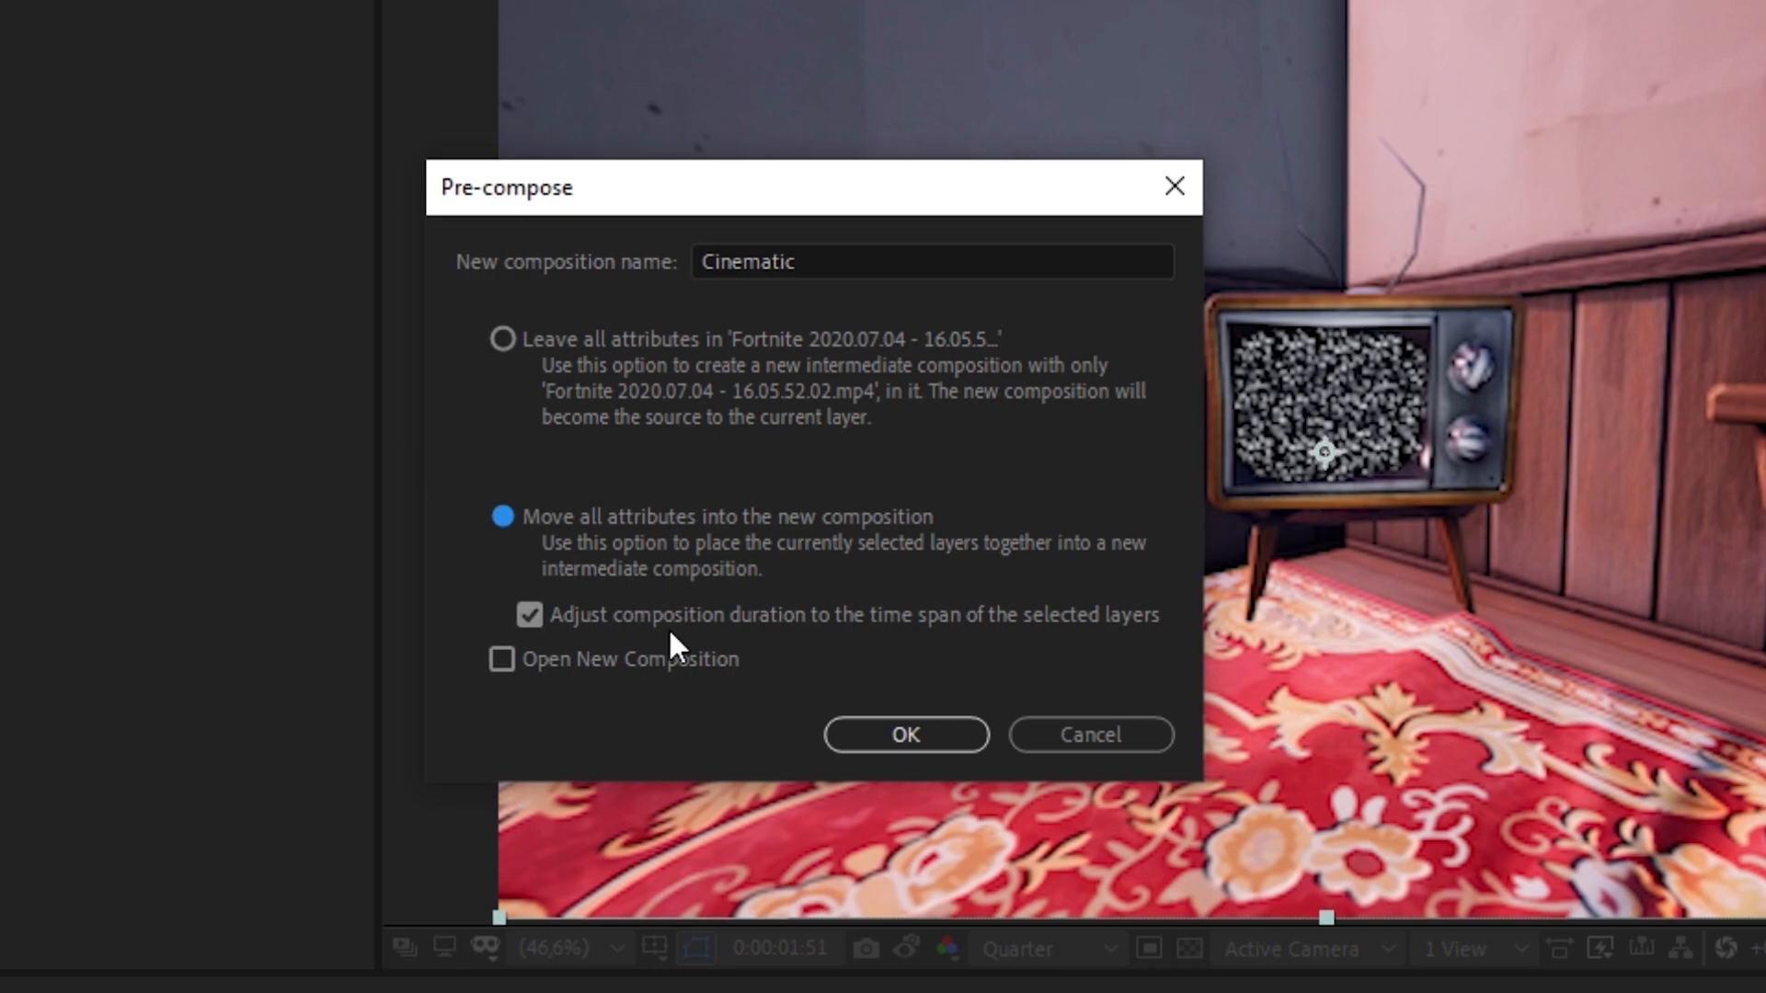
click(903, 734)
text(3)
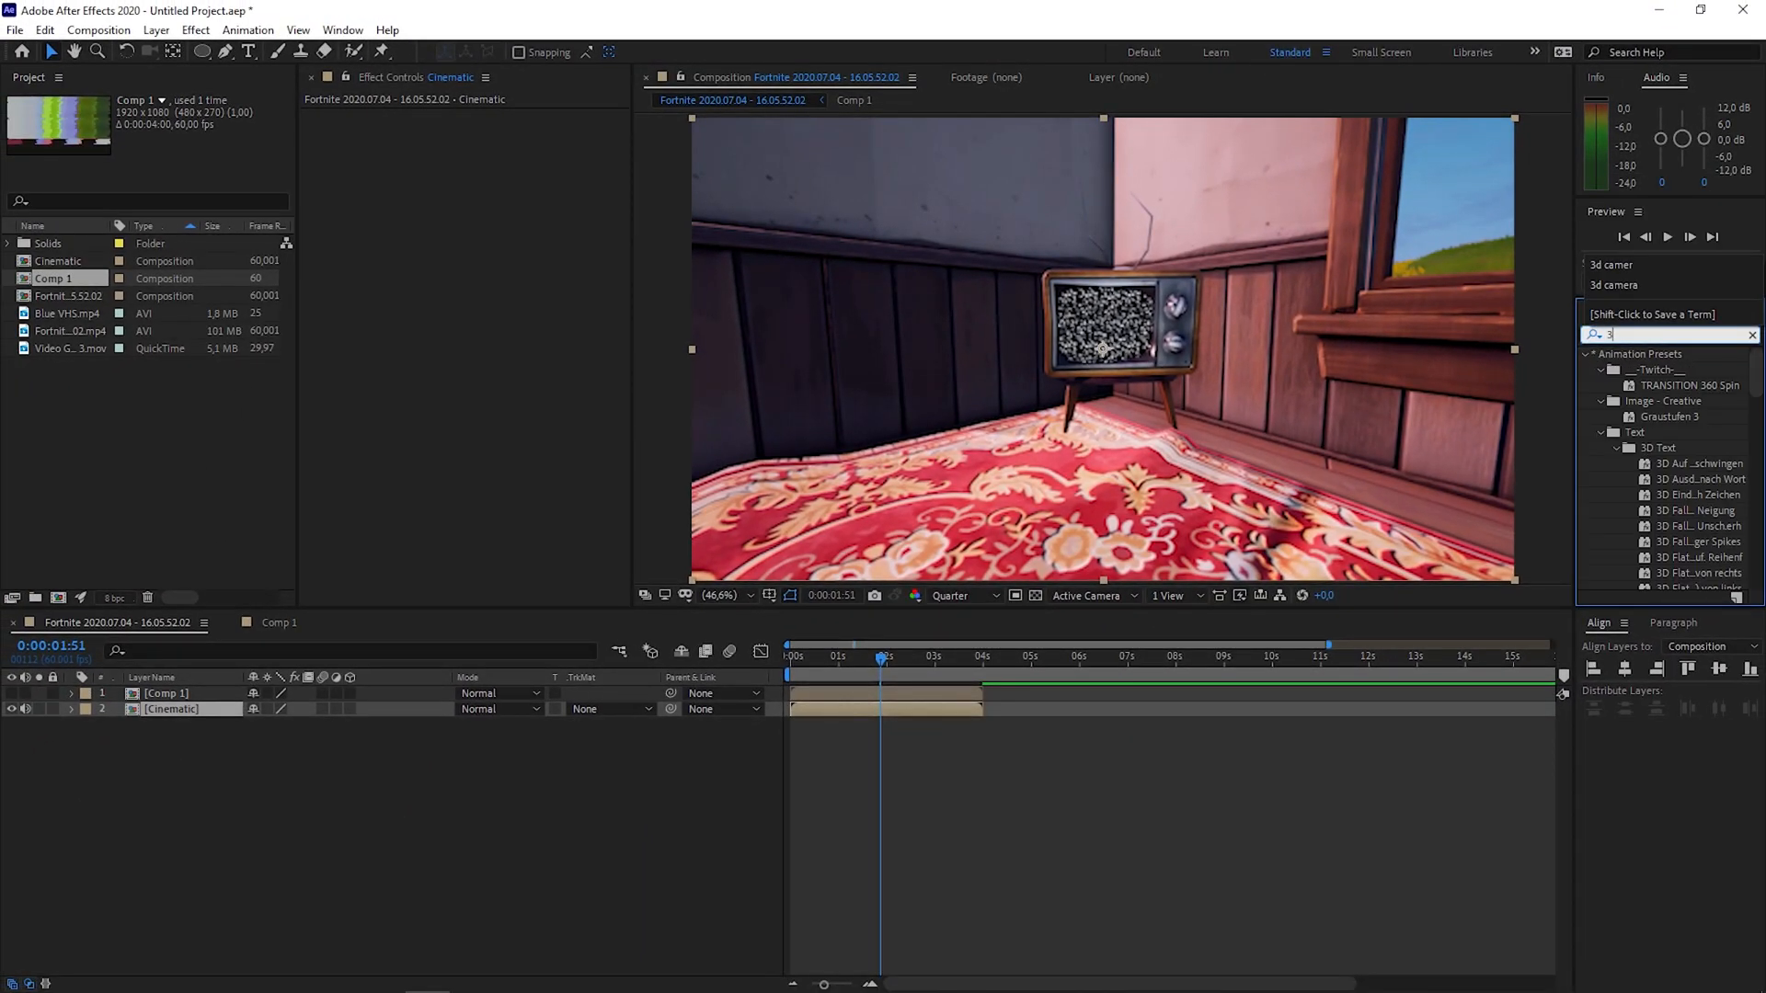
Step: Apply 3D Camera Tracker to Cinematic and pick track points on the TV screen at 3:43
text(d ca)
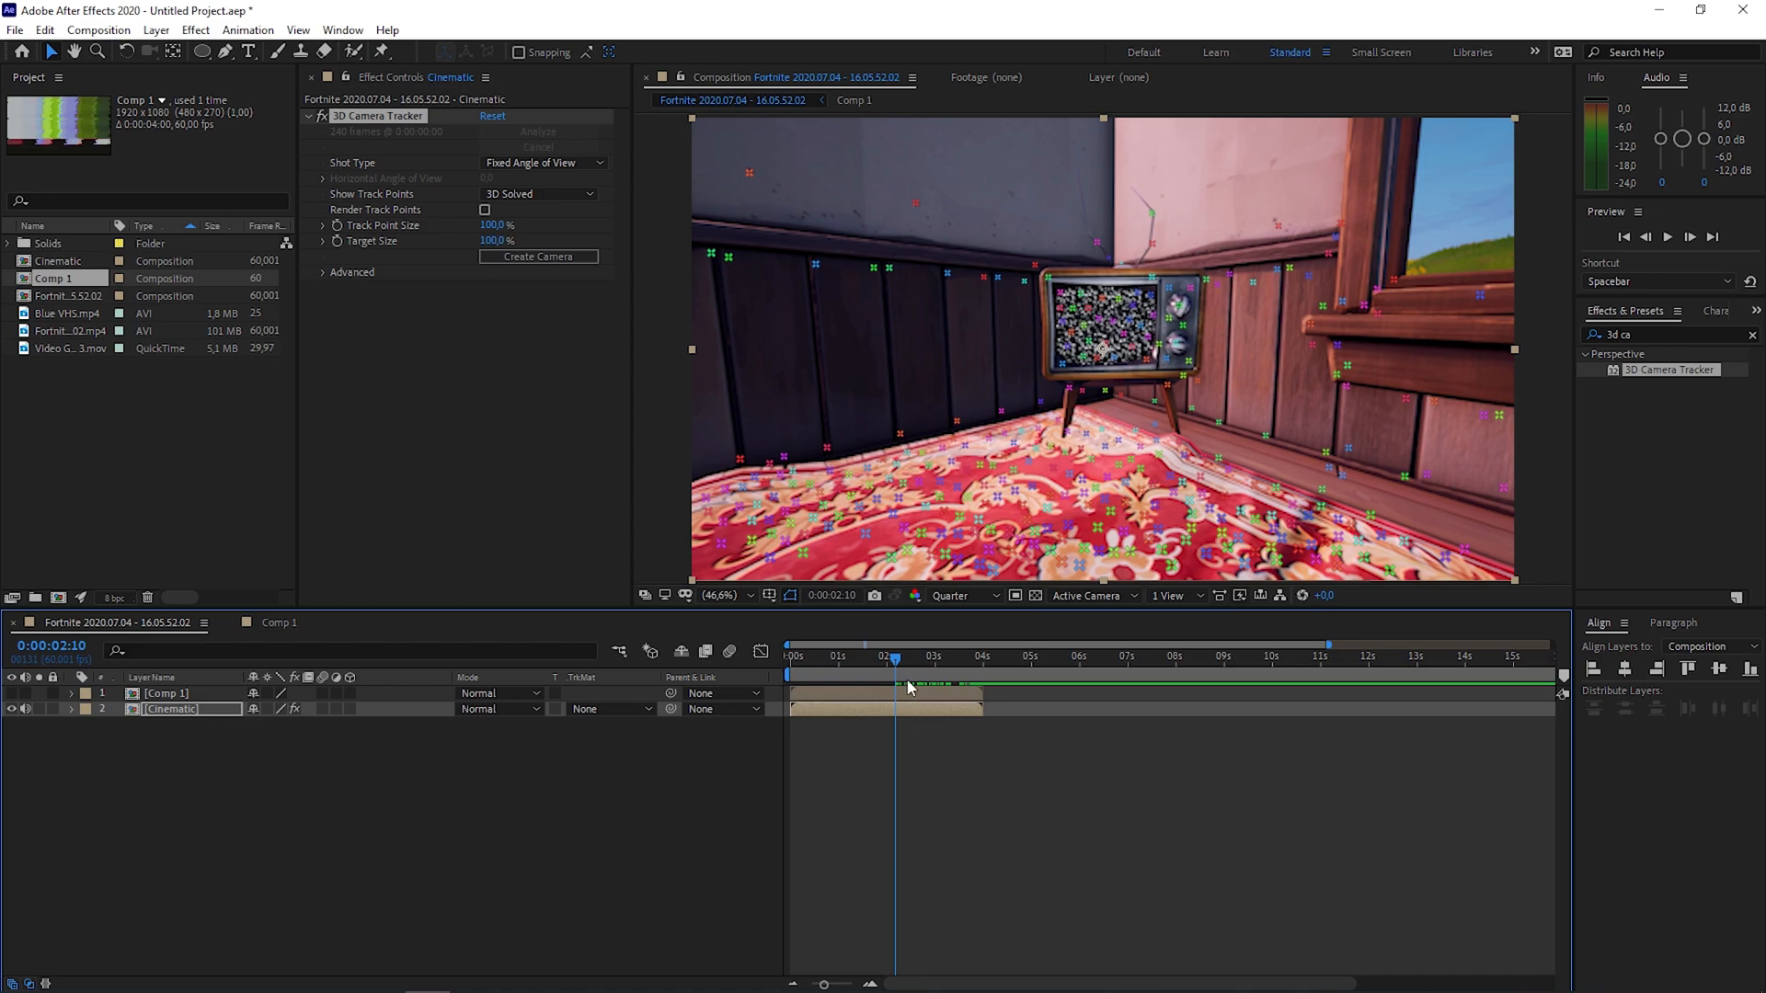
mouse_move(893, 663)
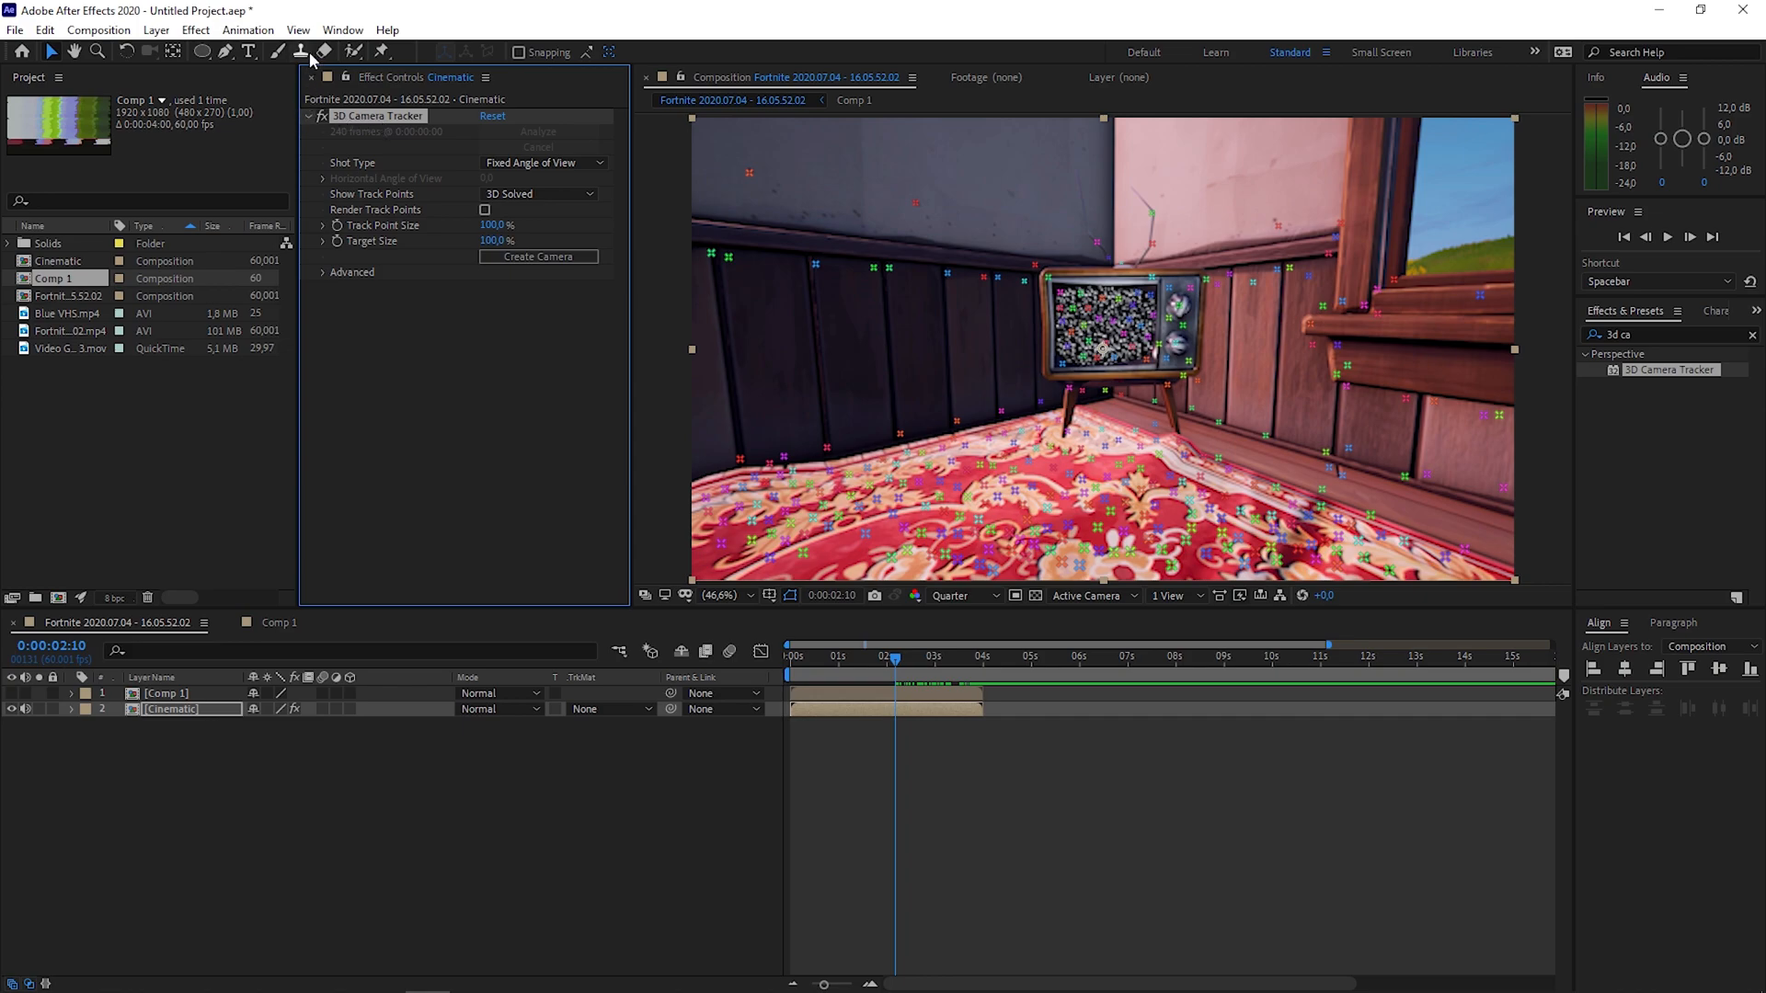
click(298, 29)
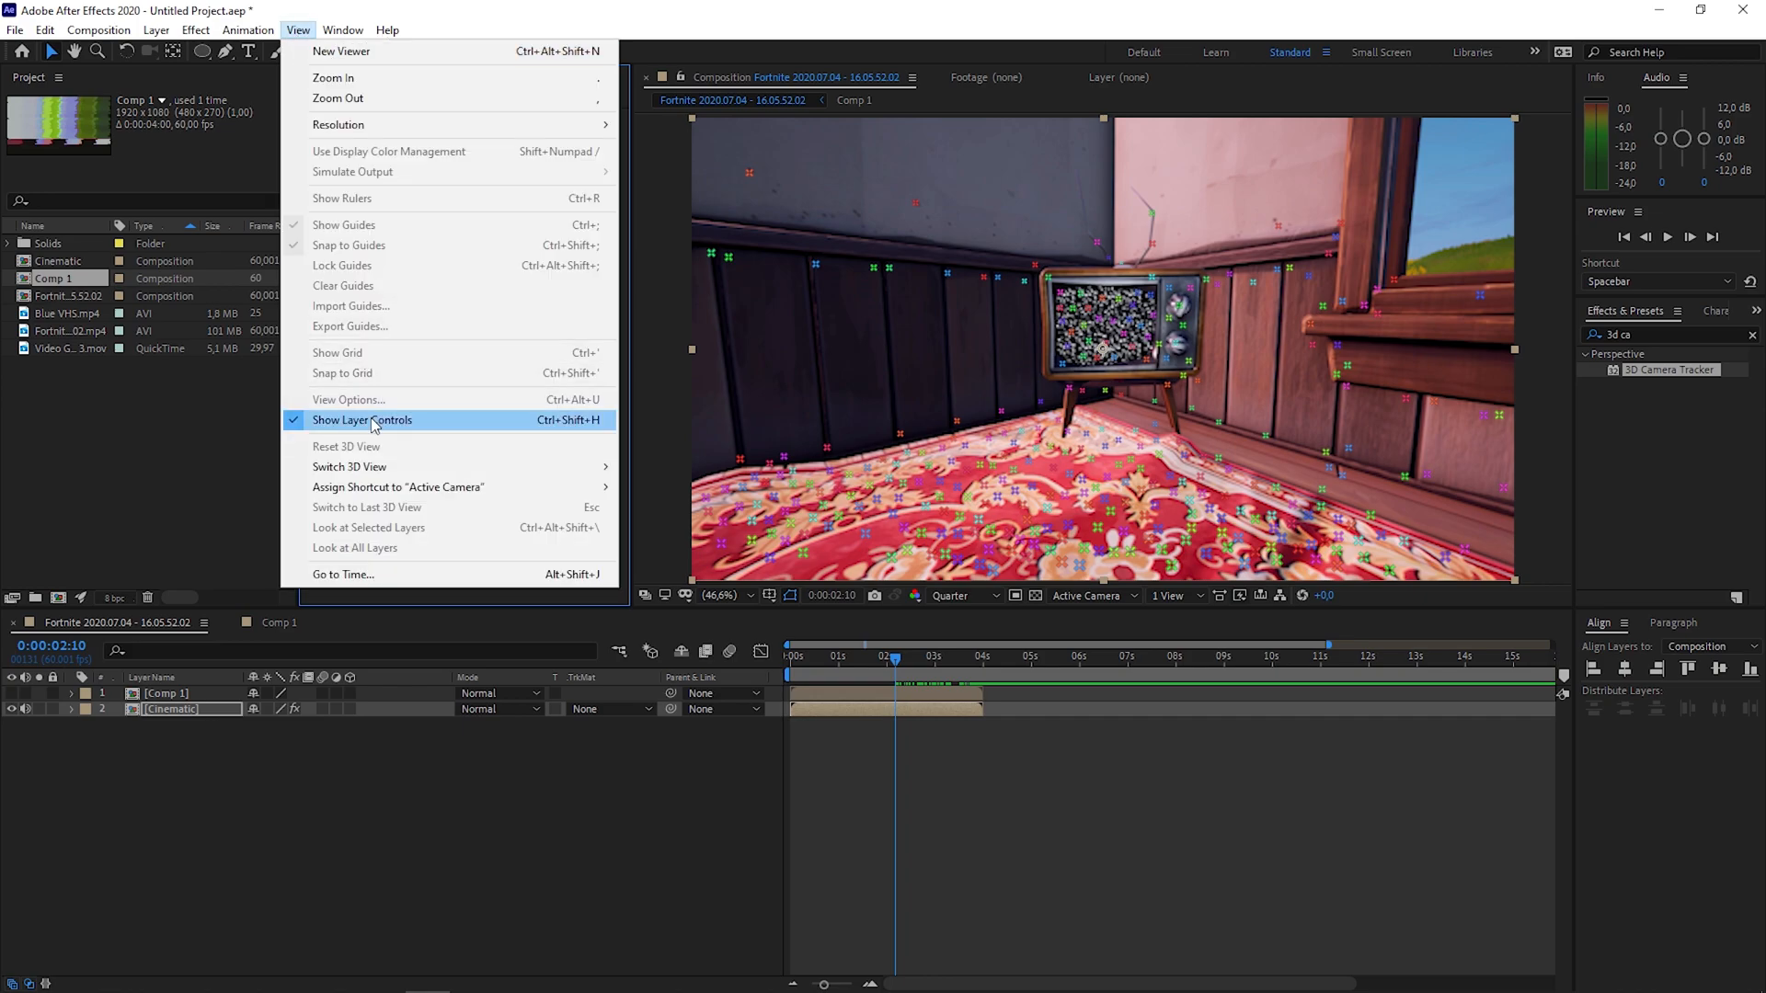
mouse_move(317, 427)
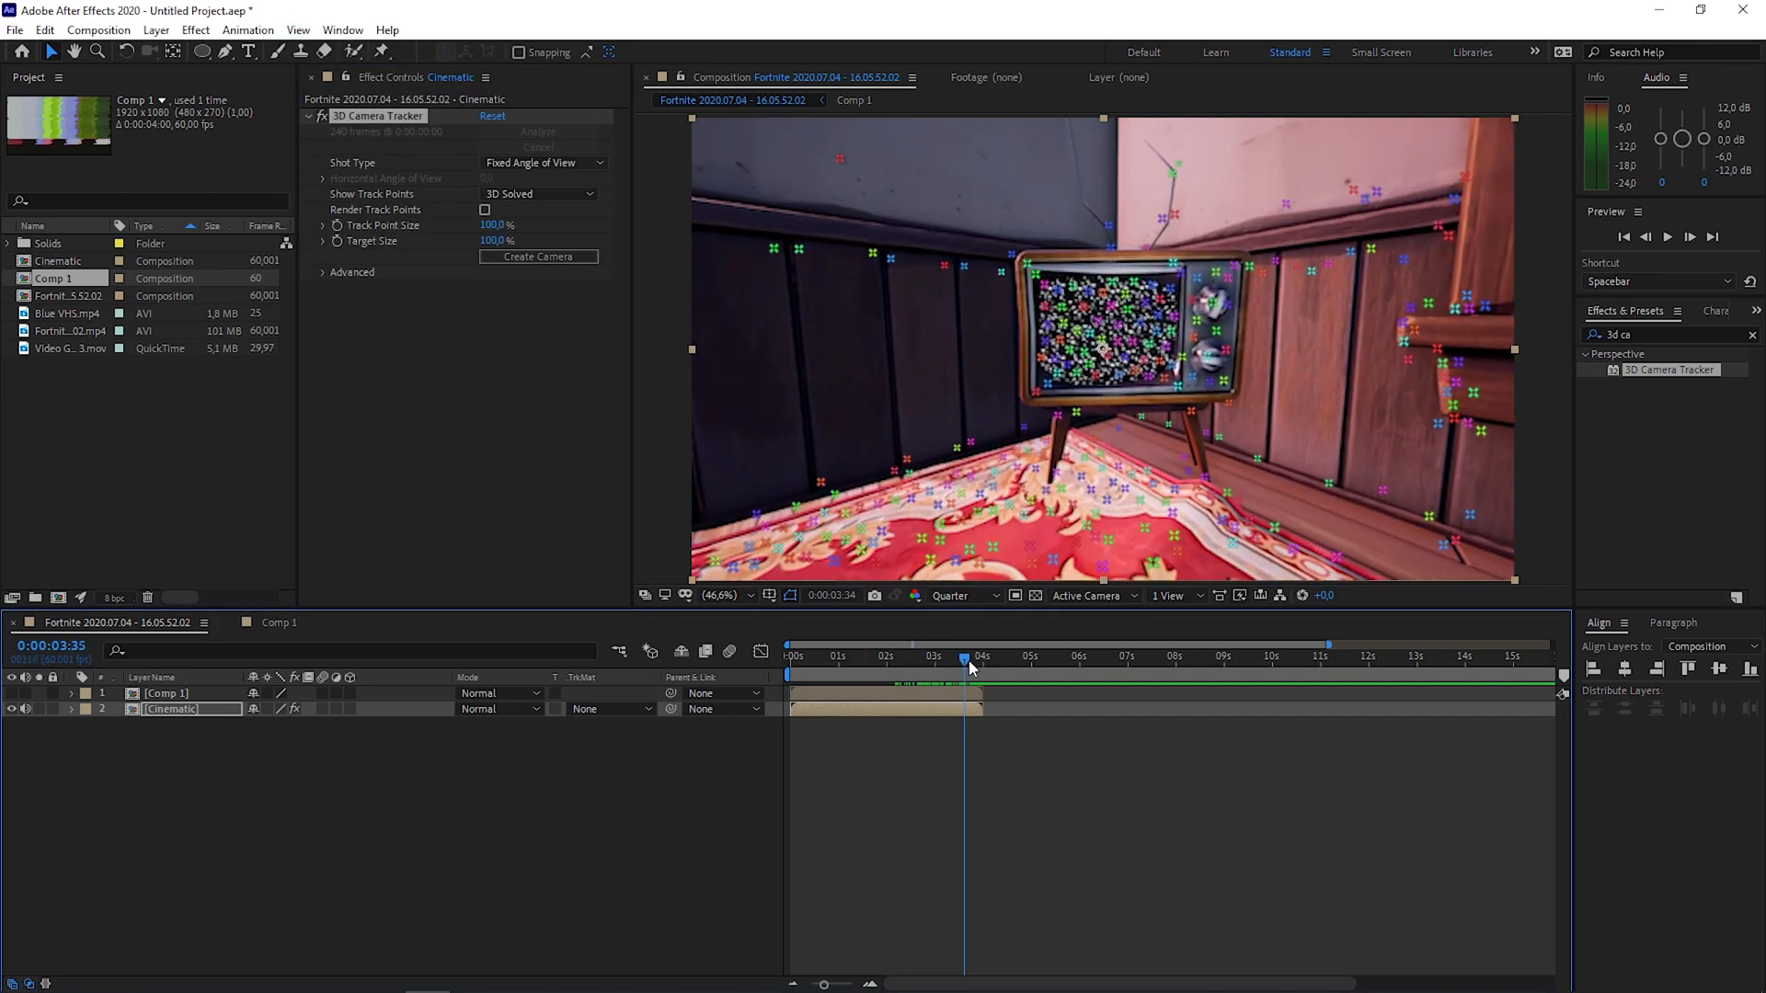
click(971, 657)
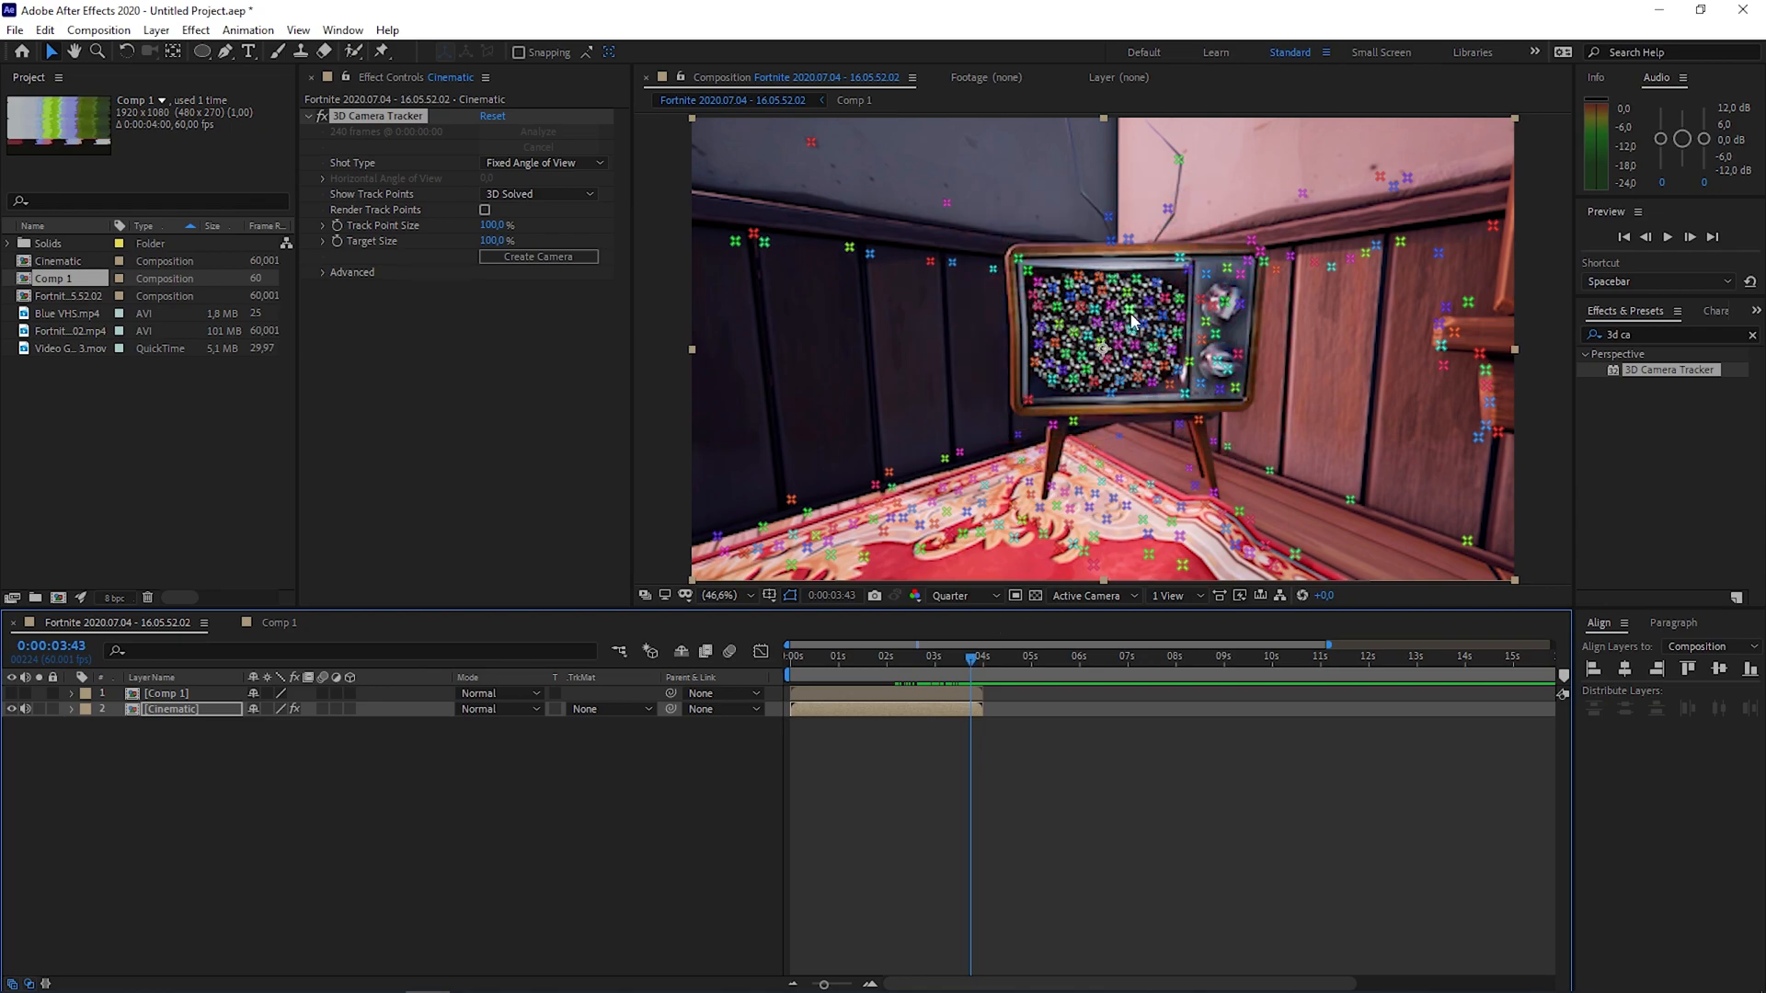
click(1134, 326)
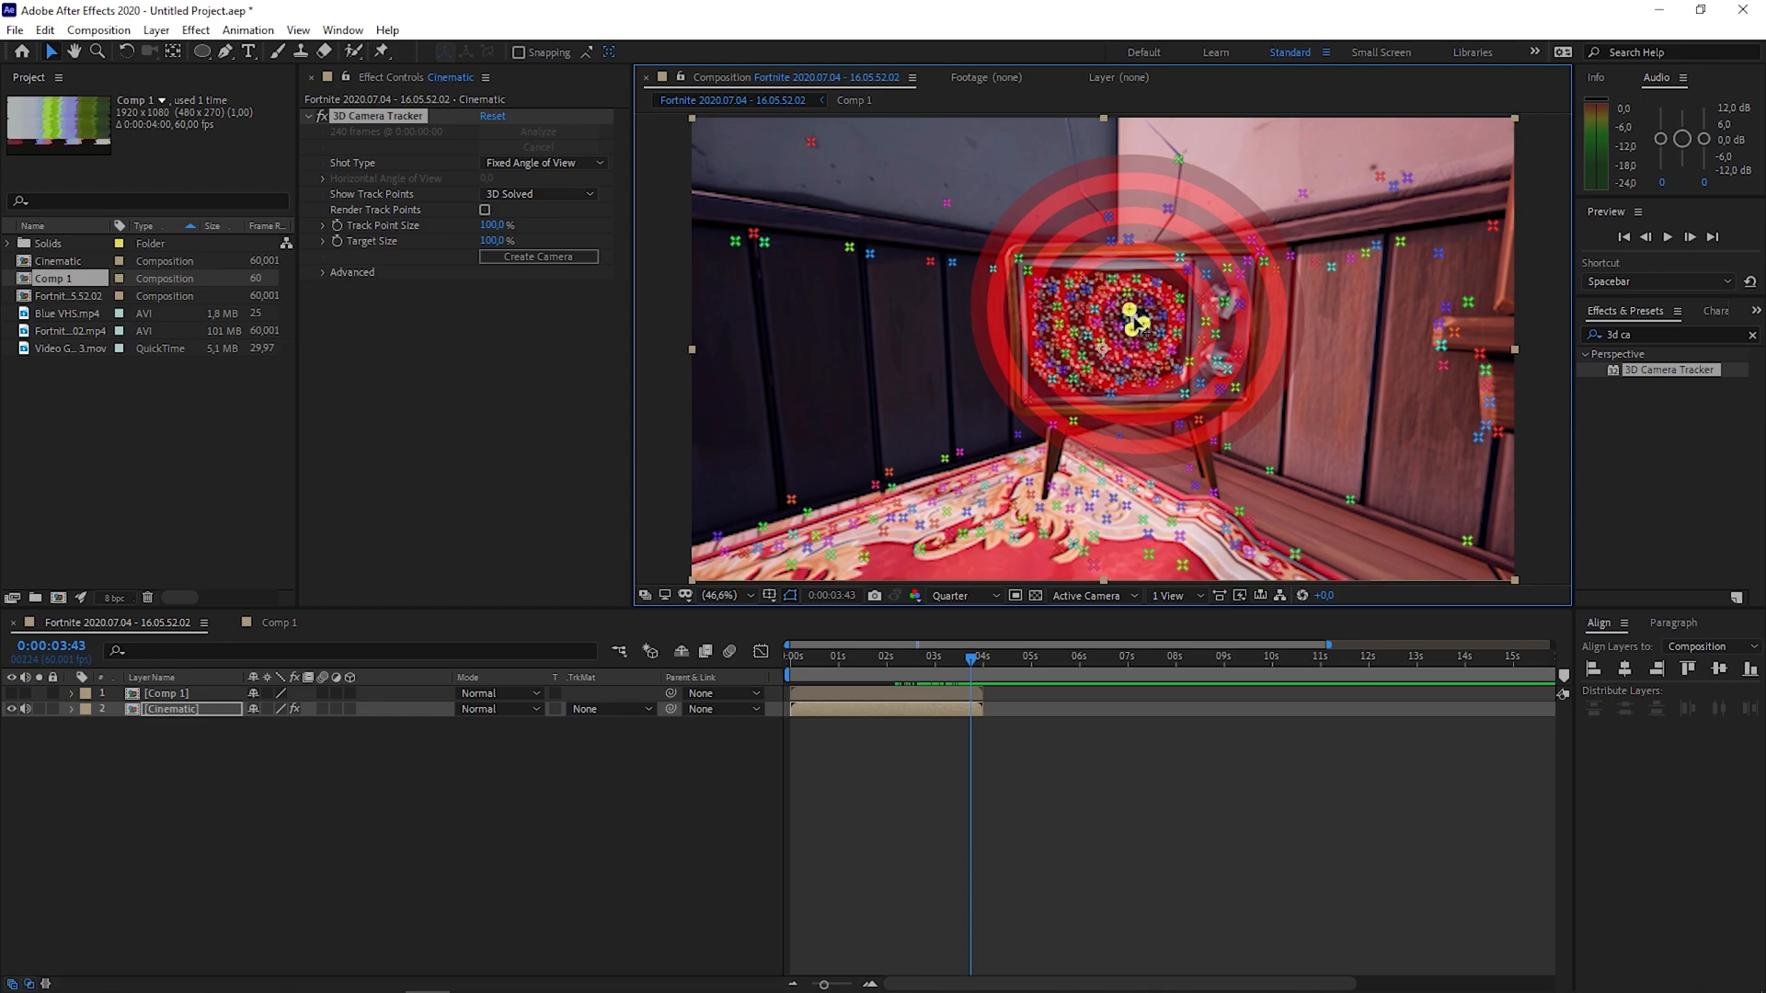
Step: Create a solid and camera from the TV track points, then select Track Solid 1 at 0:00:02:08
right_click(1130, 315)
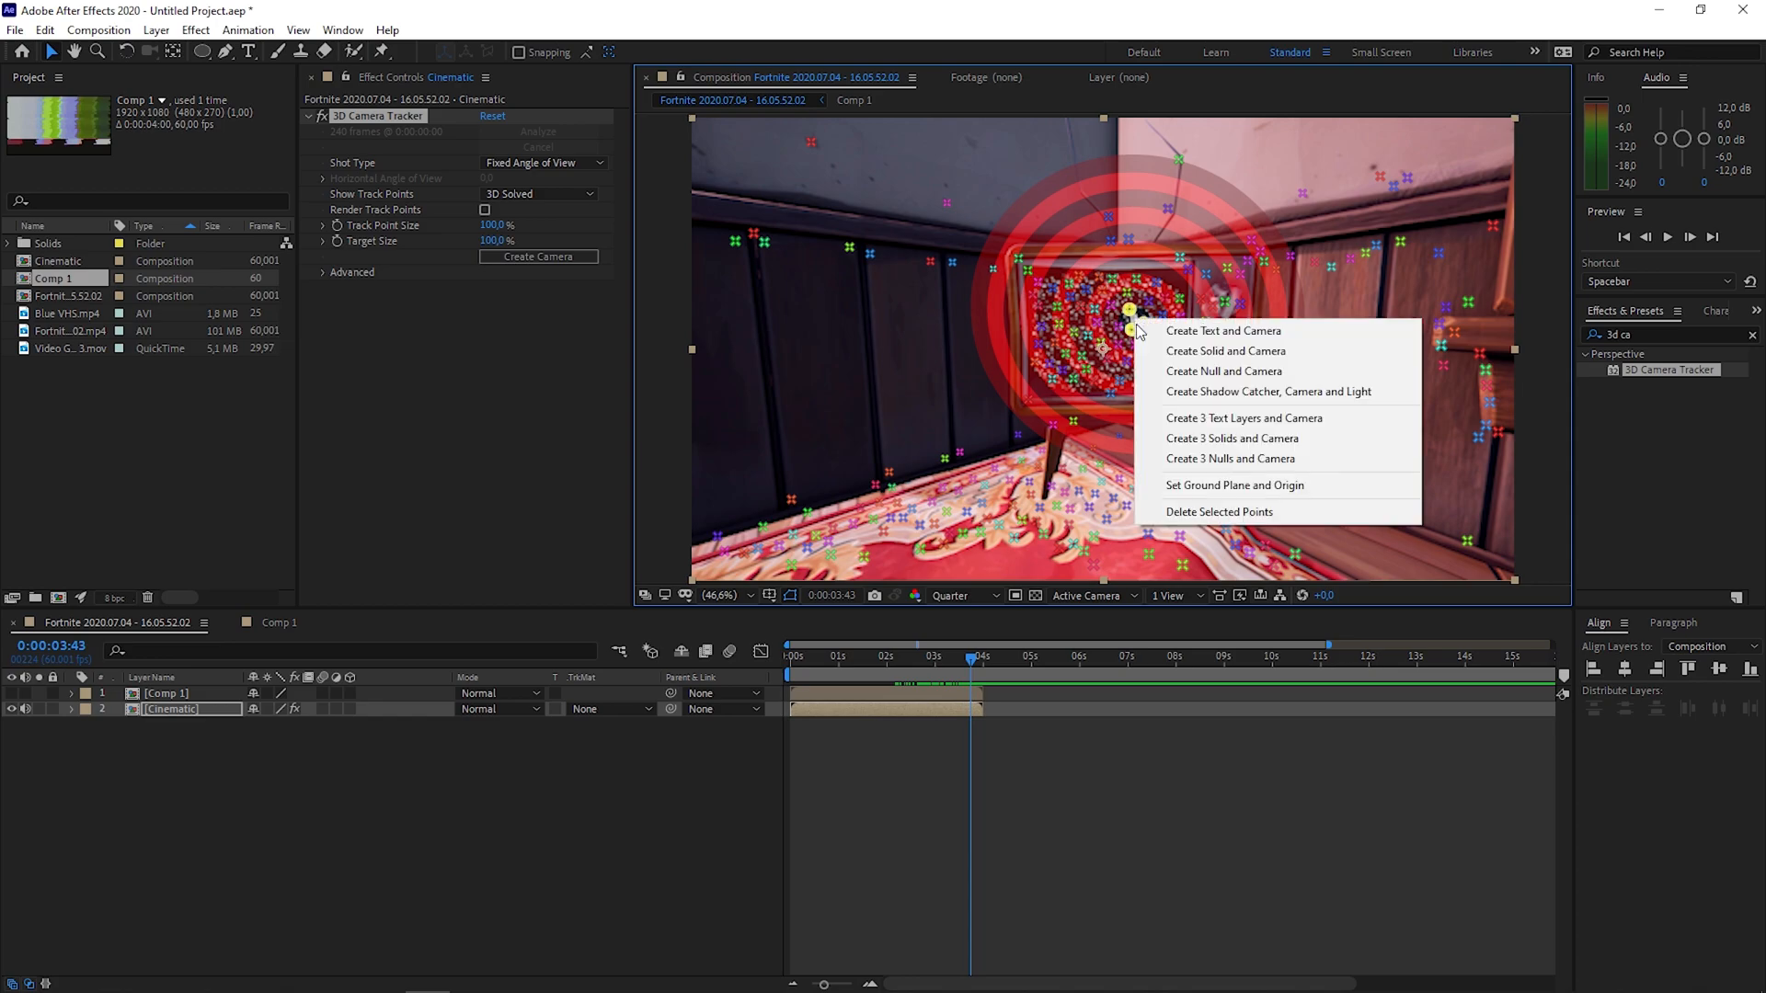
mouse_move(1224, 350)
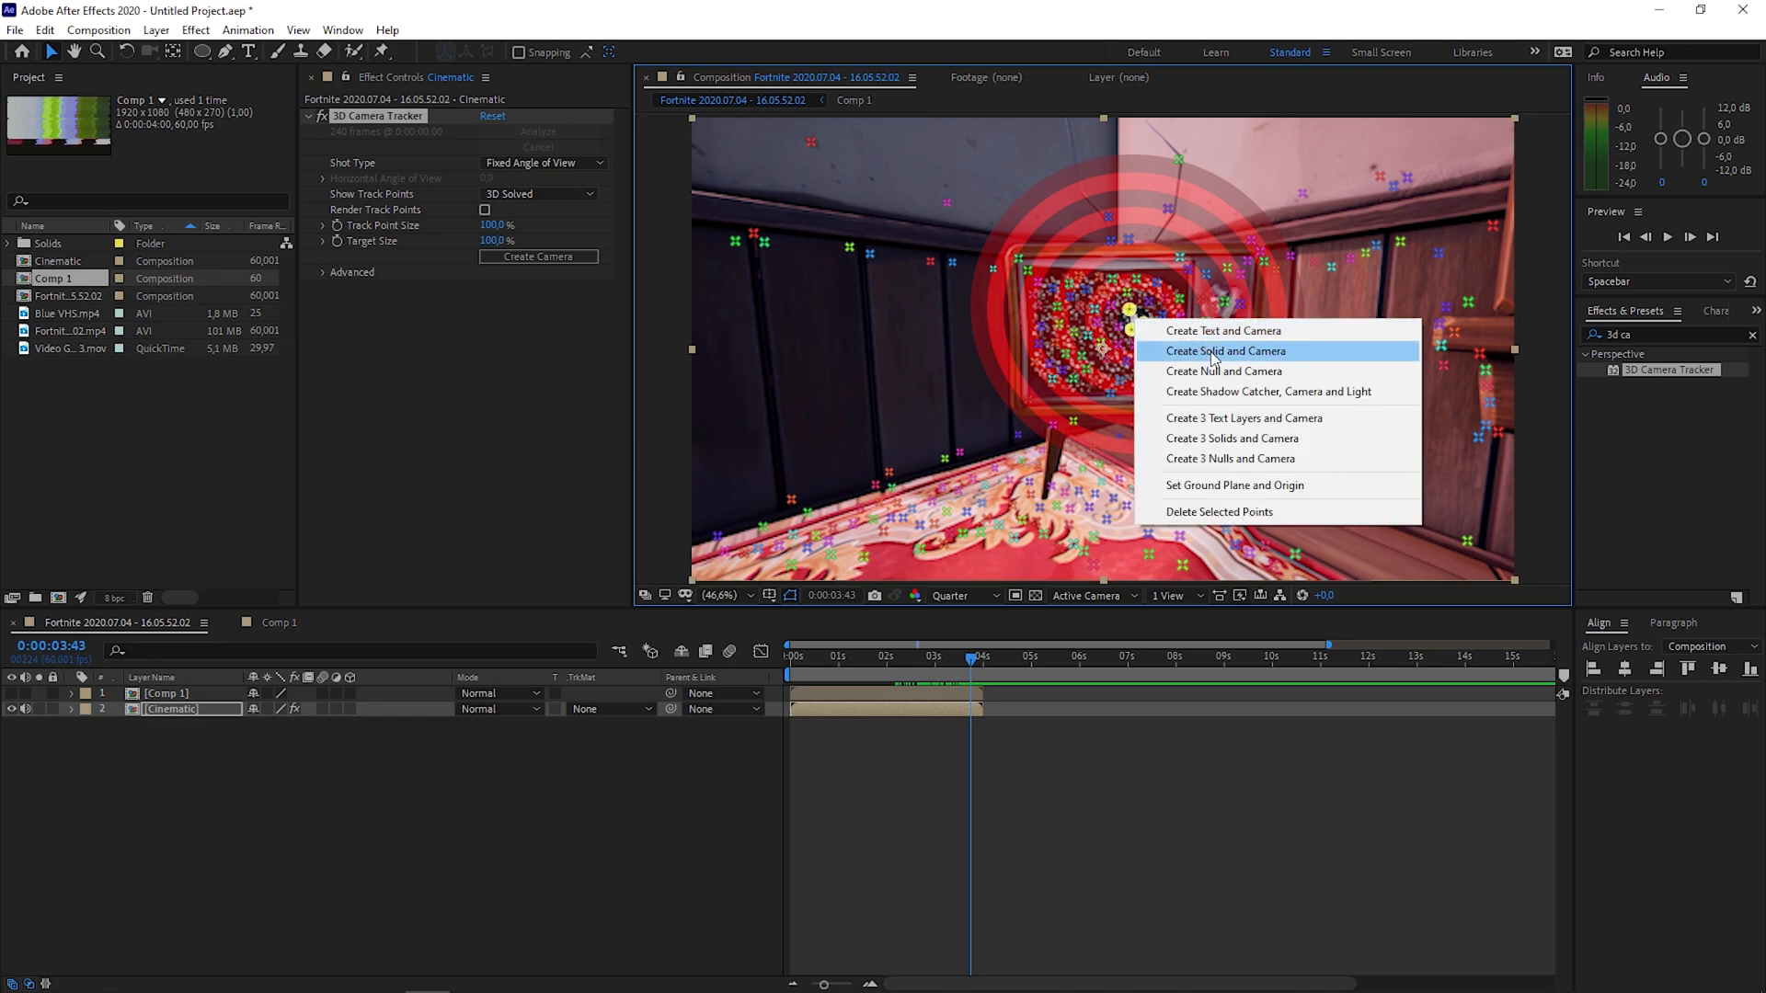
click(1224, 350)
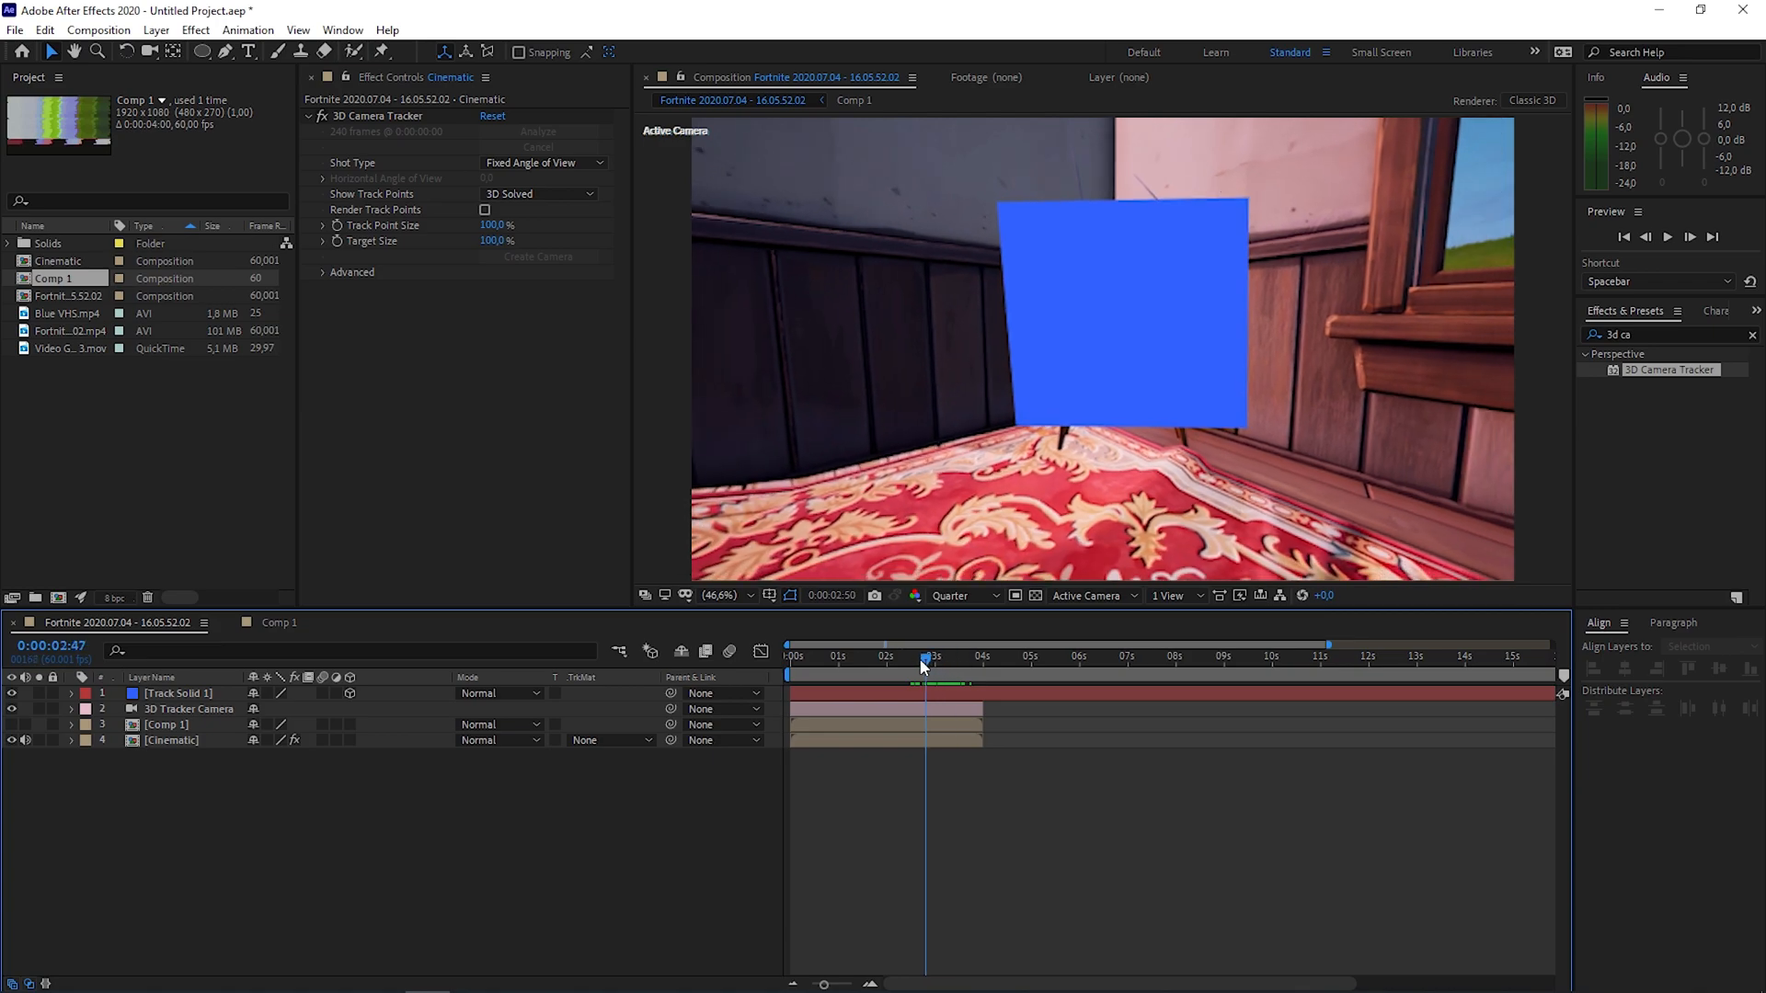
click(893, 657)
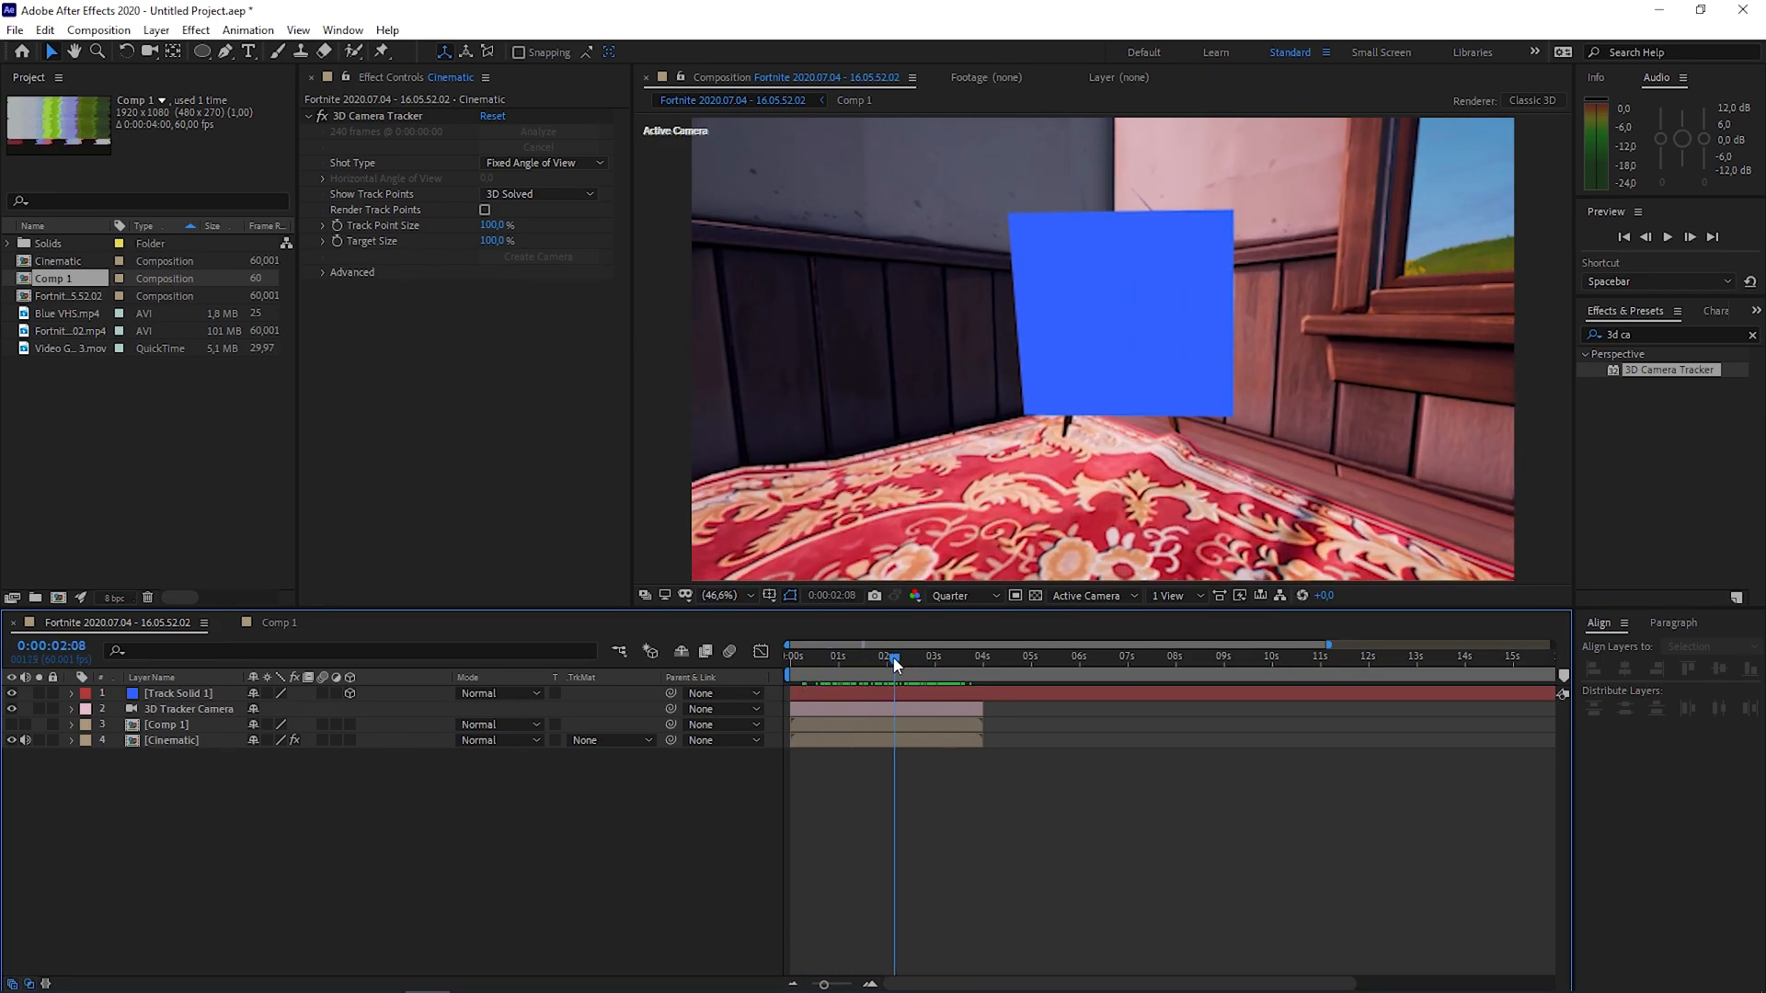
mouse_move(216, 734)
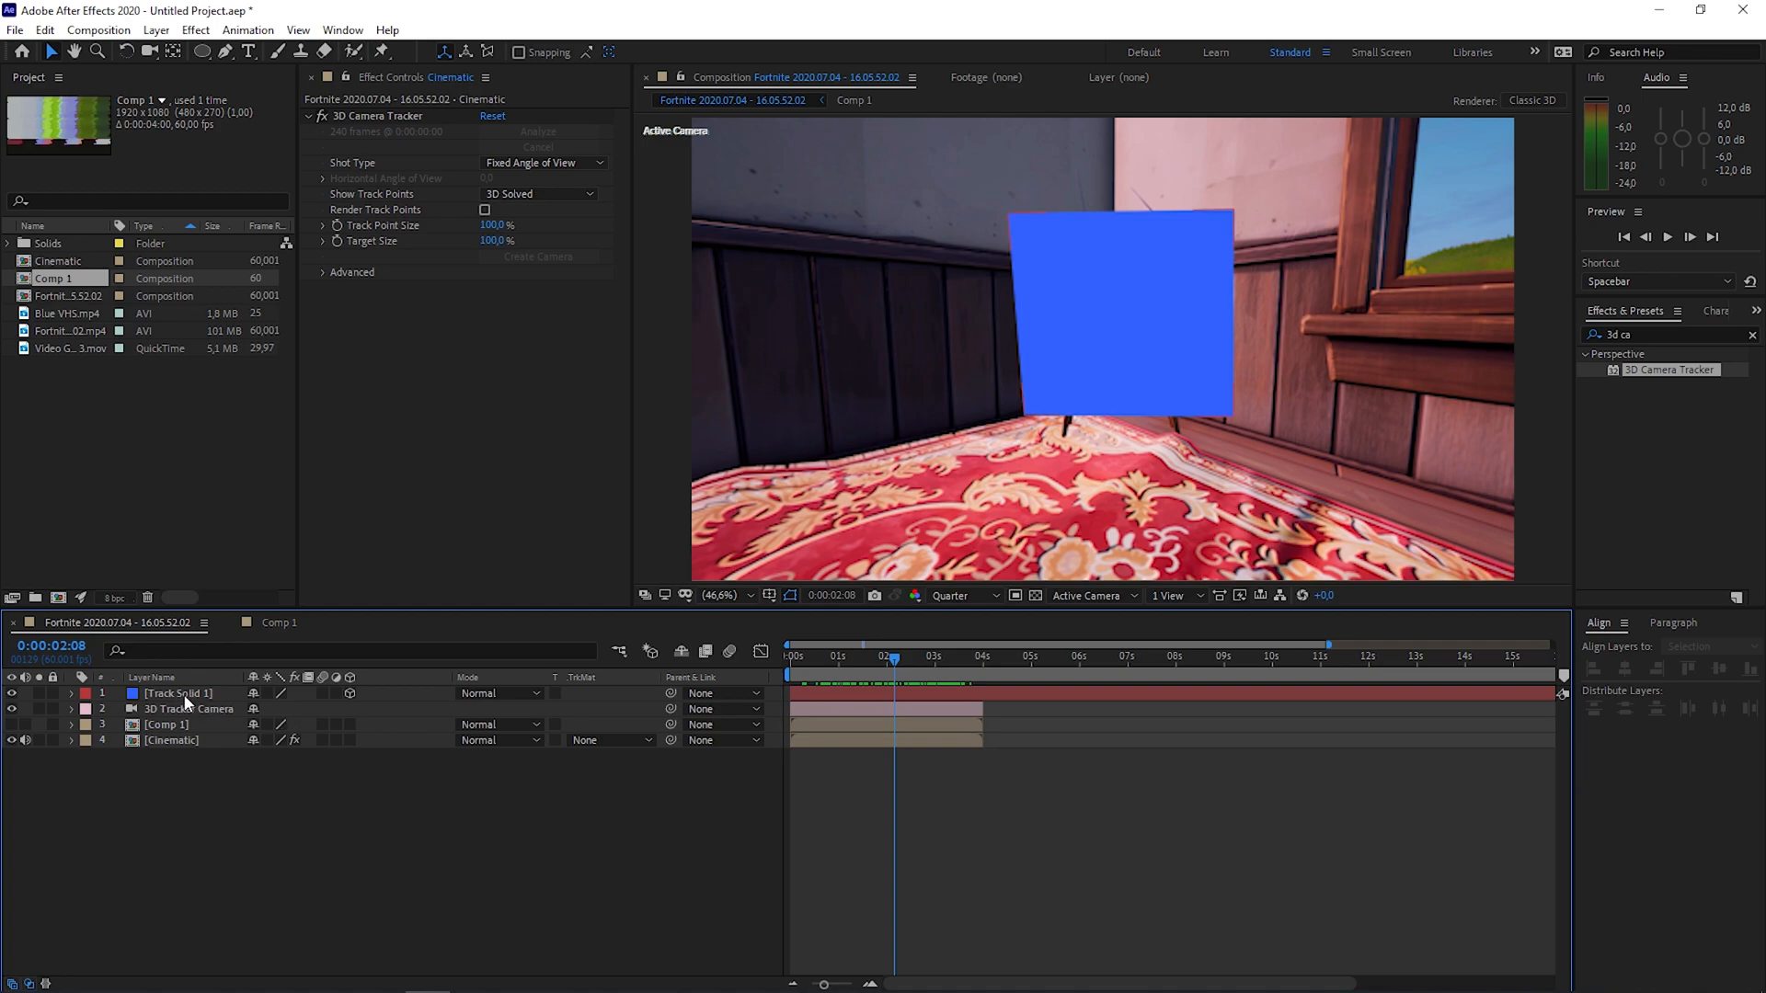
click(178, 693)
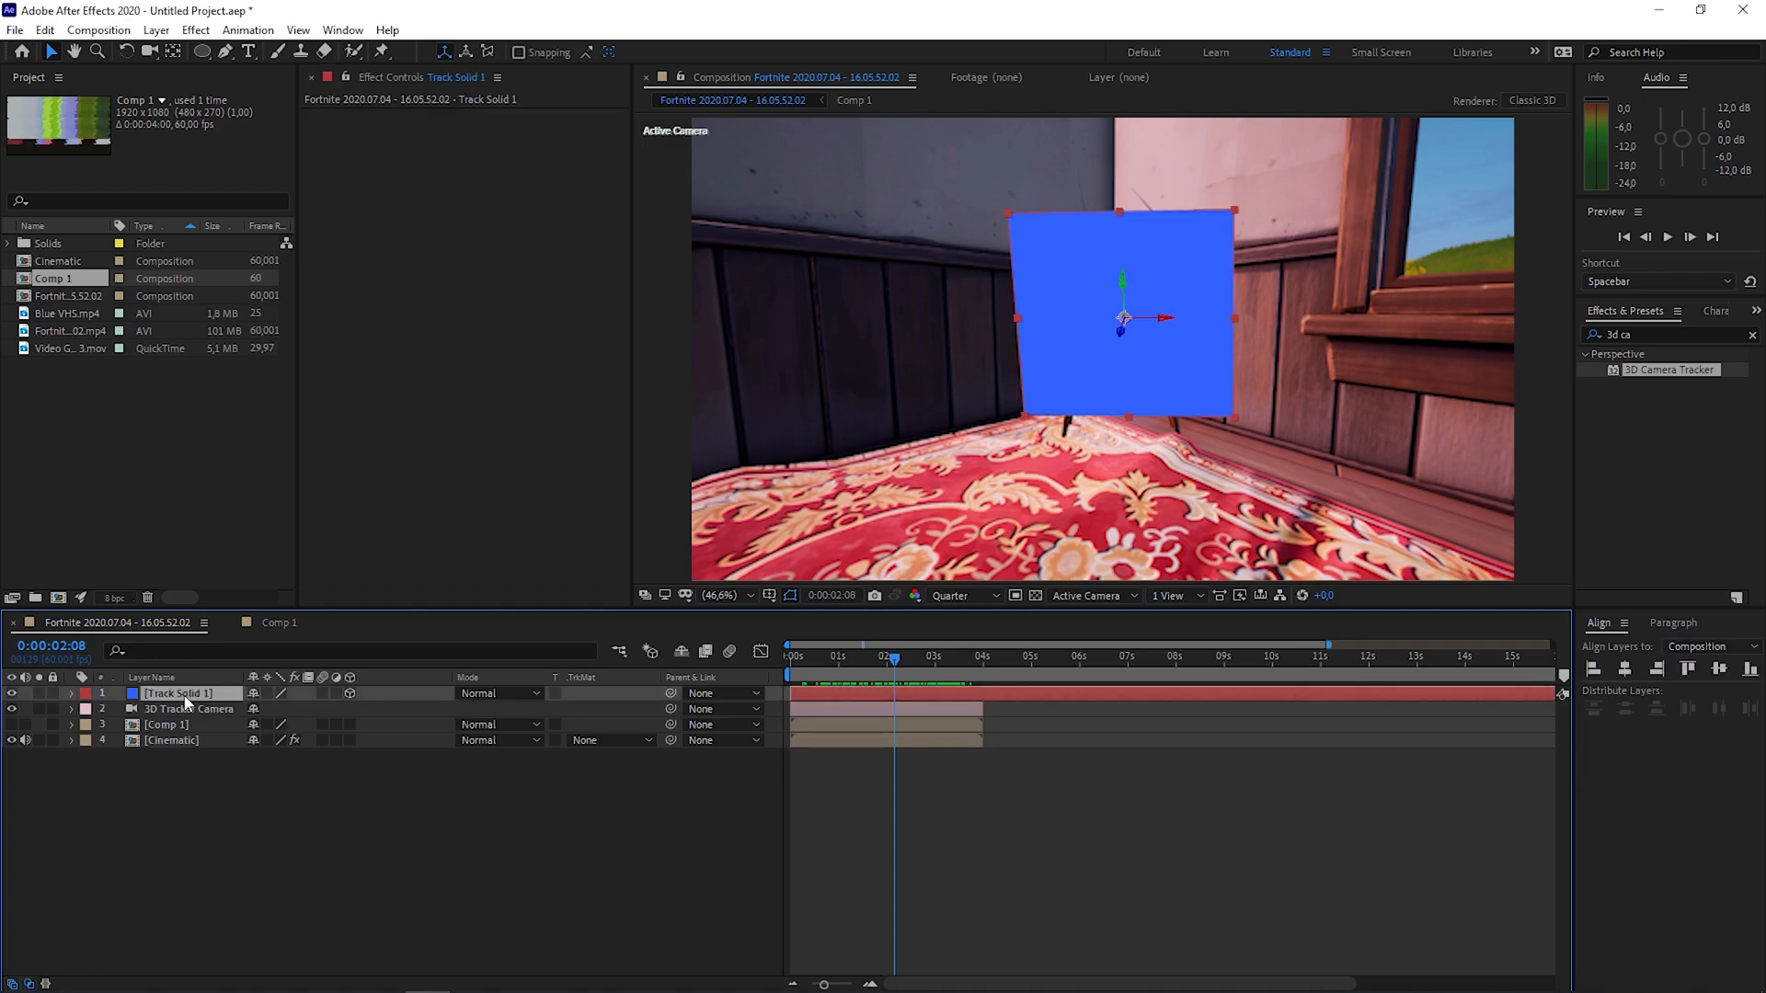
Step: Copy Track Solid 1's Position (1061.8, 393.3, 2499.7) and Orientation (22.5°, 6.5°, 357.3°)
key(p)
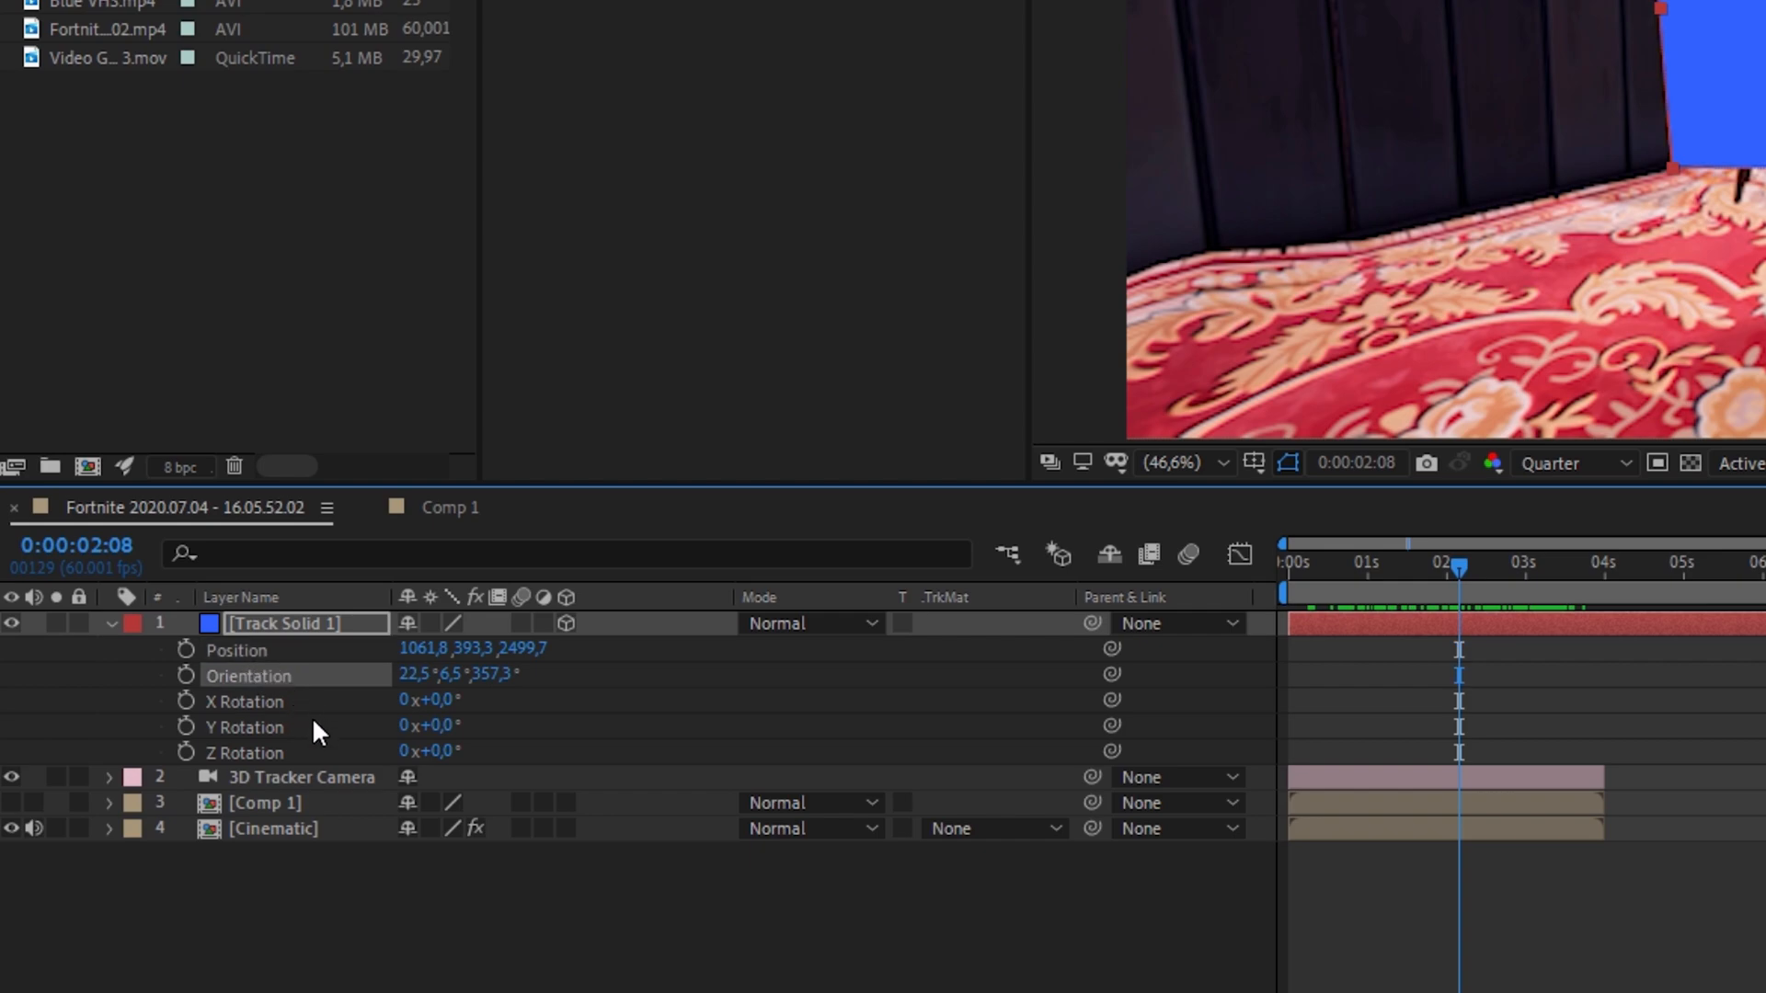
mouse_move(280, 687)
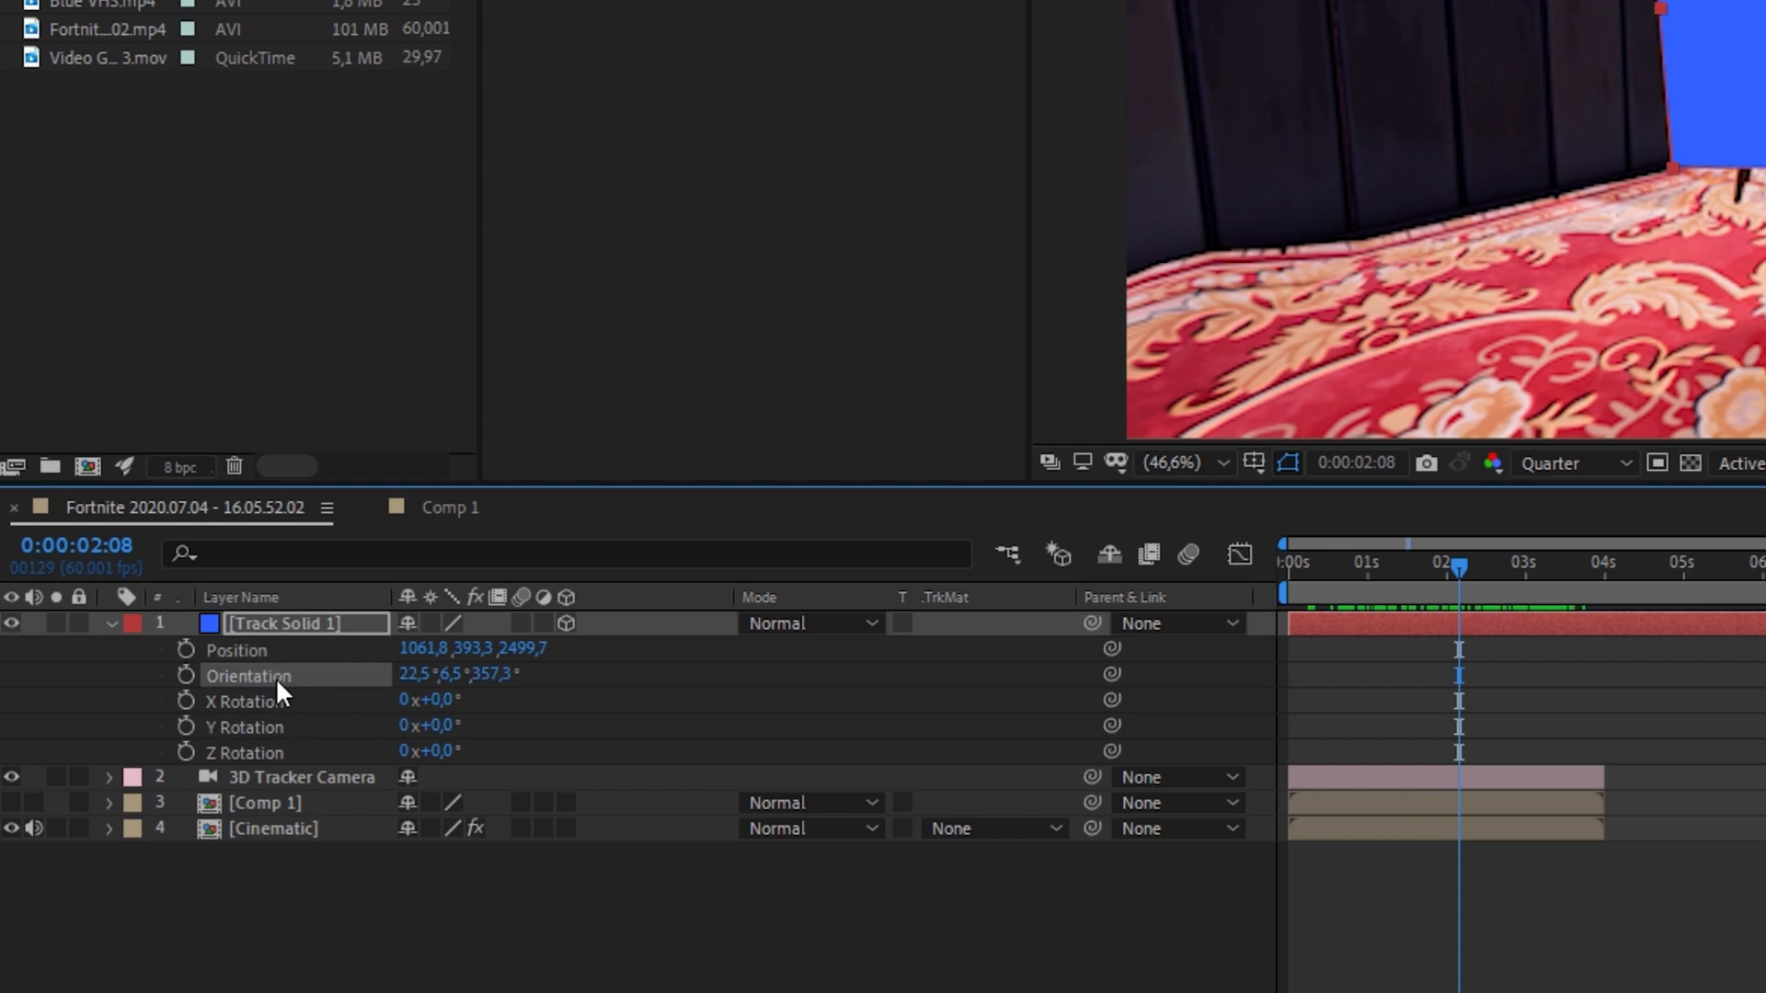
mouse_move(259, 671)
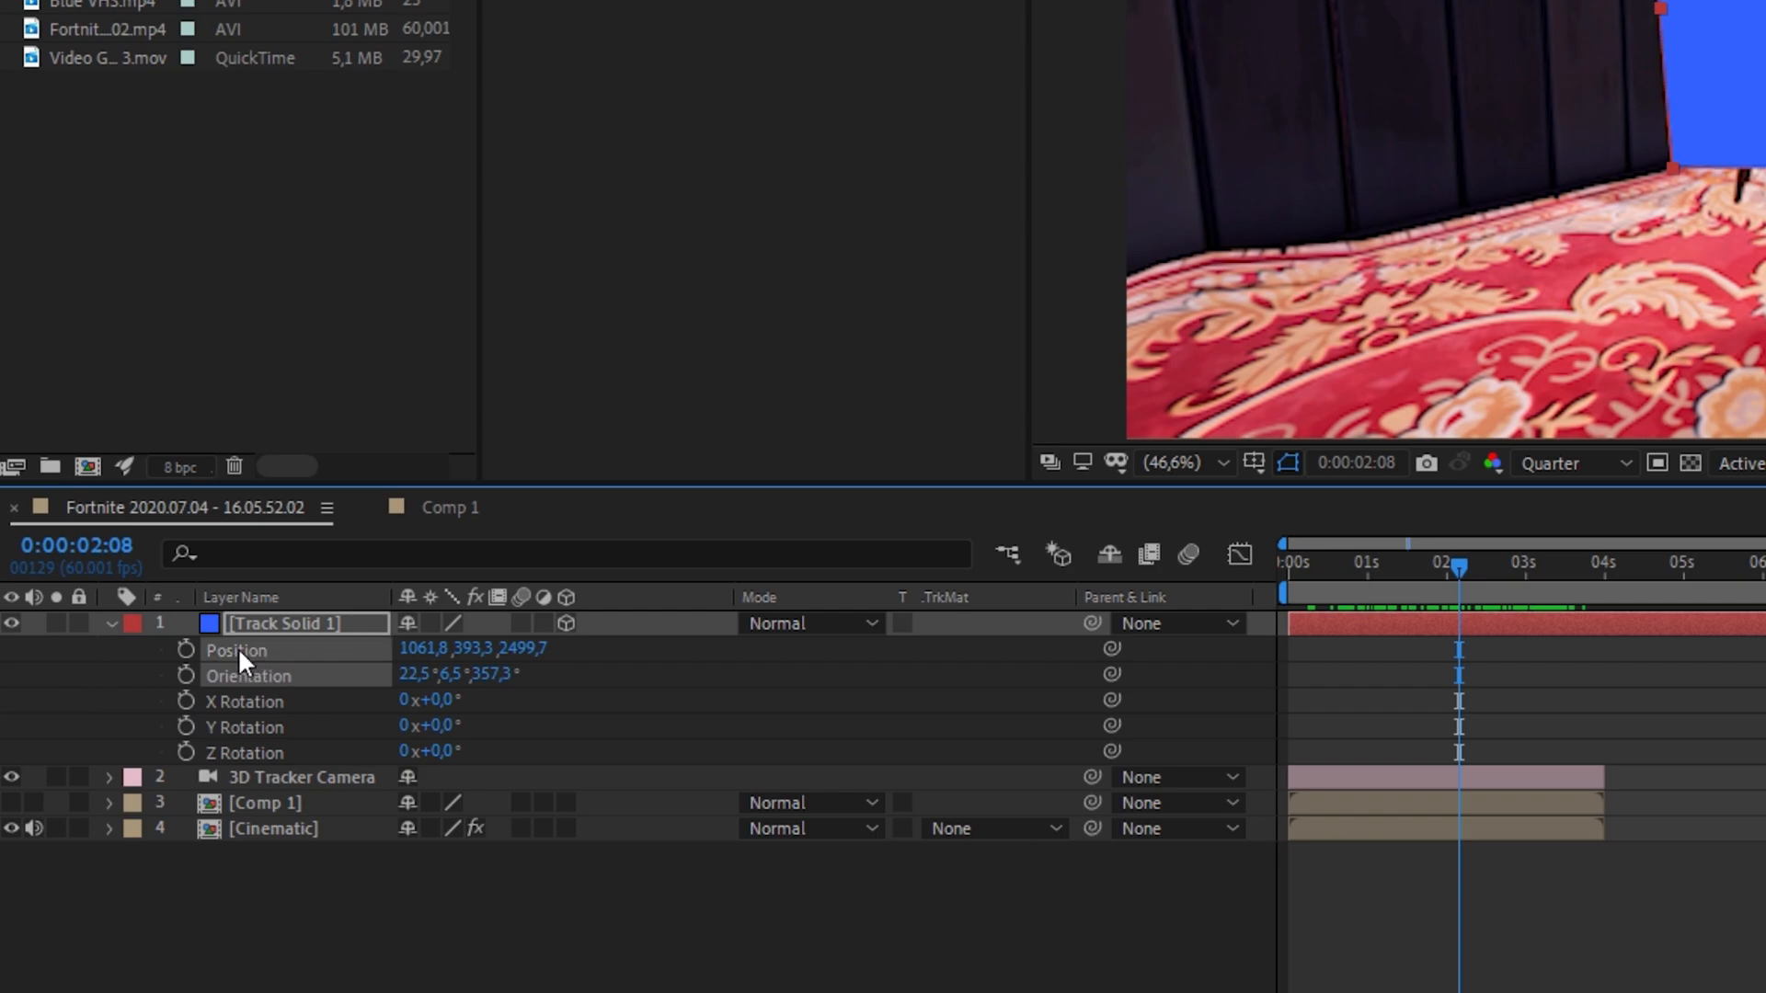
key(ctrl+c)
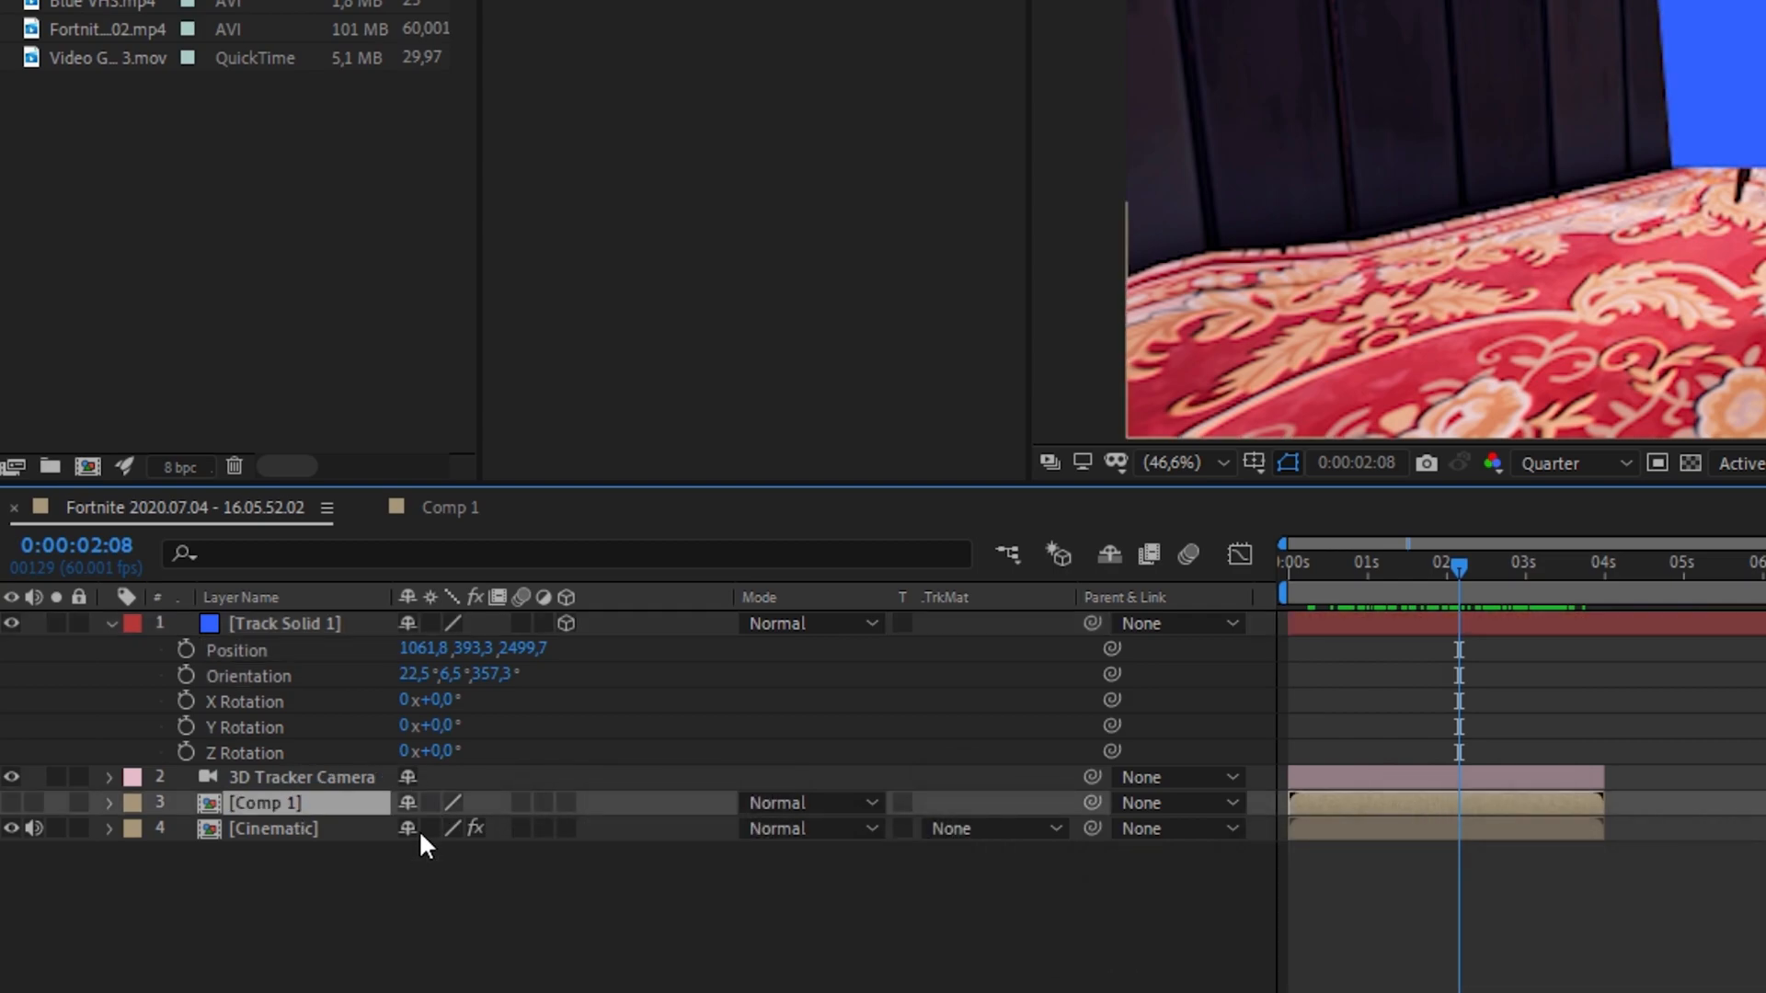
mouse_move(1470, 566)
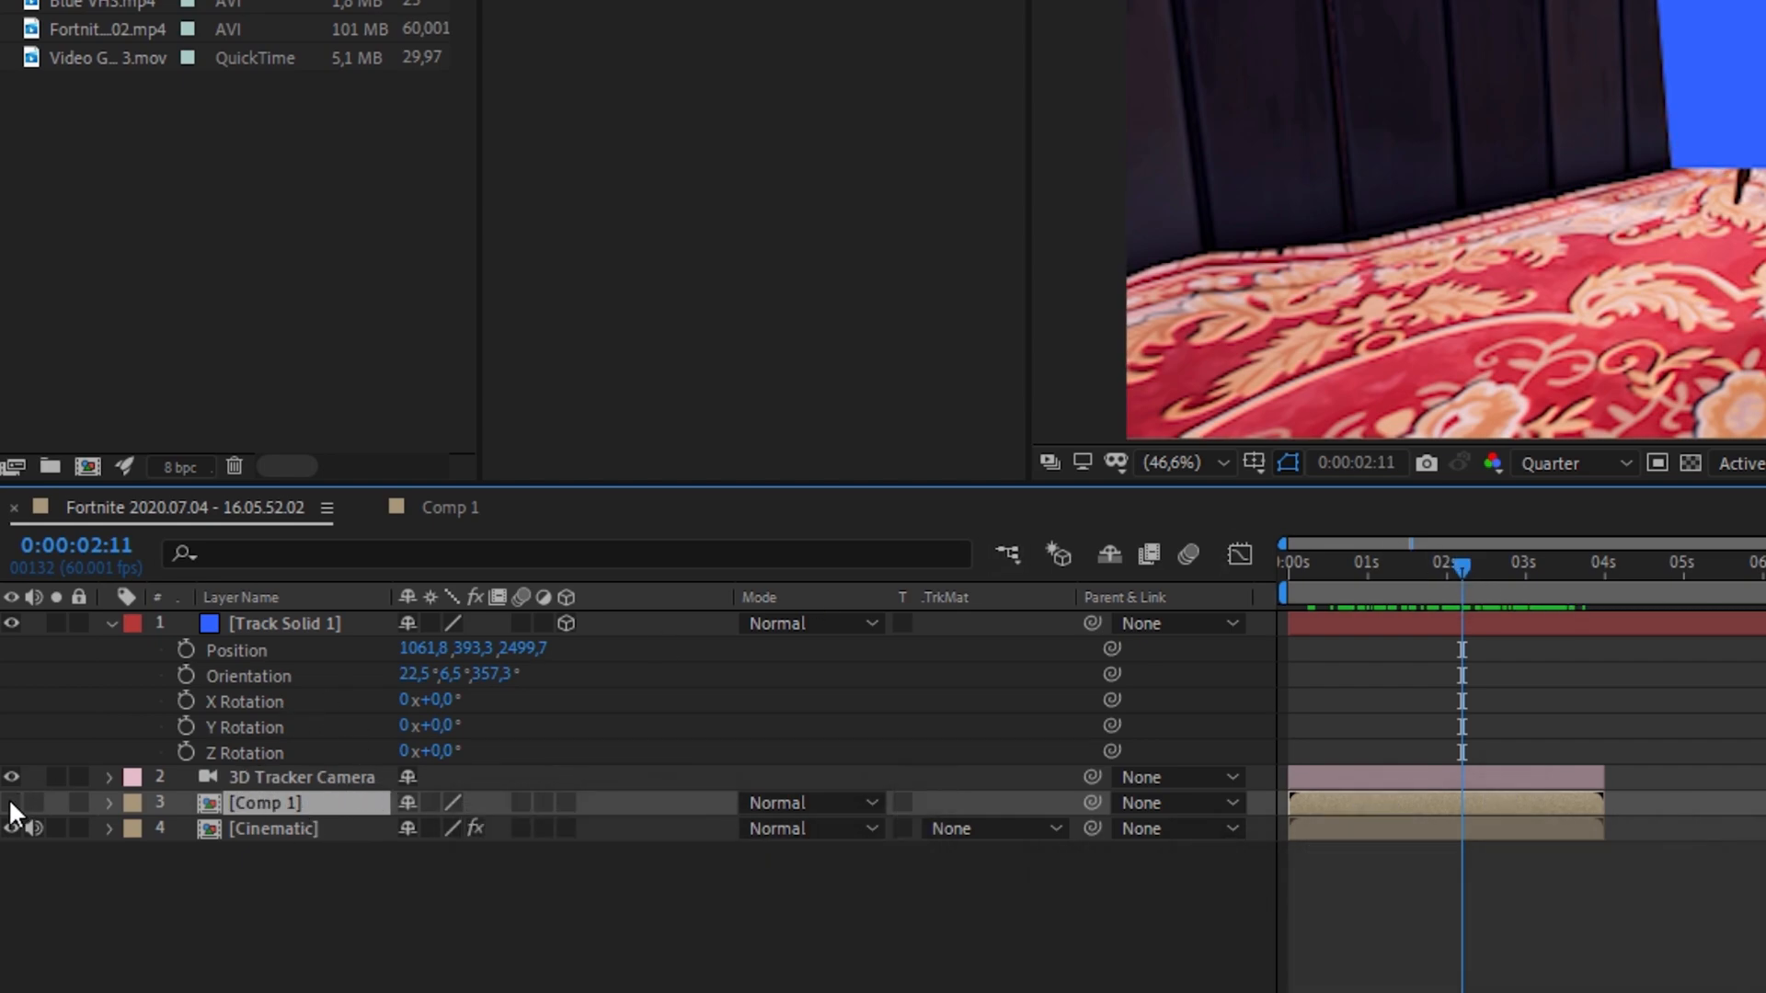
mouse_move(568, 816)
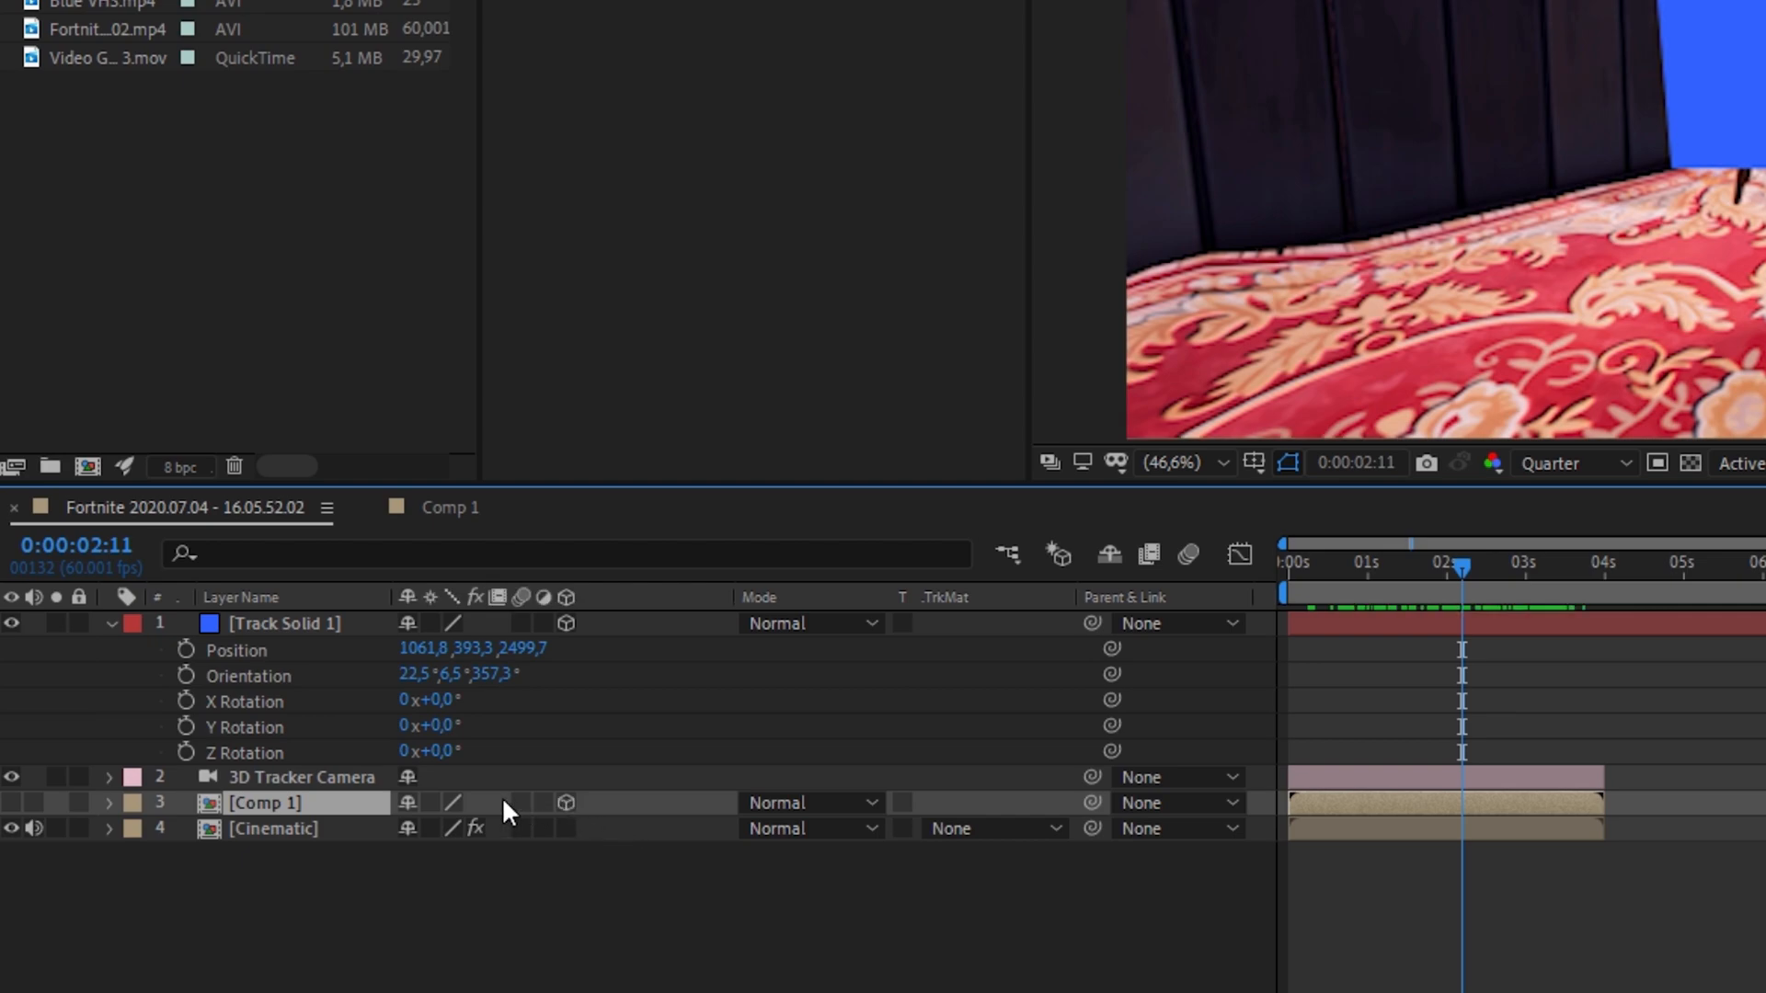
mouse_move(12, 822)
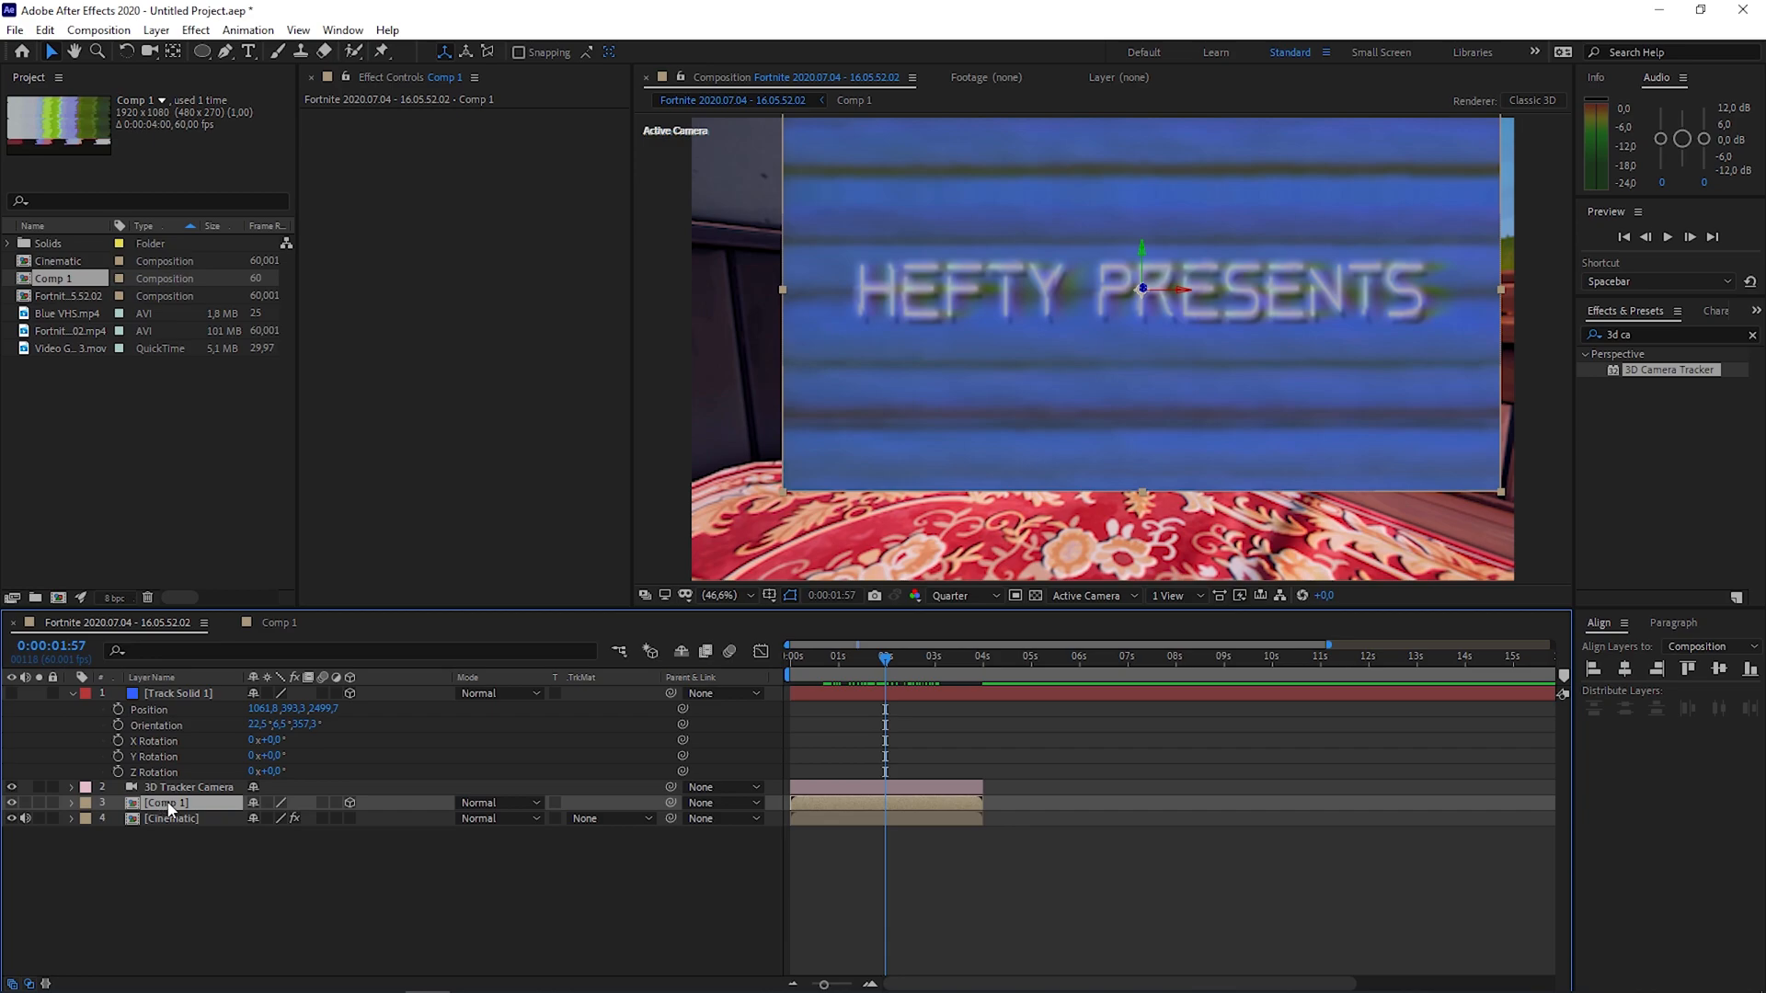
Step: Scale Comp 1 to 37% over the TV screen, zoom to 100%, then hide it
click(71, 803)
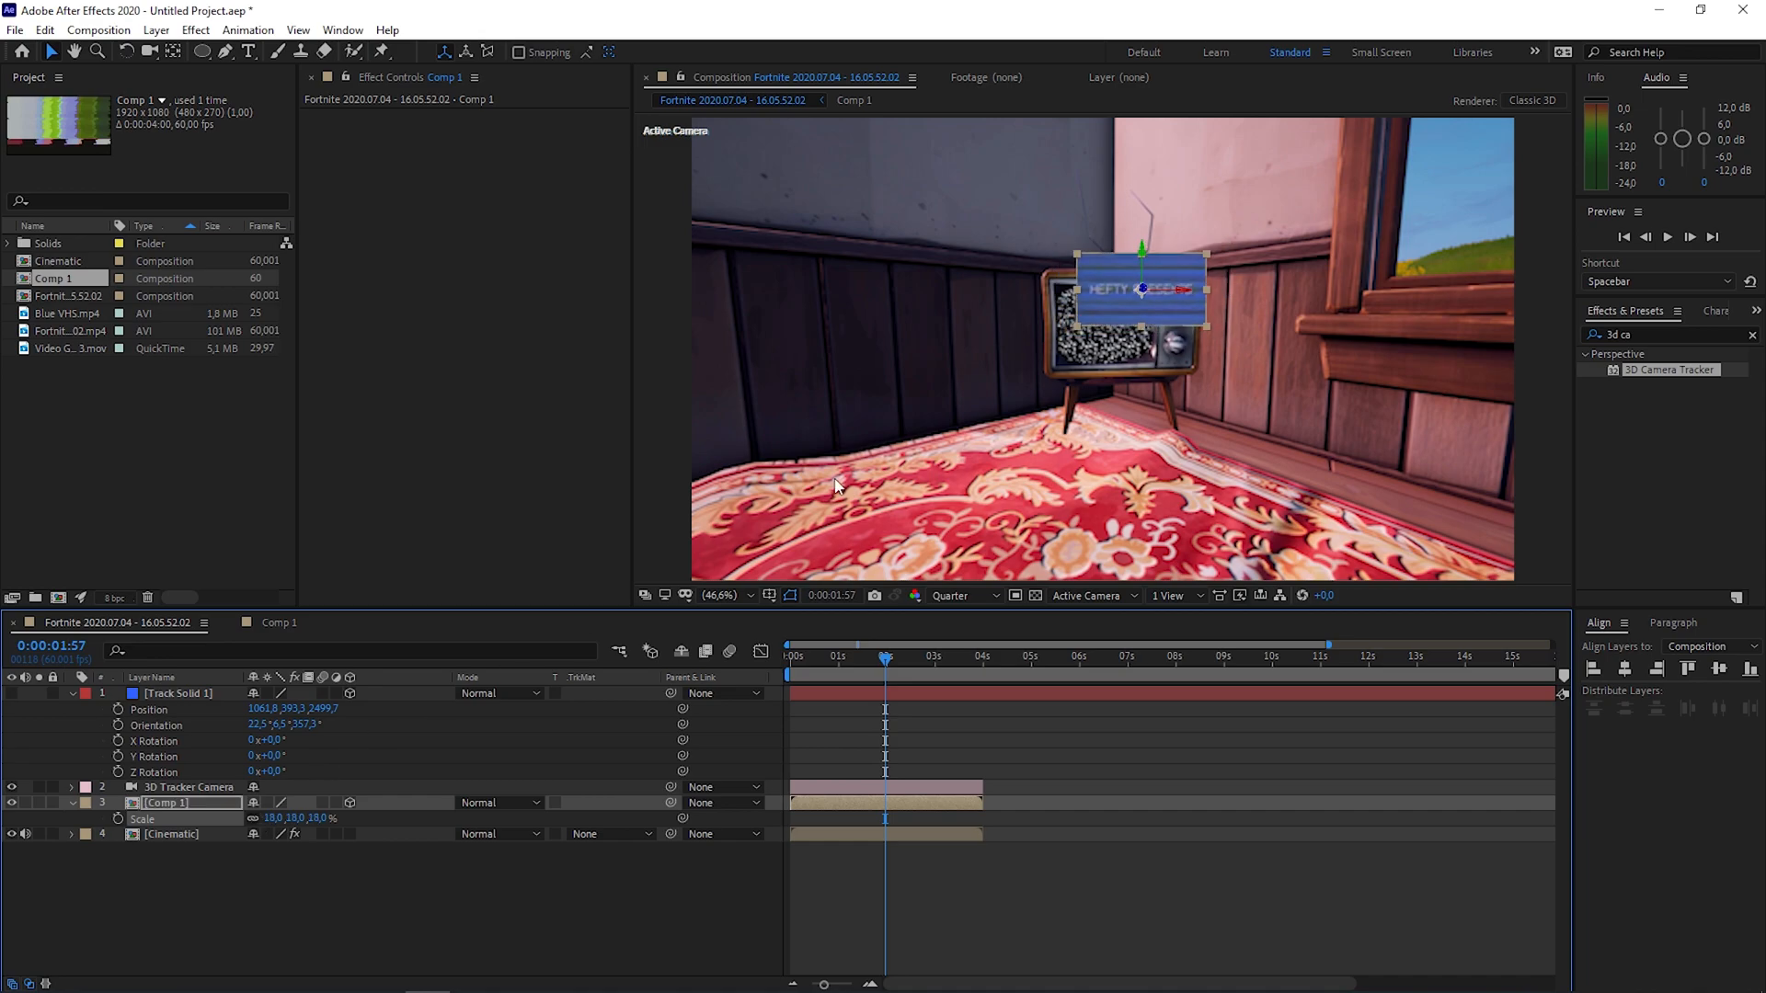
click(713, 595)
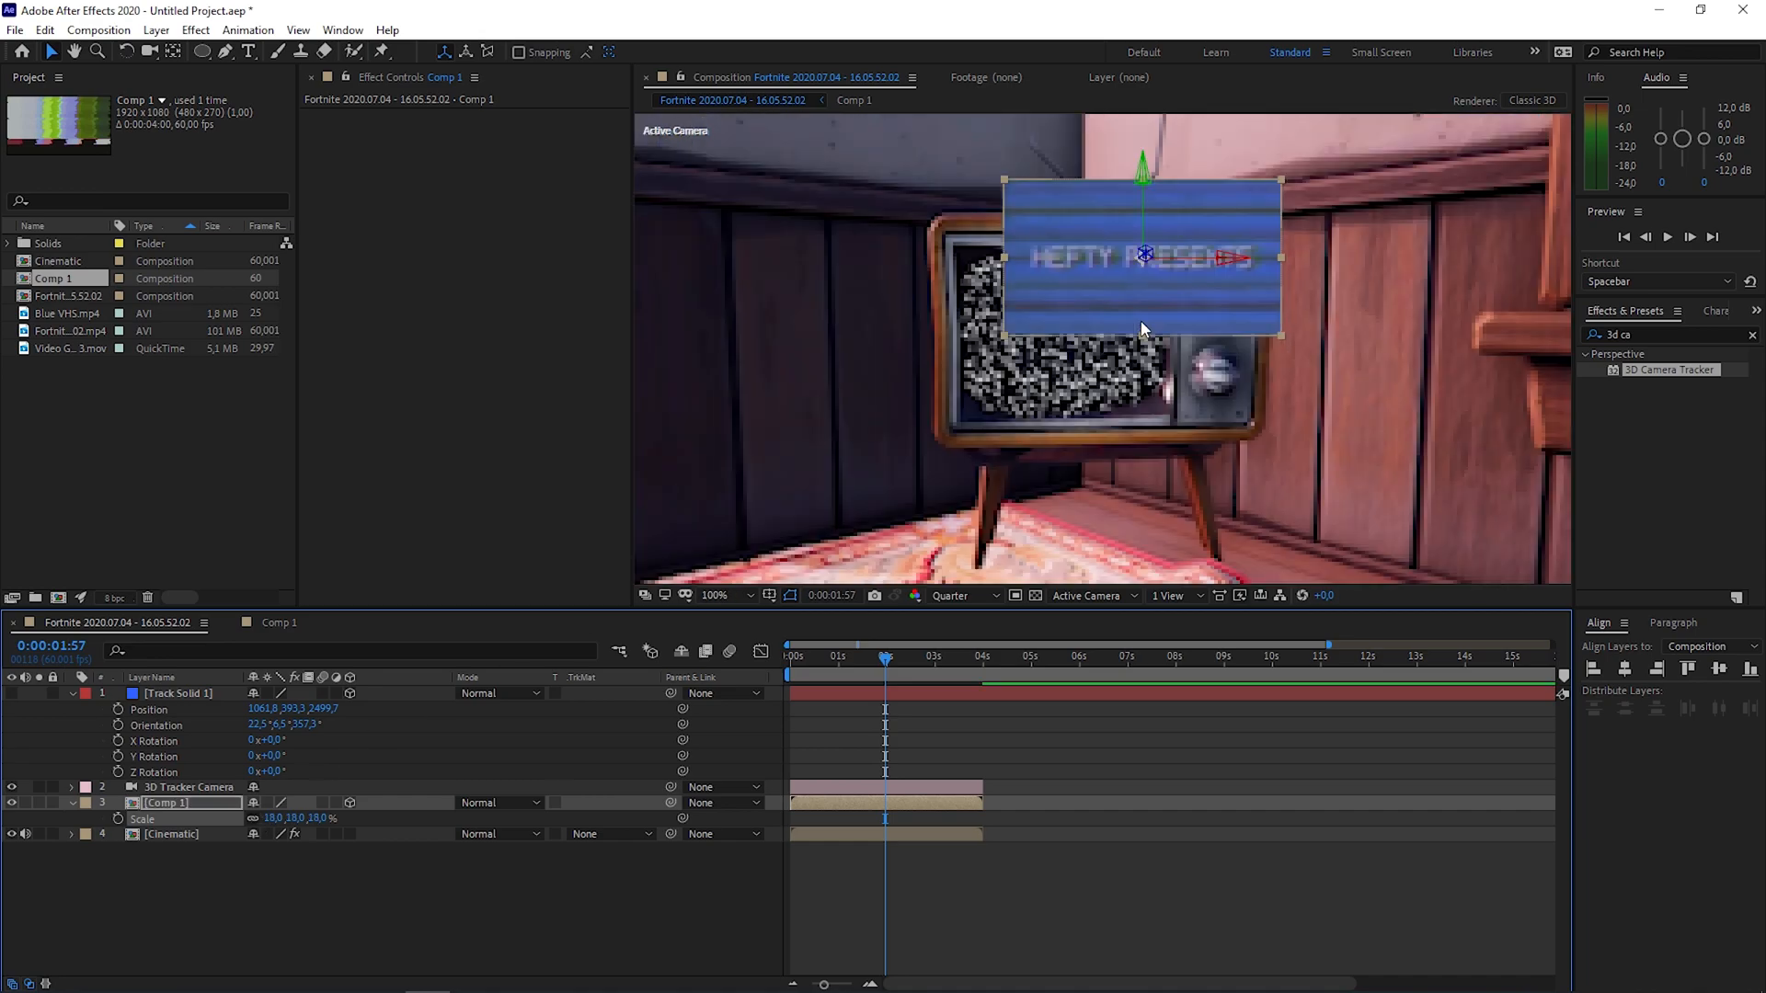
mouse_move(1129, 296)
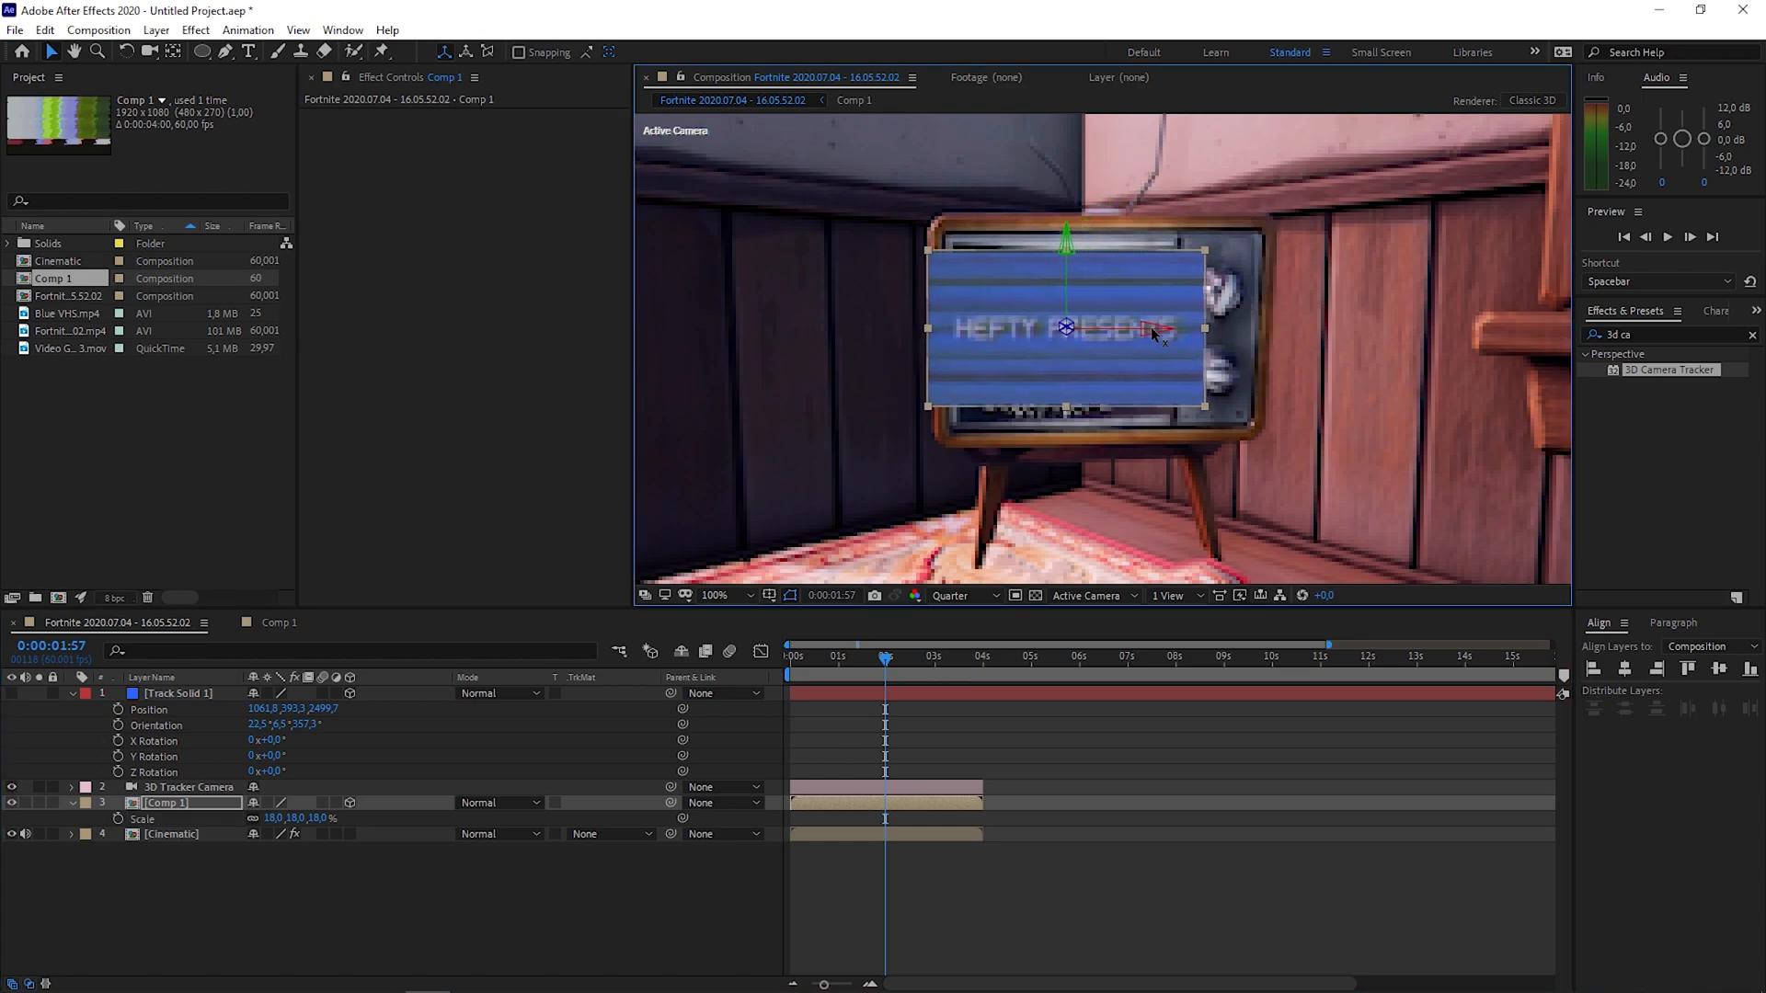
click(171, 833)
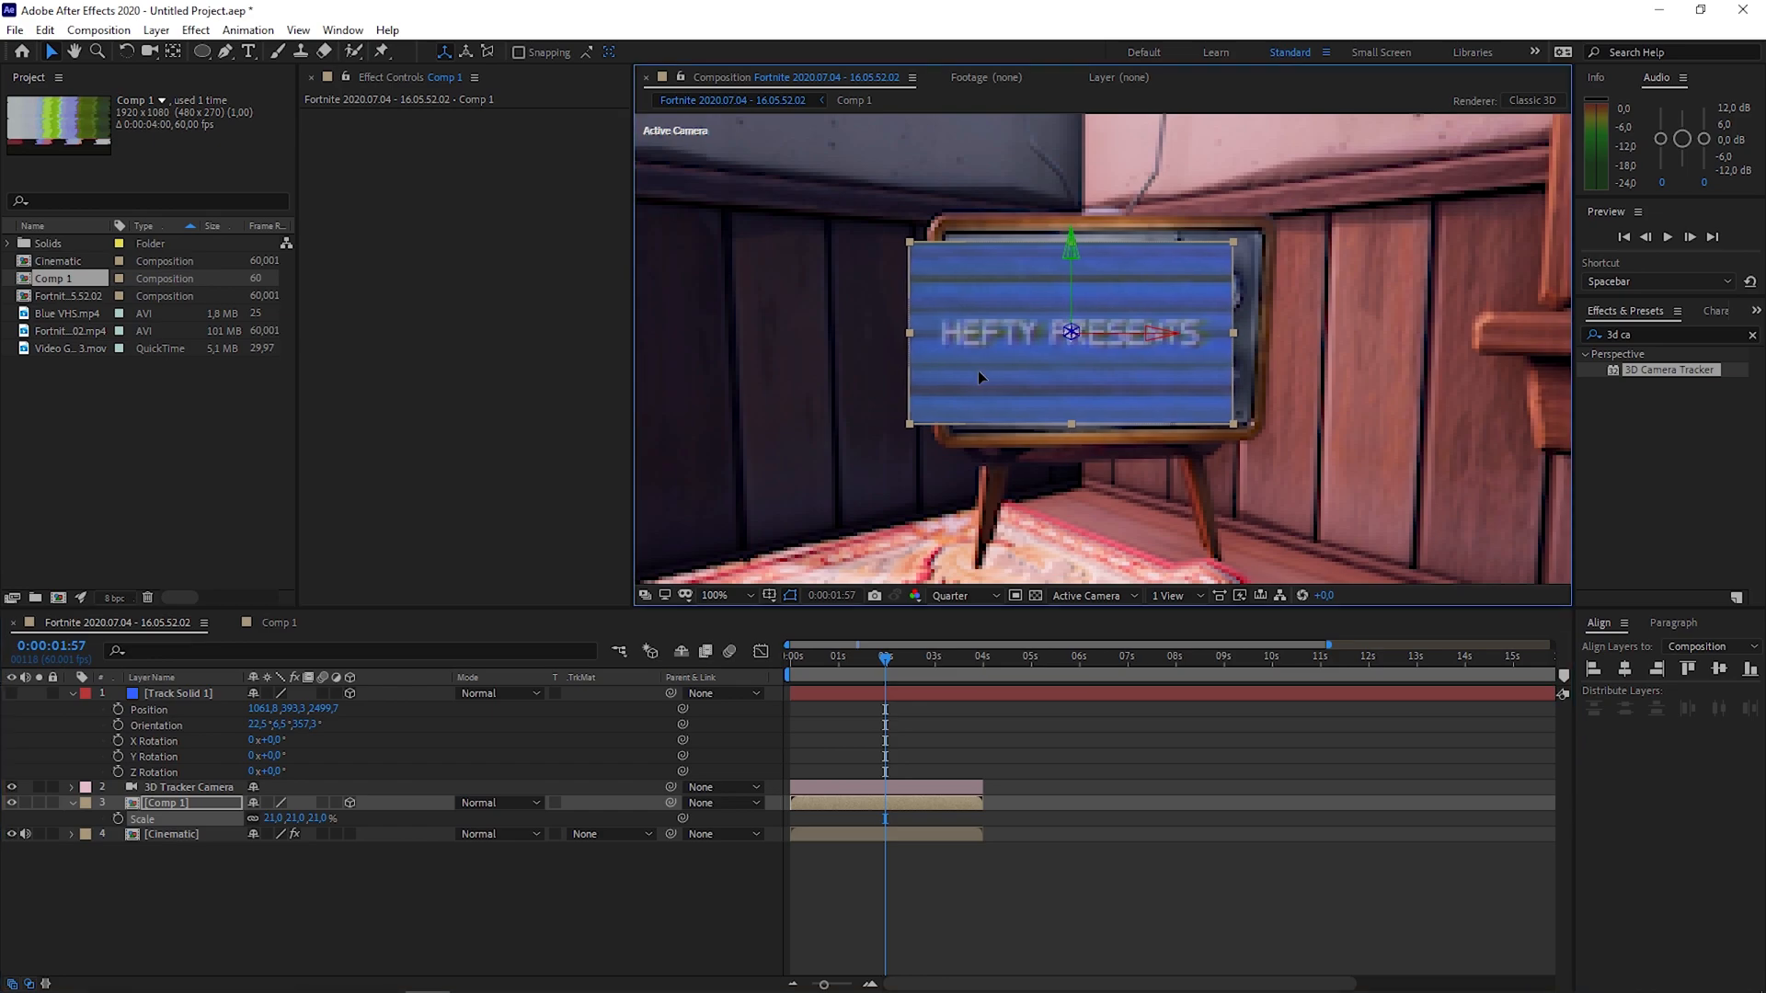
click(867, 656)
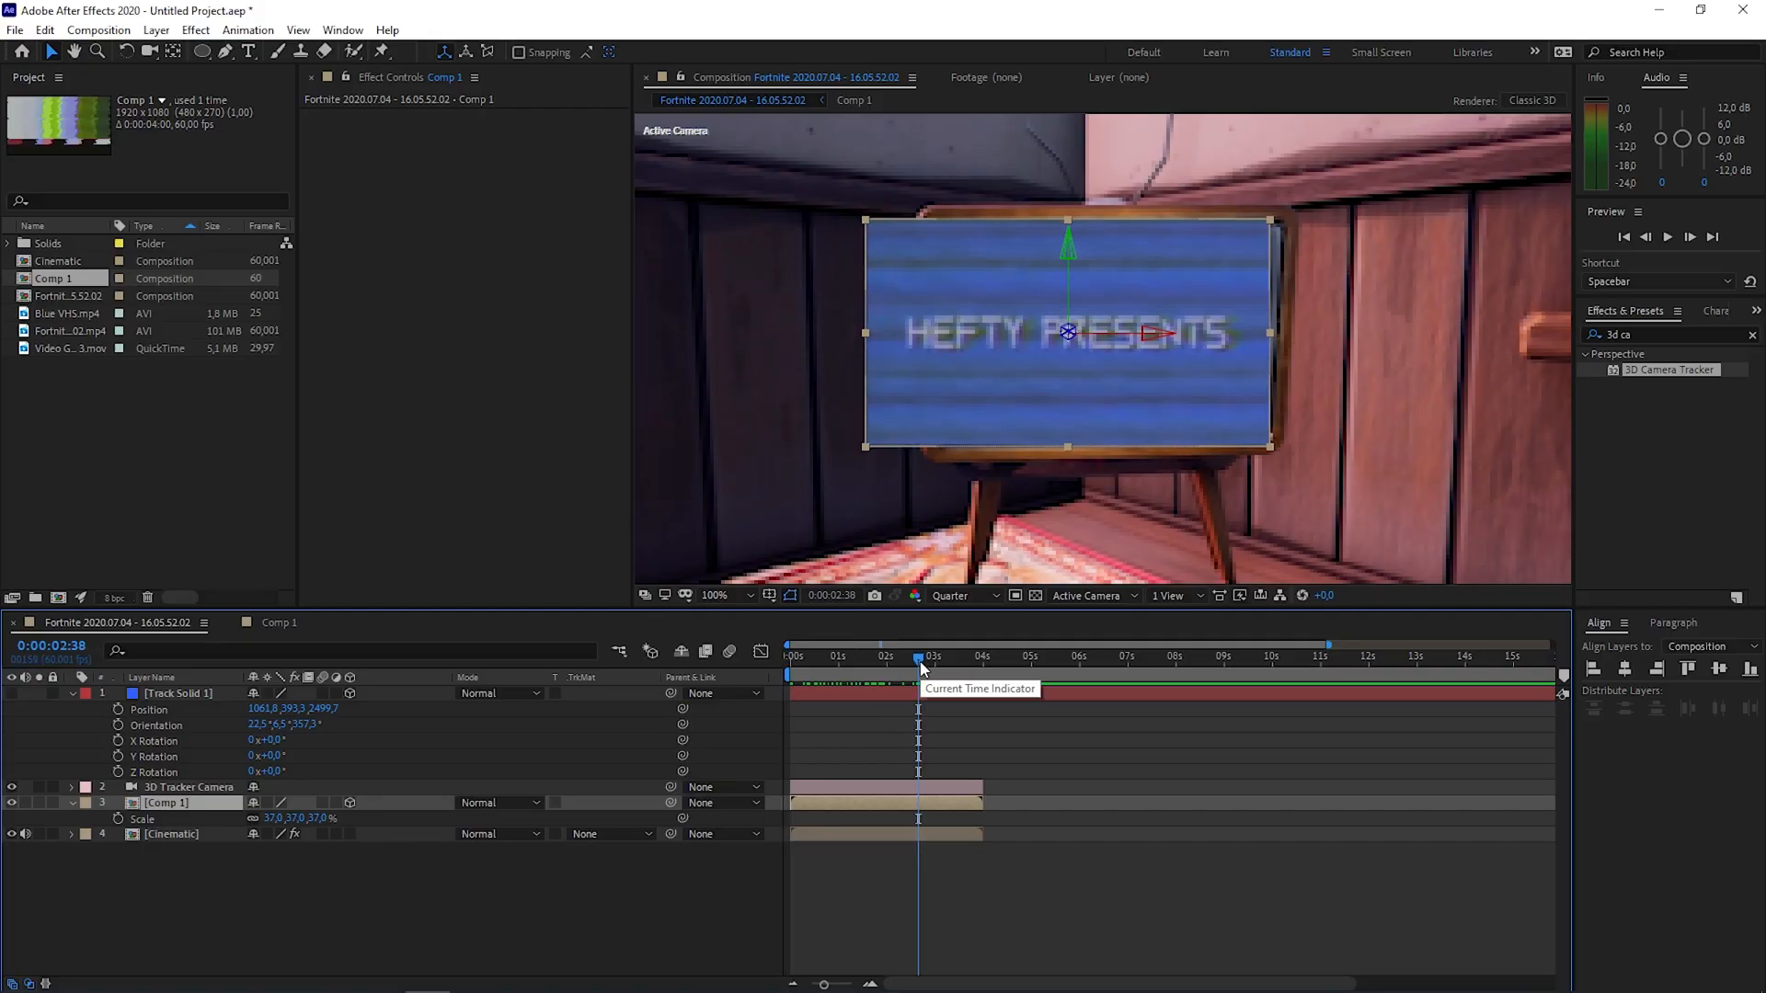
mouse_move(924, 664)
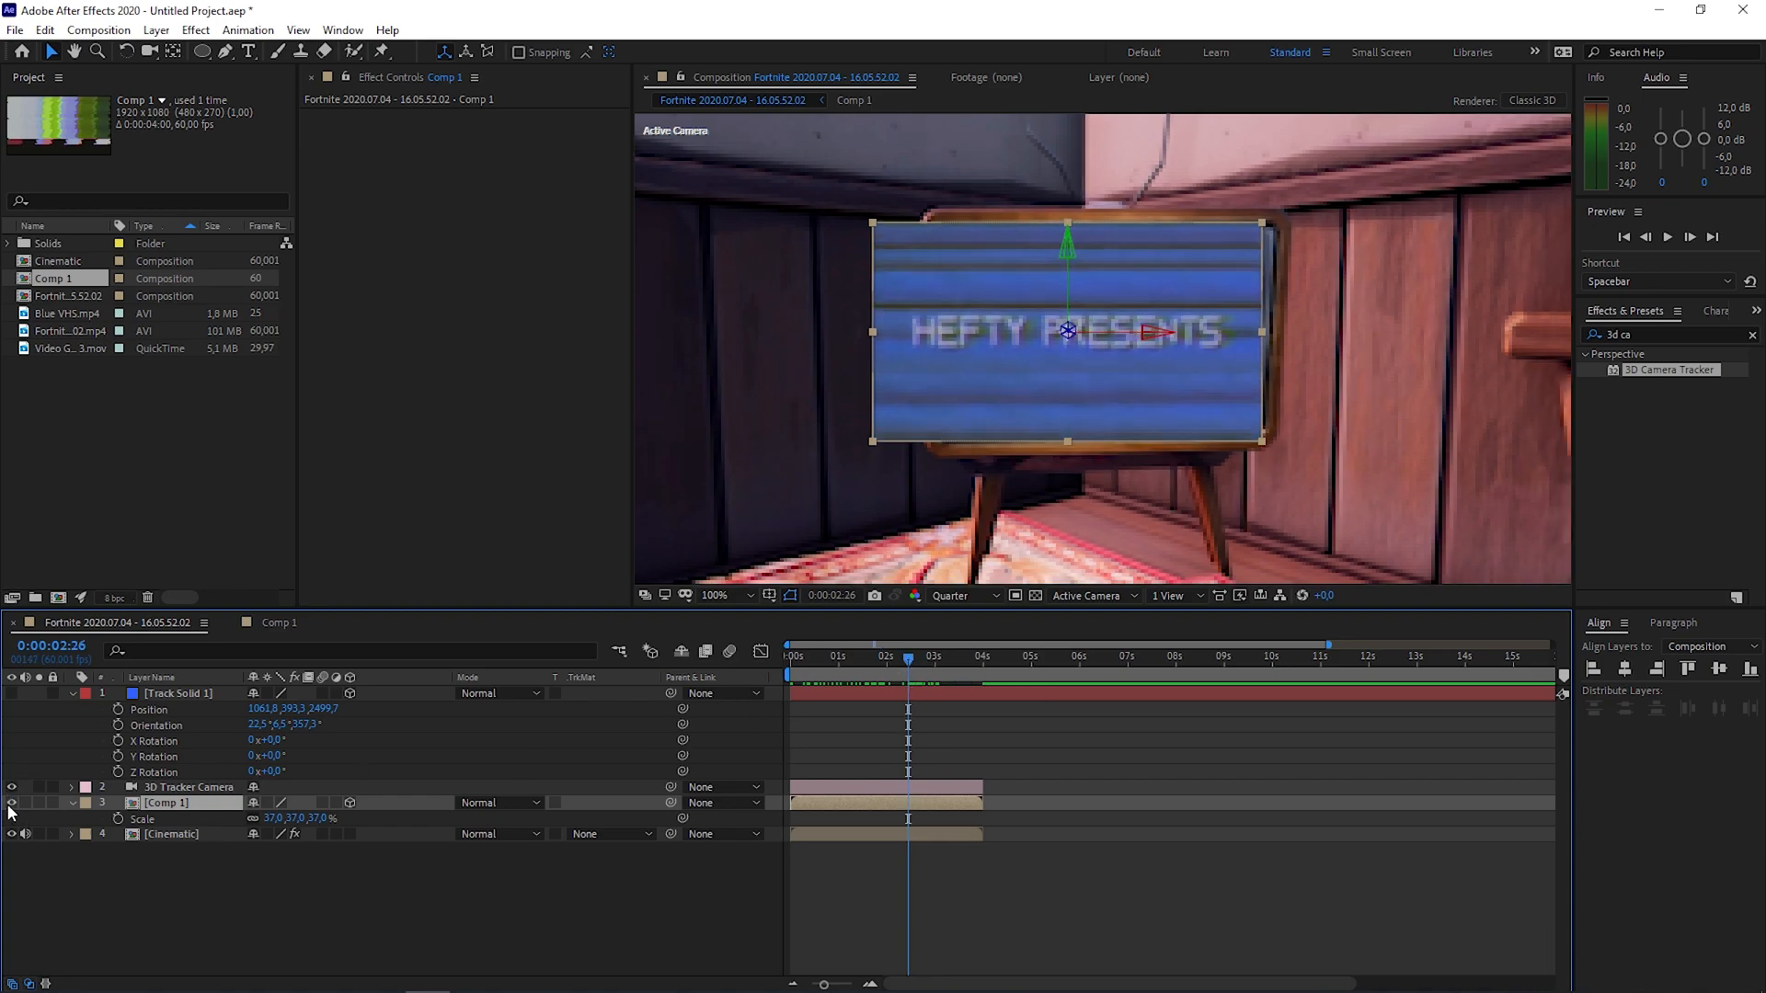
click(909, 656)
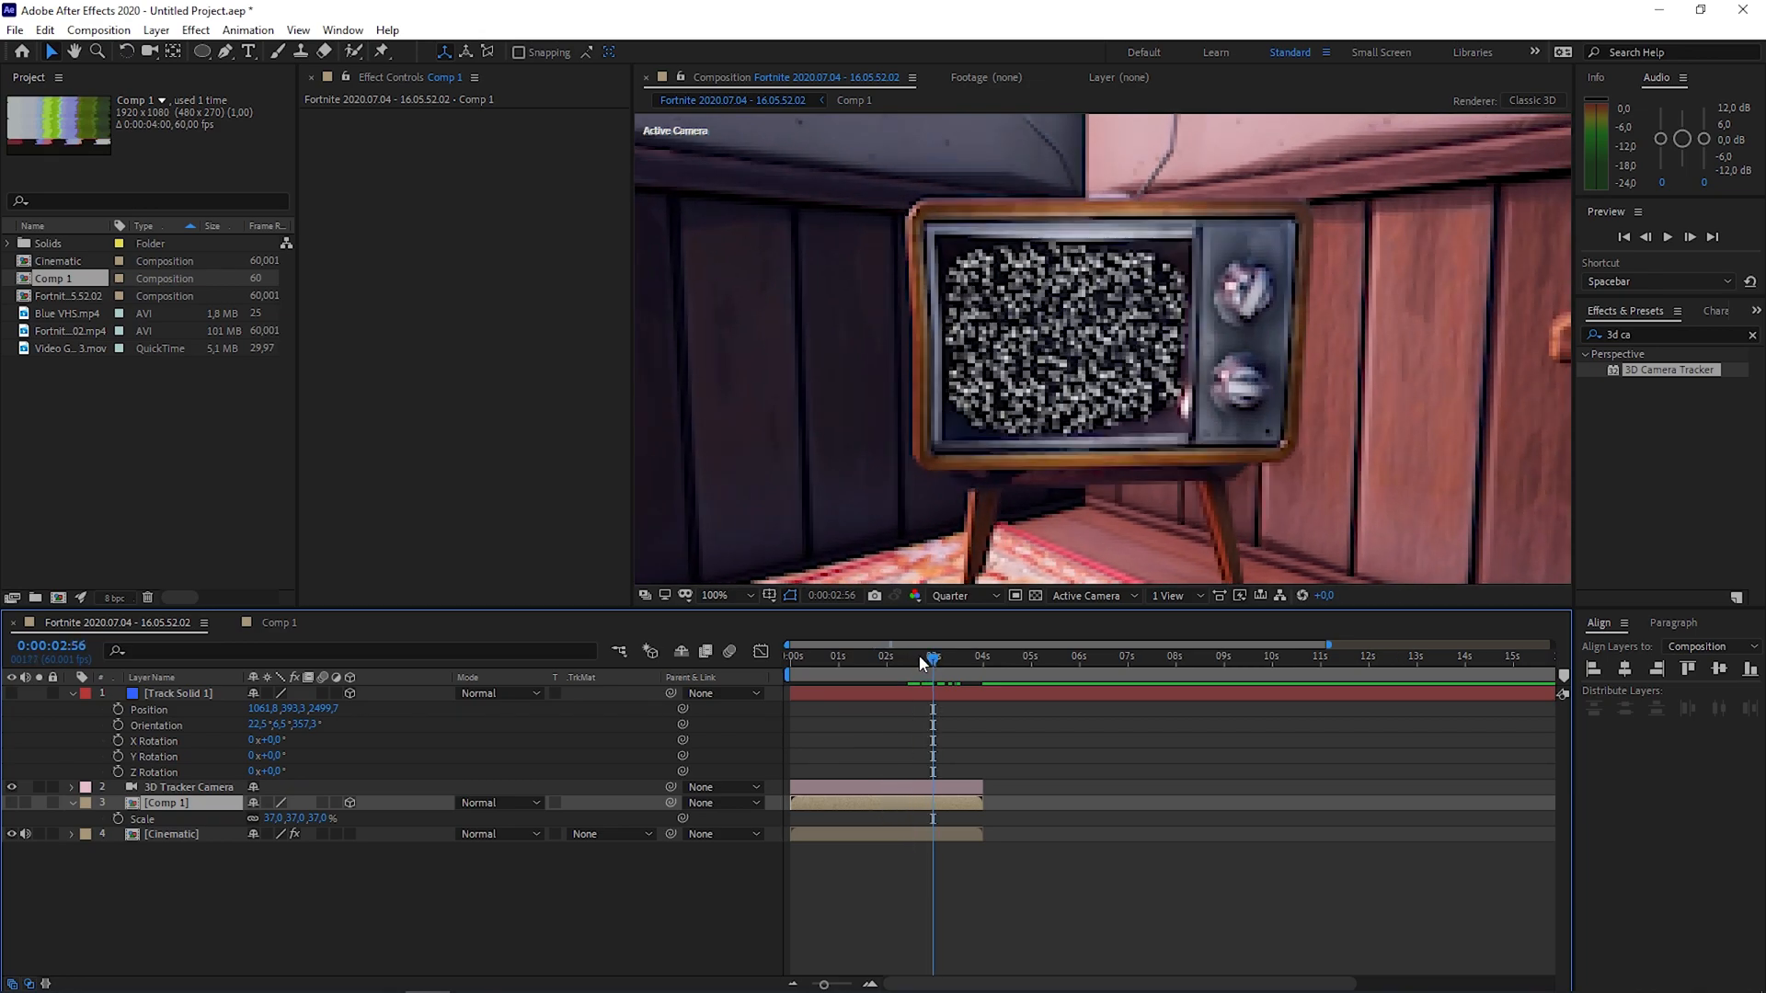
Step: Switch to the Pen tool and set the viewer resolution to Full
key(g)
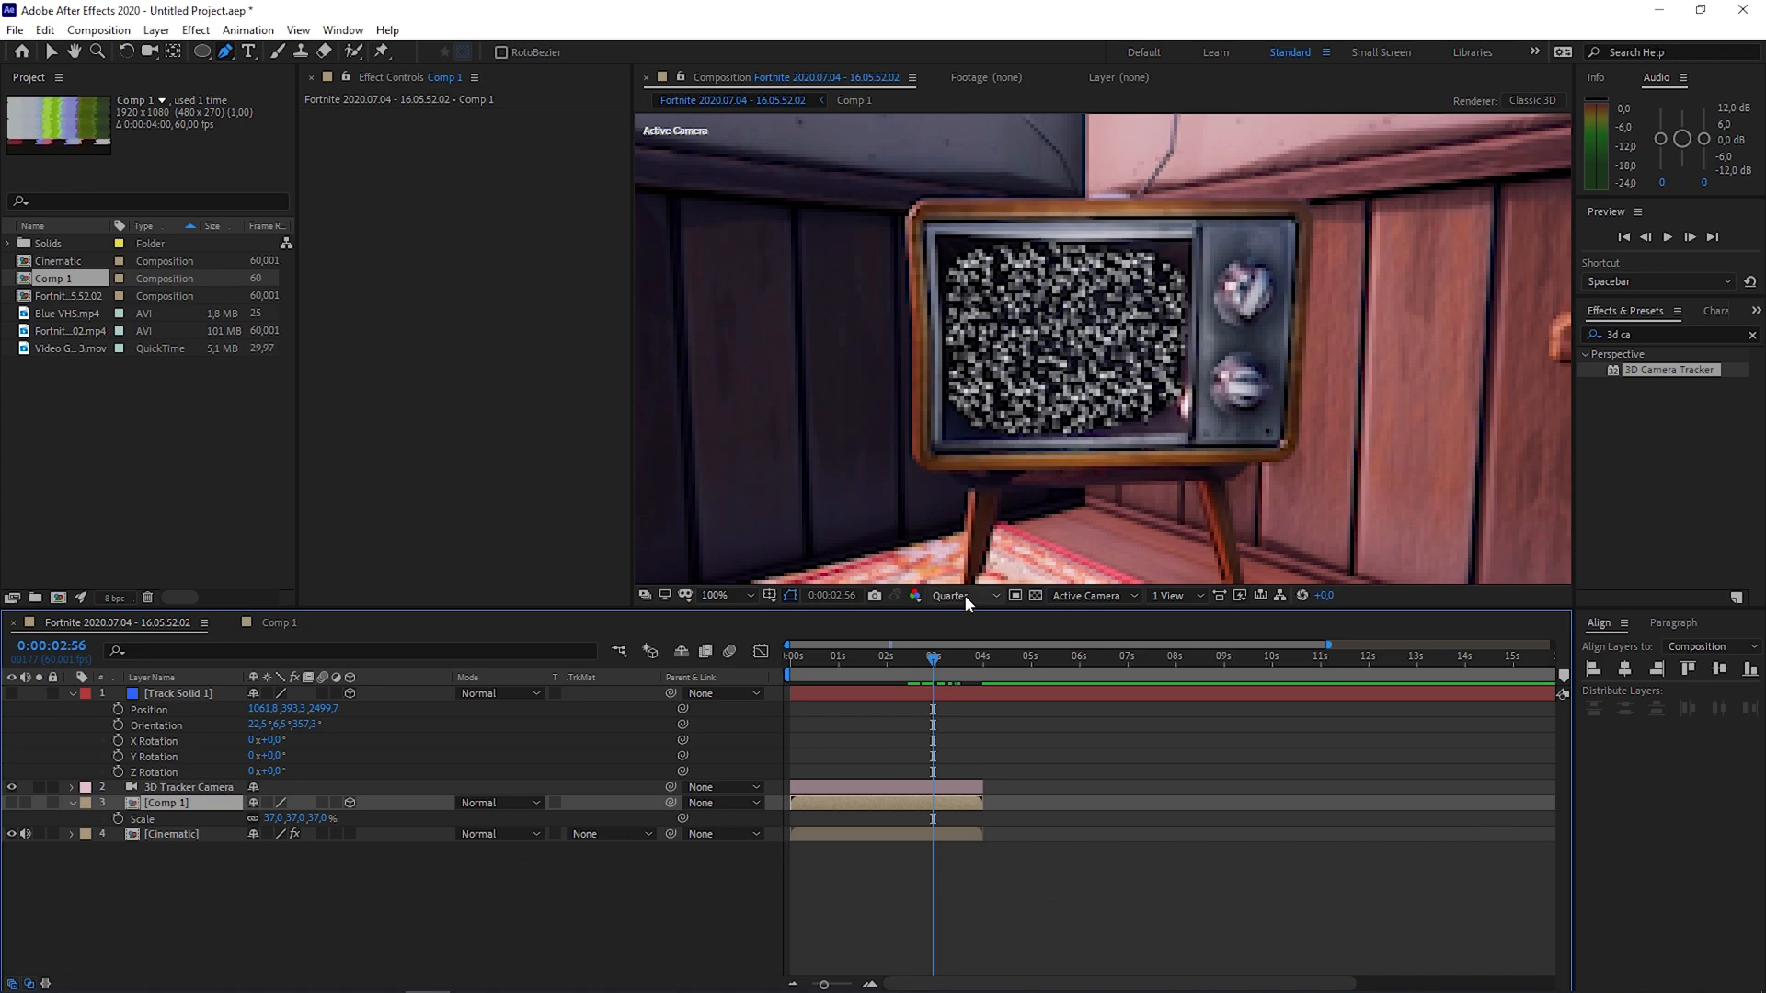
click(952, 595)
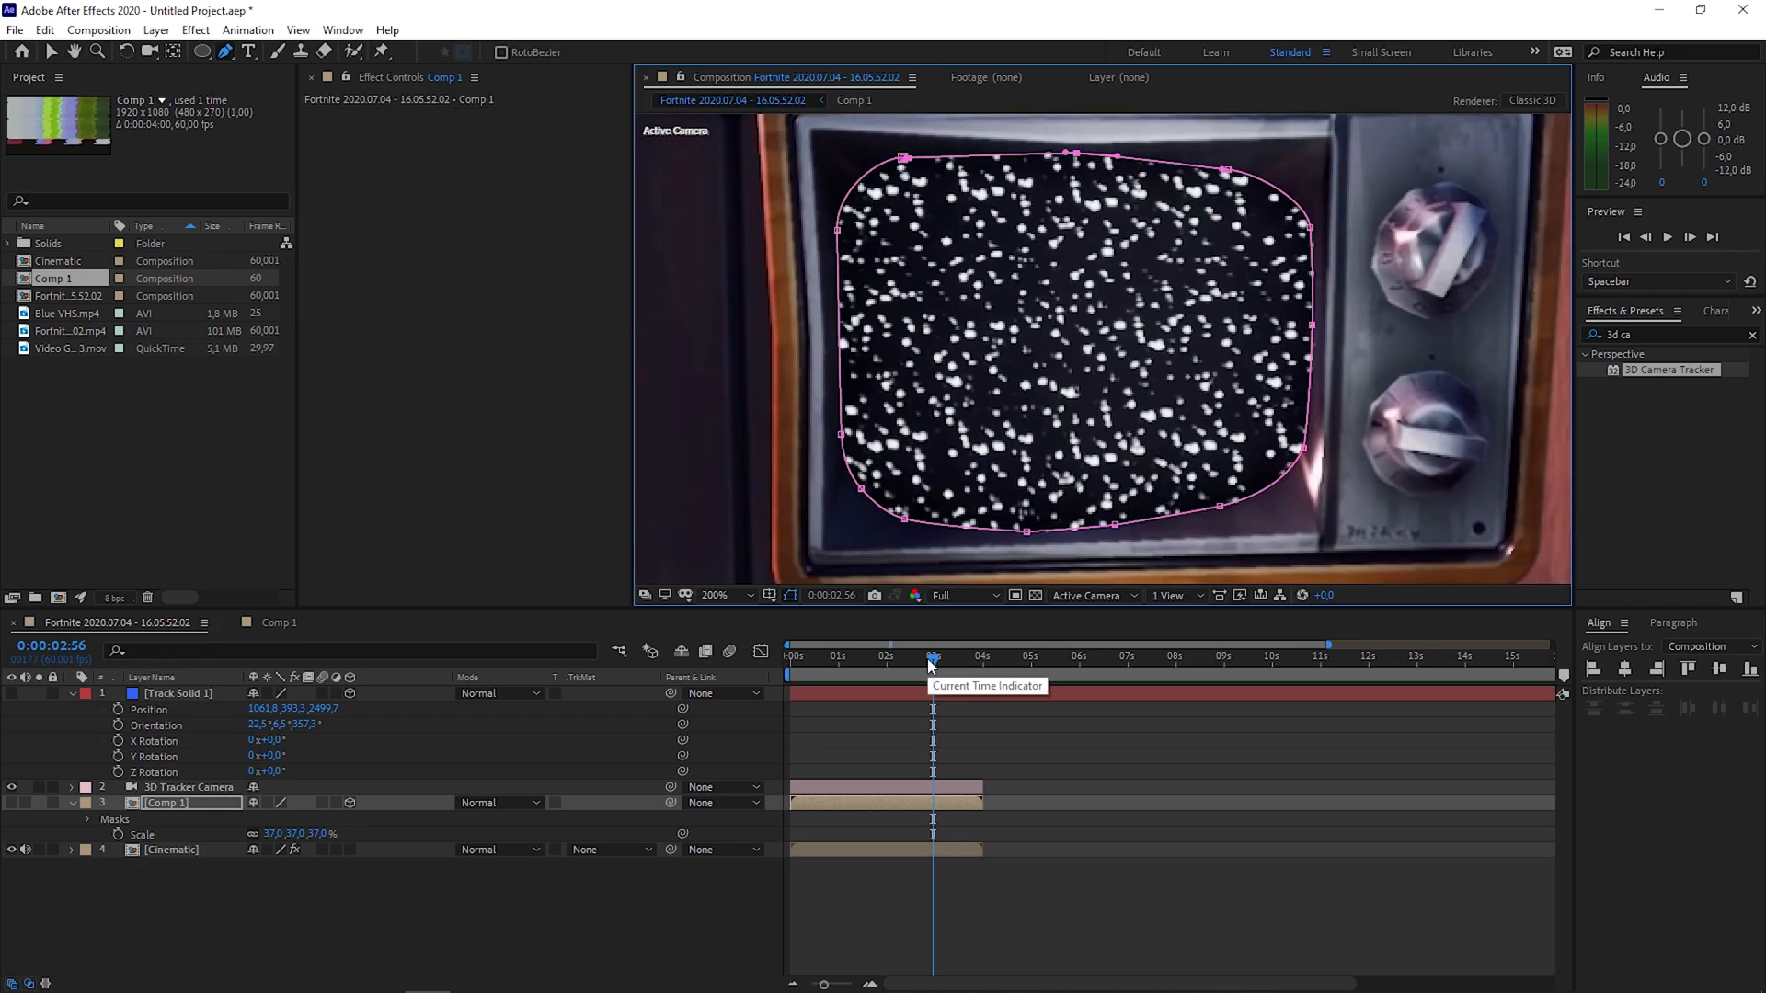
mouse_move(418, 822)
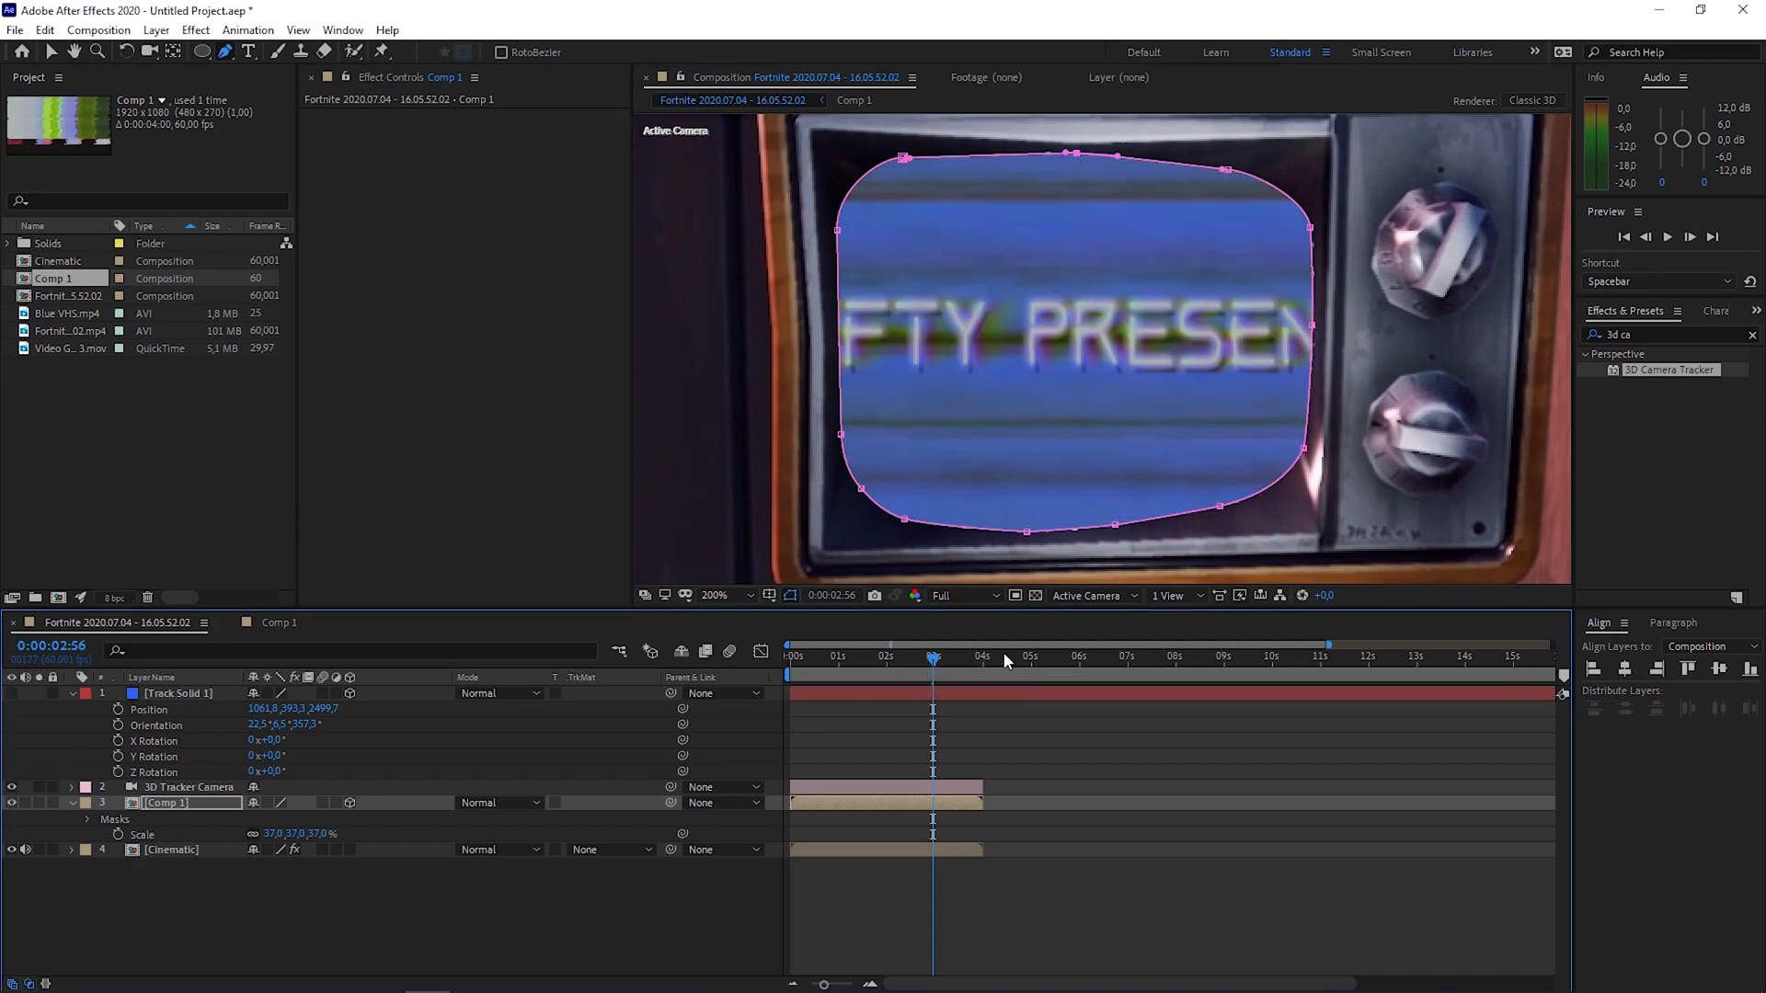
Step: Select the Comp 1 layer to work on its mask settings
click(176, 693)
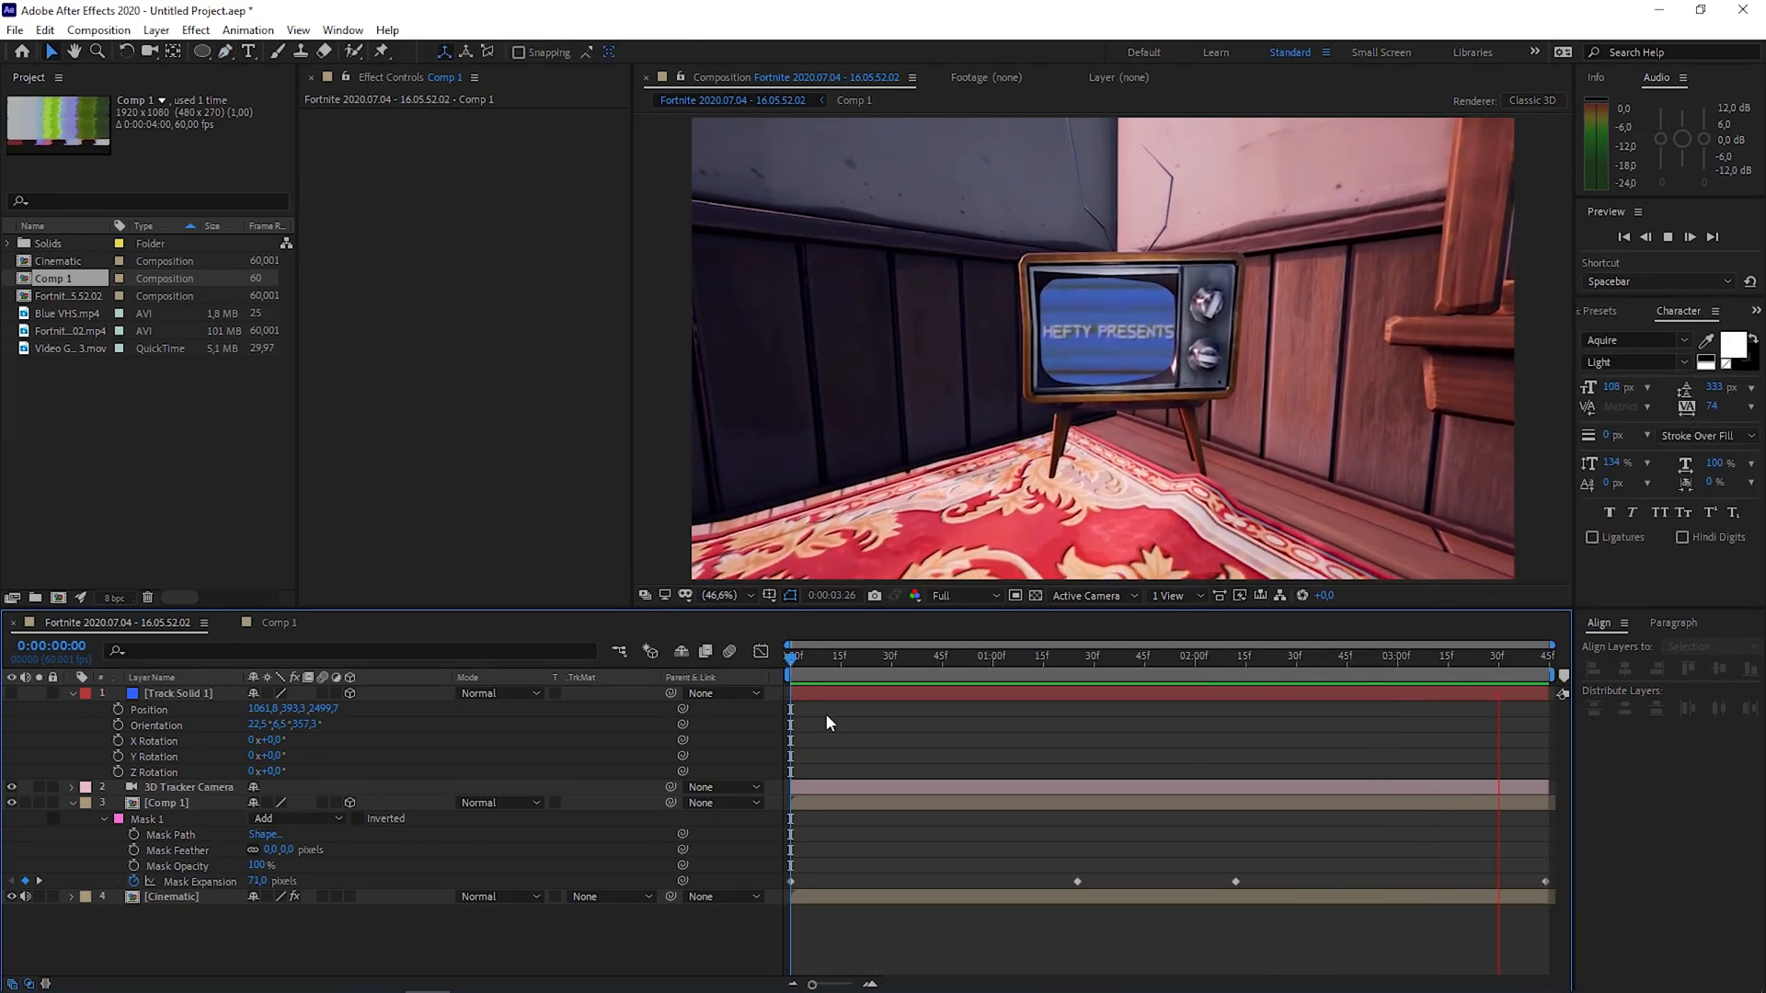
click(1140, 653)
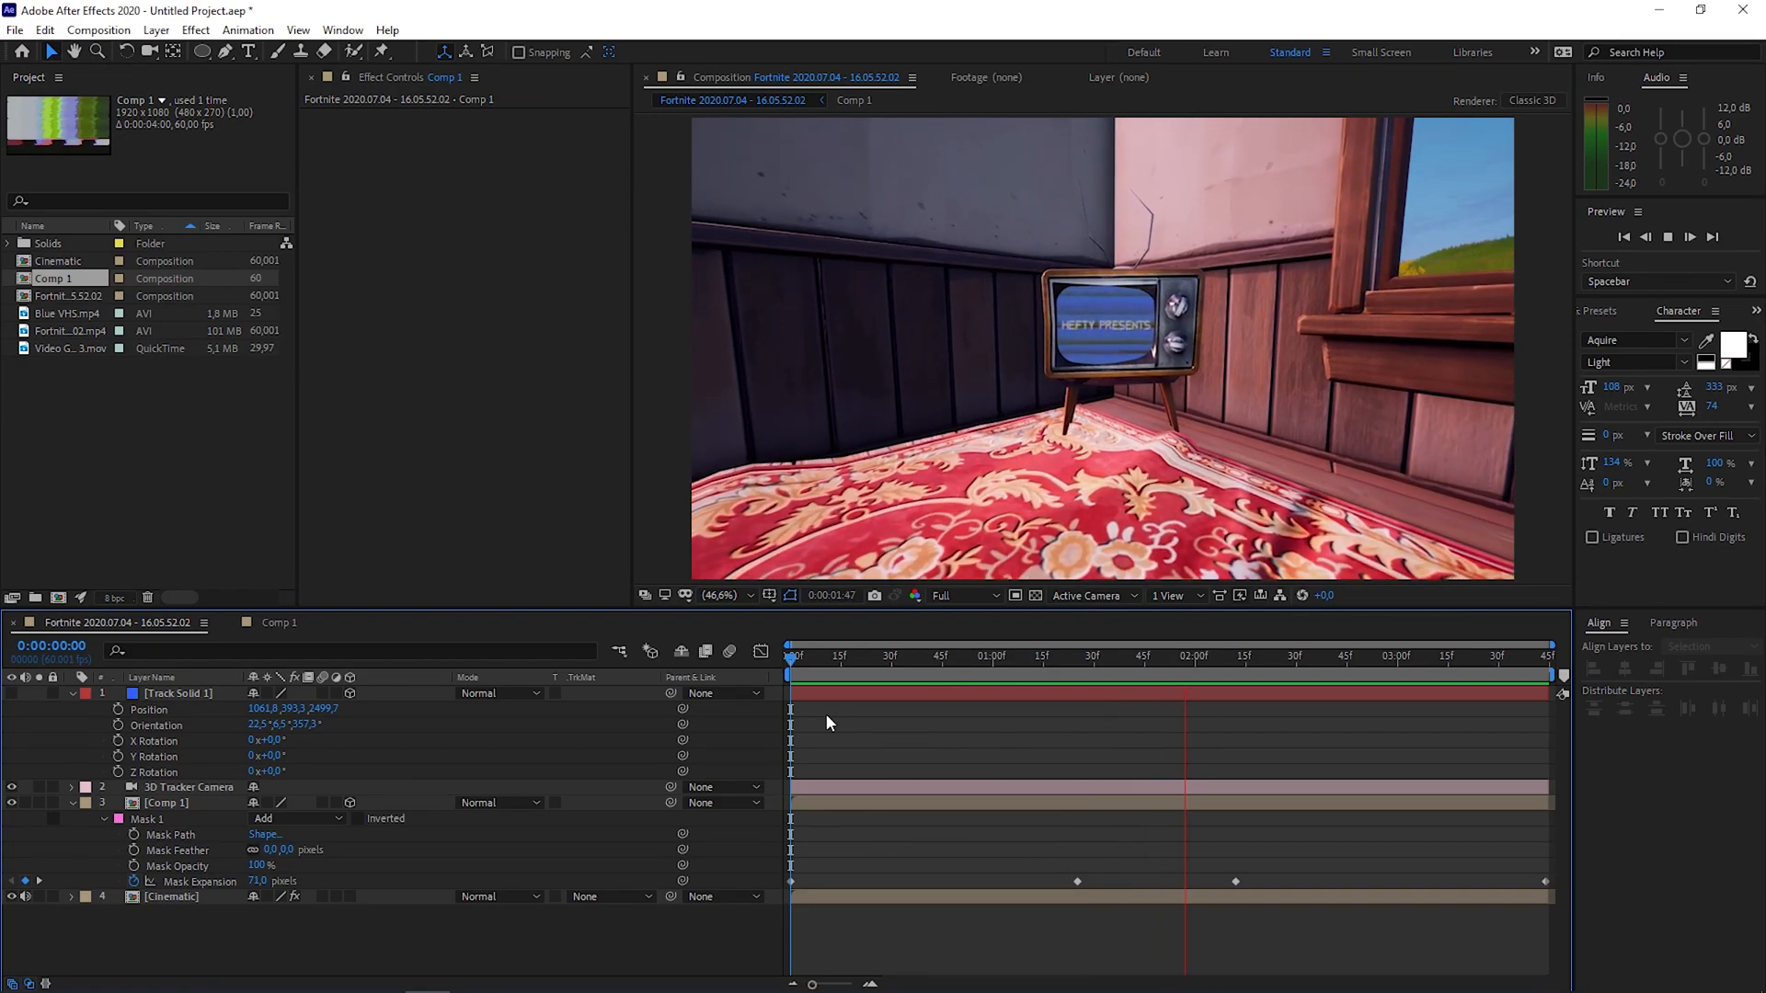
click(839, 654)
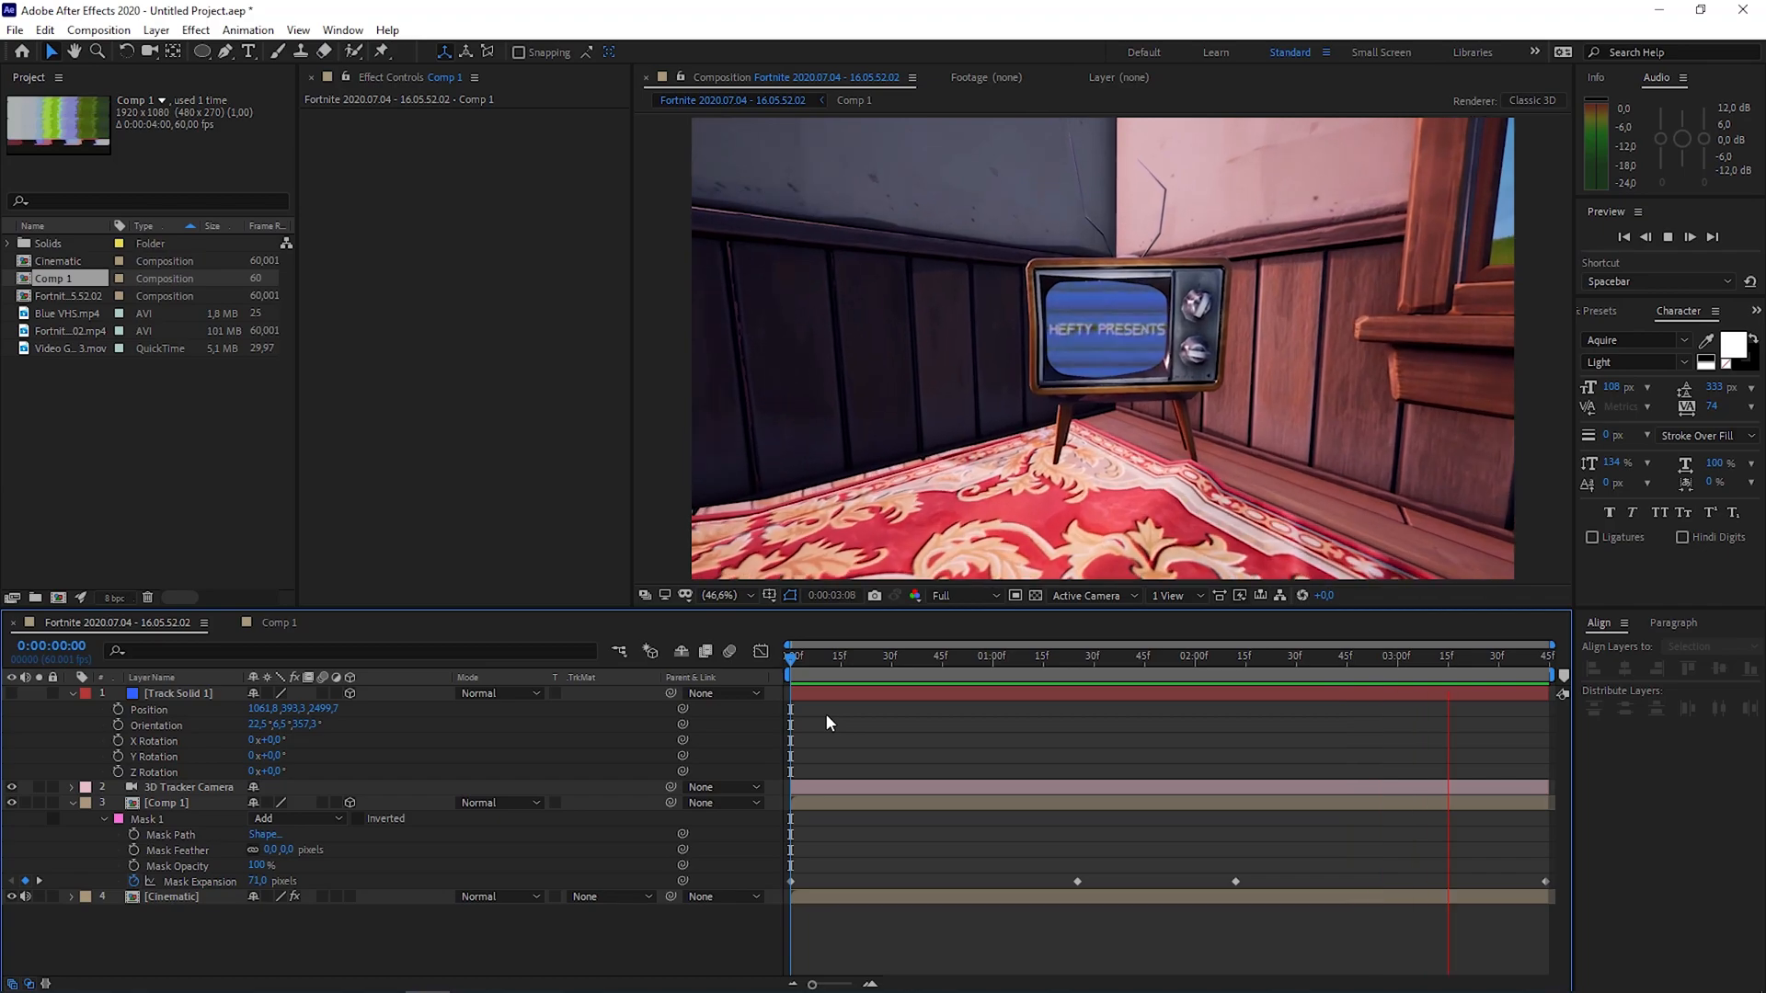
click(1095, 657)
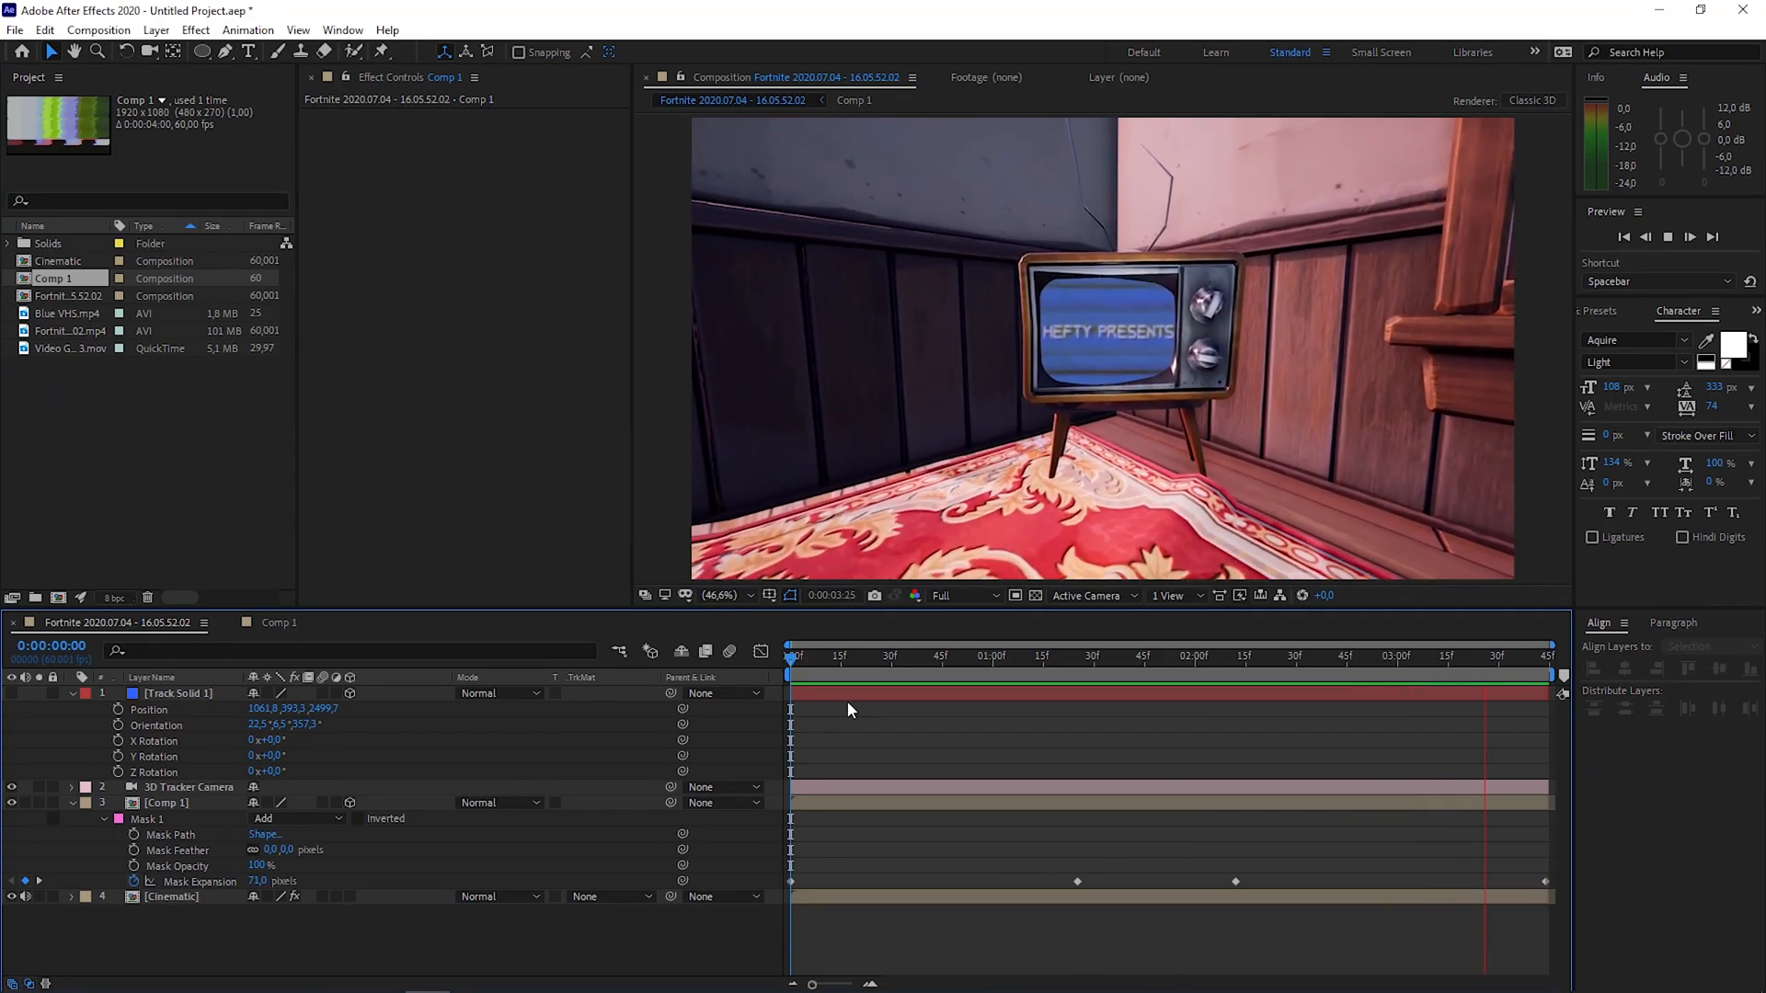
click(788, 656)
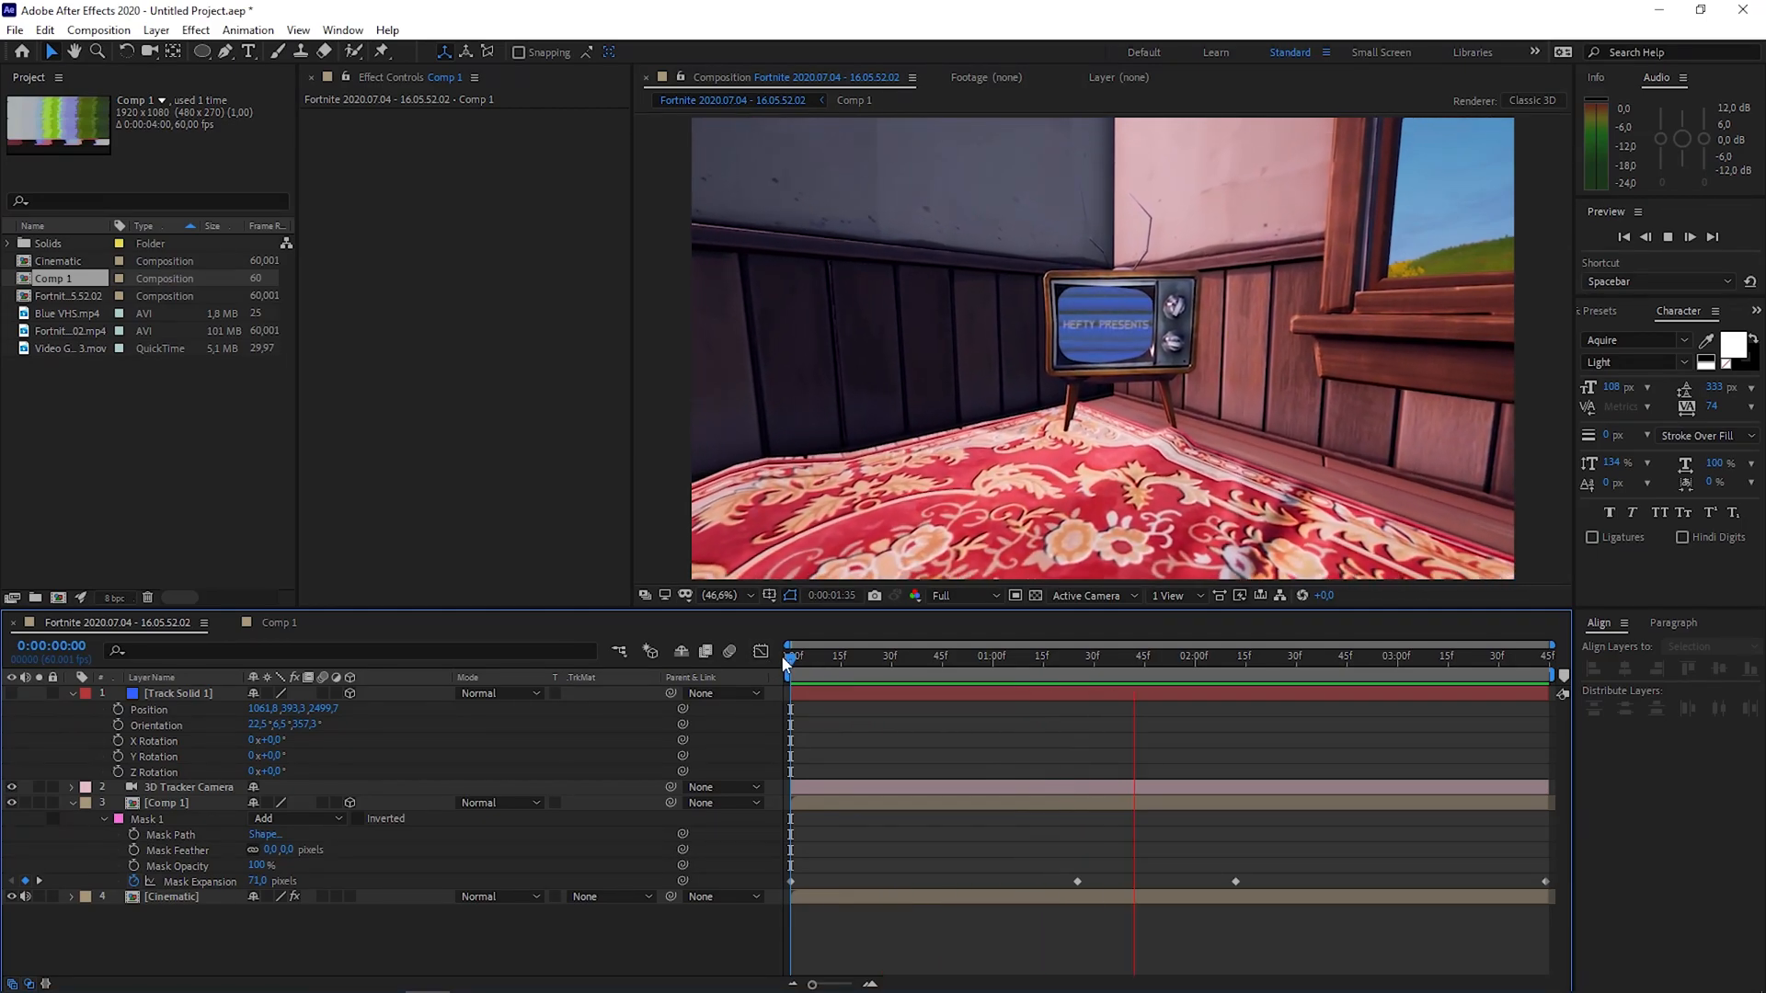